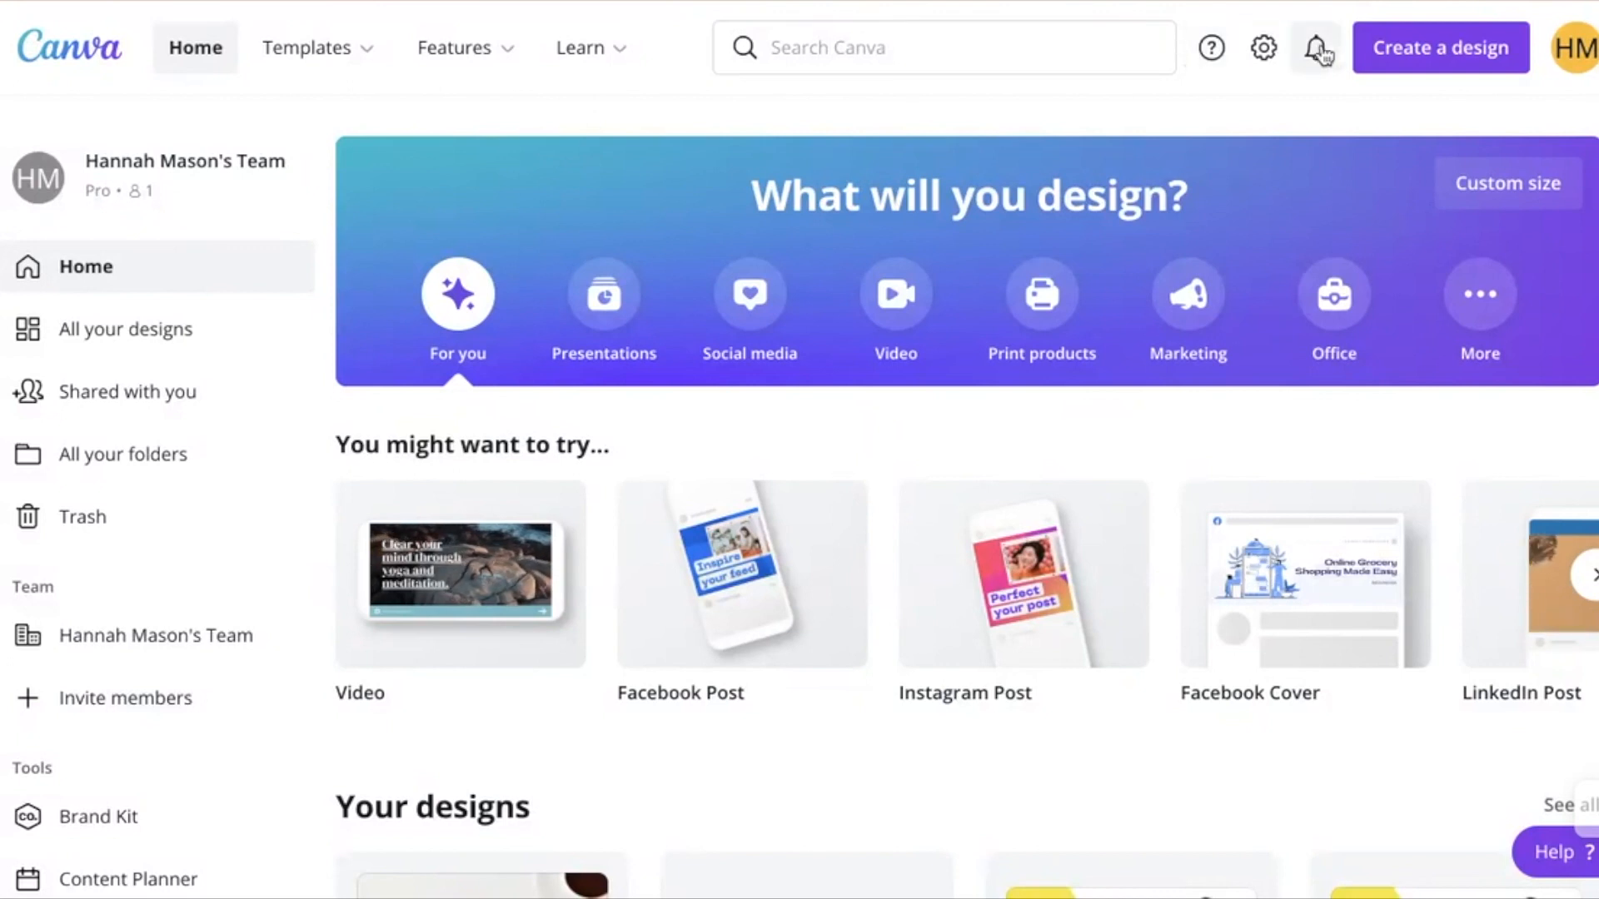
# Open the design-type list and scroll to find the LinkedIn Banner format
pyautogui.click(1440, 47)
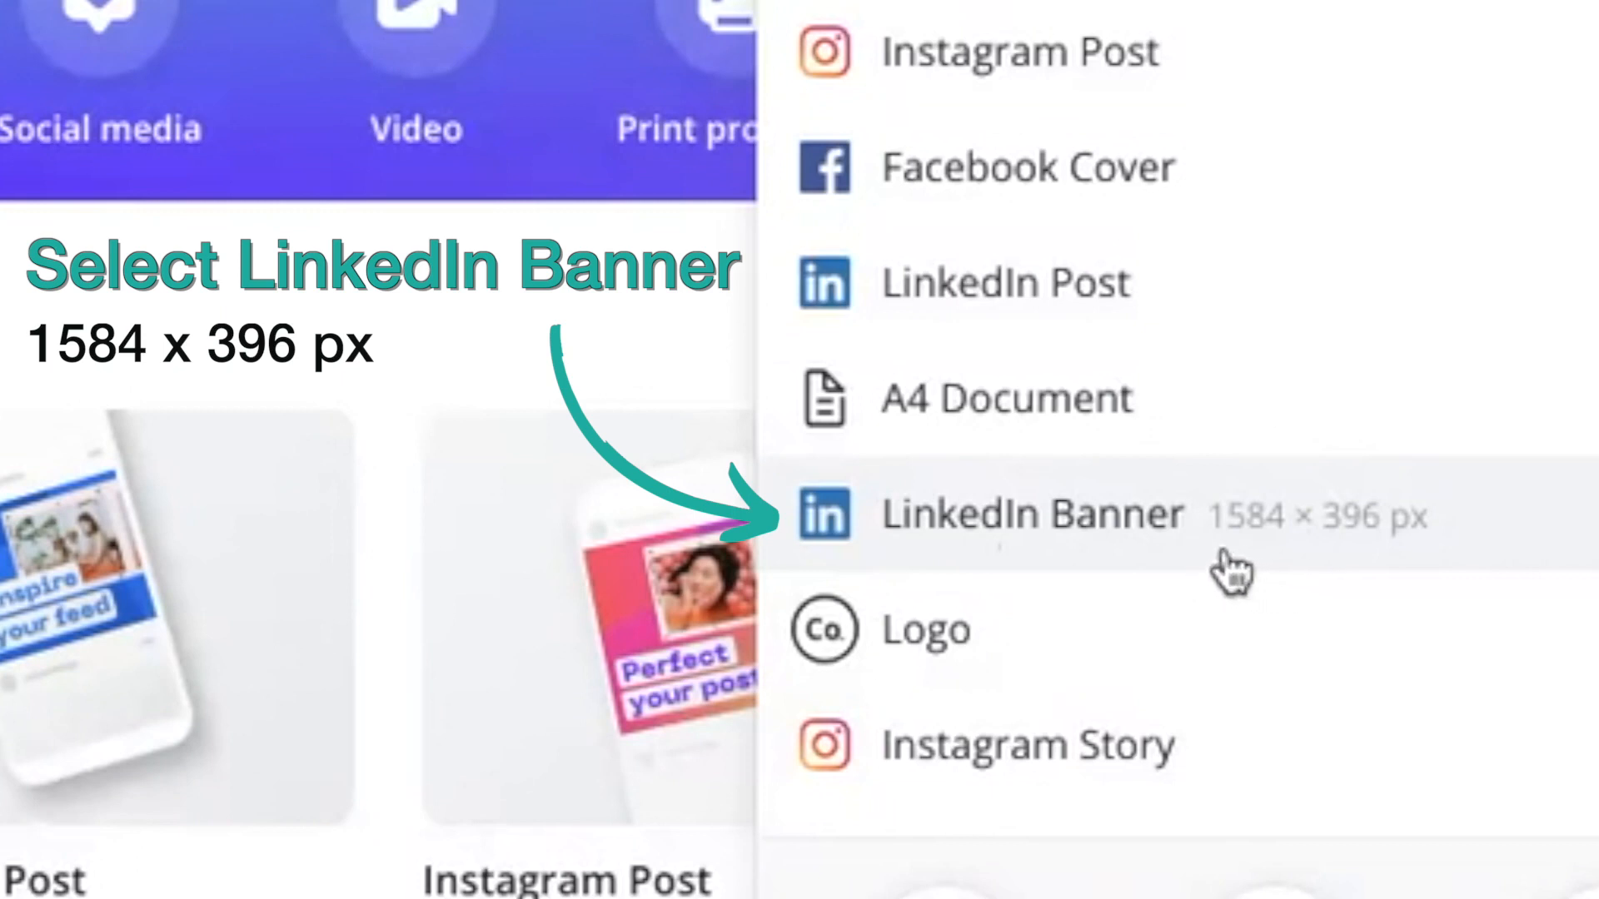
pyautogui.moveTo(1281, 561)
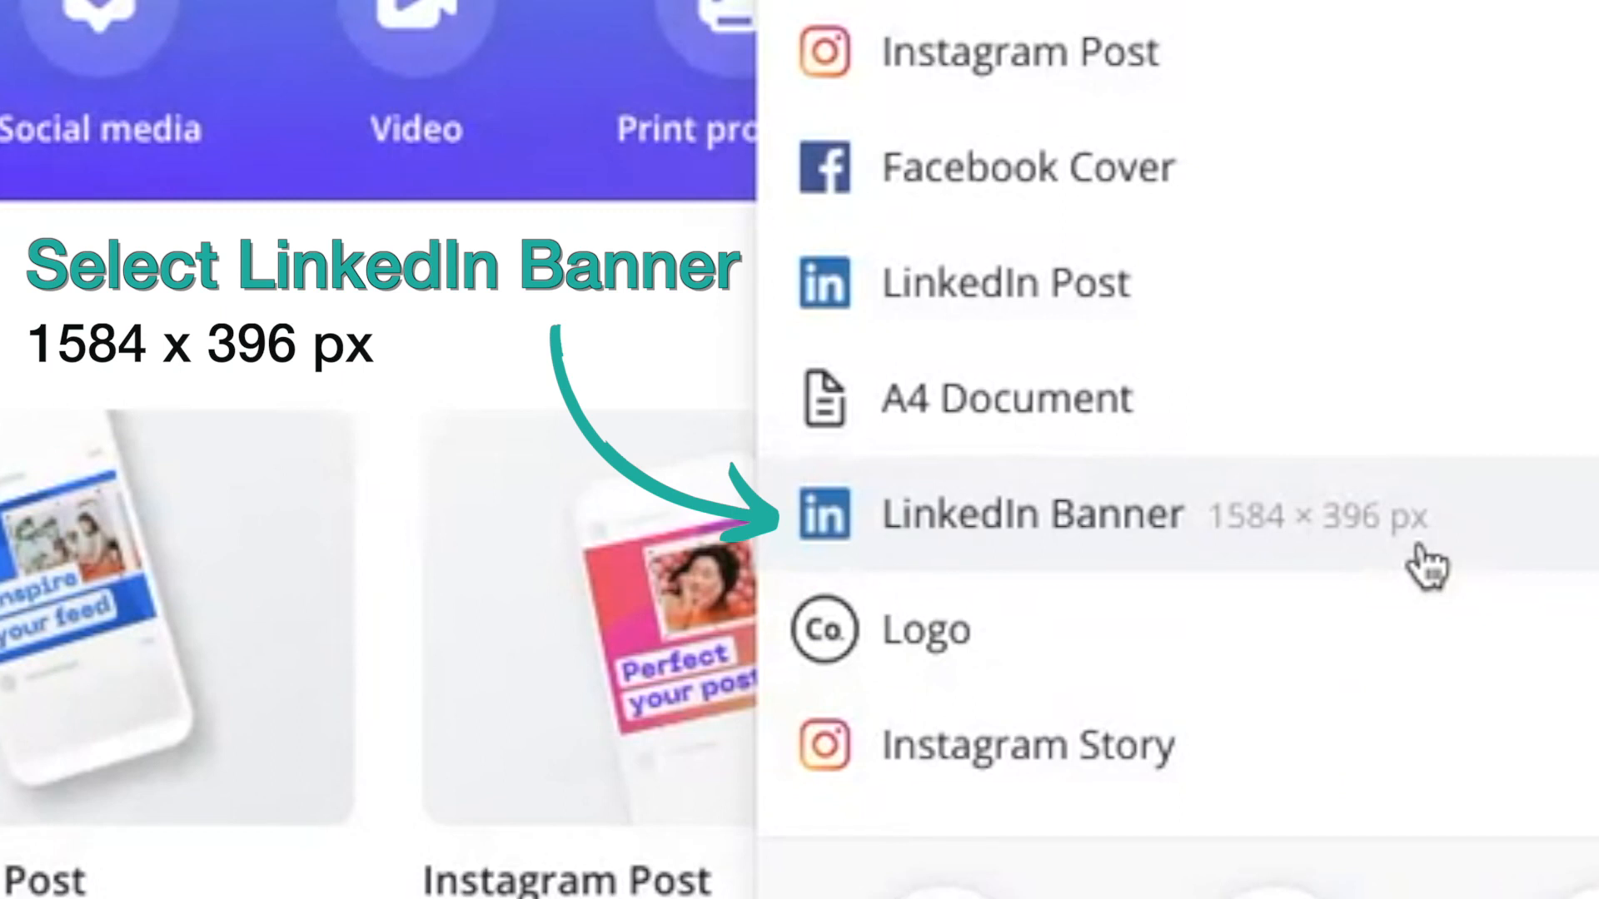
pyautogui.scroll(-3)
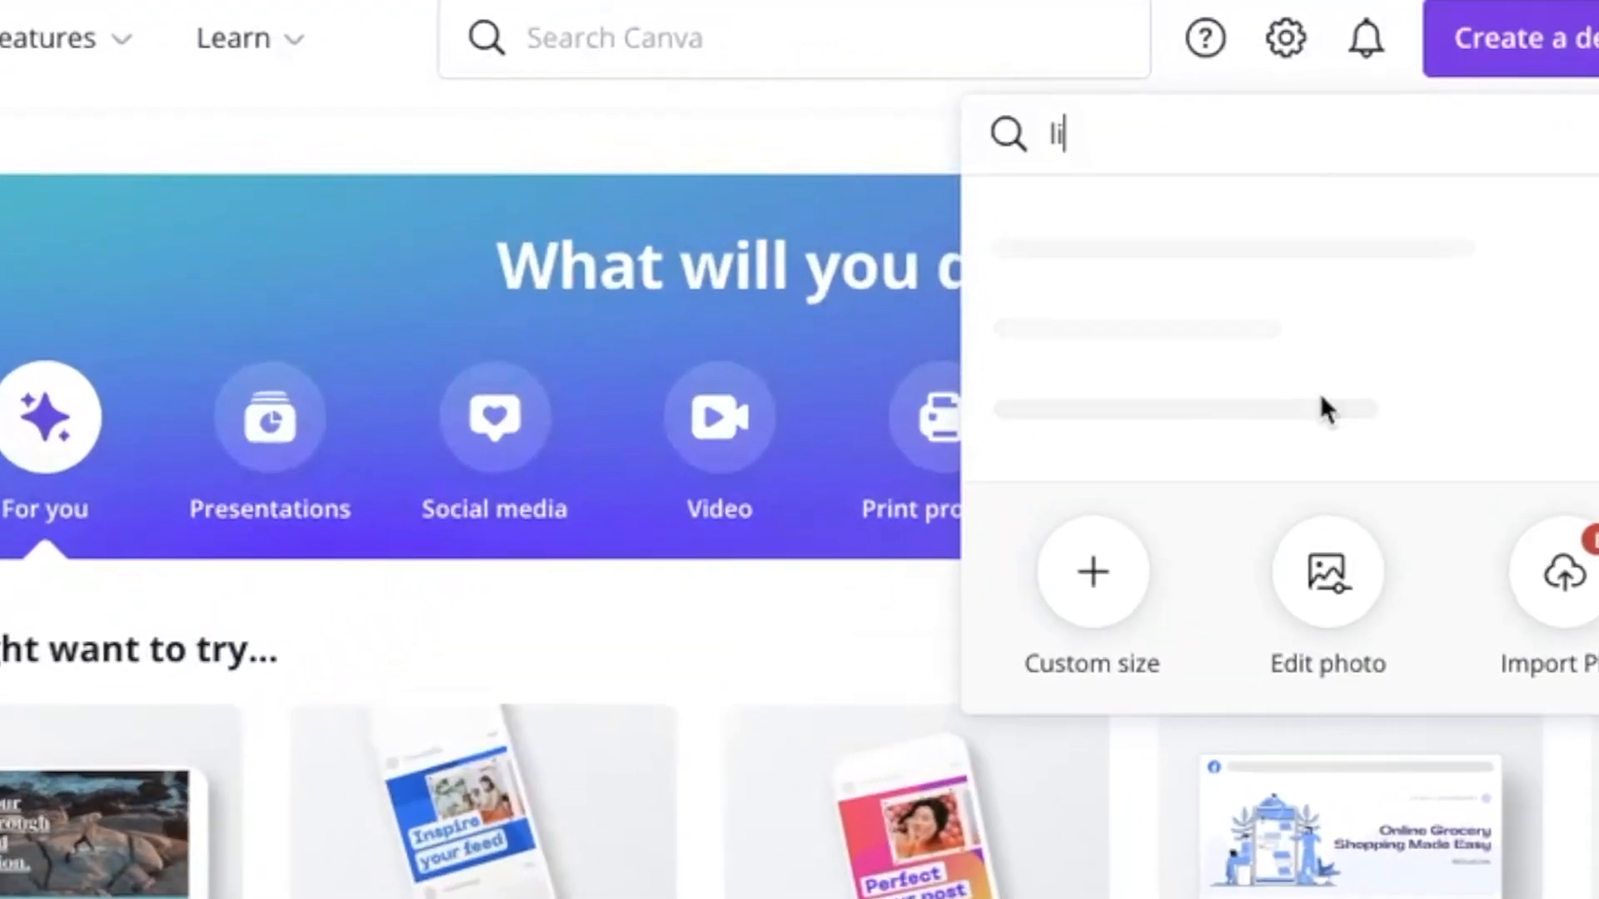
# Search 'linkedin banner' and start a 1584 × 396 px LinkedIn Banner design
pyautogui.write('linkedin banner')
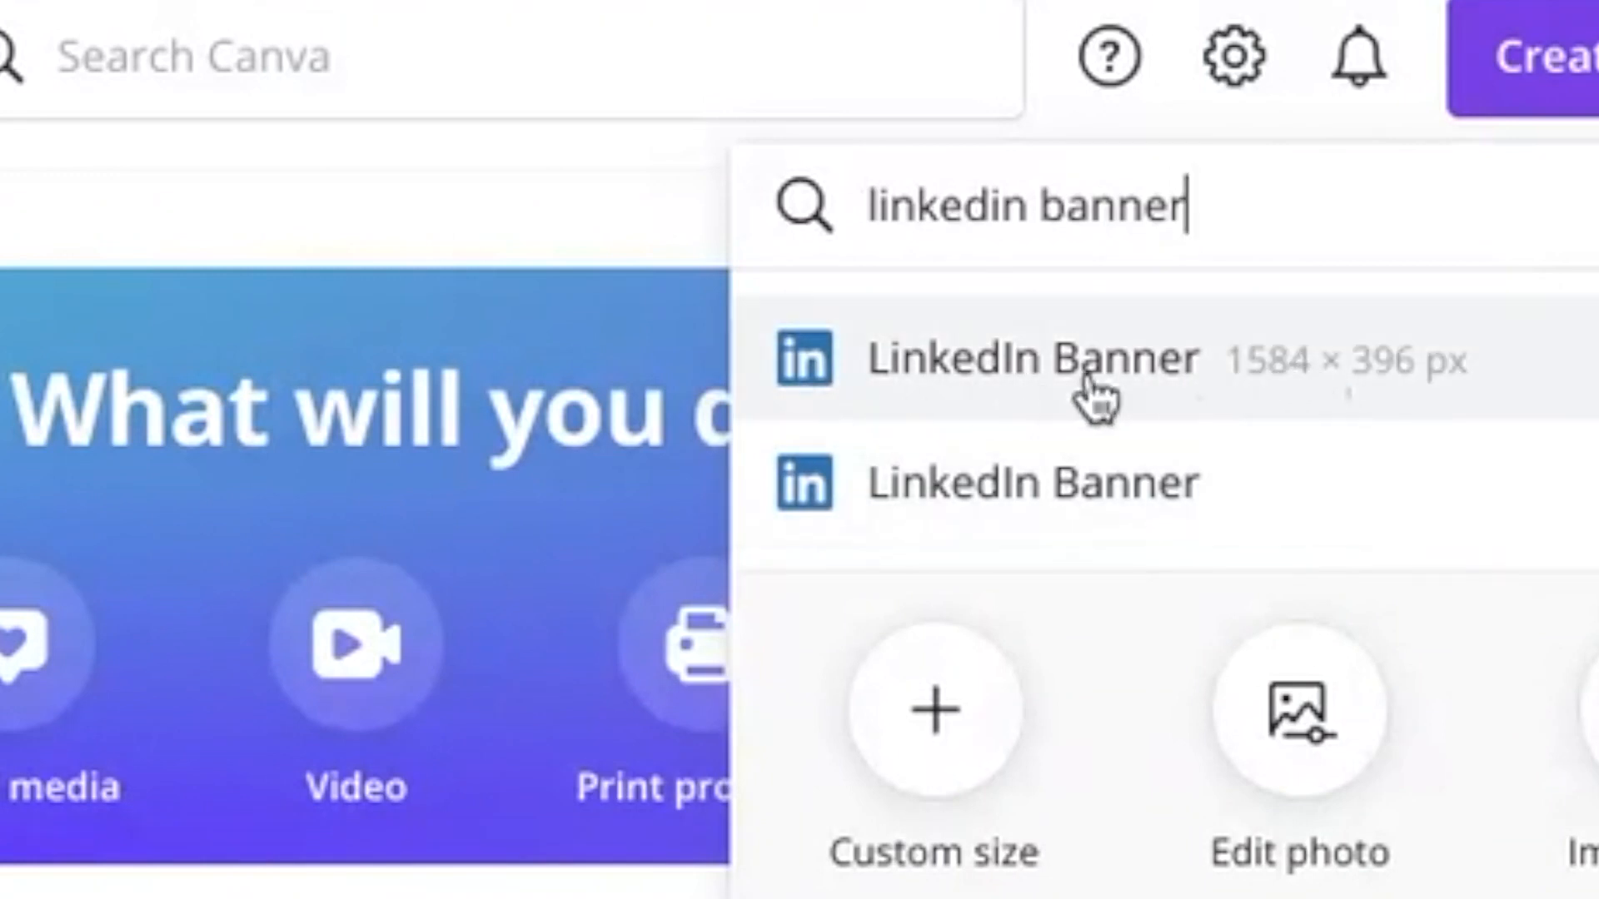
pyautogui.moveTo(1386, 385)
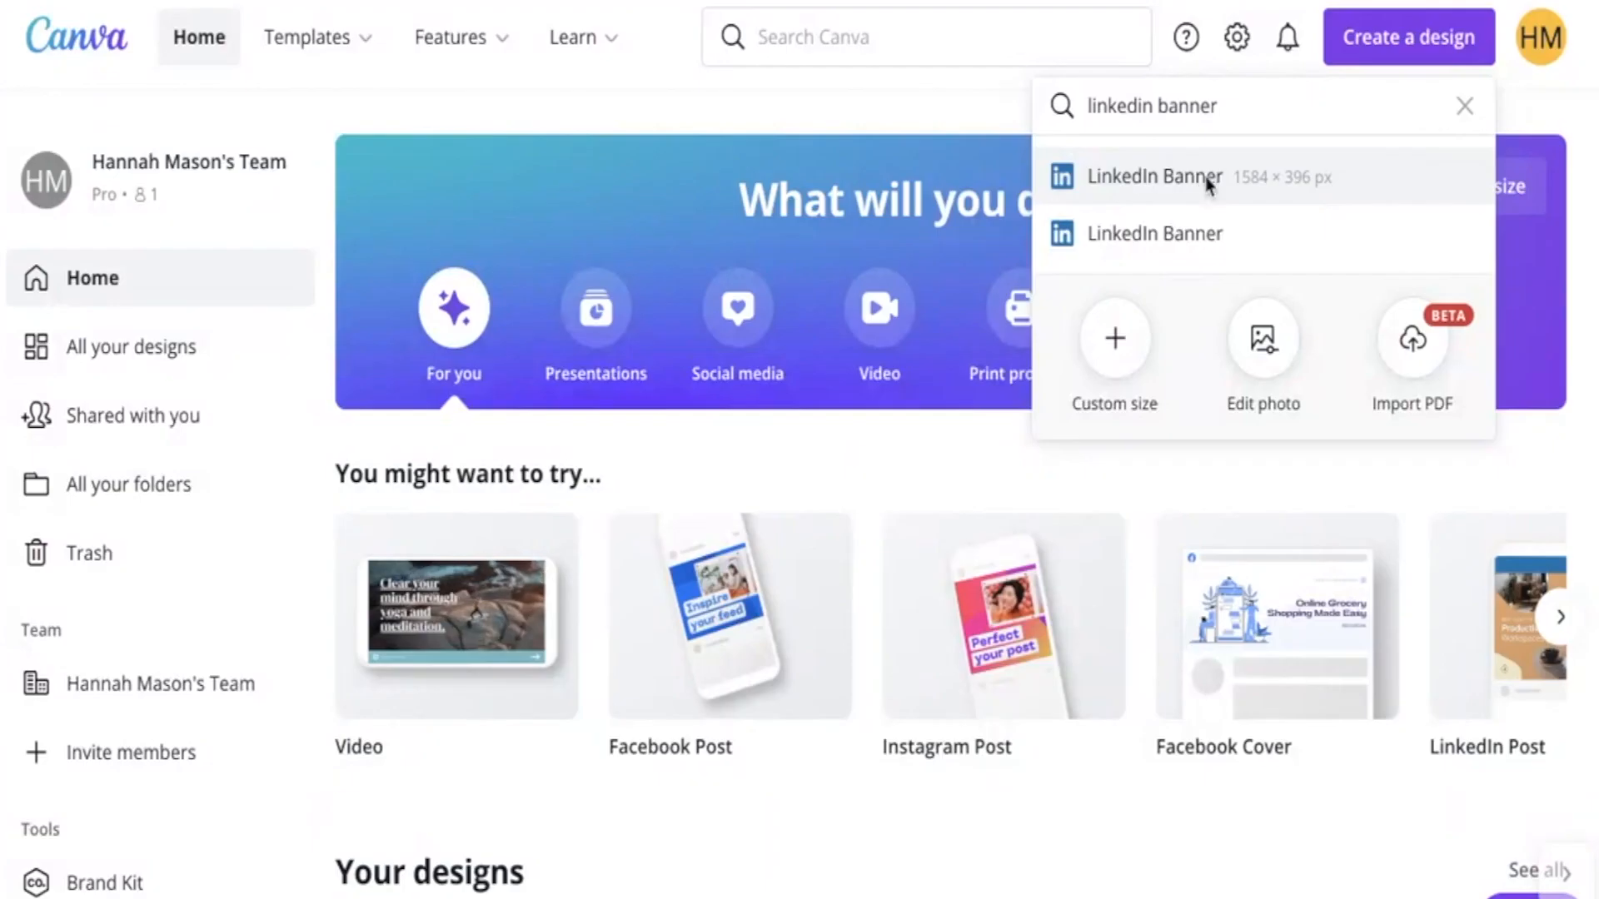
pyautogui.click(1155, 177)
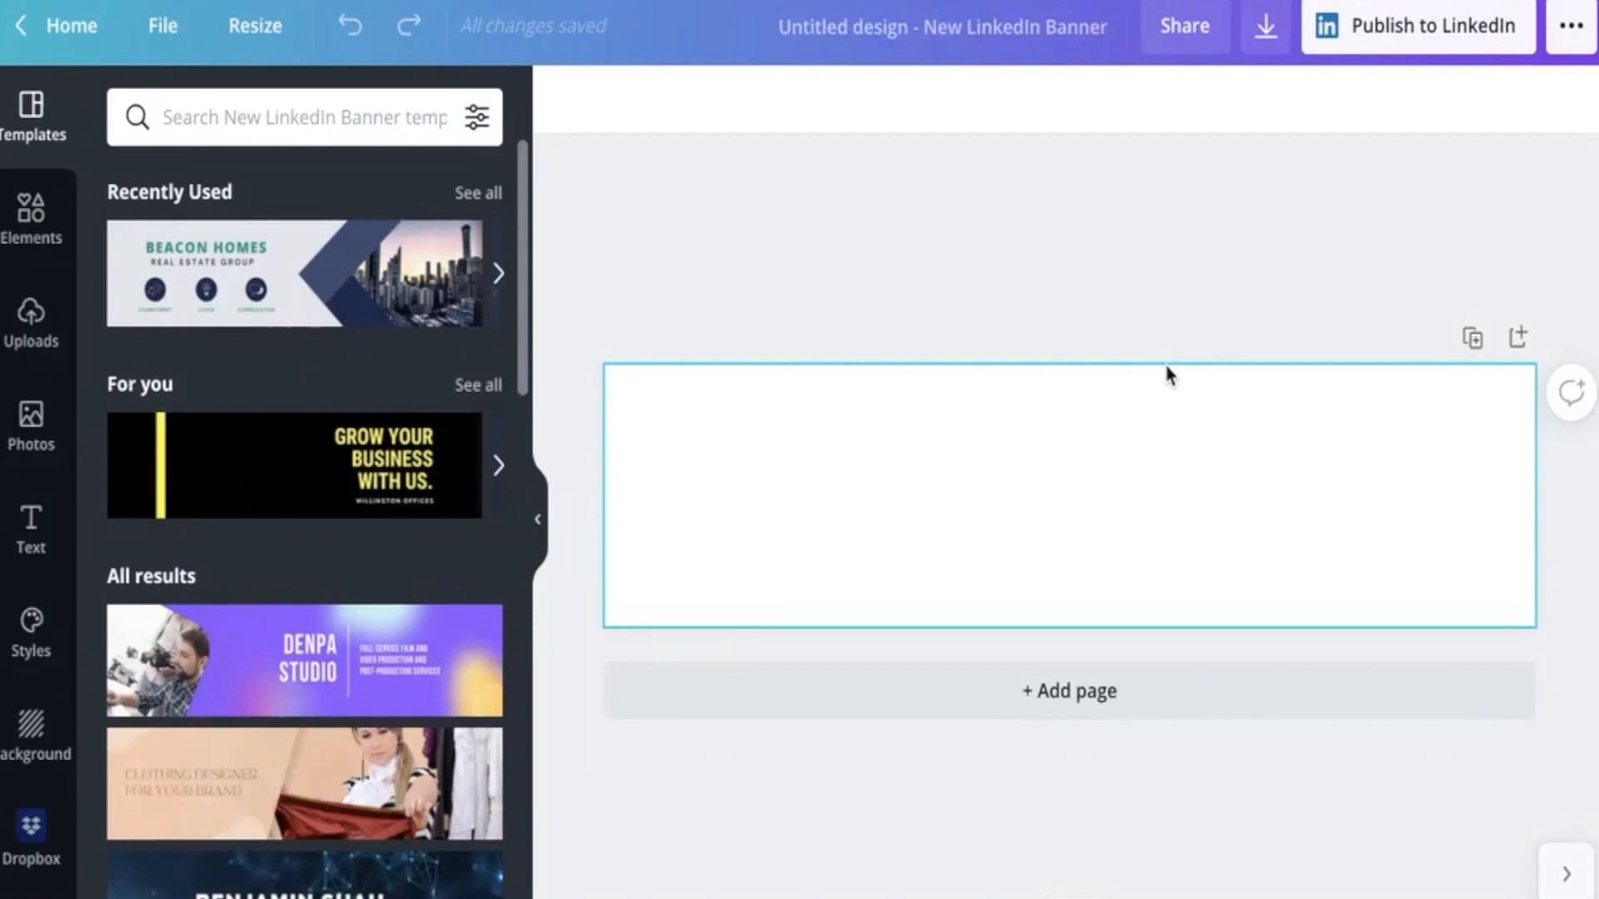
pyautogui.moveTo(1155, 420)
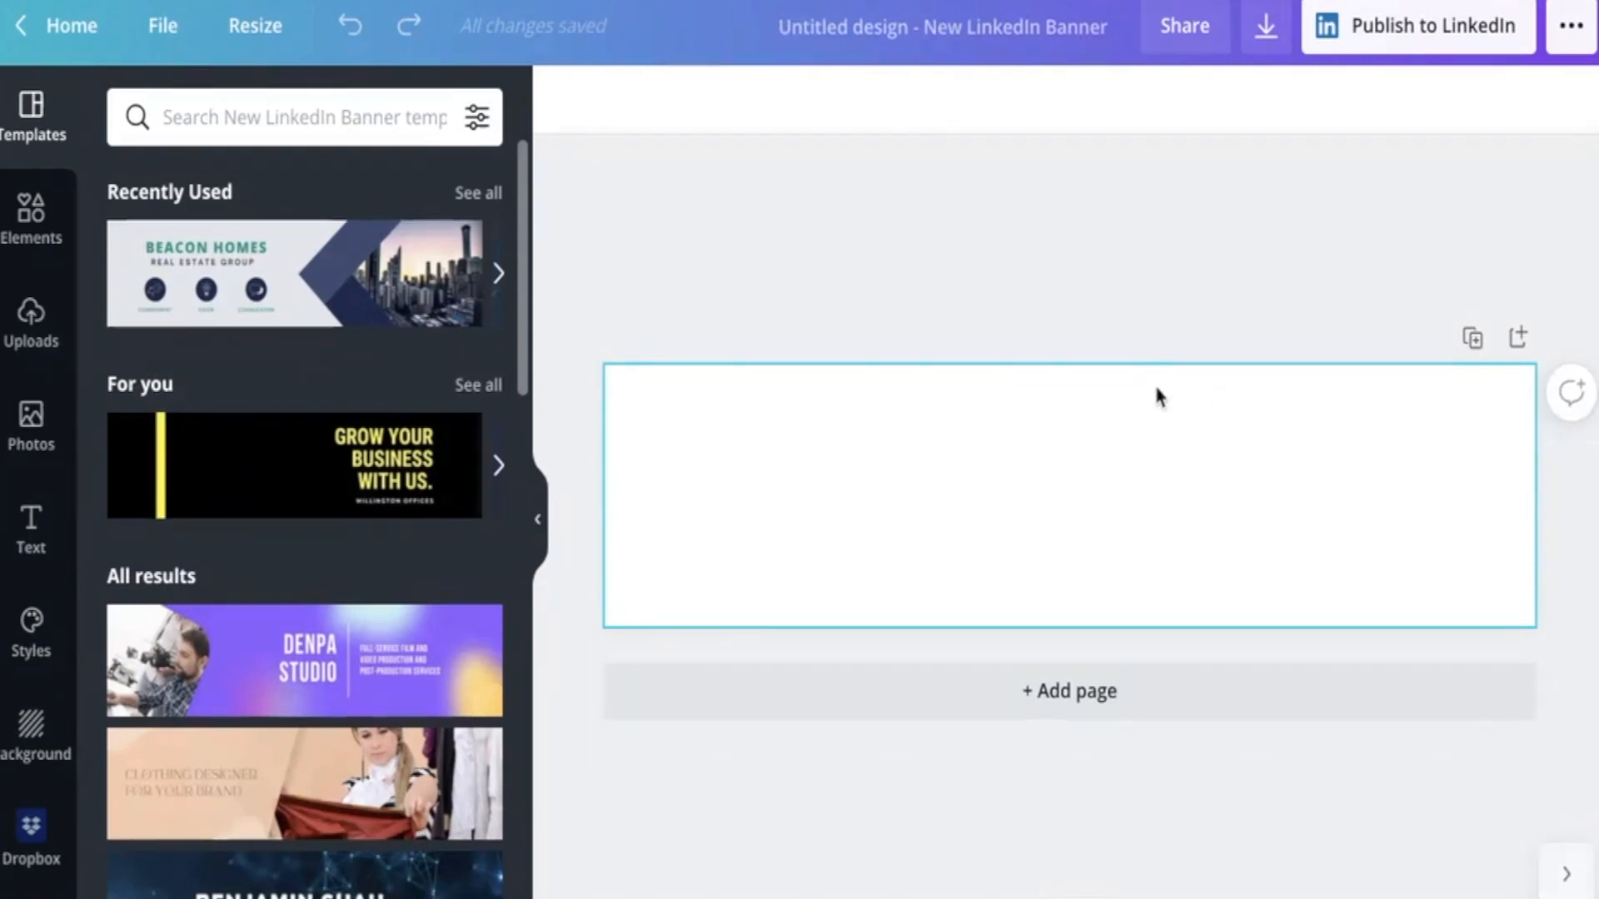
pyautogui.moveTo(1224, 603)
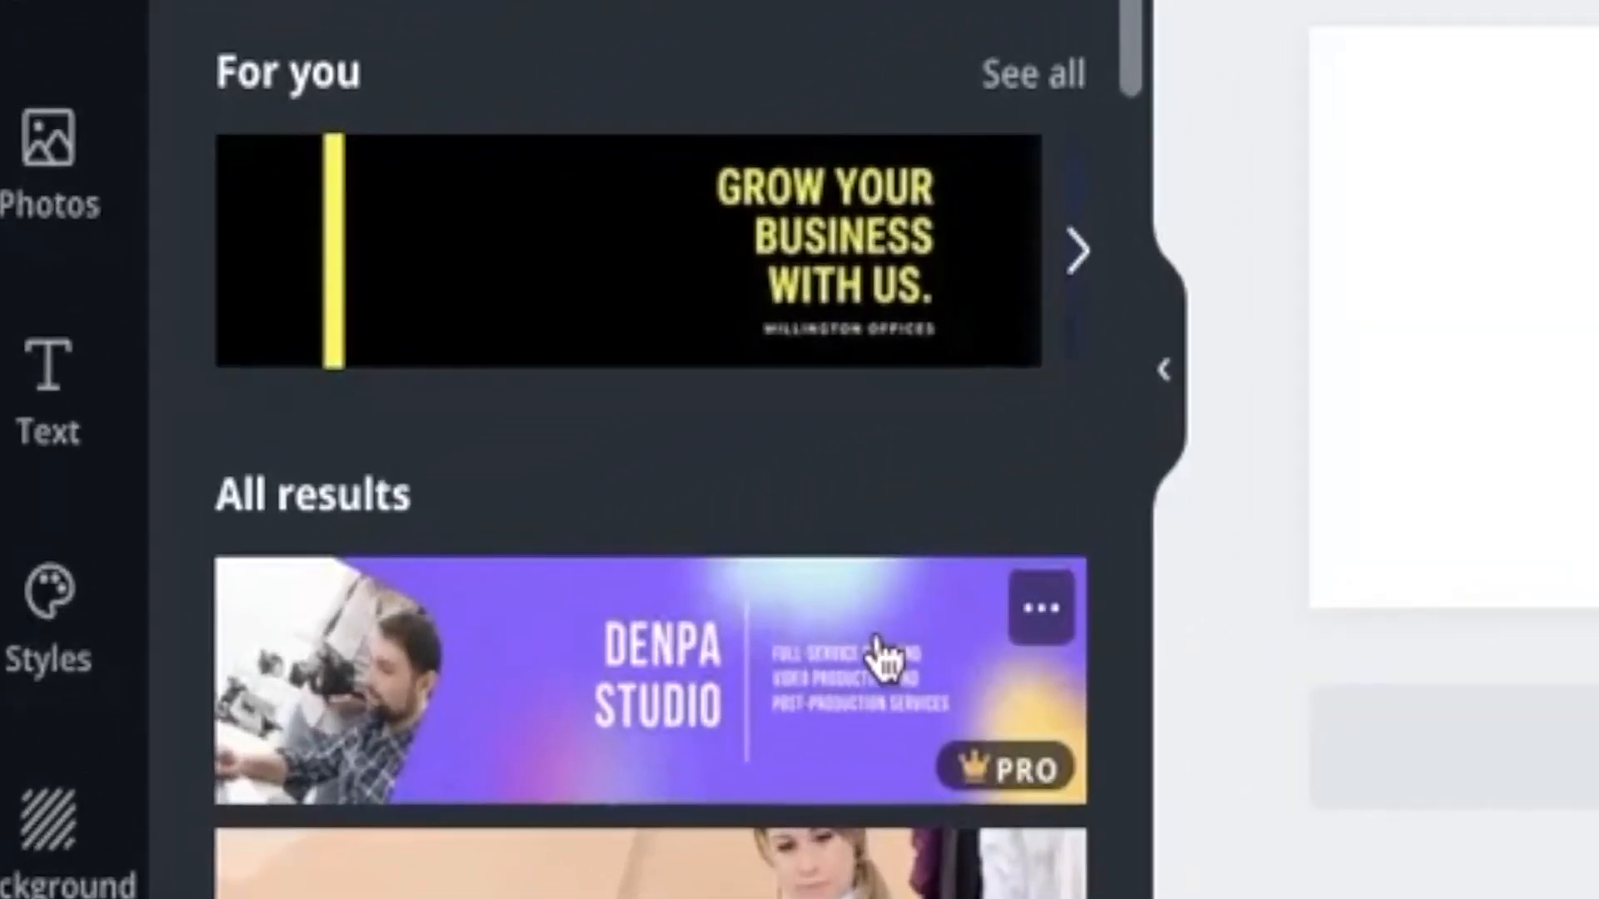
pyautogui.moveTo(846, 461)
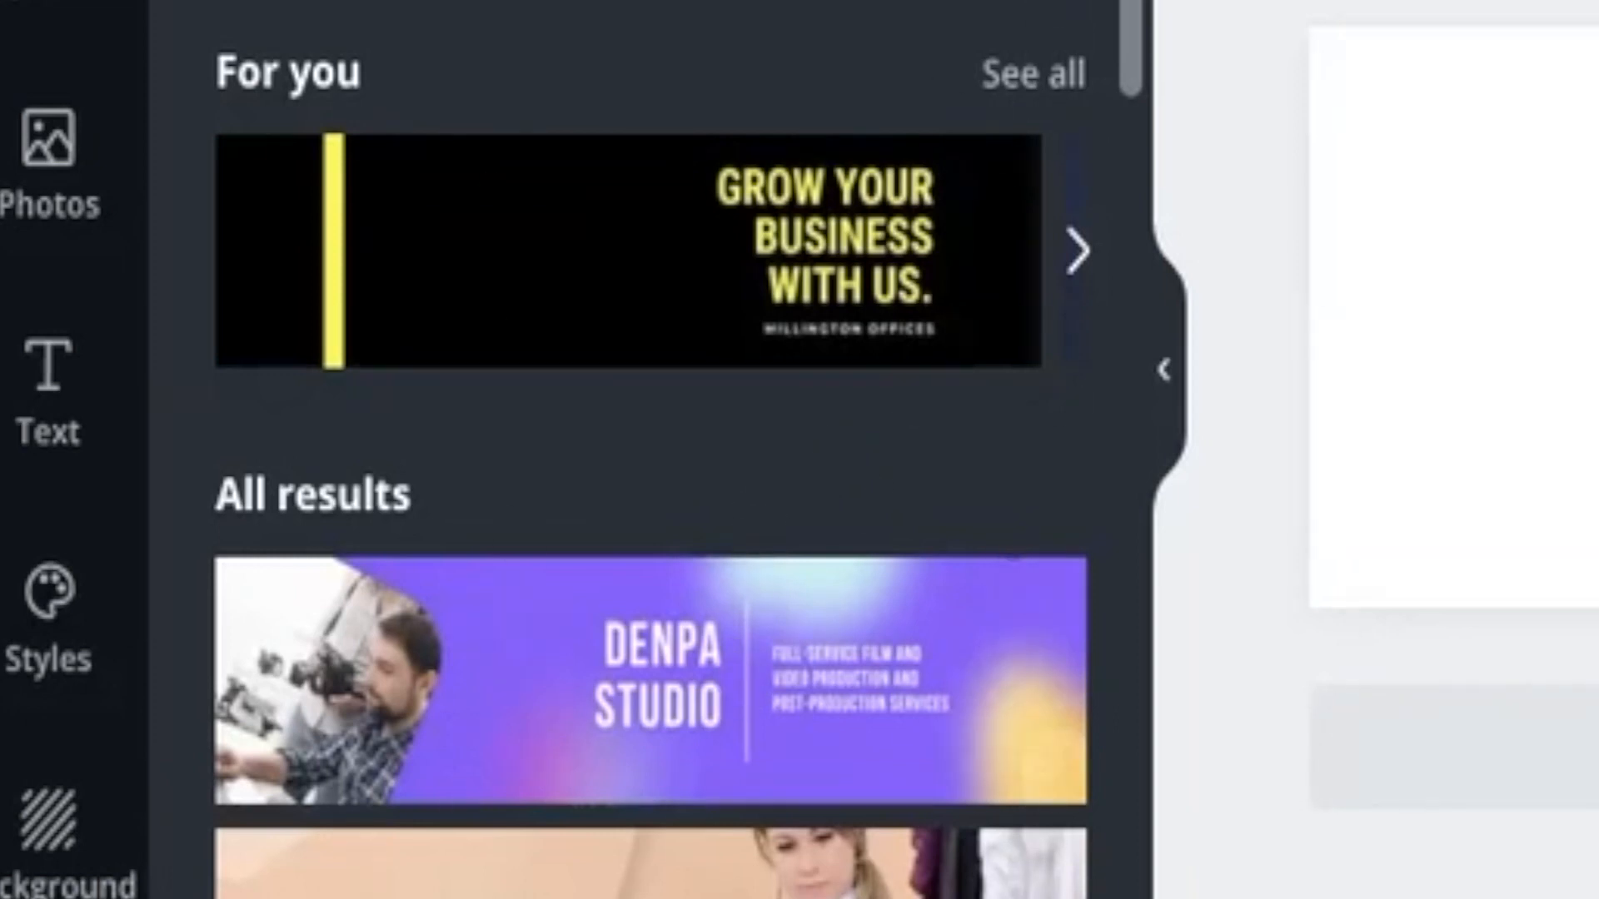
pyautogui.moveTo(542, 369)
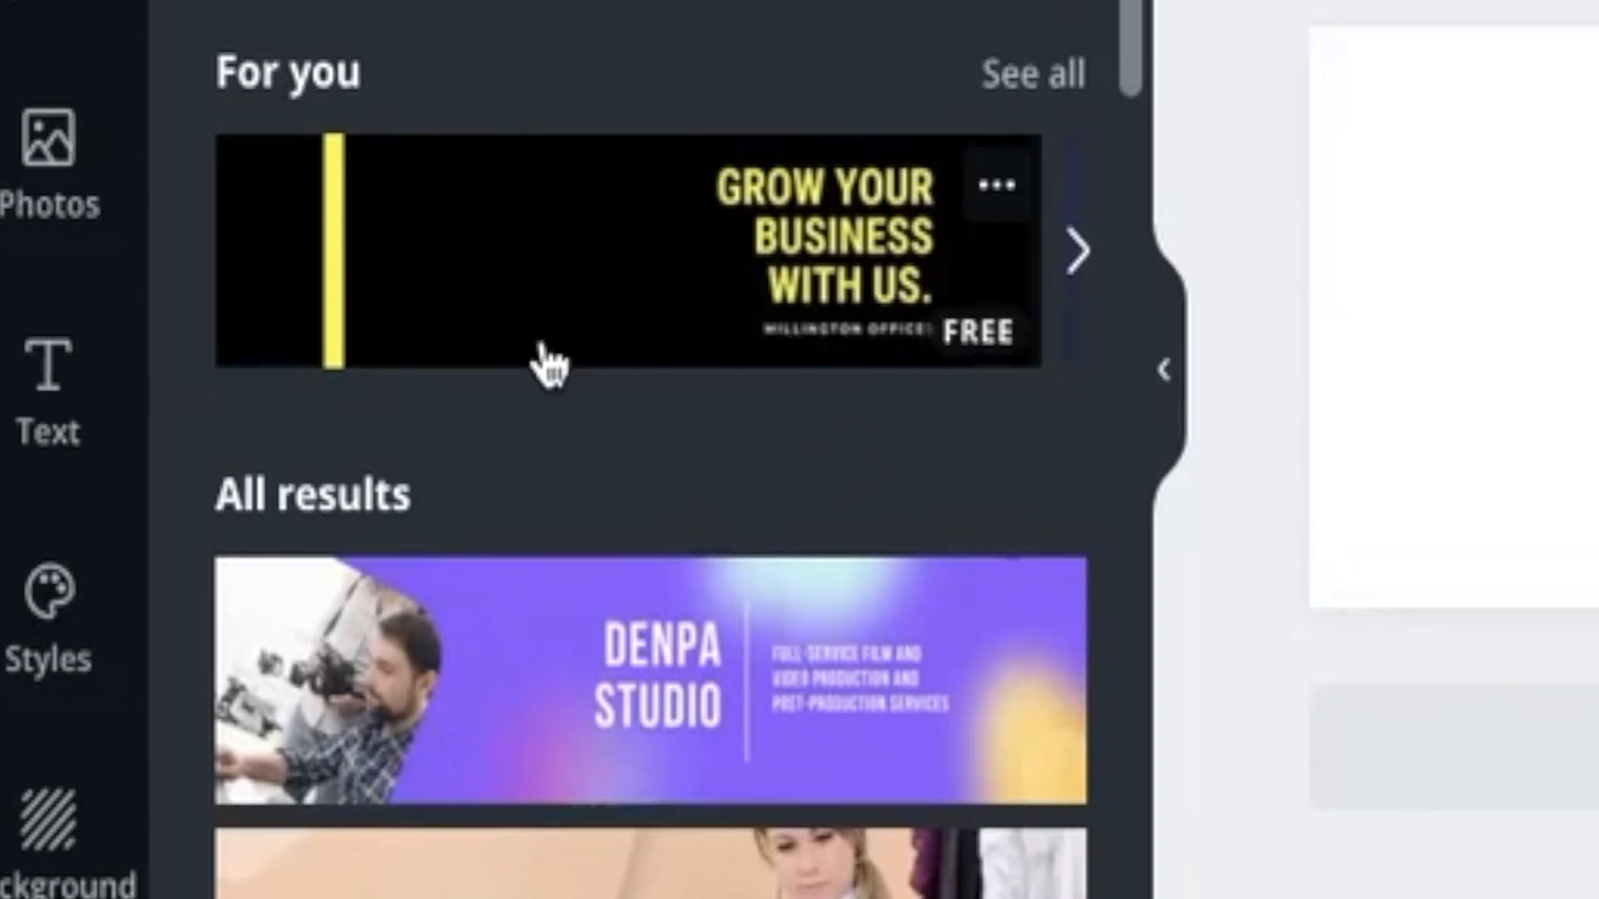
pyautogui.moveTo(555, 441)
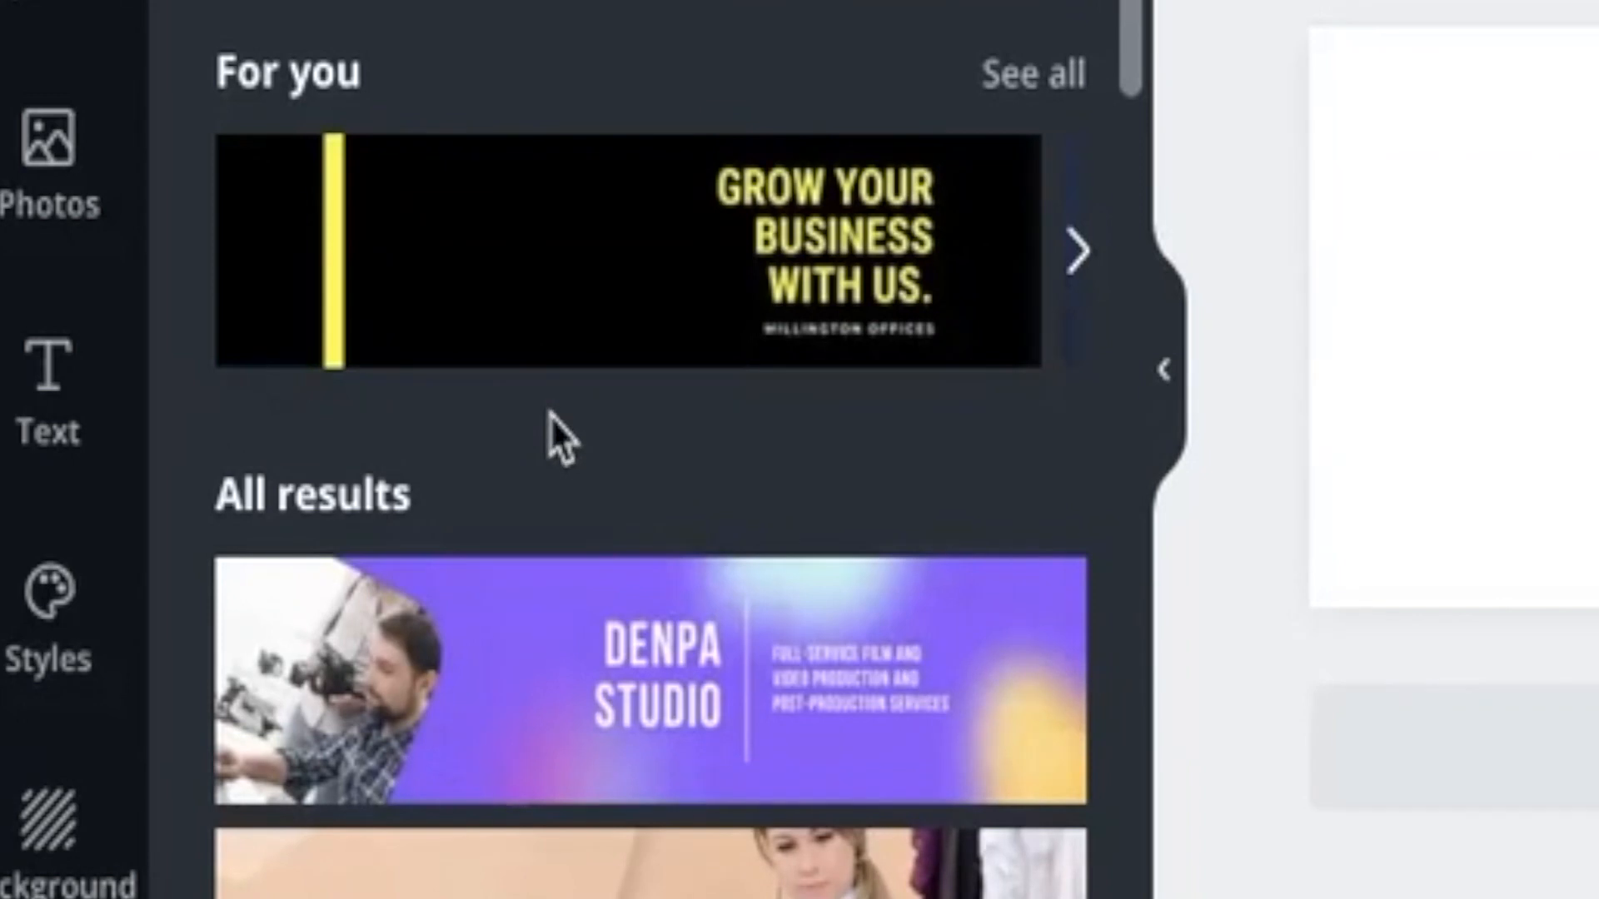
pyautogui.scroll(-3)
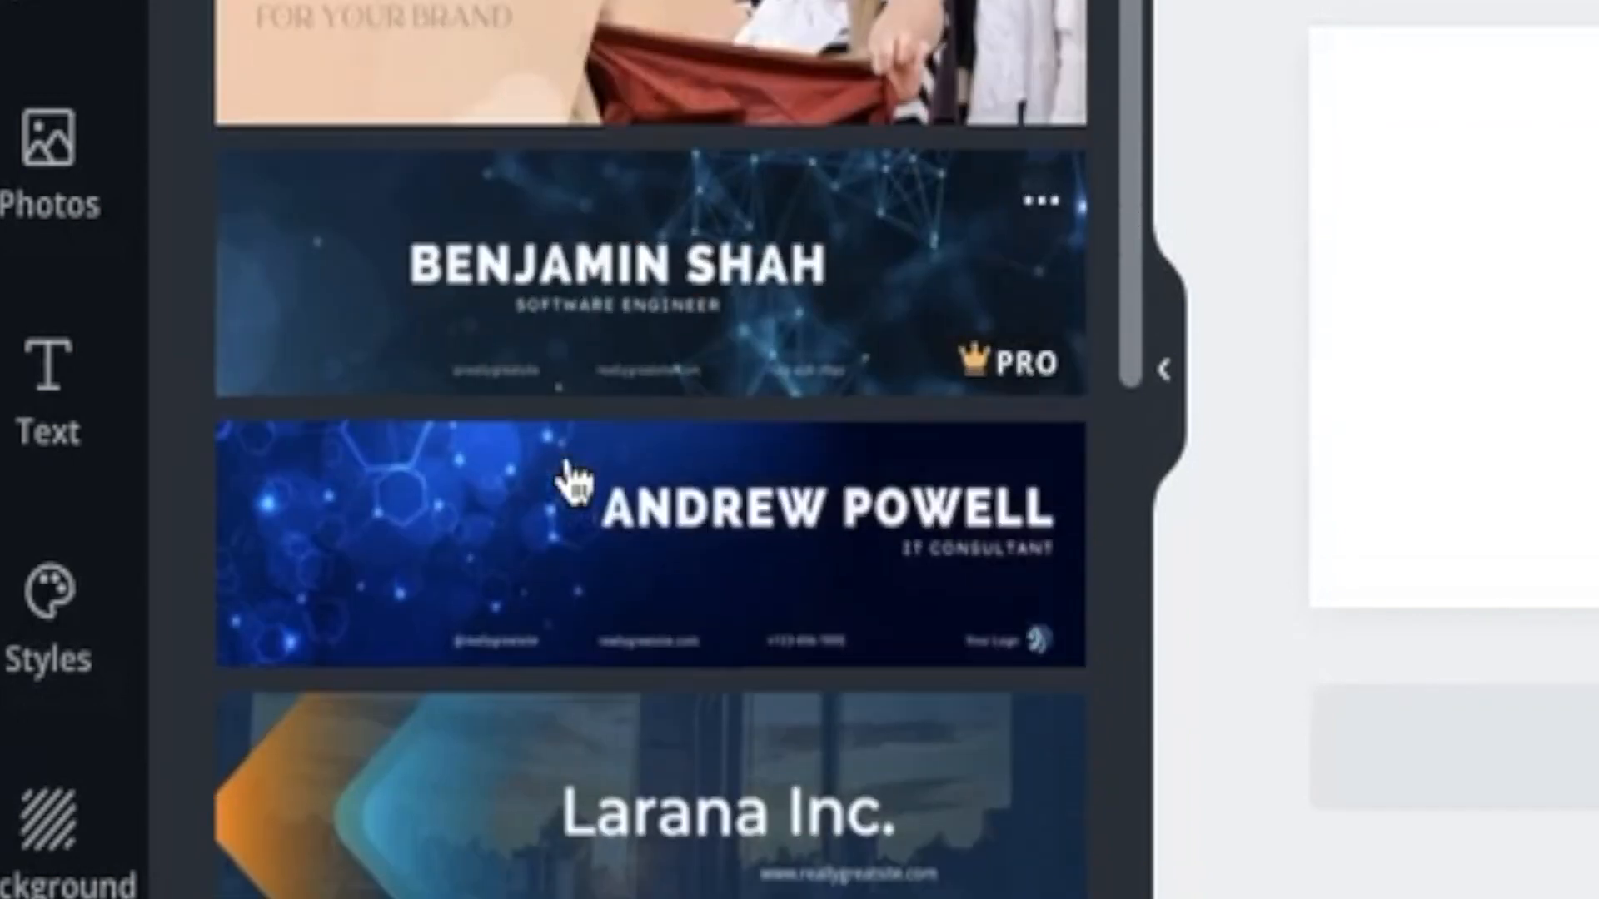
pyautogui.scroll(-3)
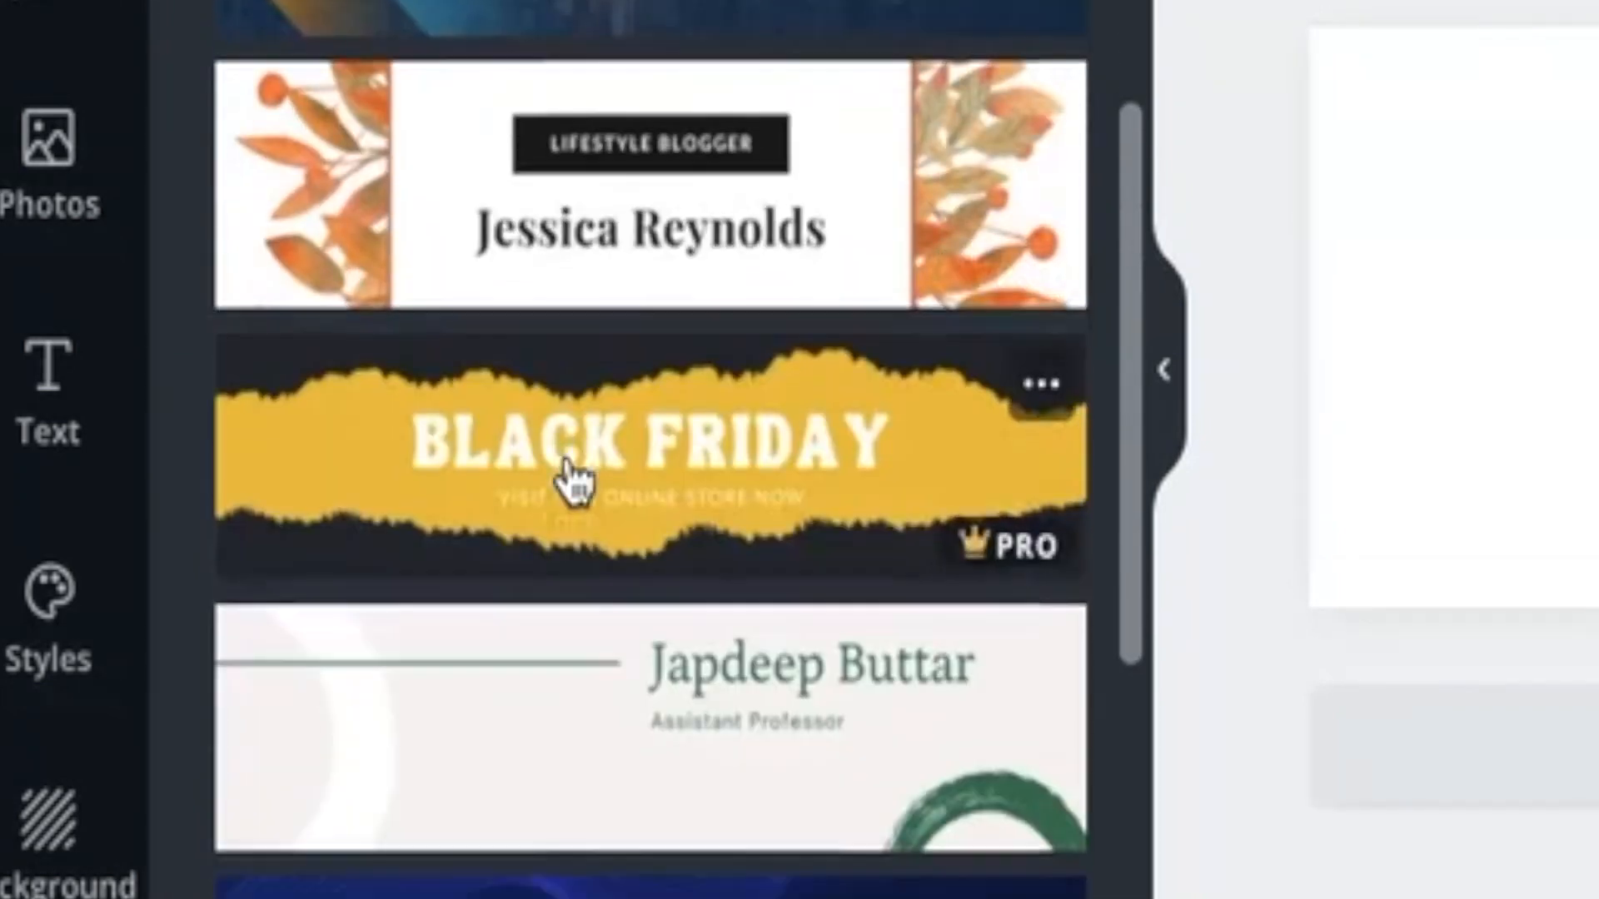
pyautogui.scroll(-3)
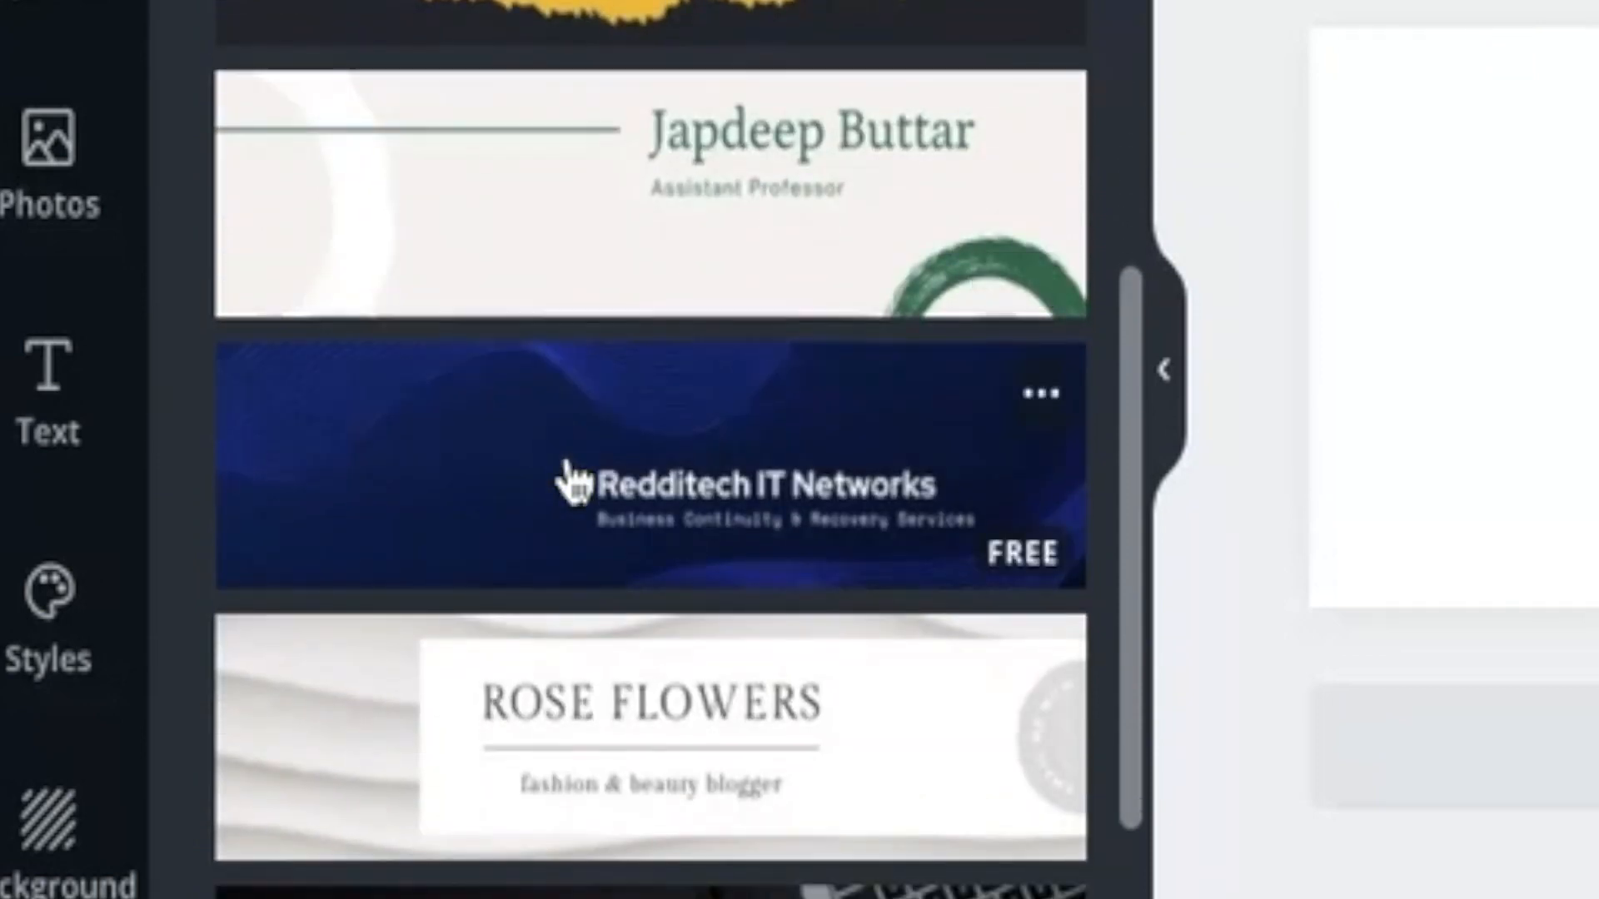
pyautogui.scroll(-3)
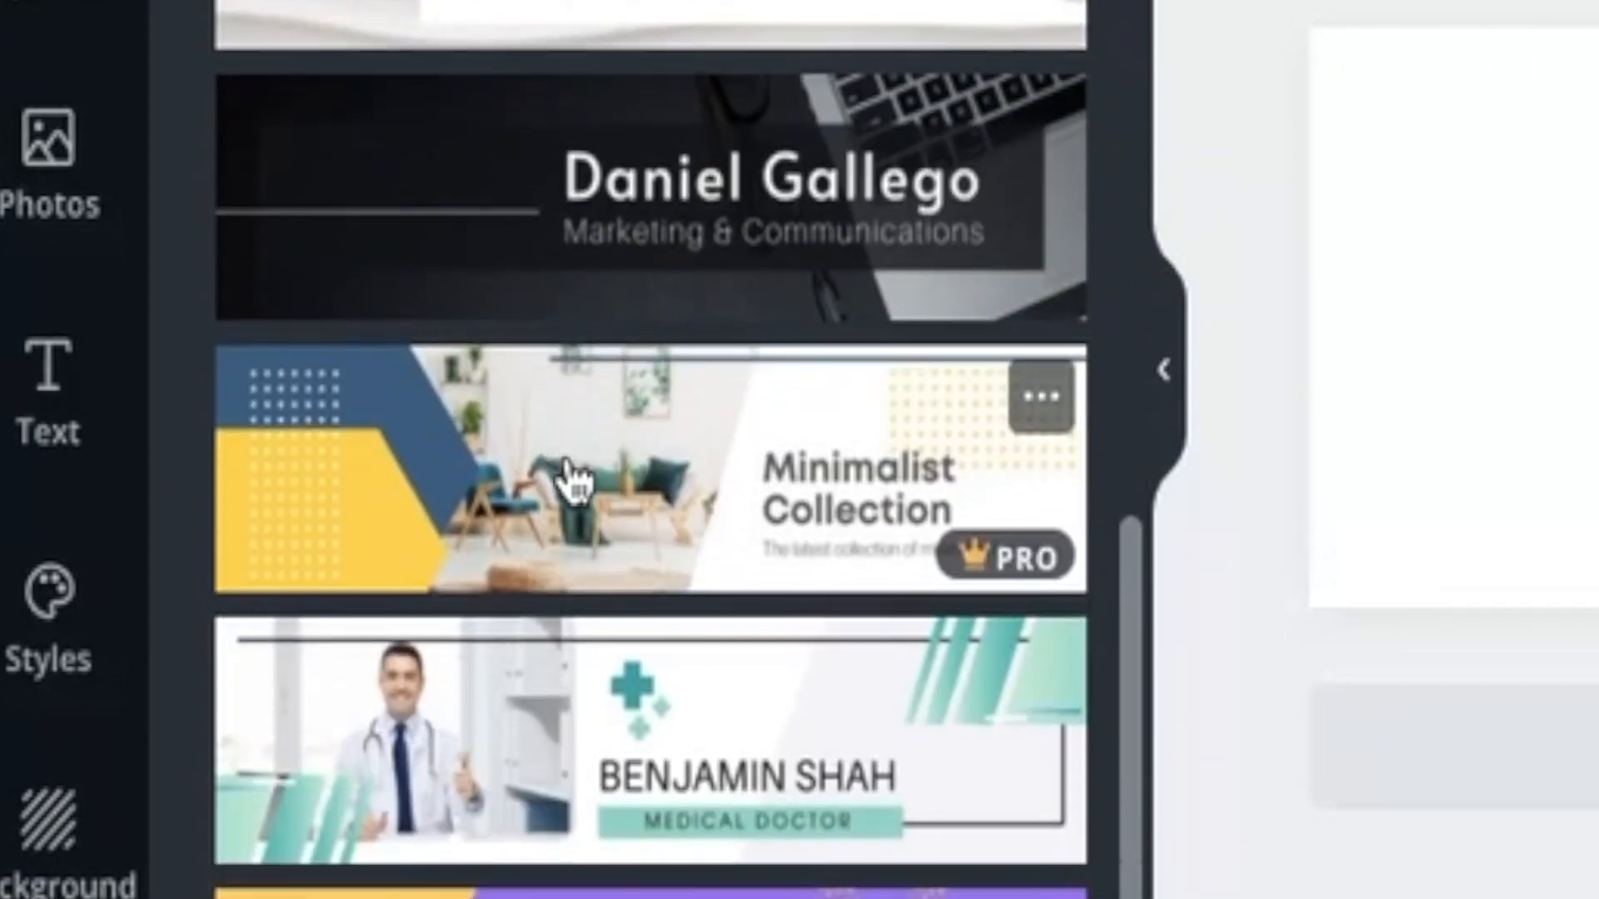
pyautogui.scroll(-3)
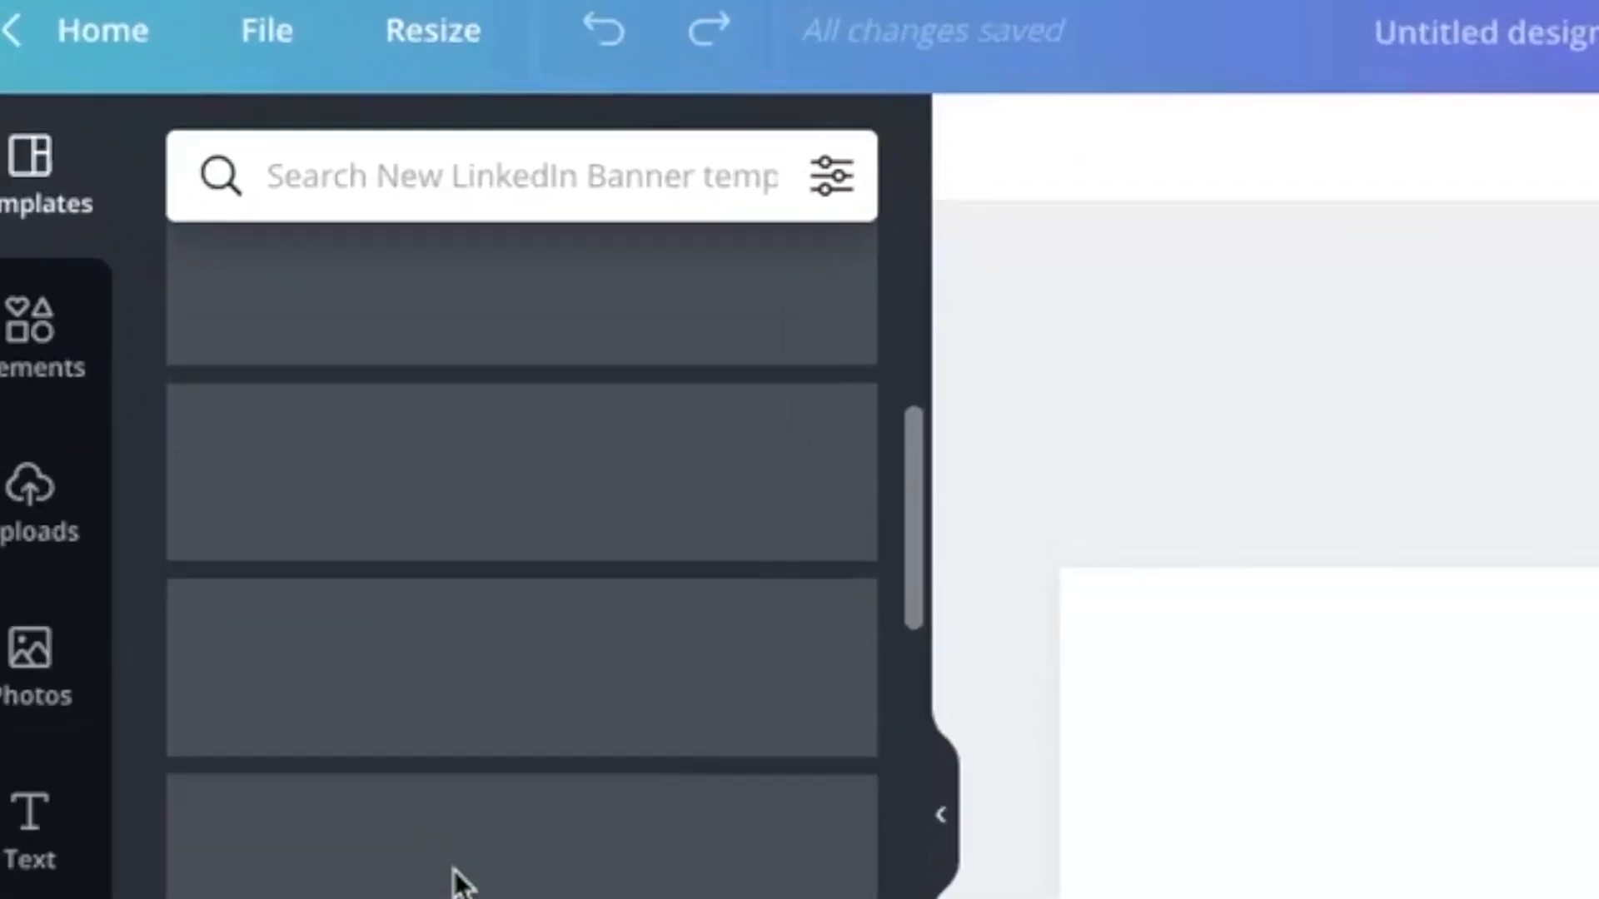
# Switch the template search from 'construction' to 'fashion' and browse the fashion banner templates
pyautogui.click(520, 176)
pyautogui.write('construction')
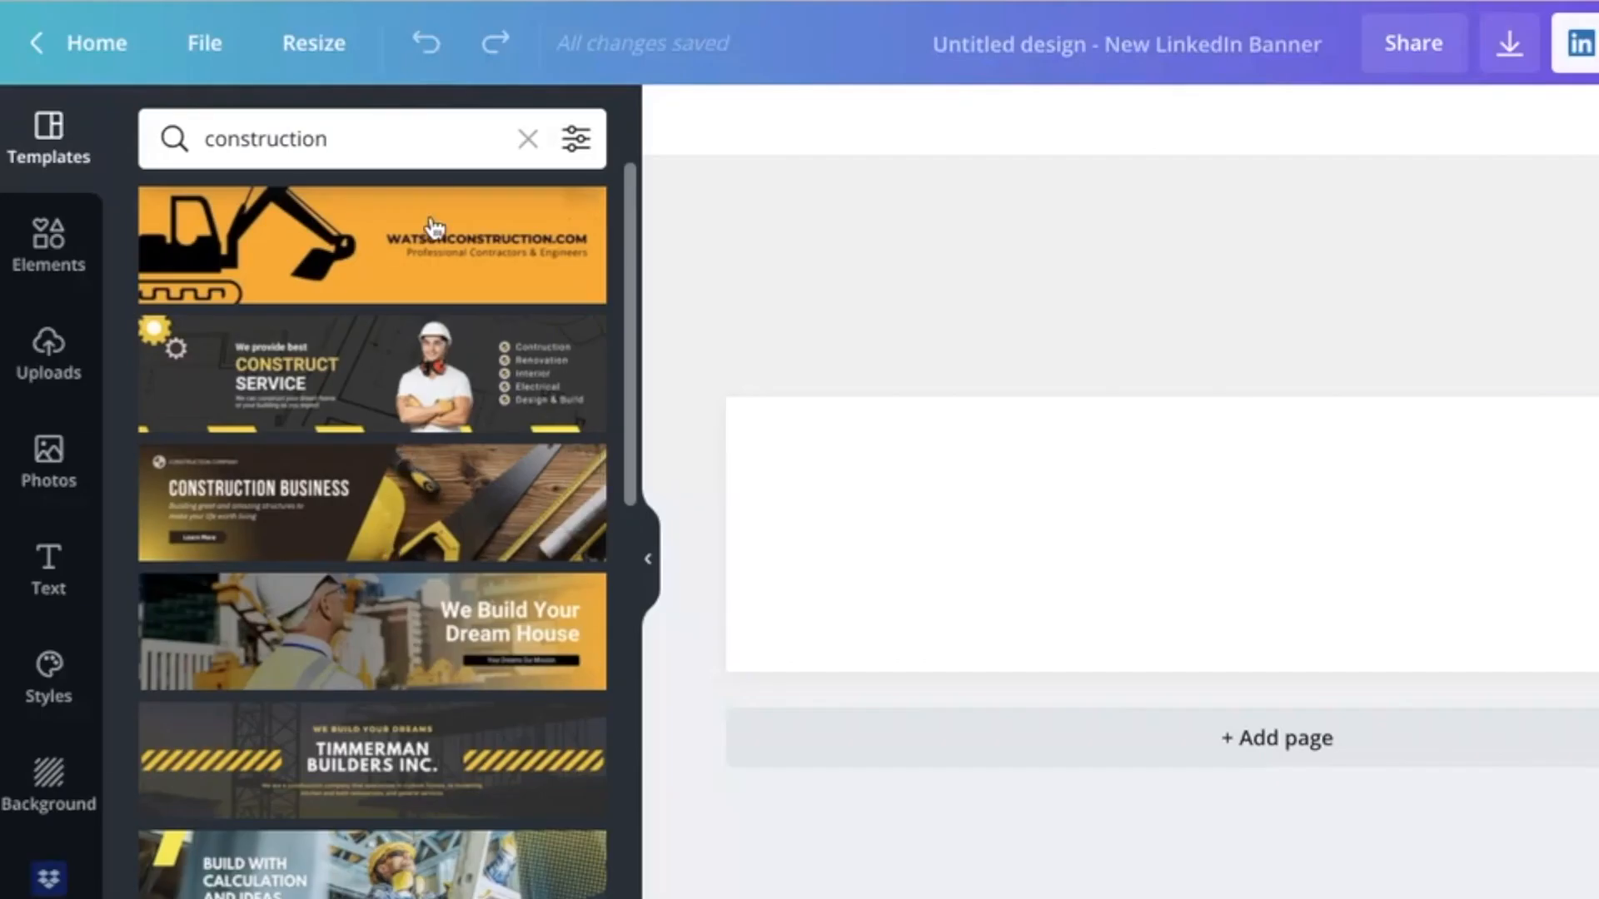
pyautogui.click(527, 139)
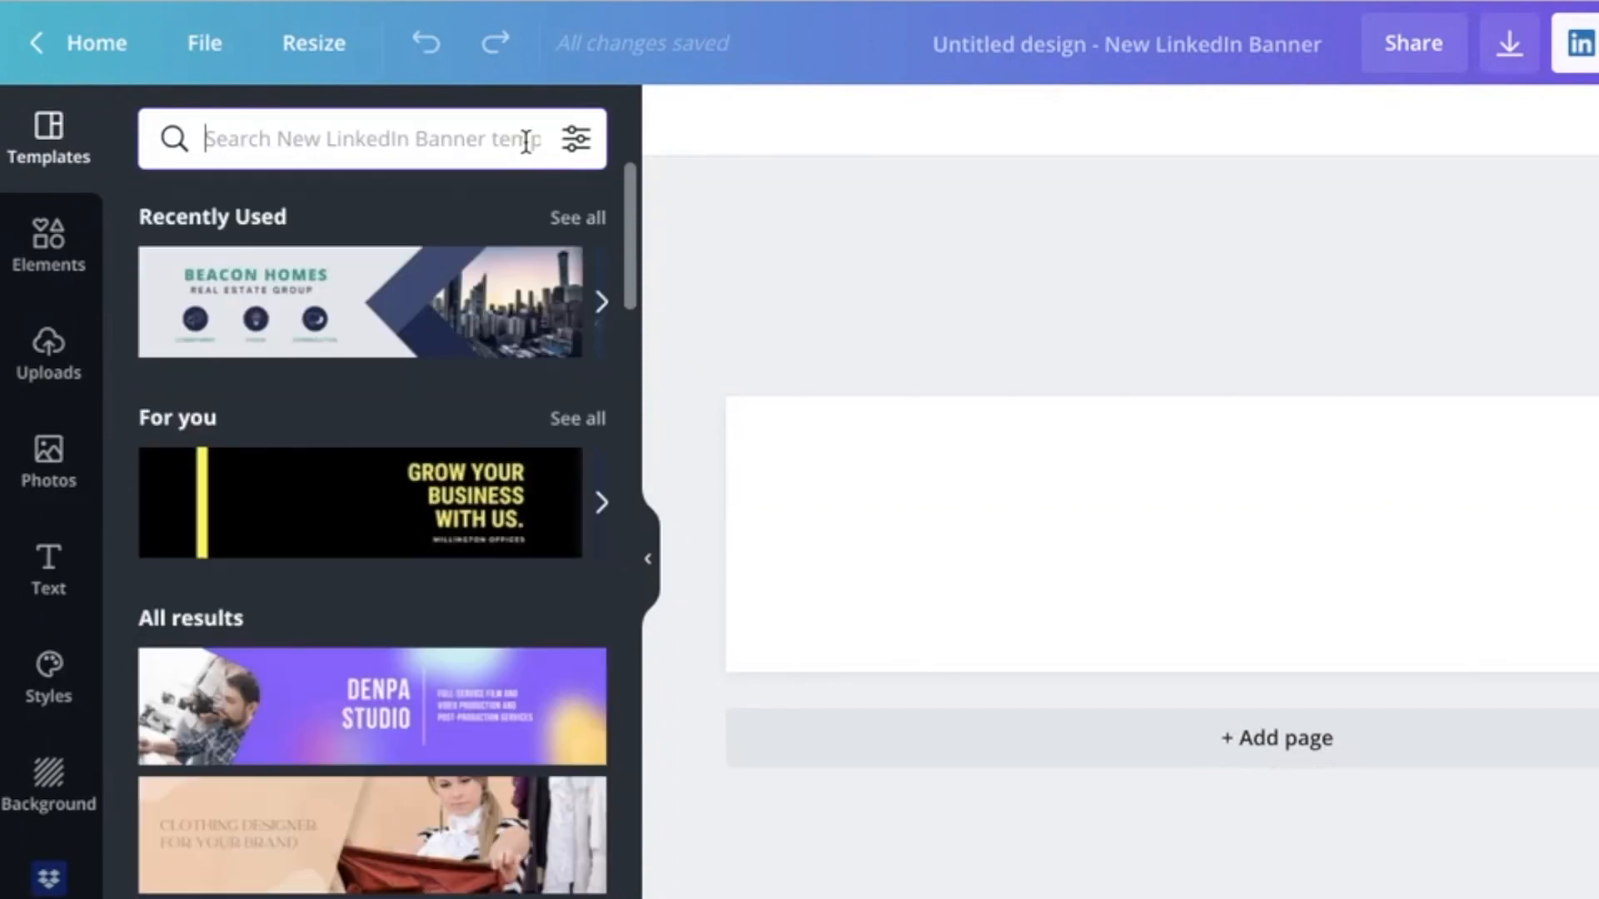
pyautogui.write('fash')
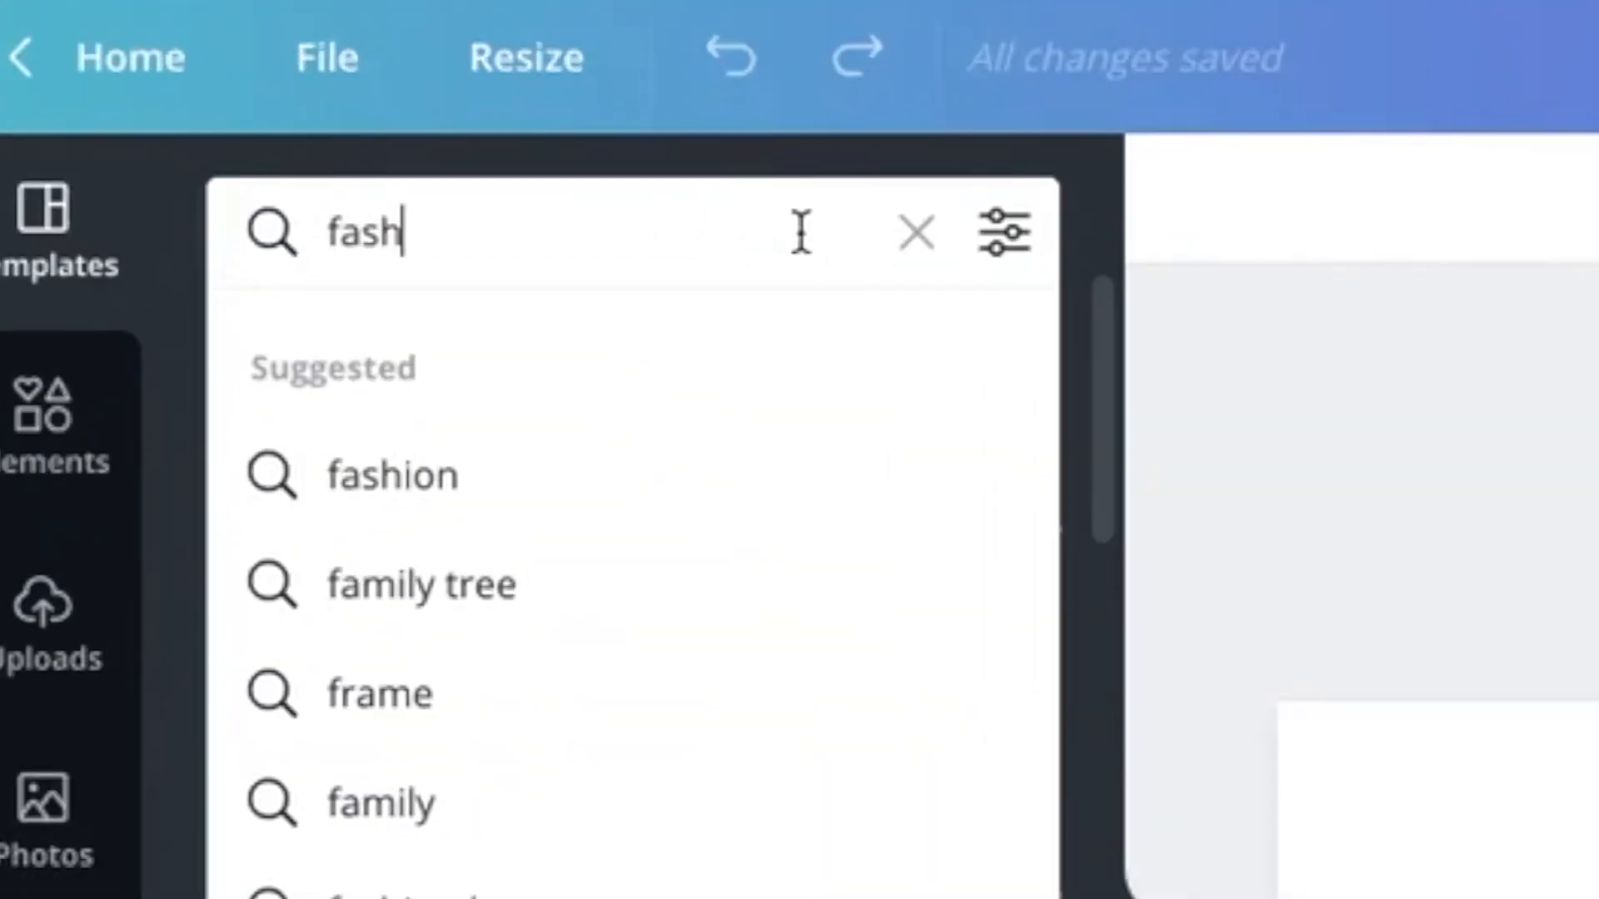
pyautogui.click(391, 474)
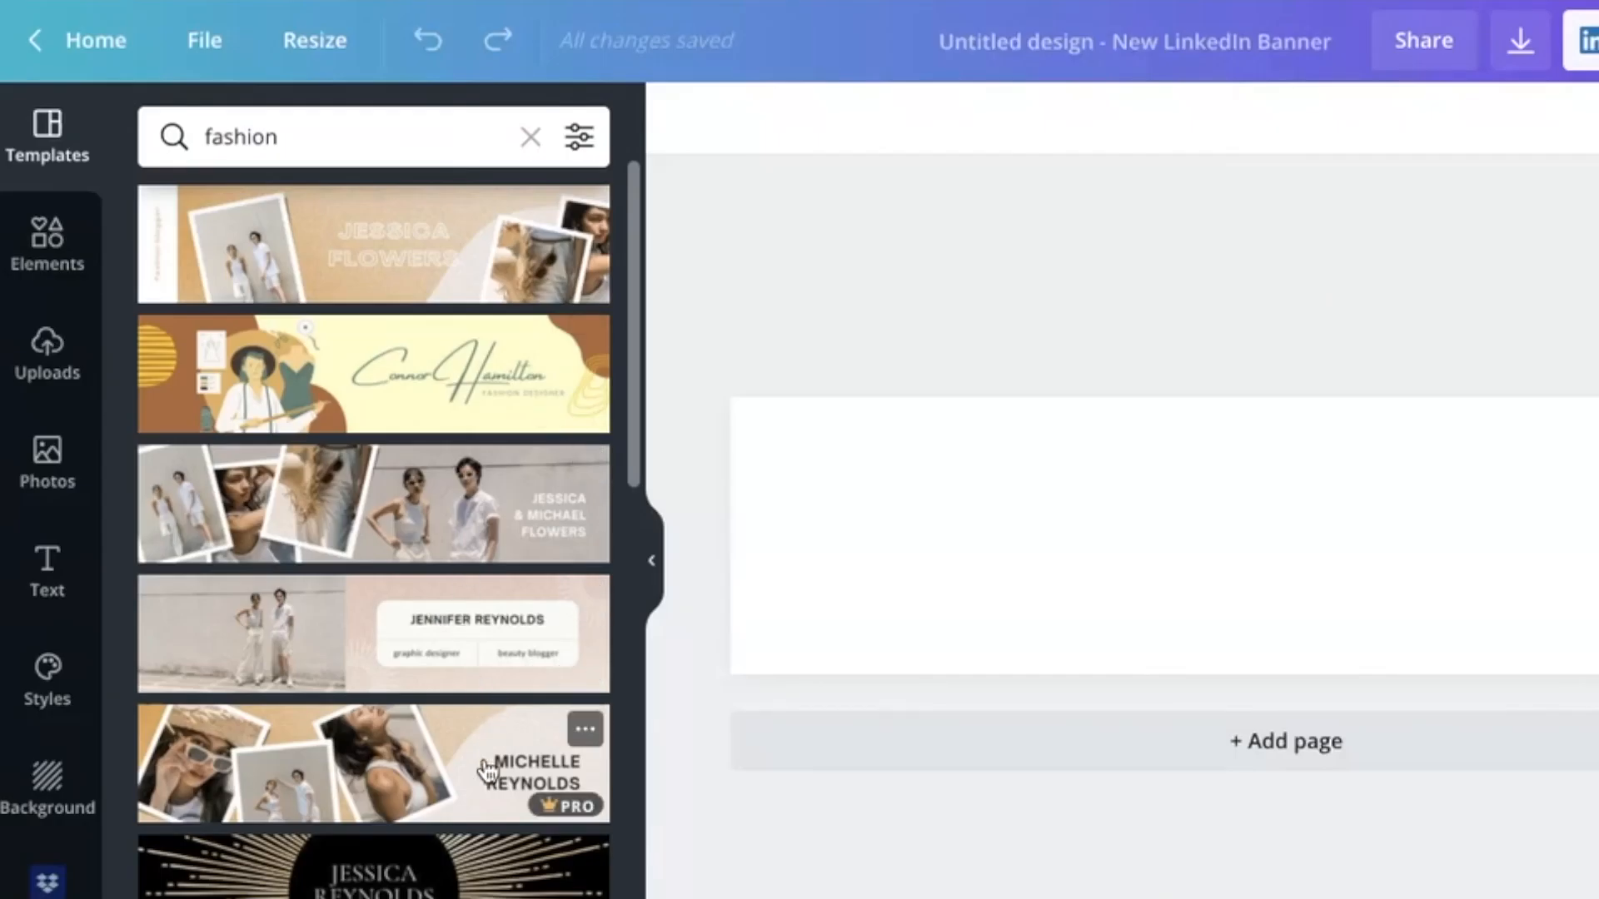
pyautogui.scroll(-3)
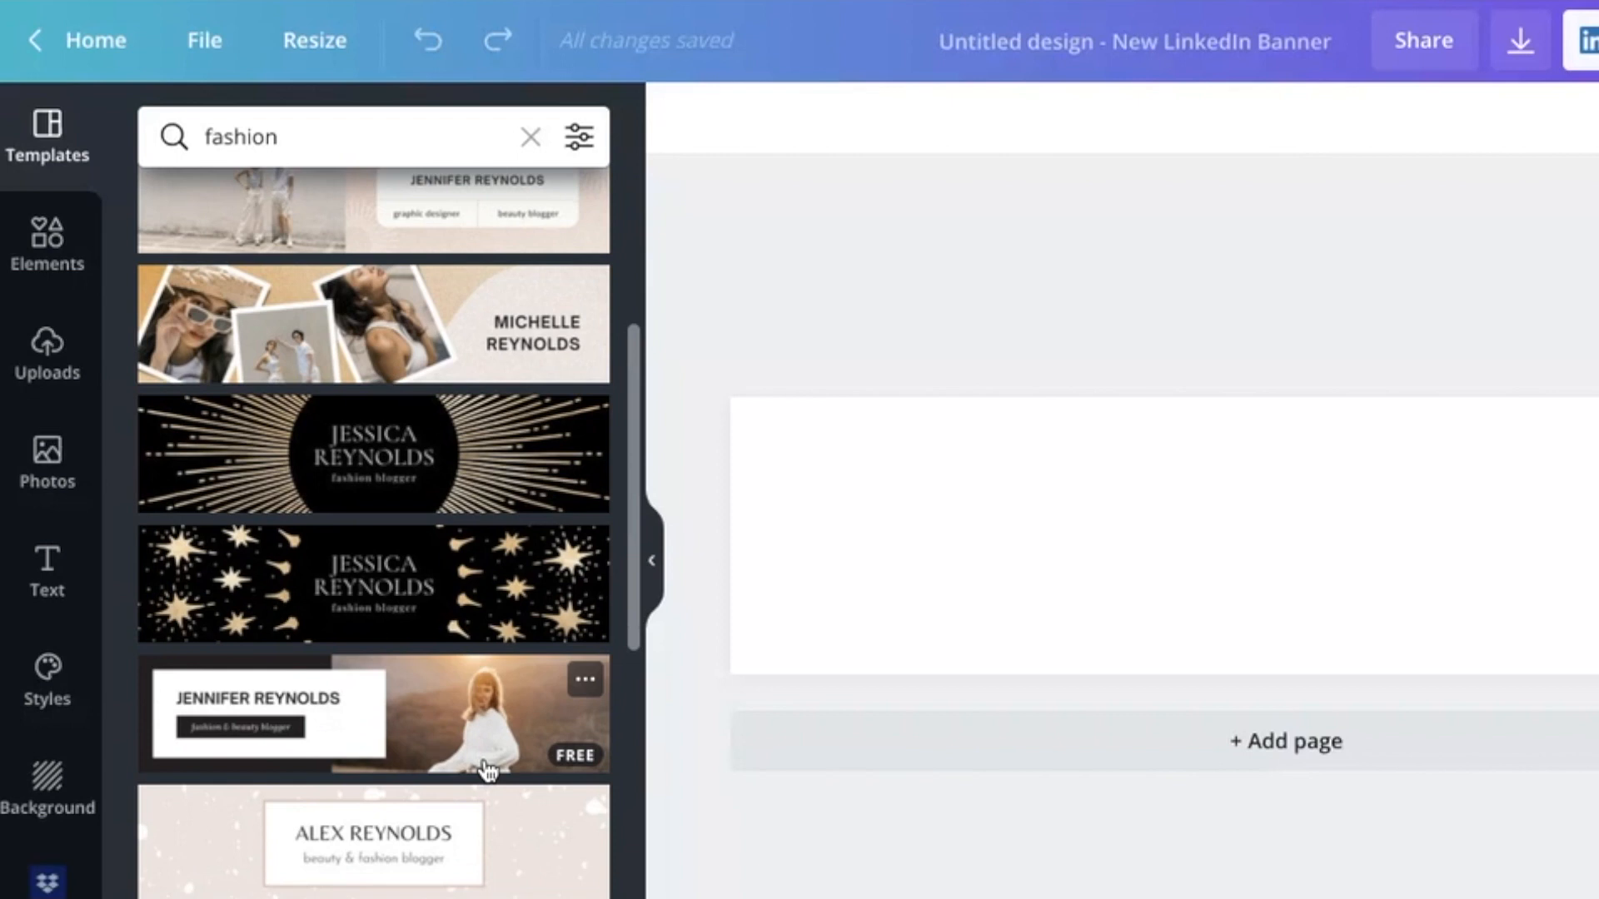
pyautogui.moveTo(453, 679)
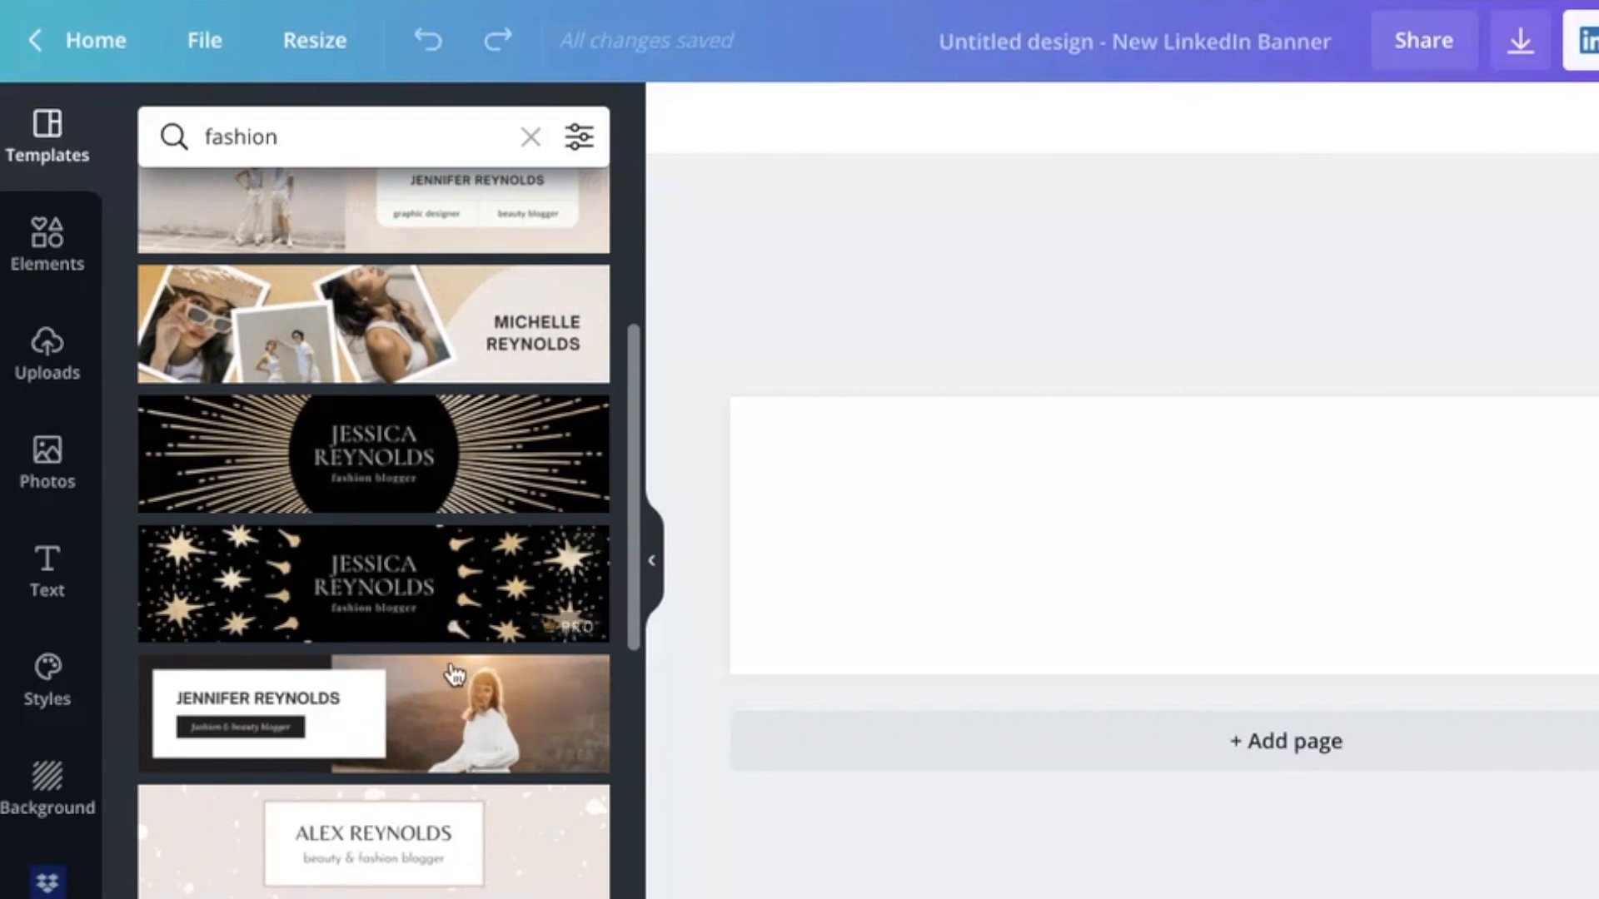
pyautogui.scroll(-3)
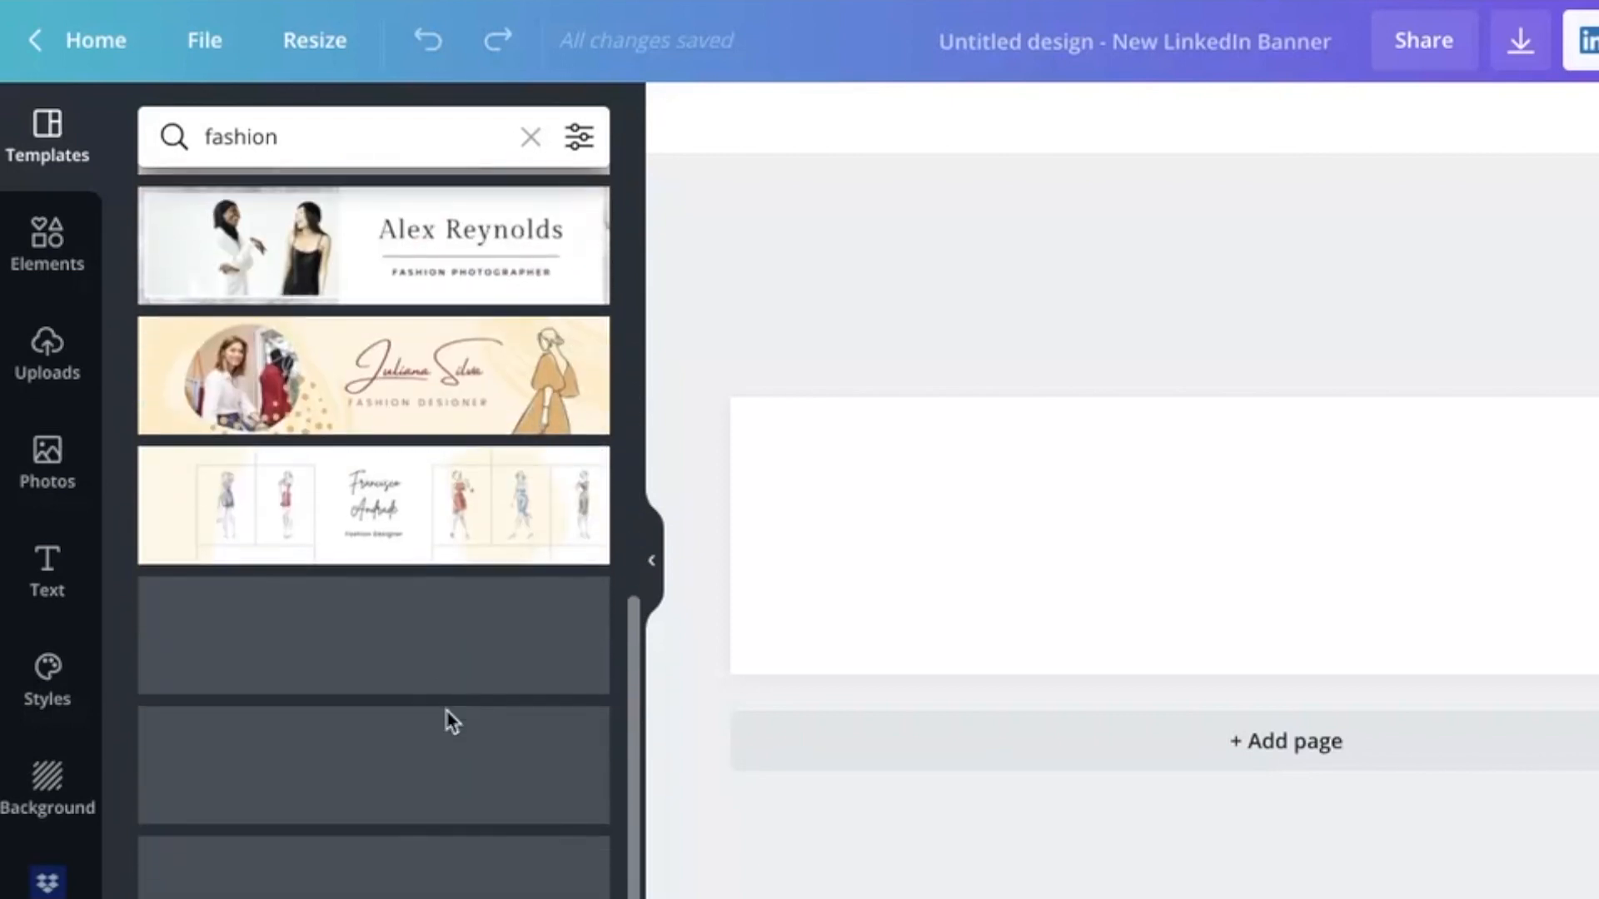
pyautogui.scroll(-3)
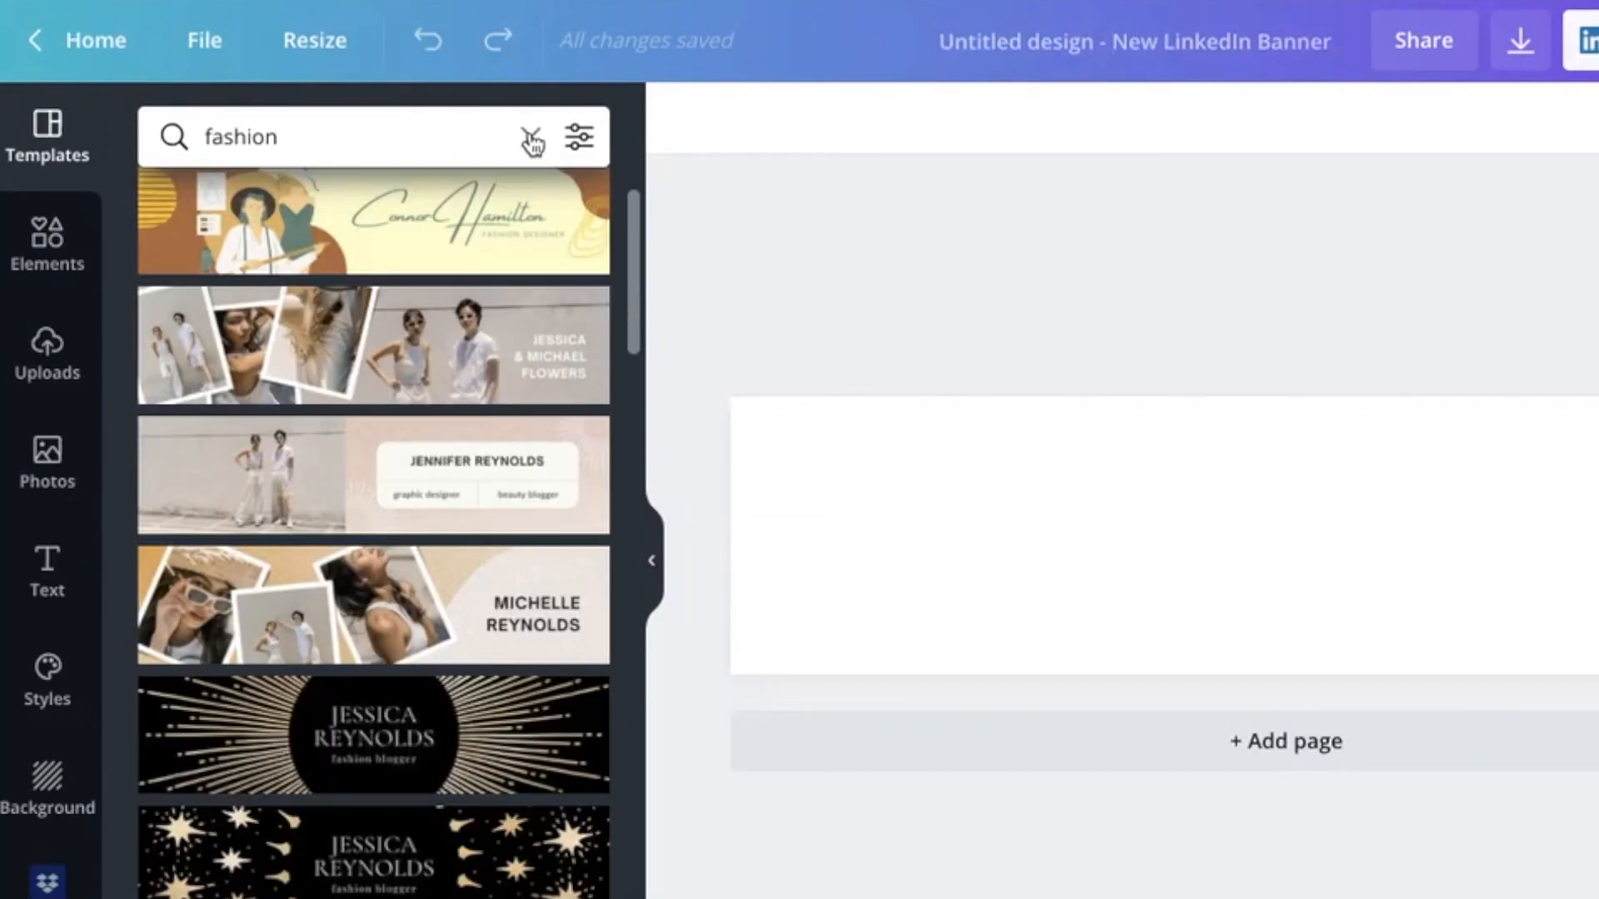
# Browse the banner templates and apply the Francois Mercer IT consultant template
pyautogui.click(535, 140)
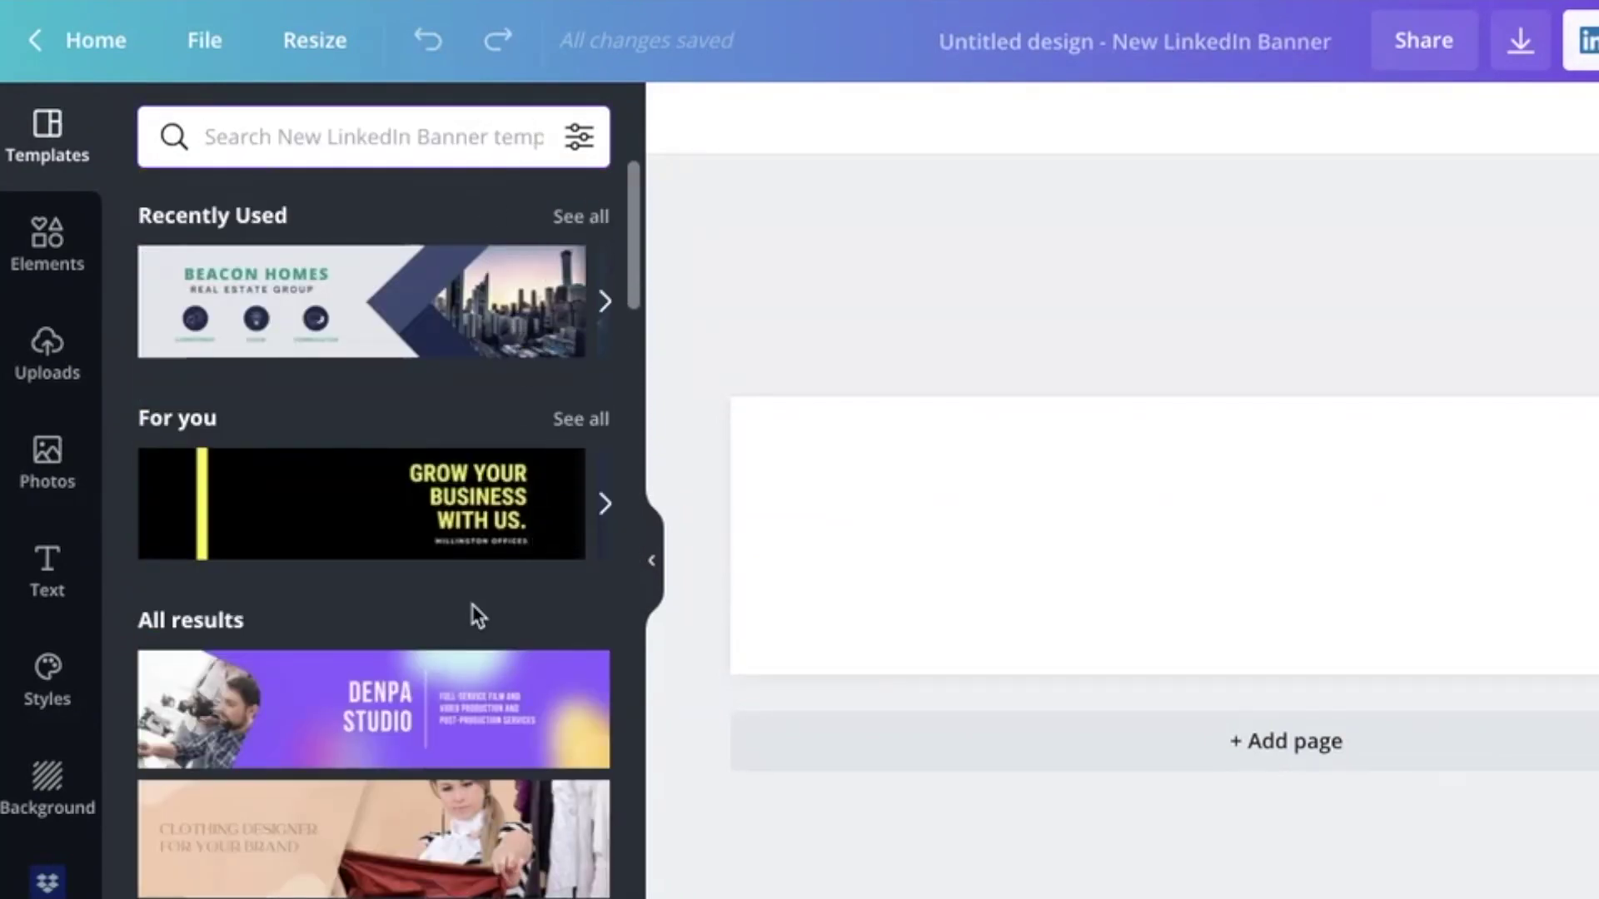
pyautogui.scroll(-3)
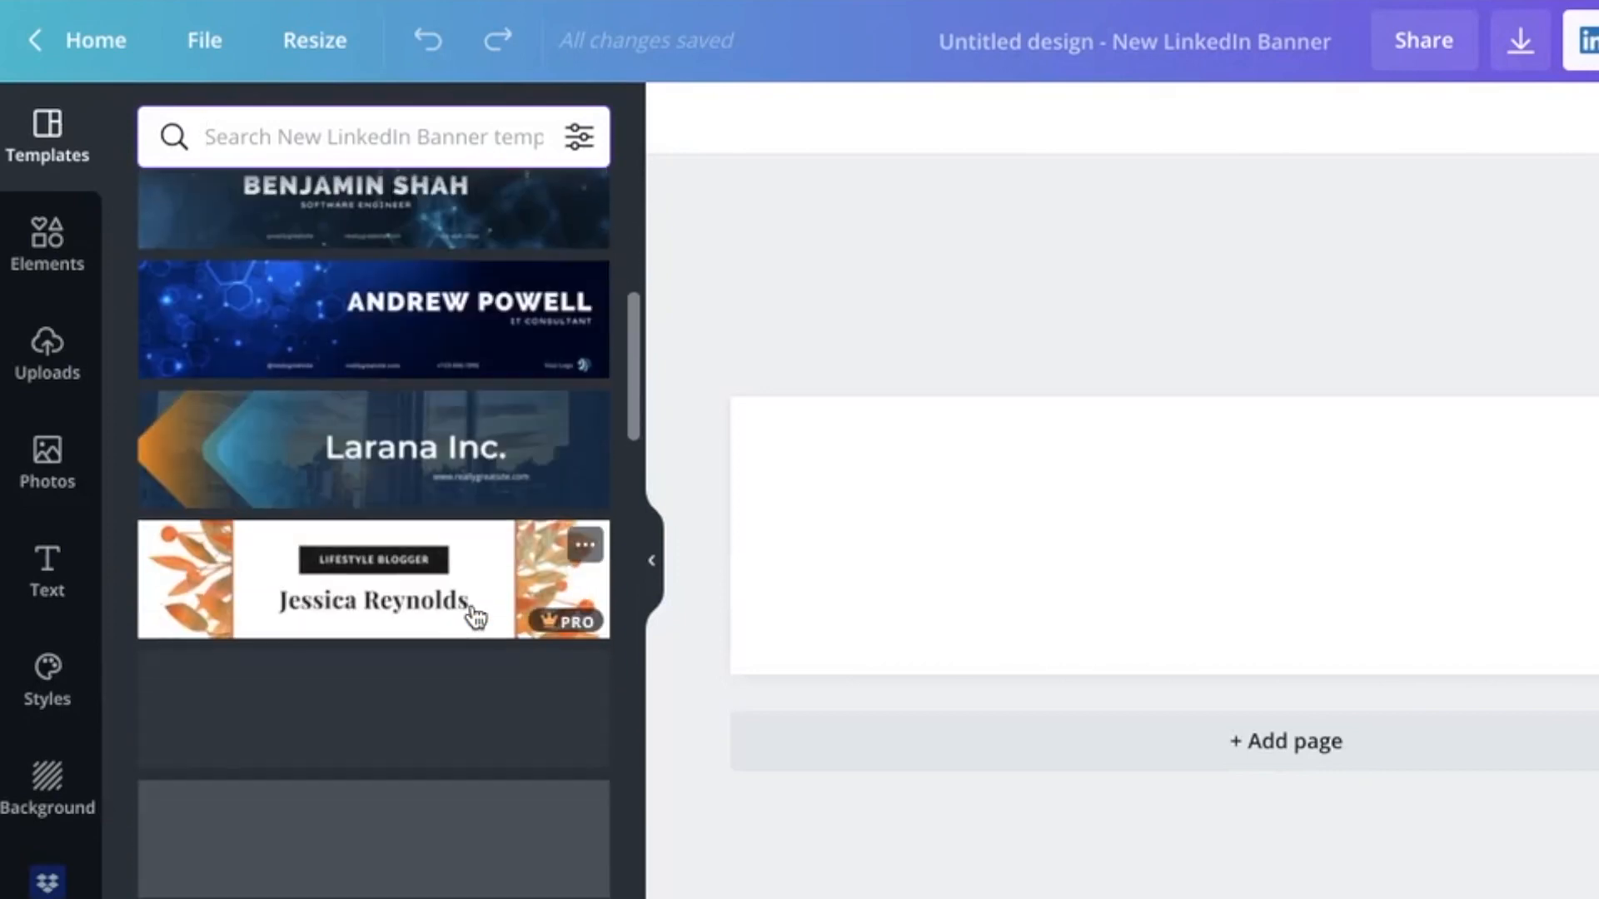
pyautogui.scroll(-3)
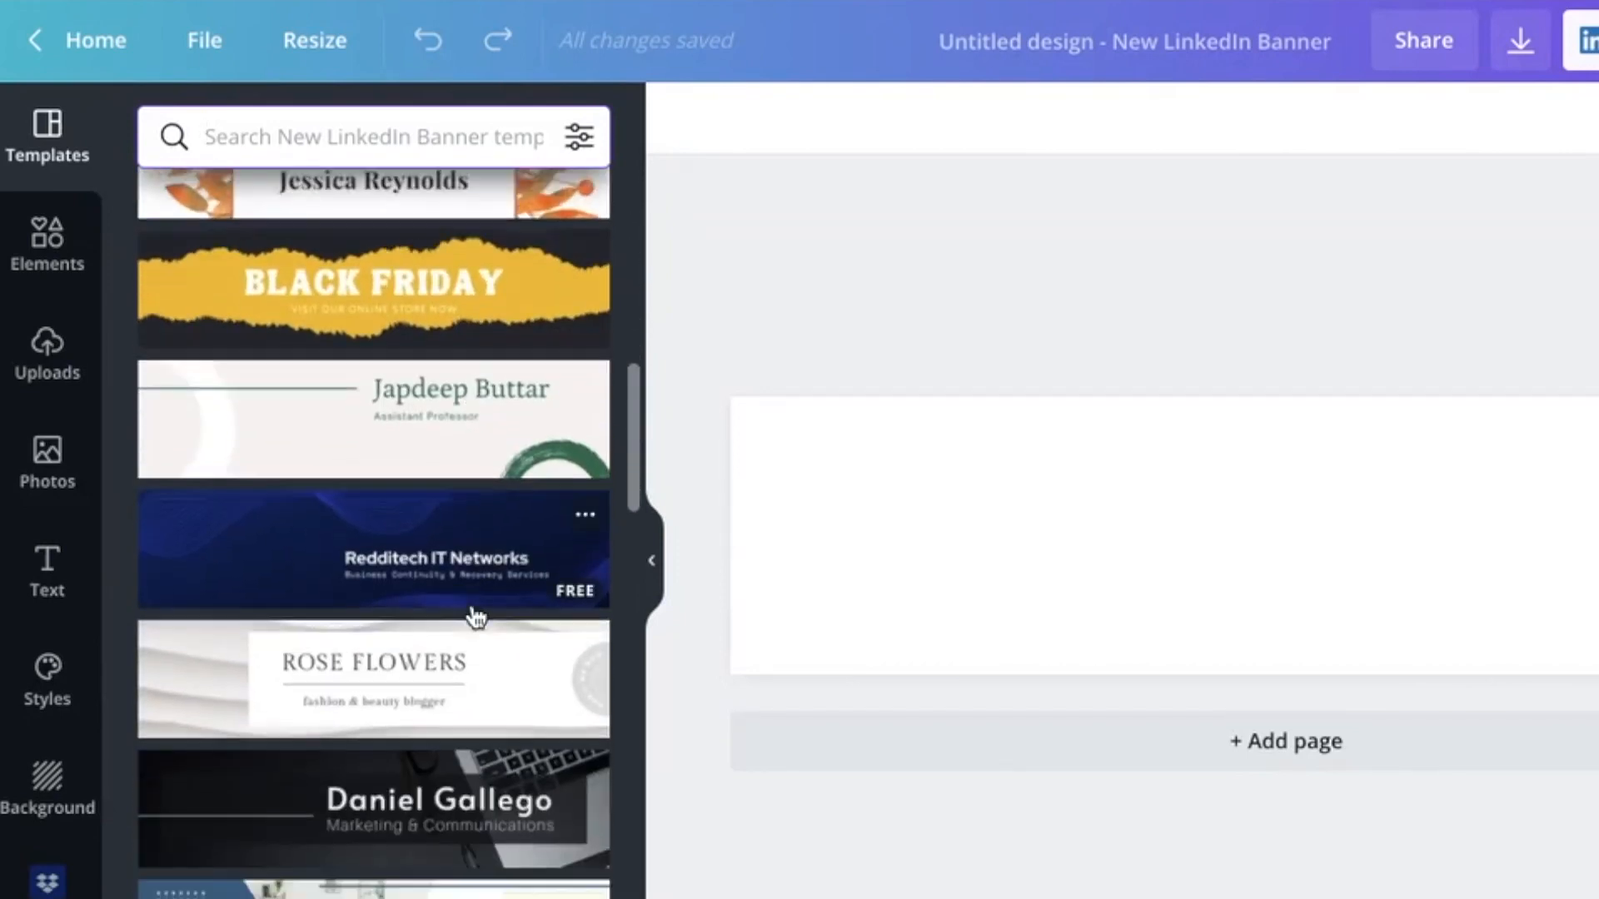
pyautogui.scroll(-3)
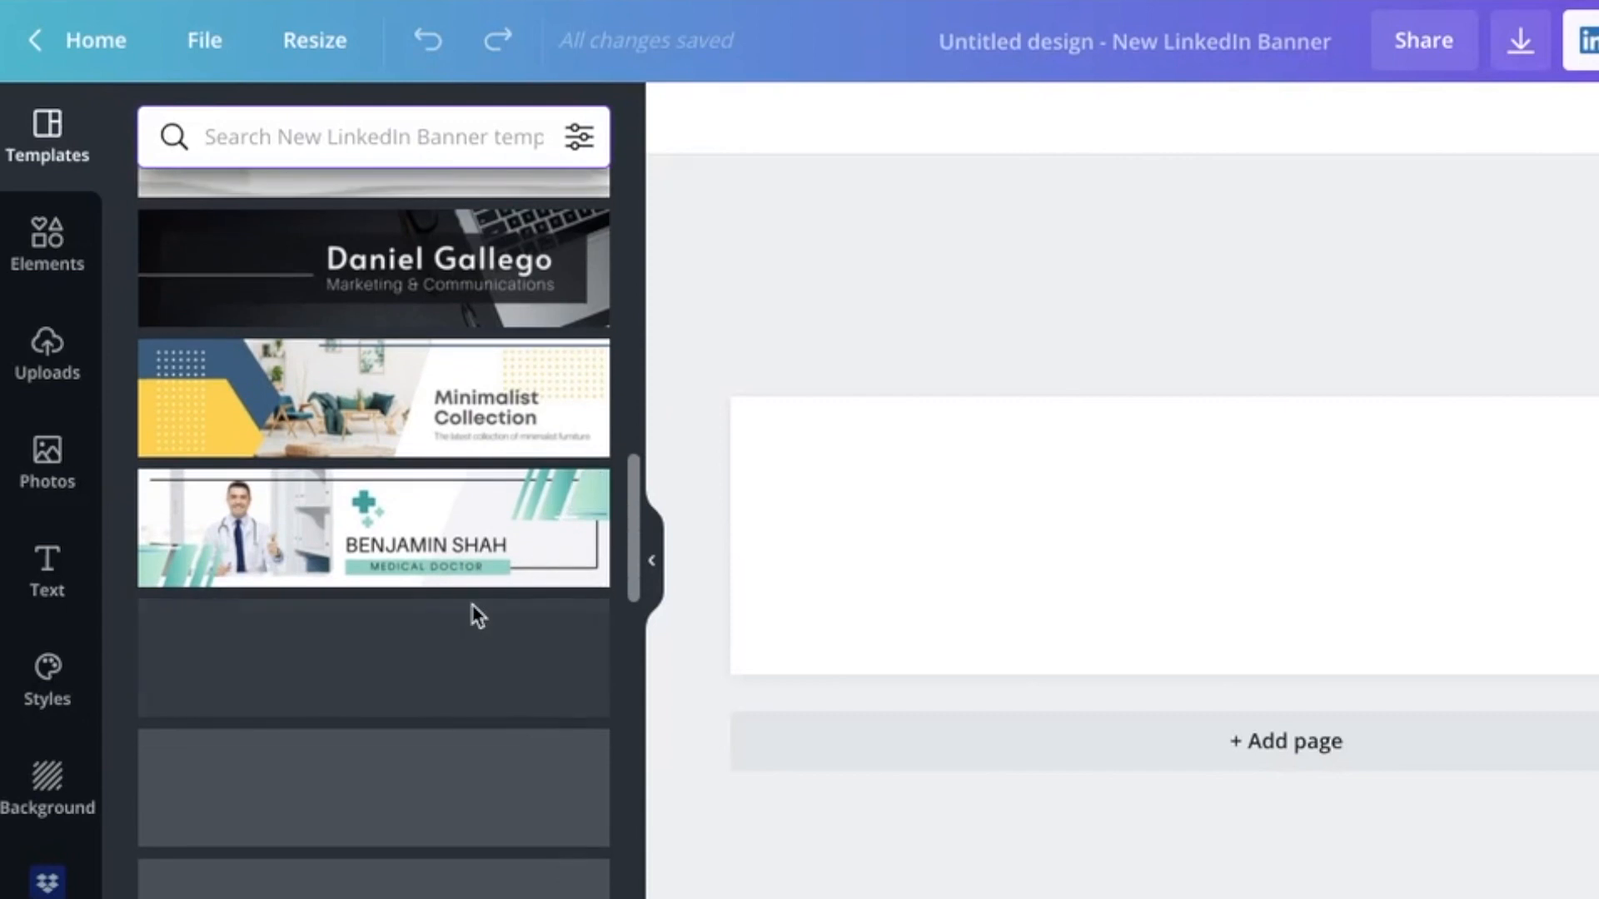
pyautogui.scroll(-3)
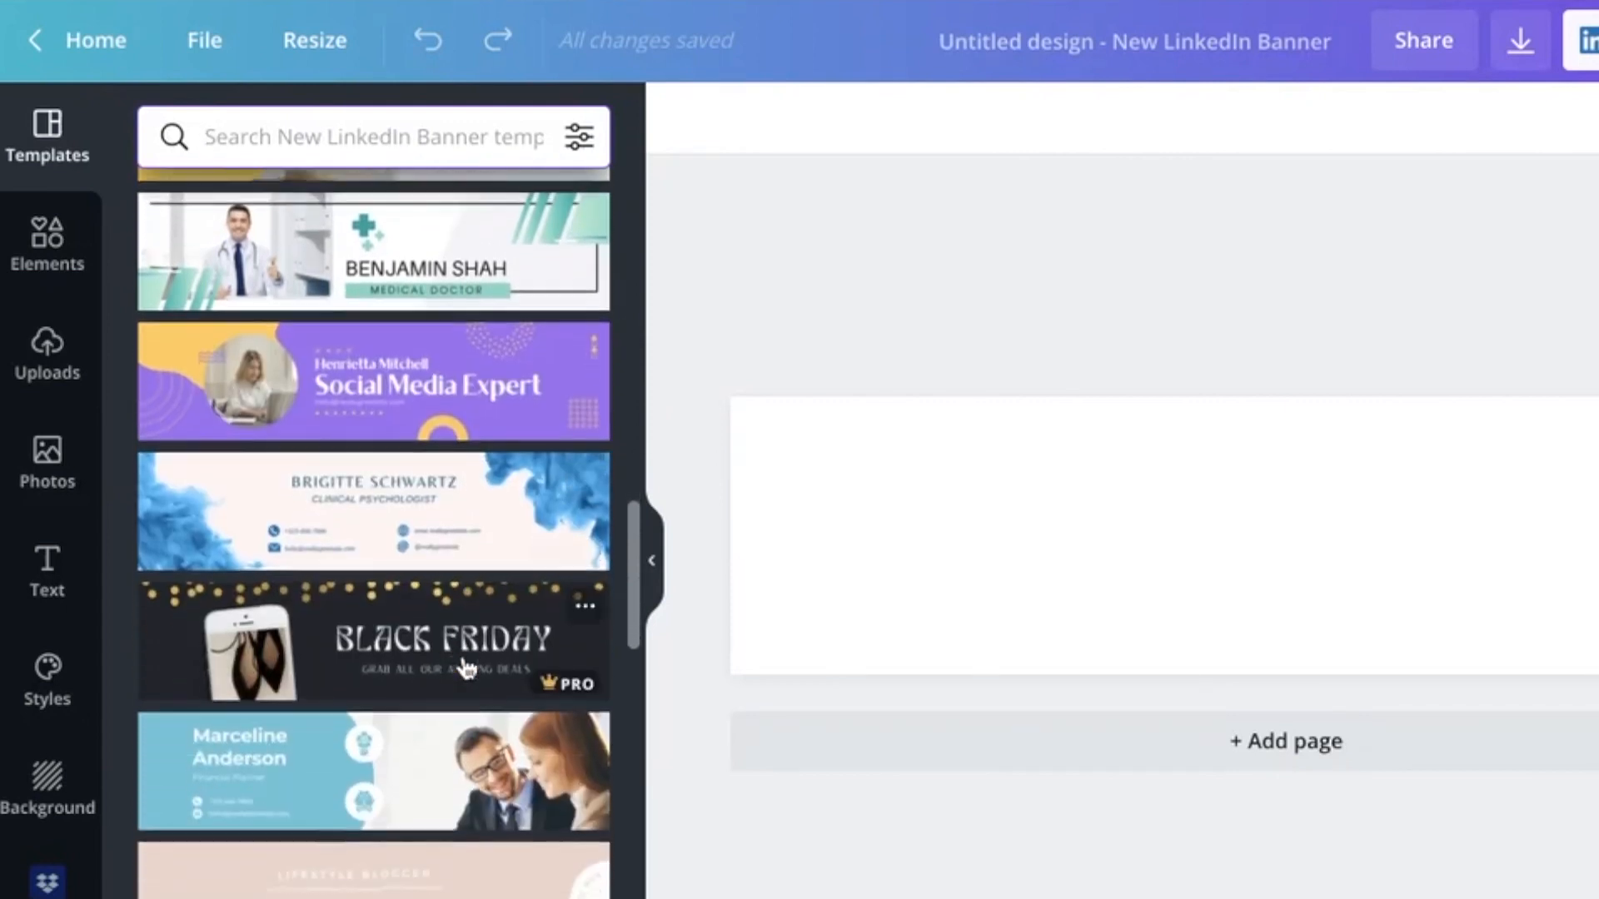
pyautogui.scroll(-3)
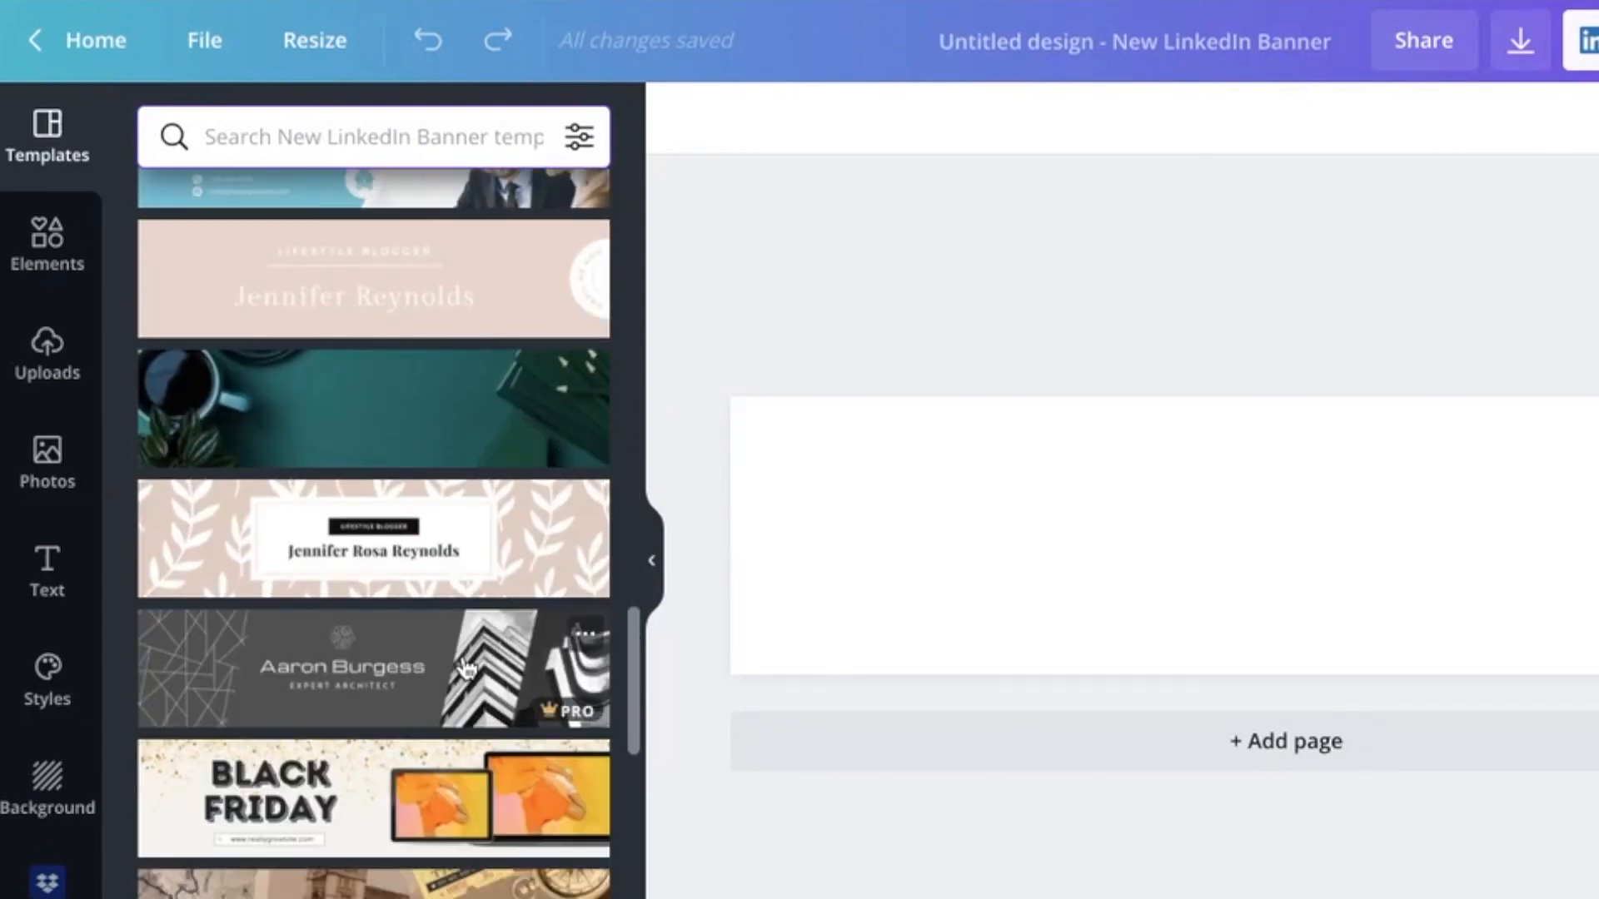
pyautogui.scroll(-3)
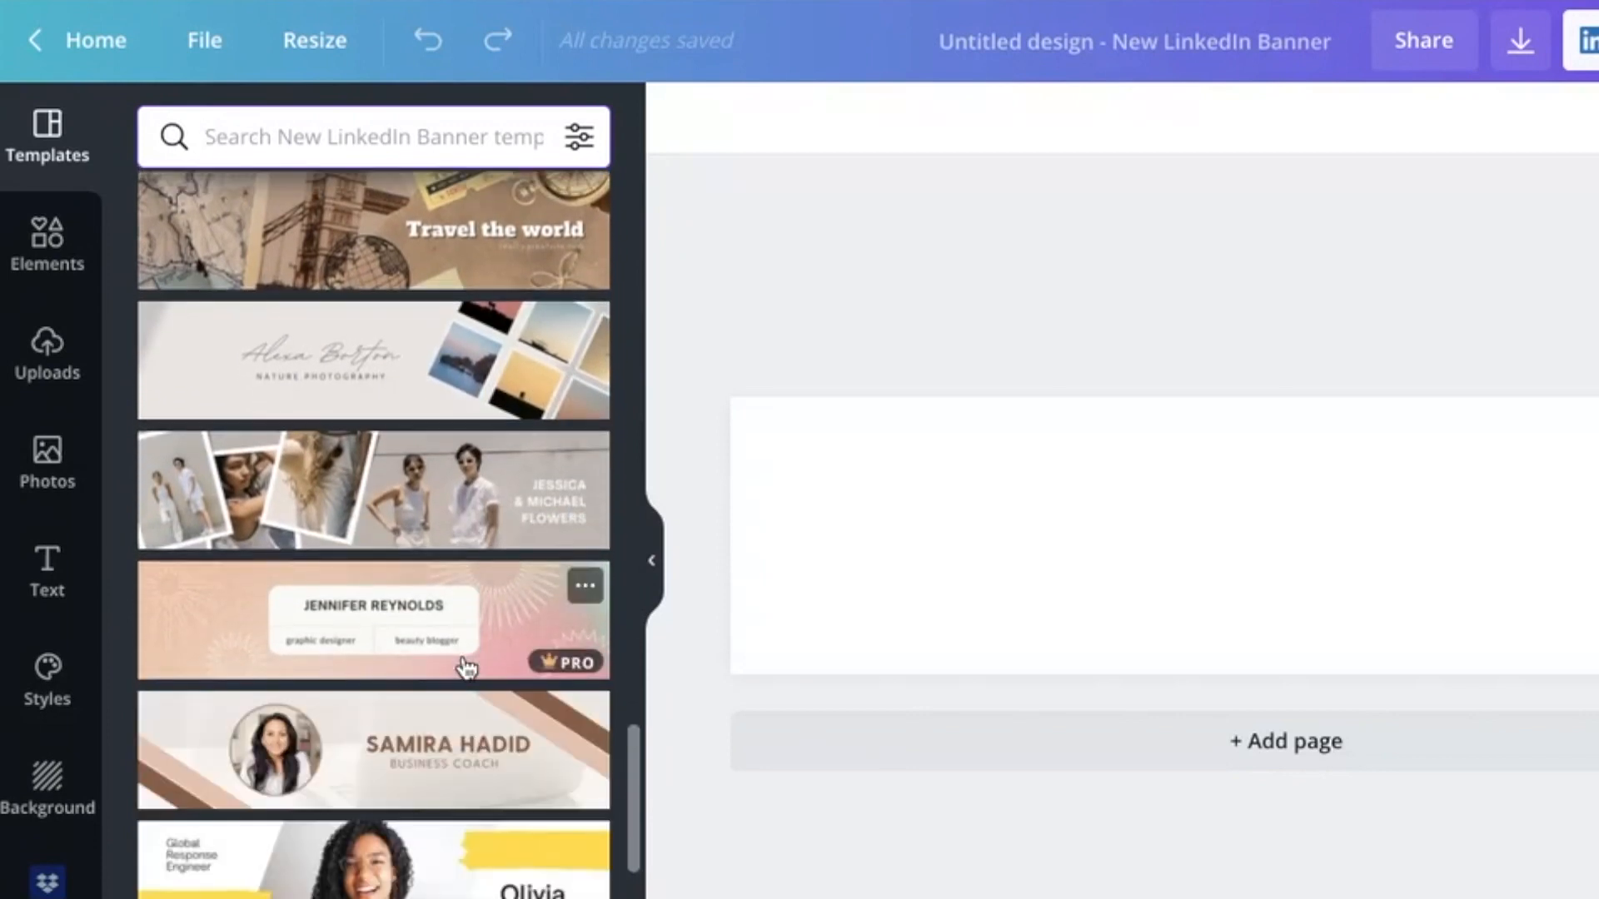
pyautogui.scroll(-3)
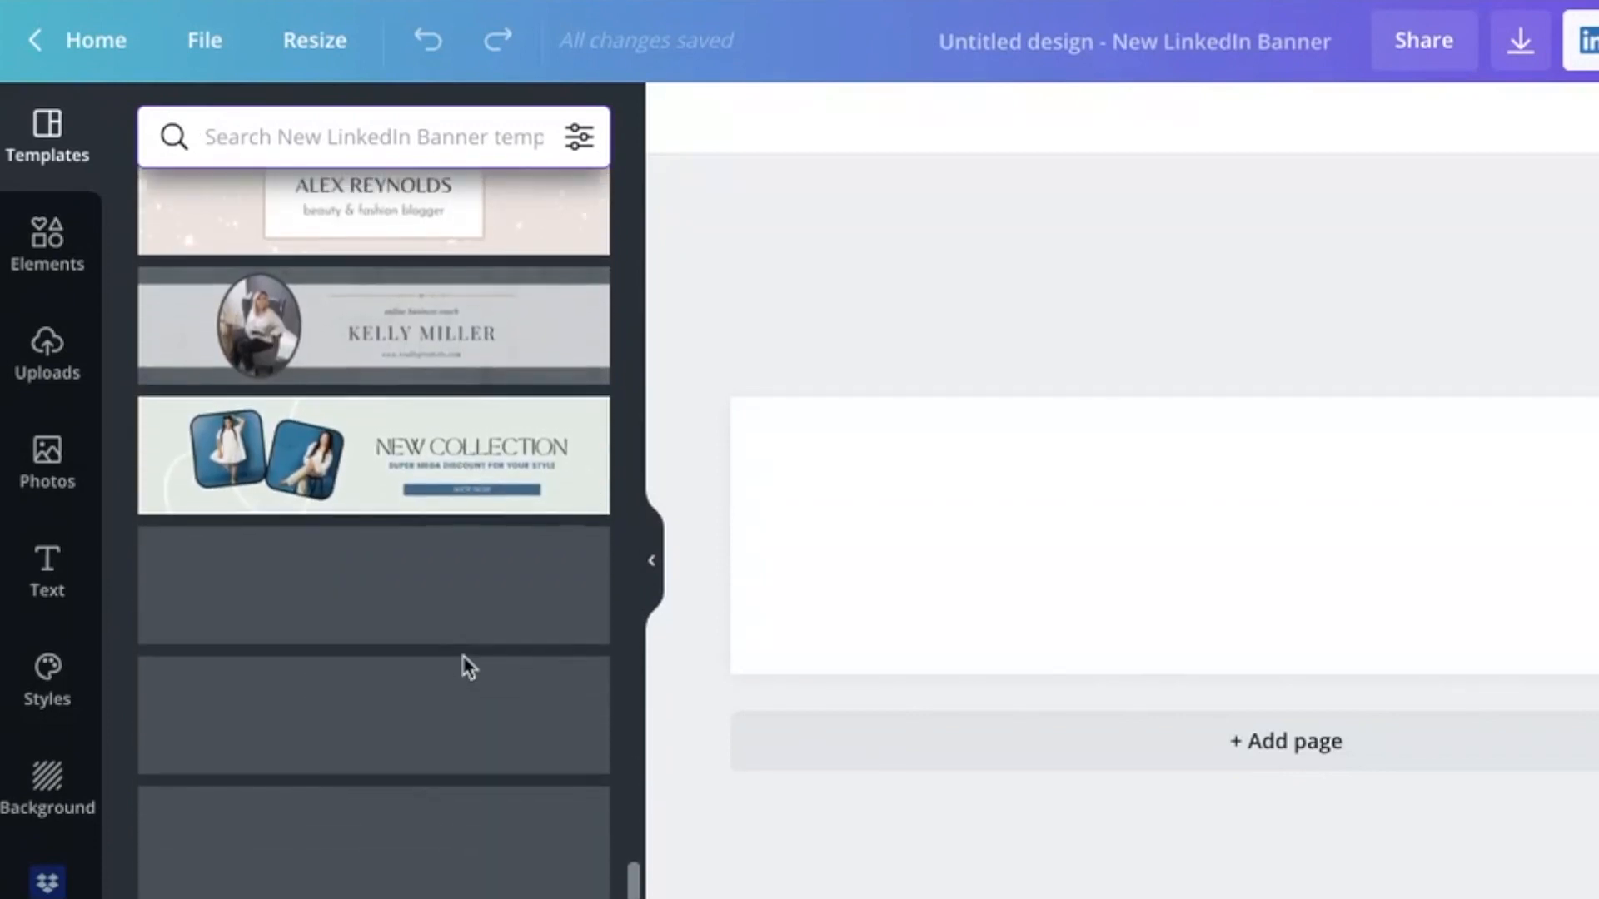
pyautogui.click(356, 594)
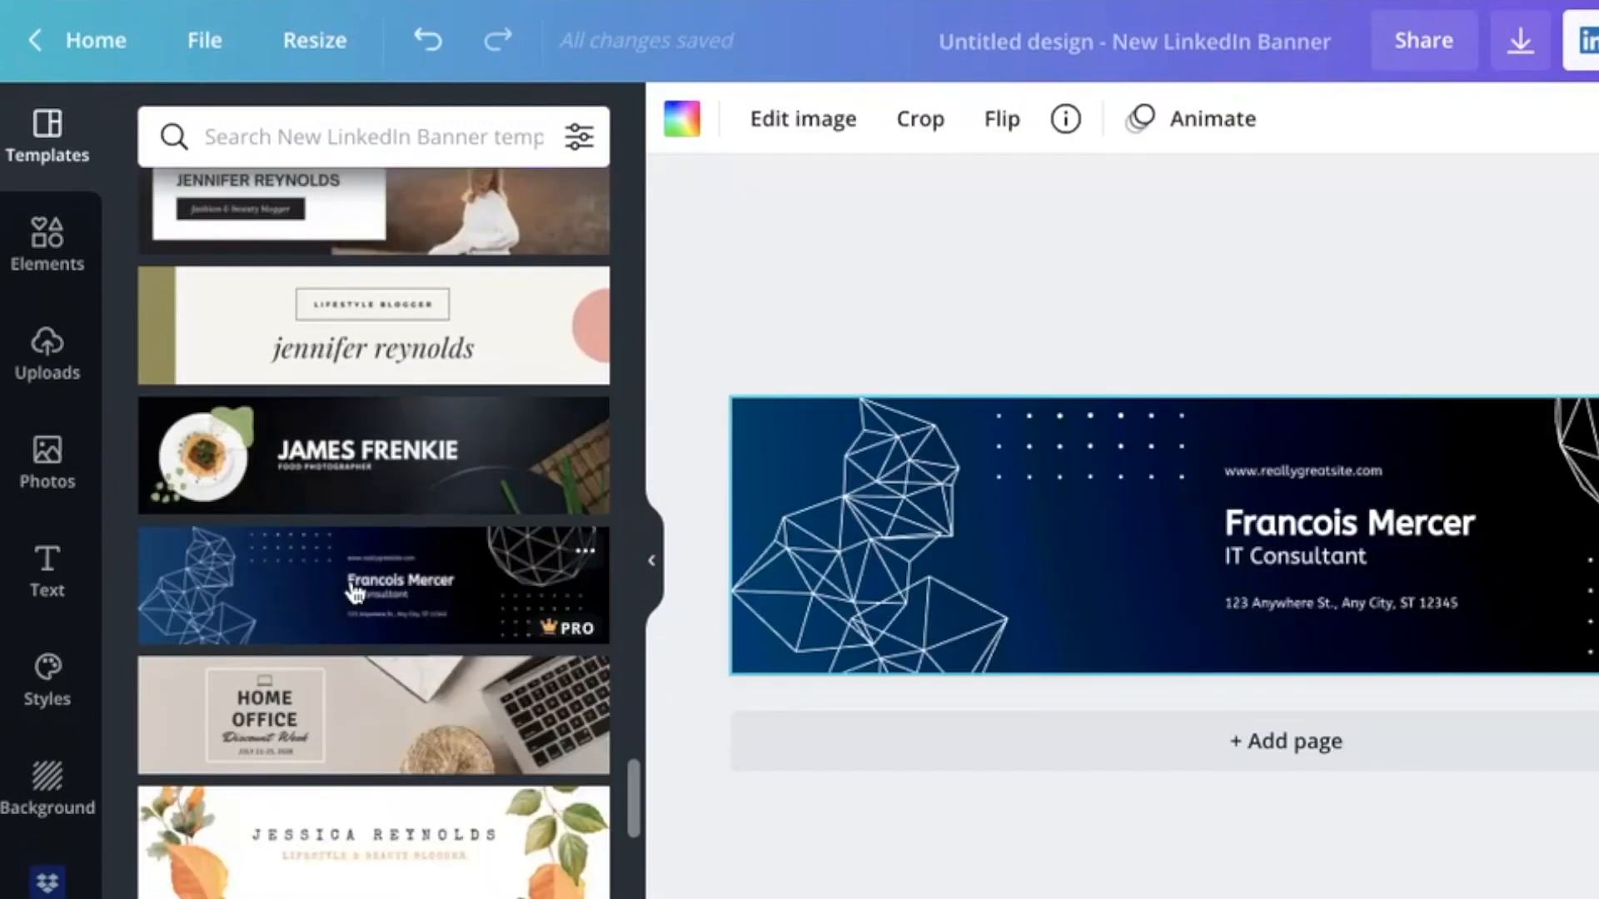
# Replace it with the Beacon Homes Real Estate Group template
pyautogui.scroll(-3)
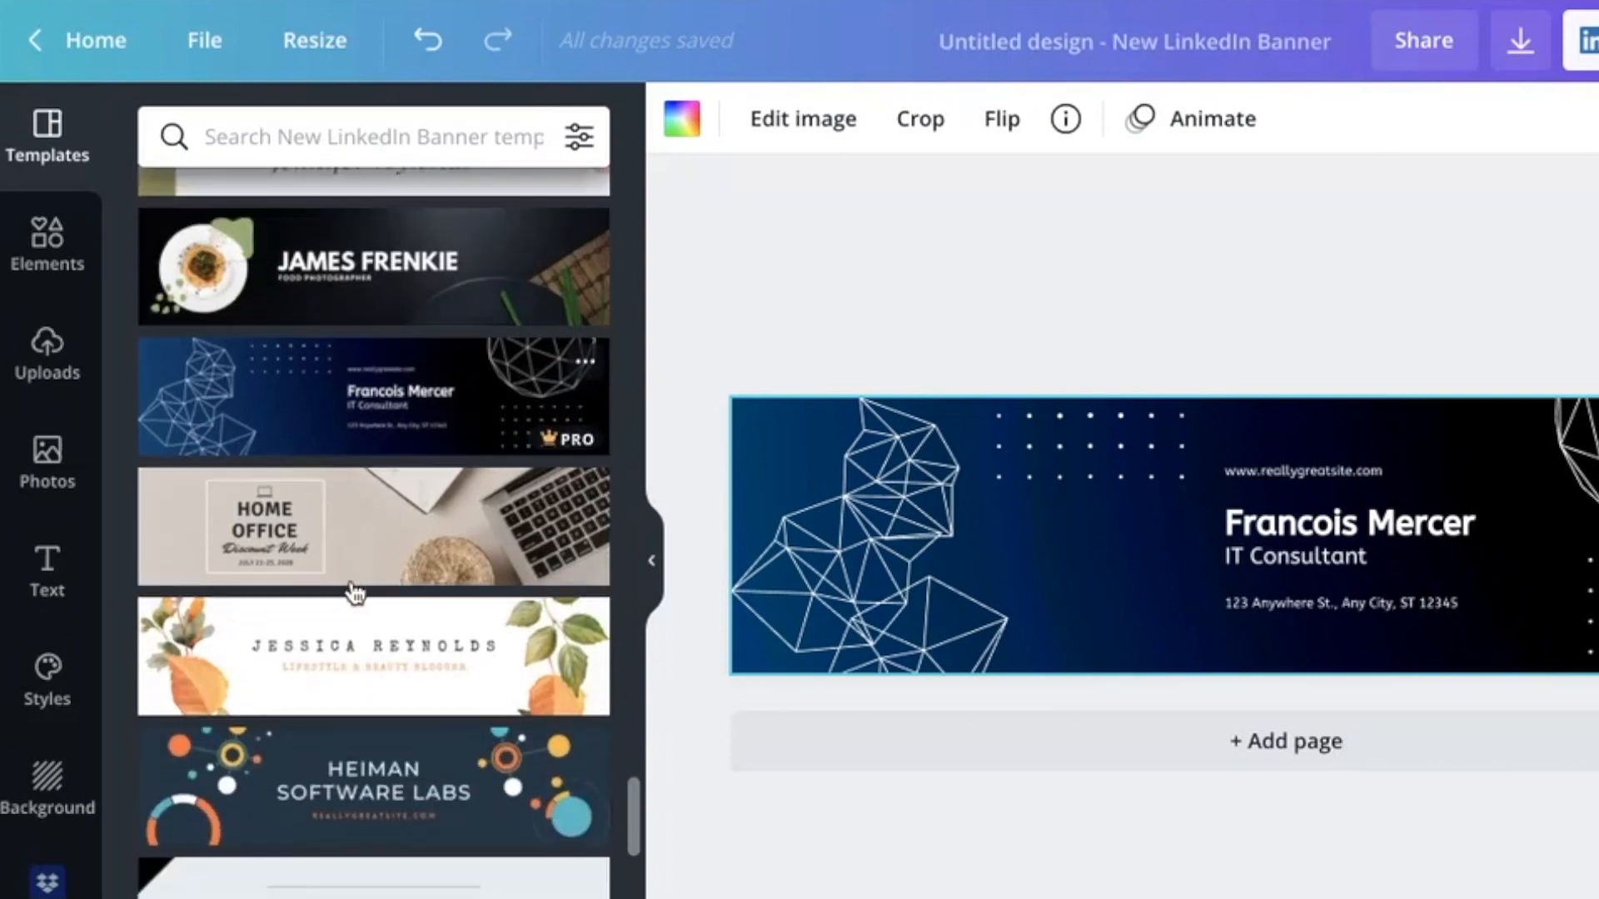
pyautogui.scroll(-3)
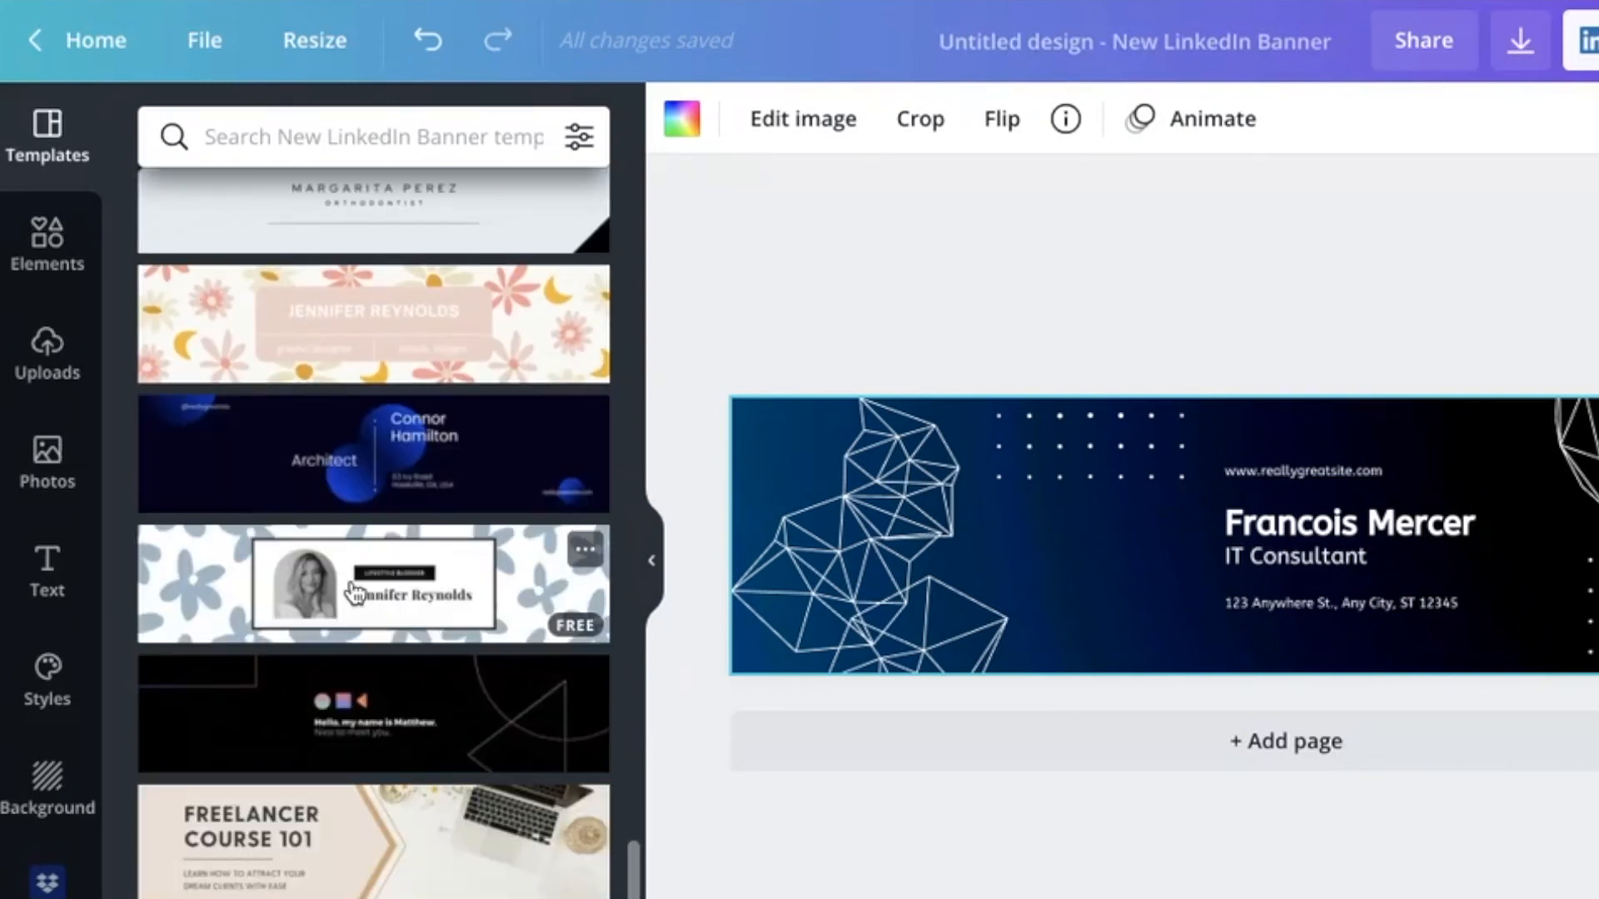
pyautogui.scroll(-3)
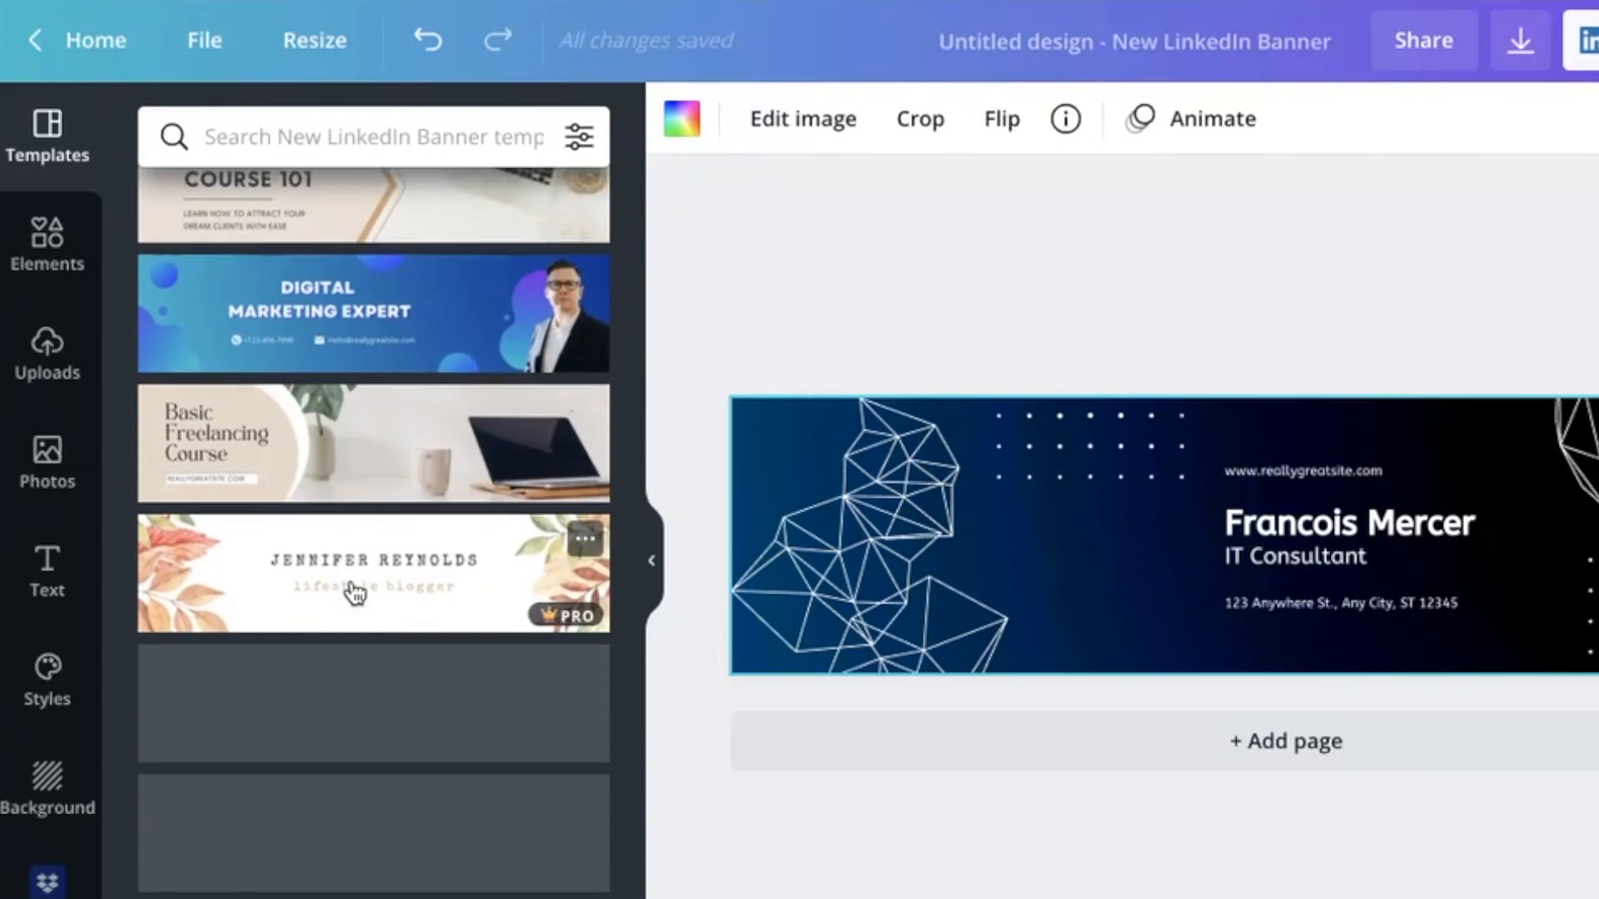
pyautogui.scroll(-3)
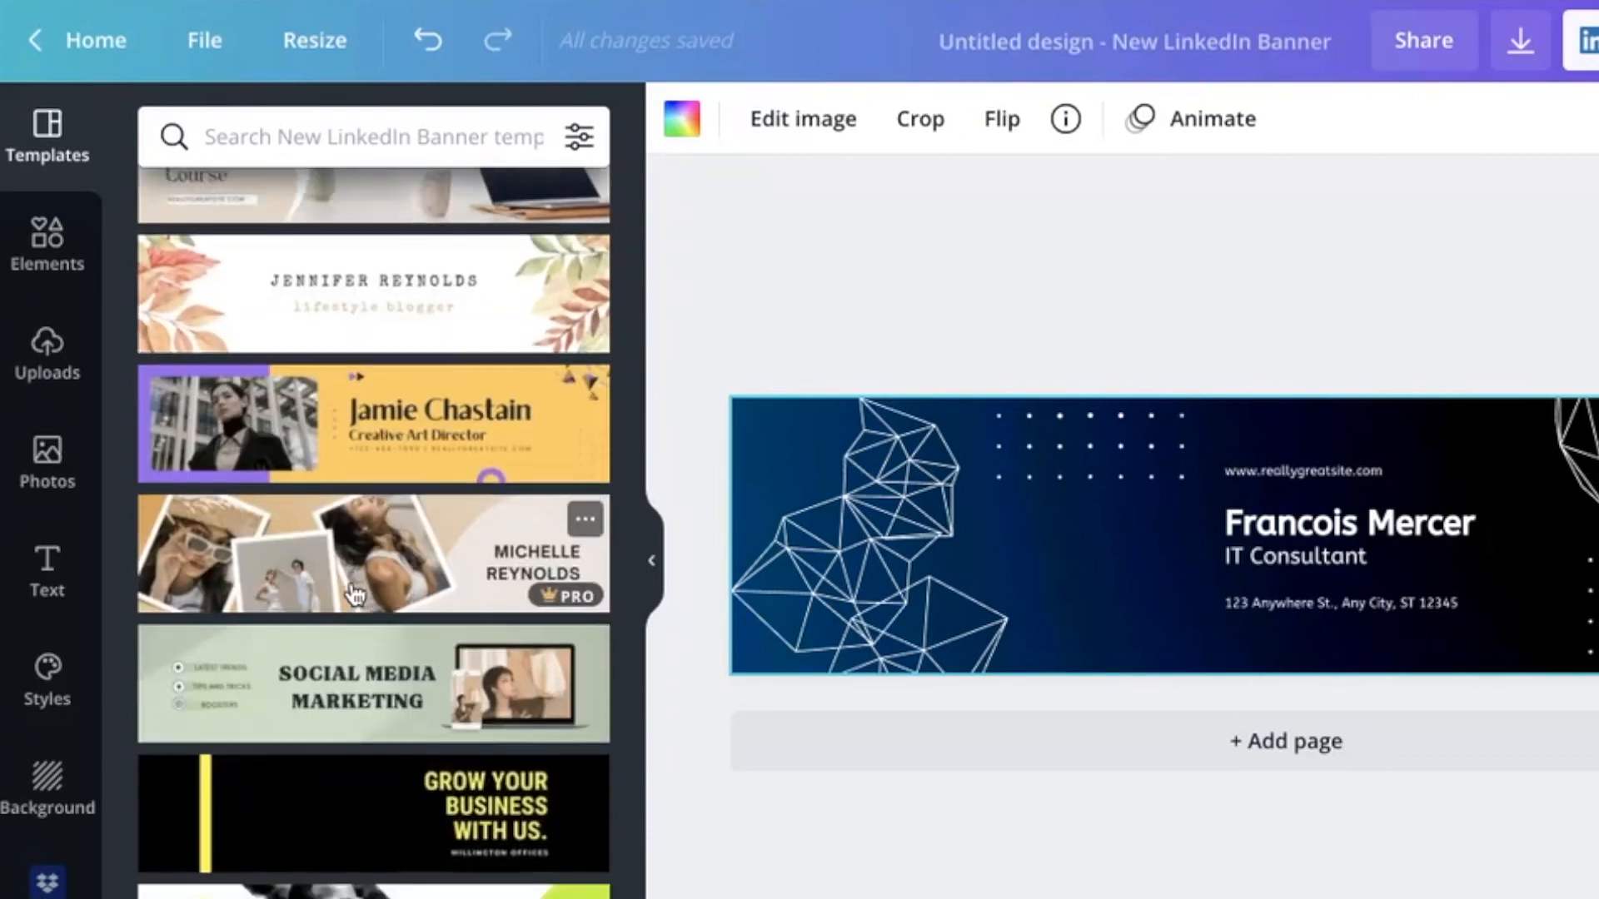
pyautogui.scroll(-3)
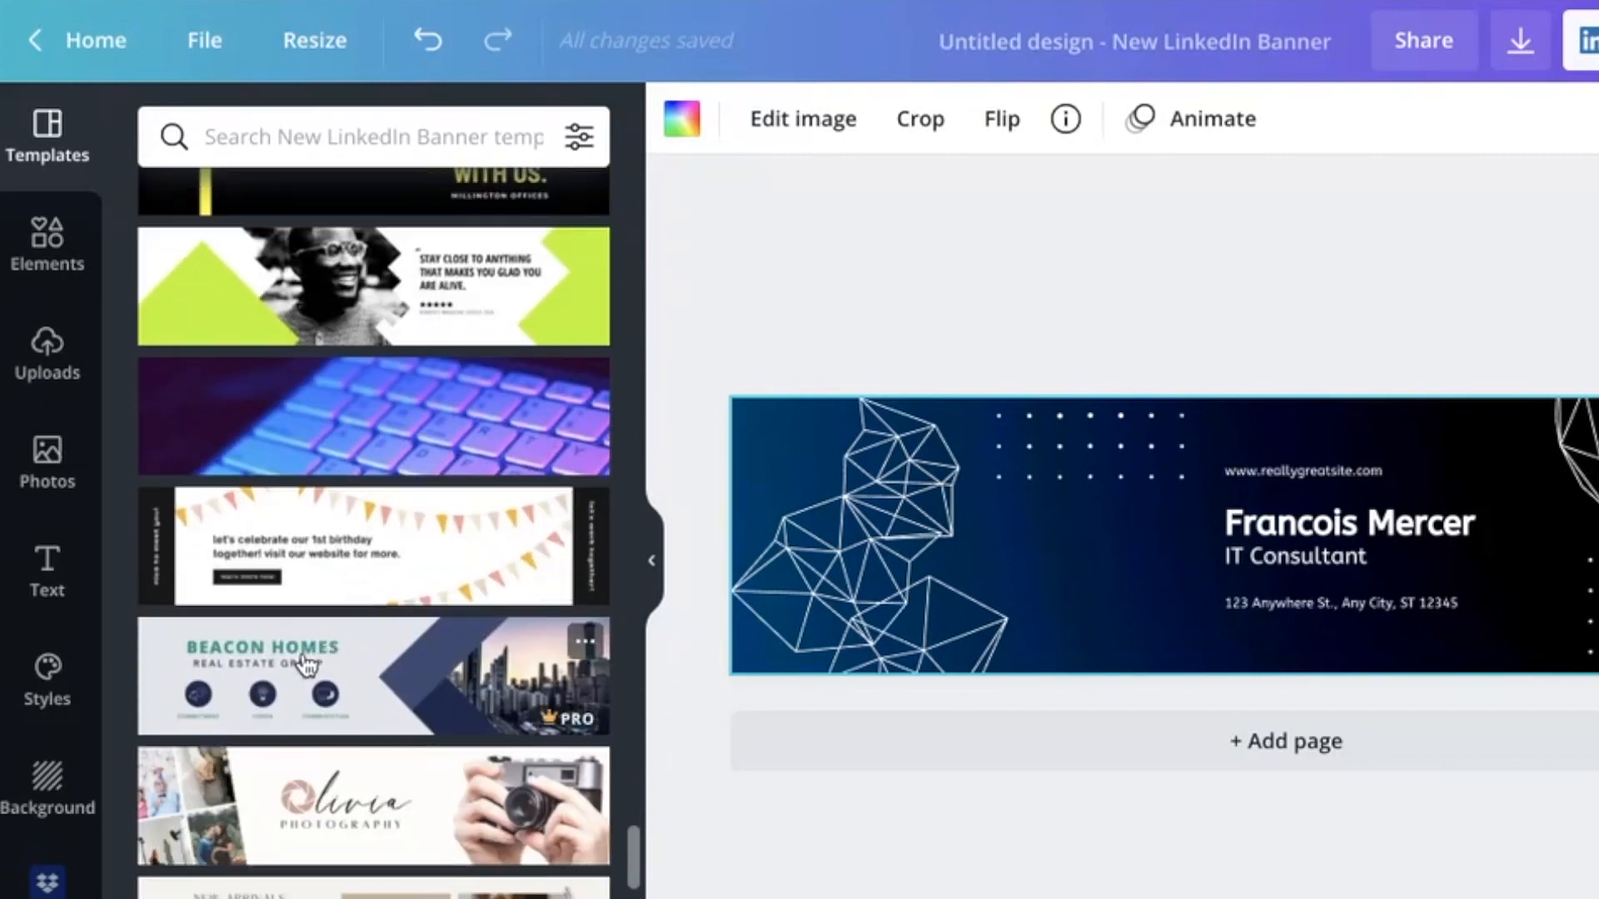
pyautogui.scroll(-3)
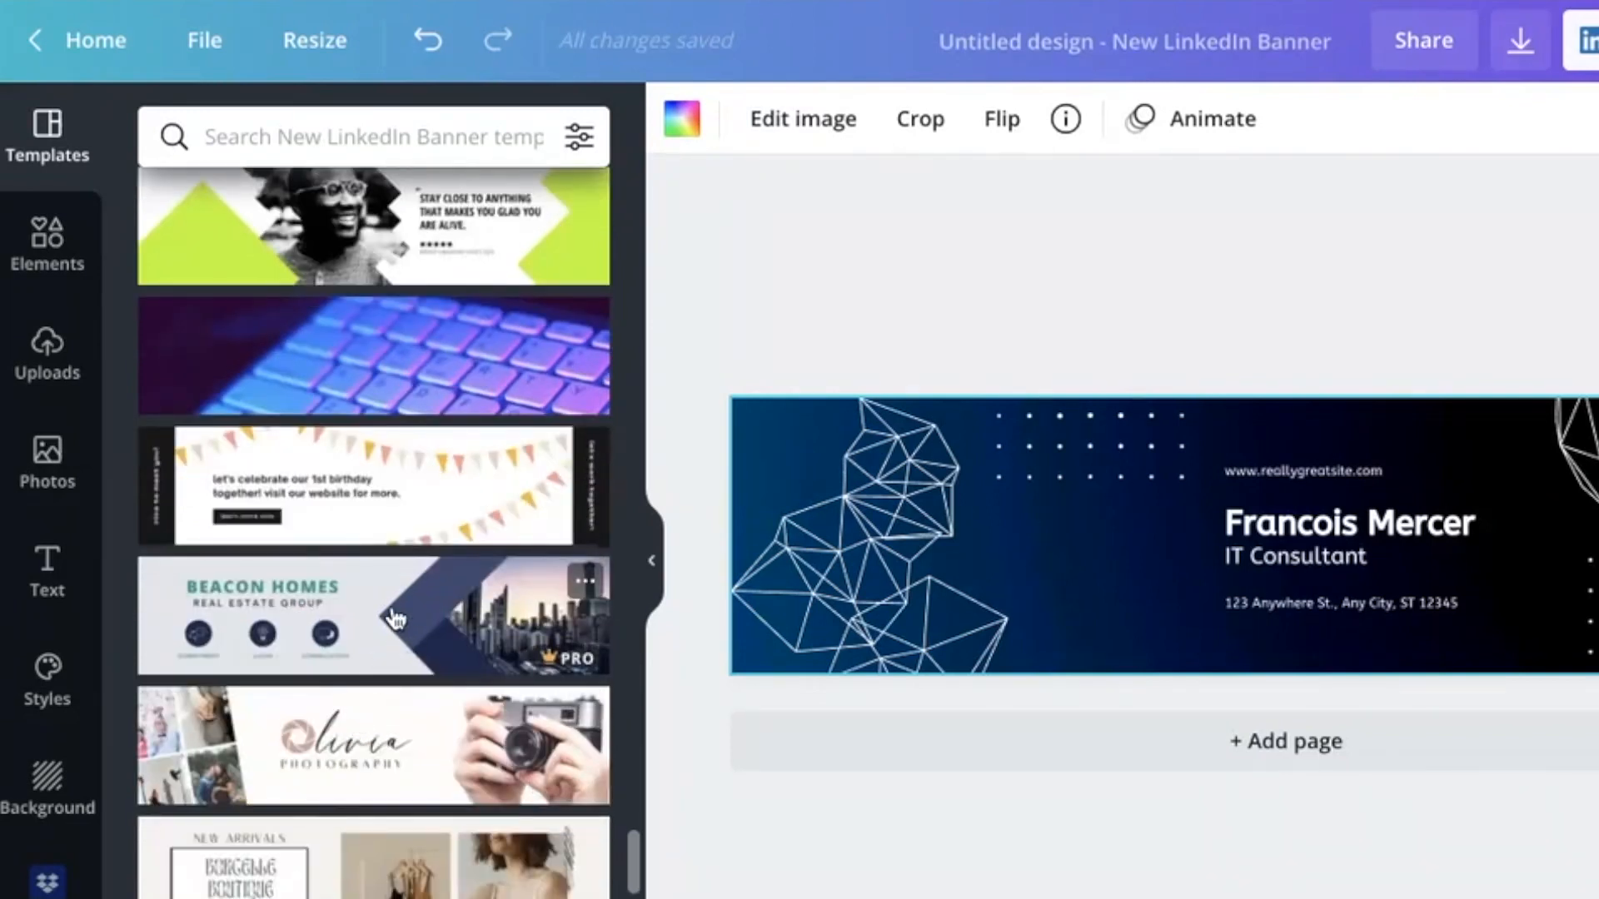
pyautogui.click(395, 617)
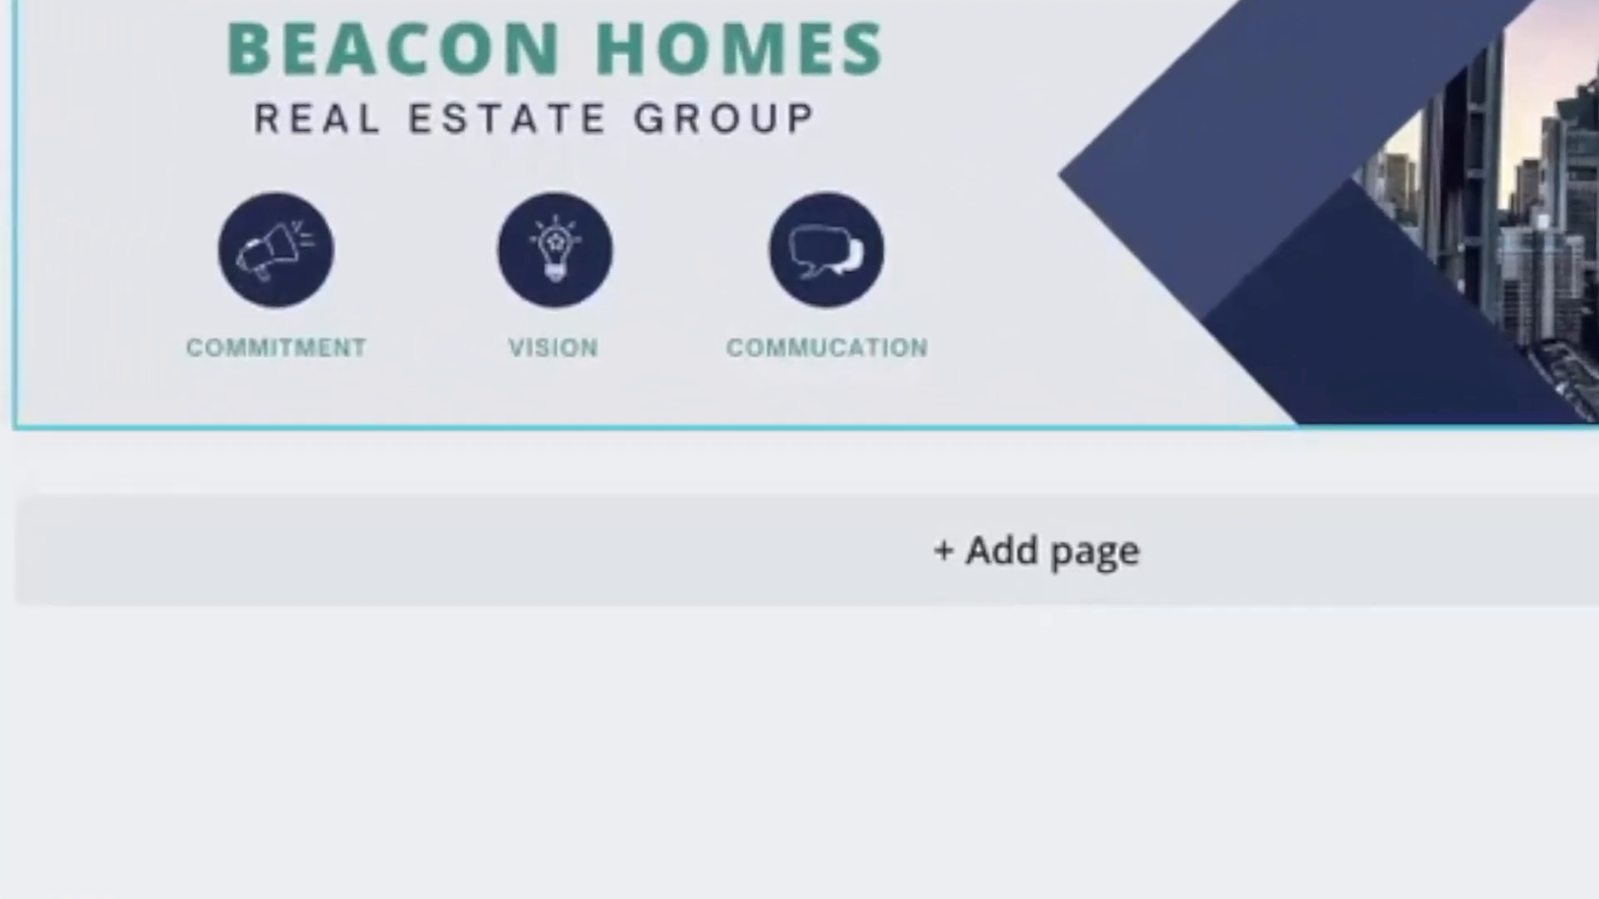
# Add a second page and fill it with the Francois Mercer template
pyautogui.click(1035, 552)
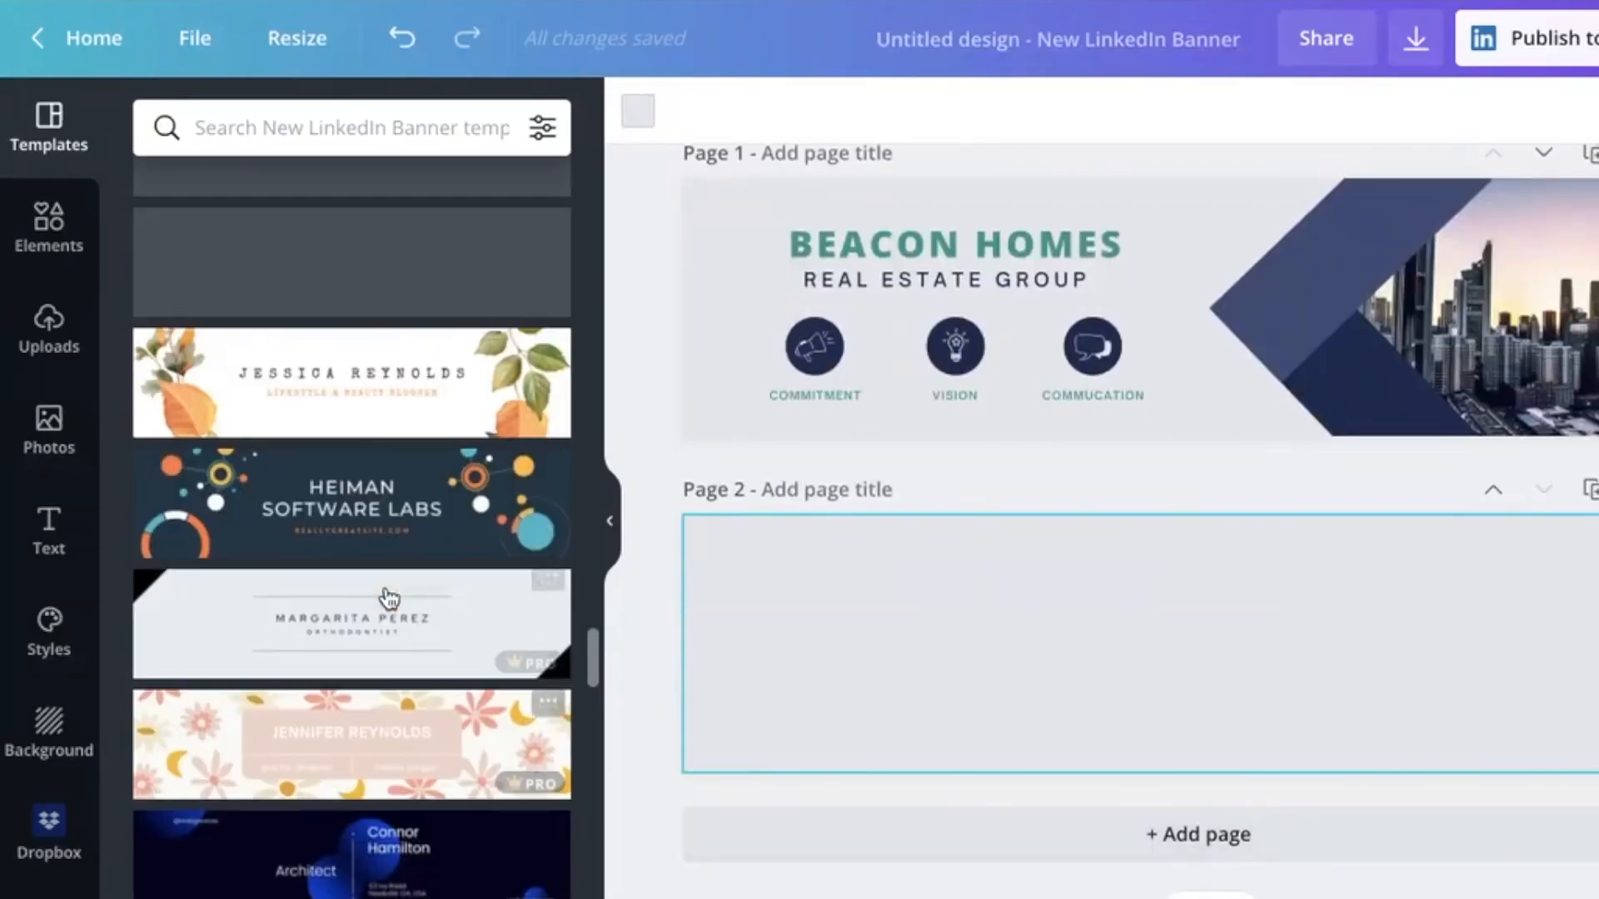
pyautogui.scroll(-3)
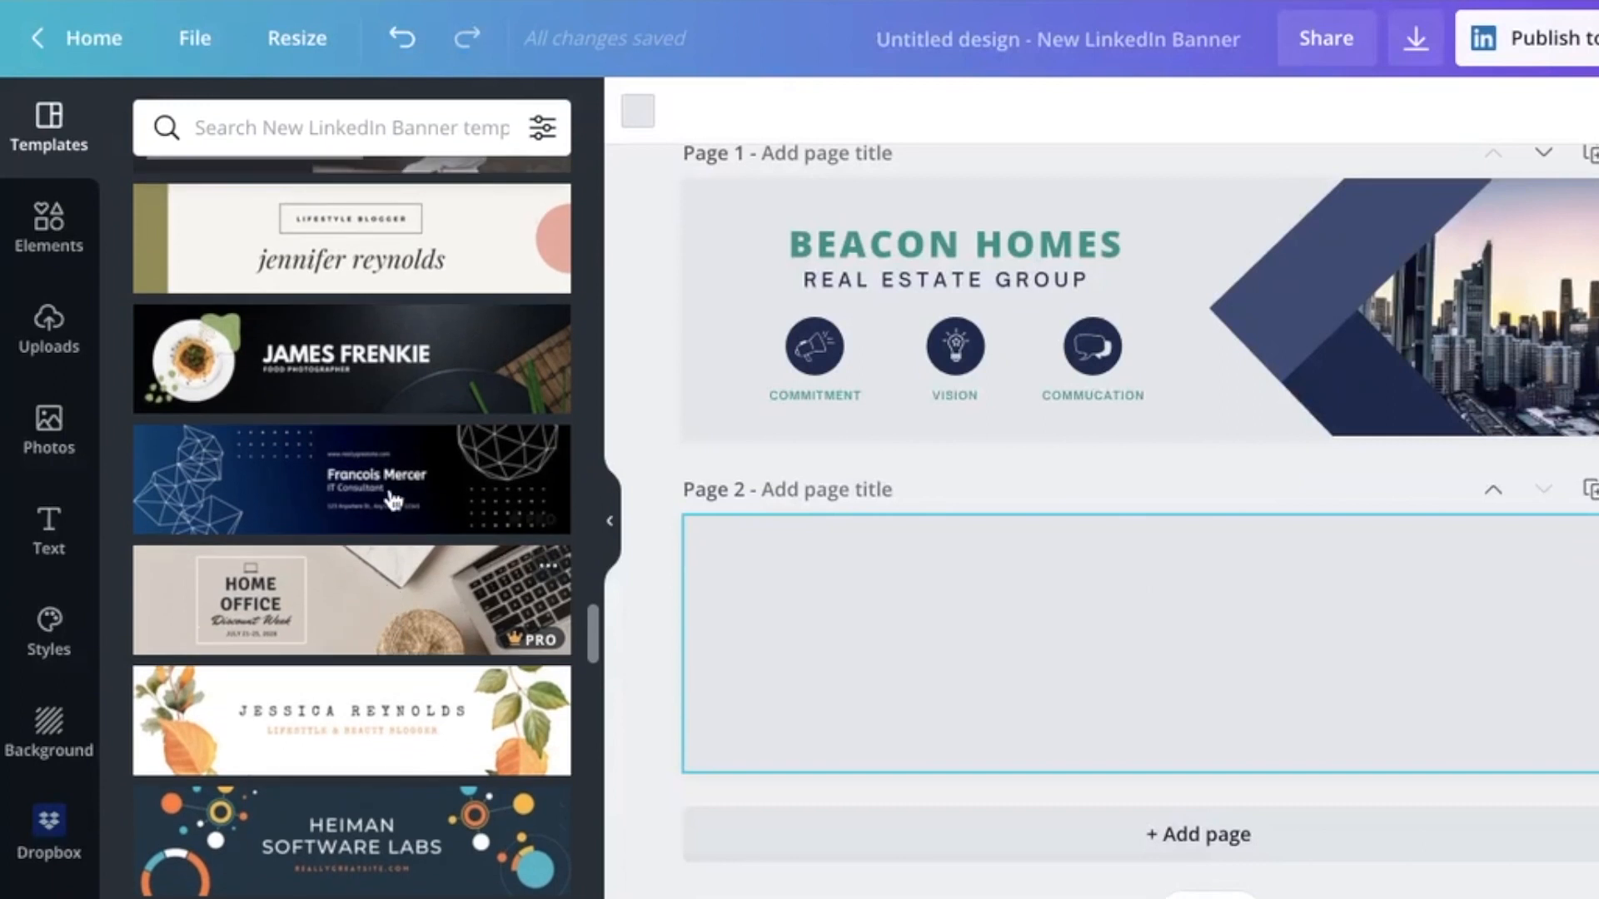
pyautogui.click(351, 482)
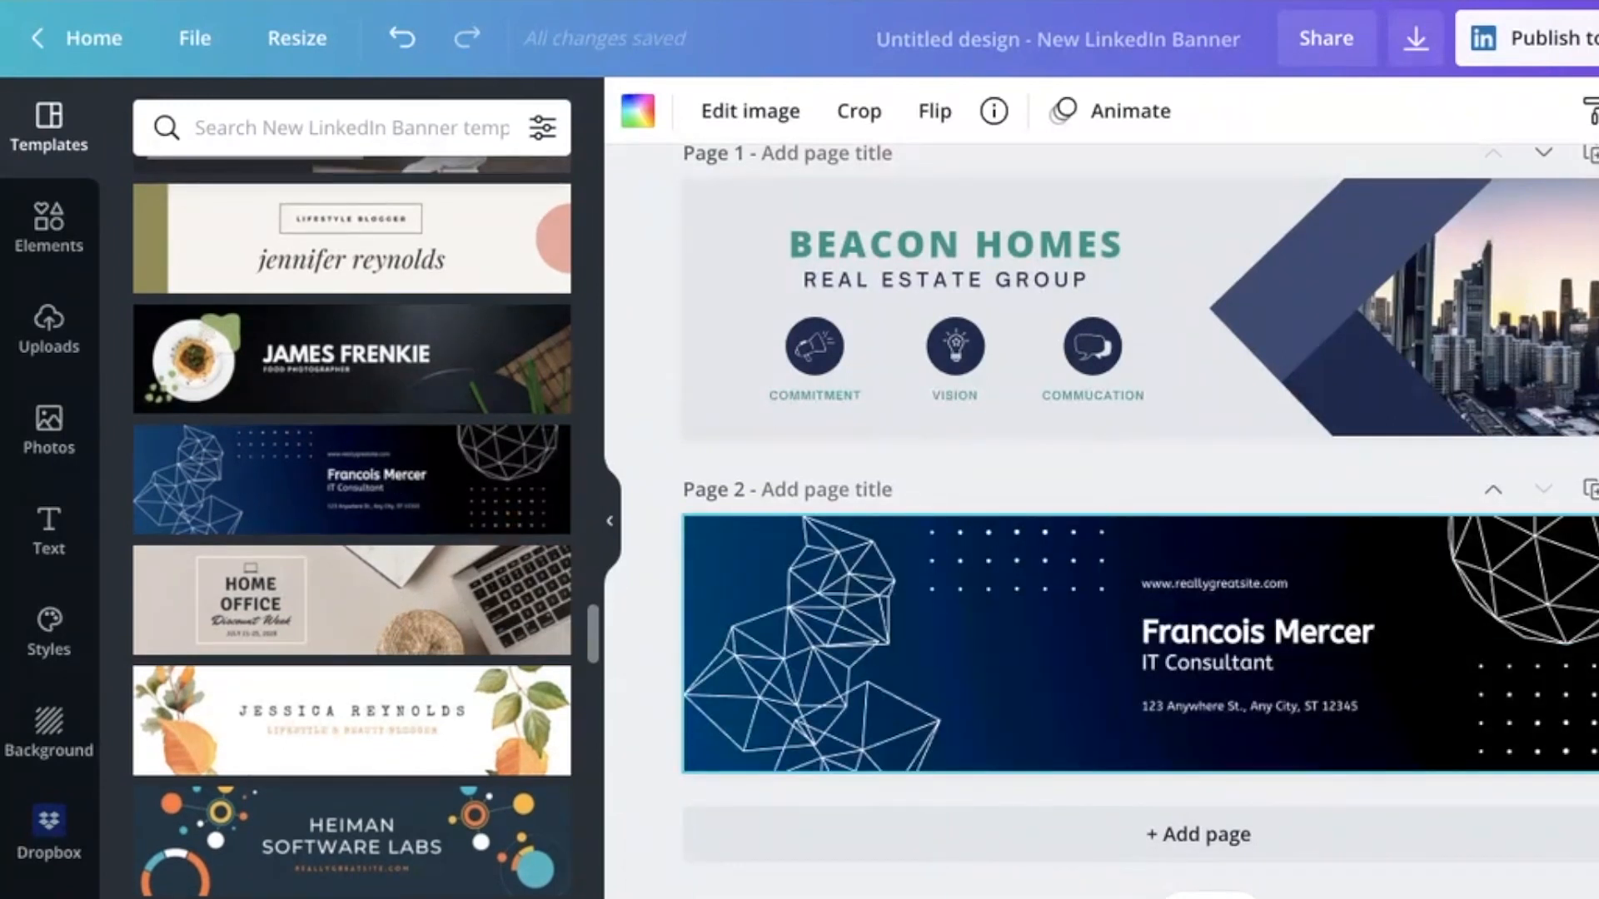
pyautogui.moveTo(1256, 481)
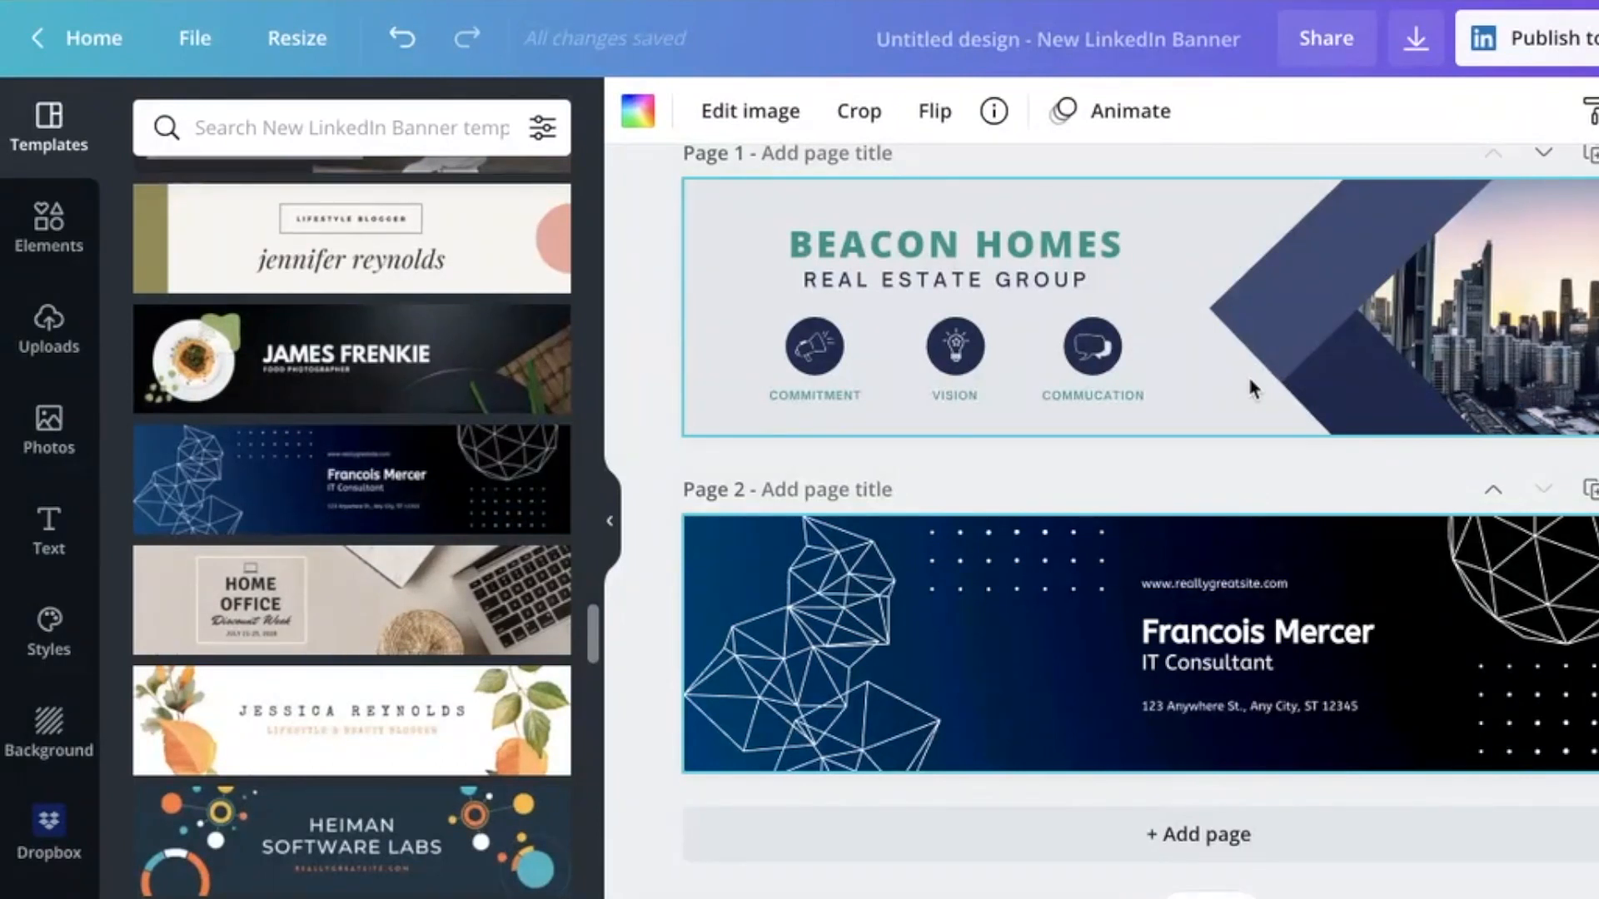
pyautogui.click(1221, 636)
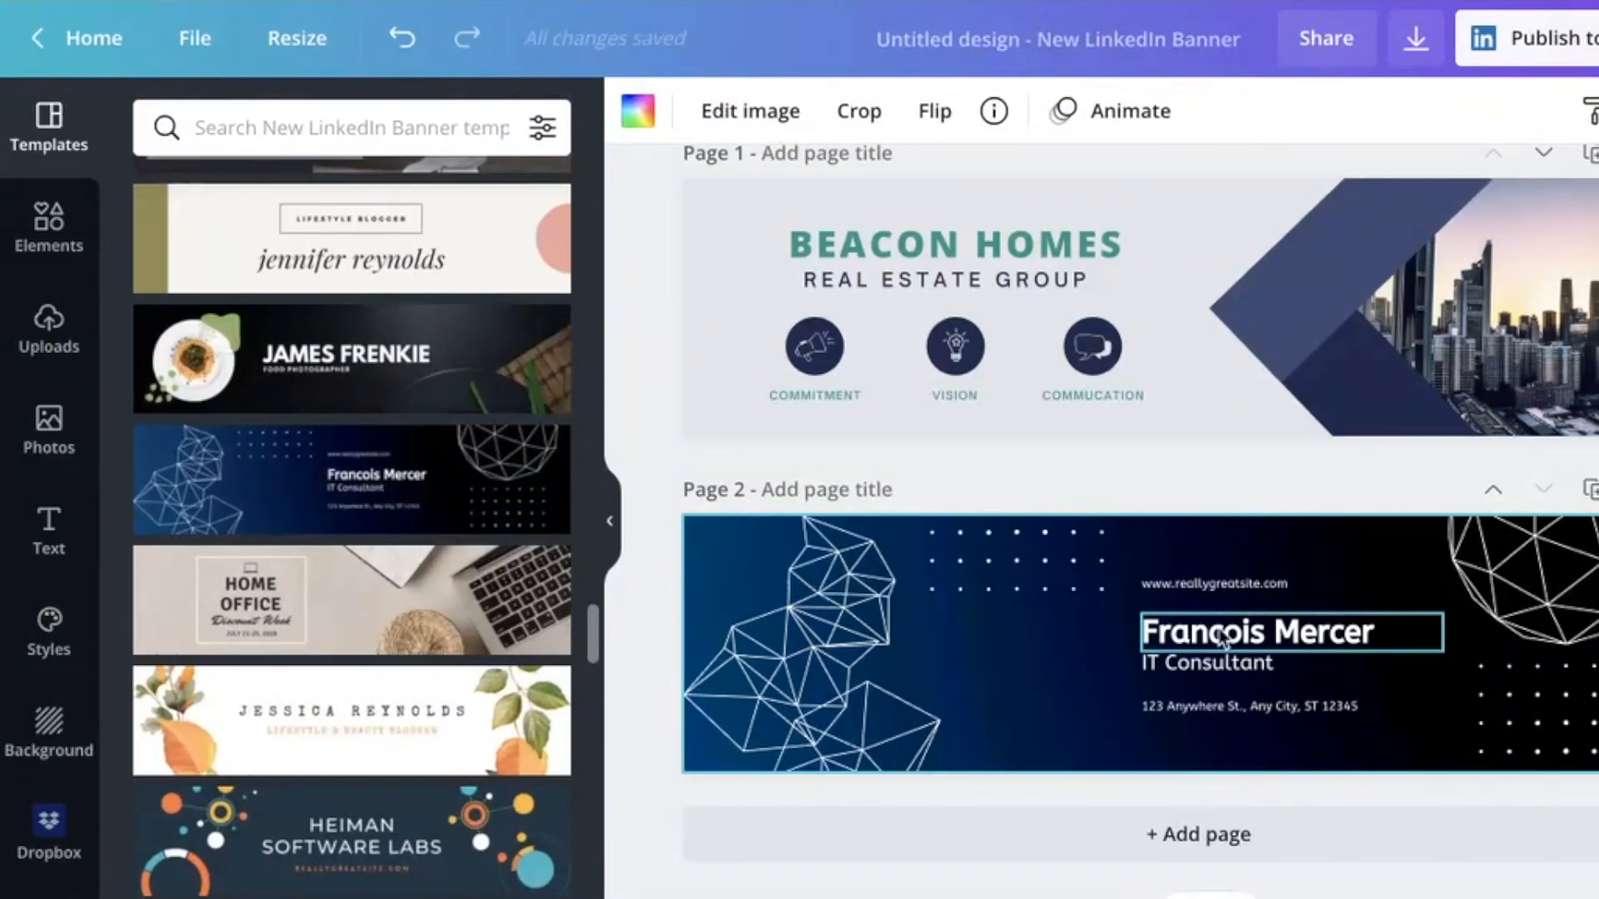
pyautogui.click(1205, 663)
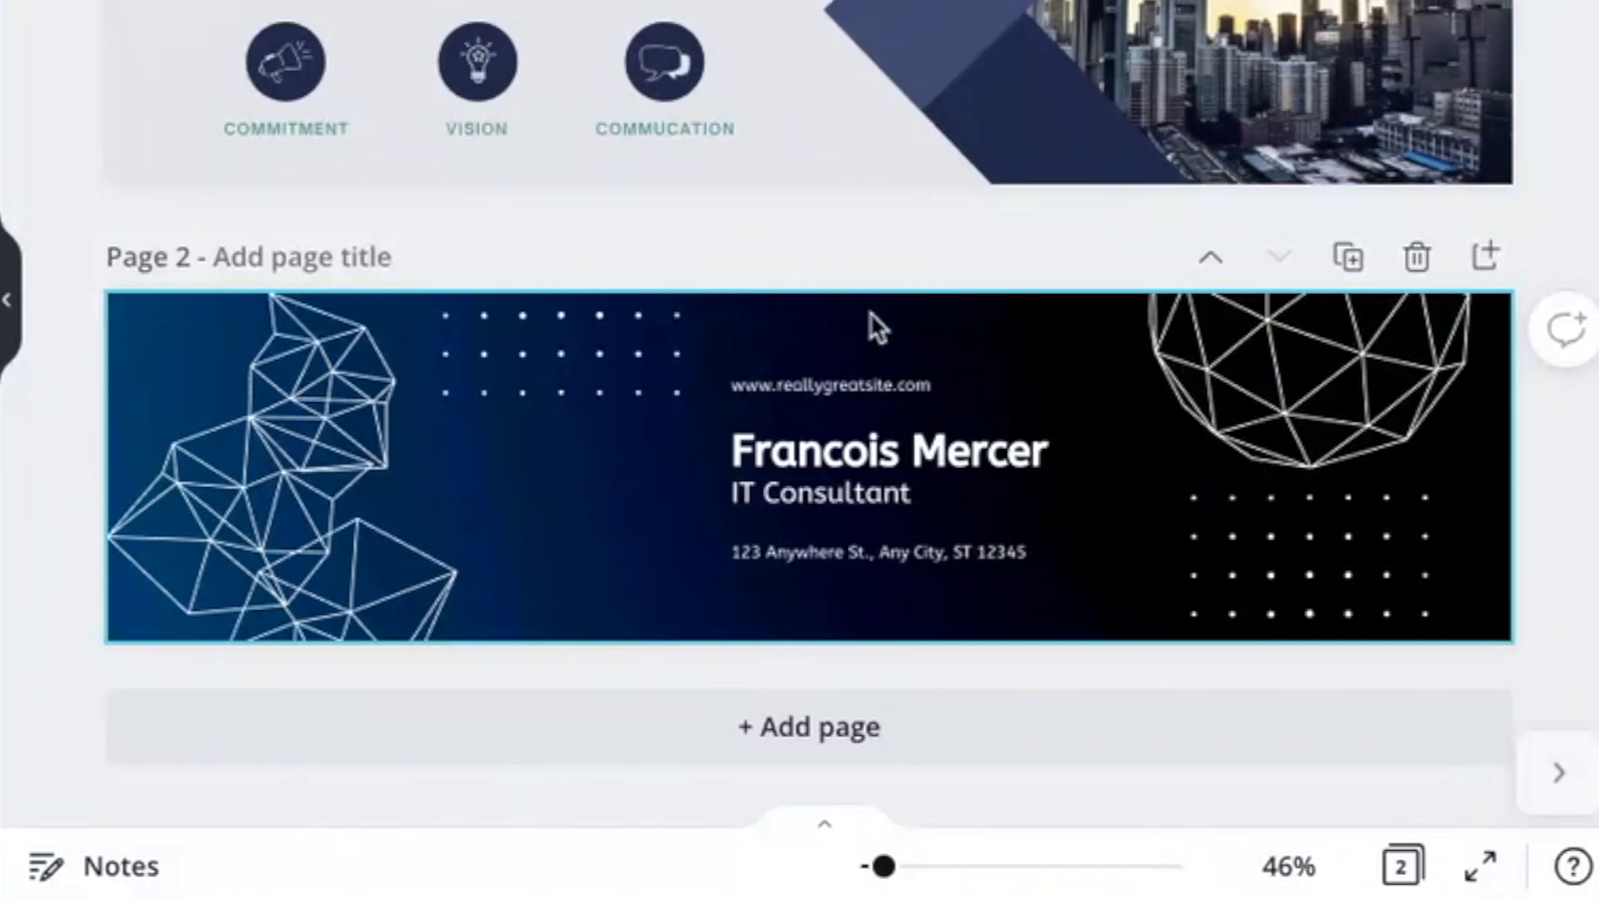
pyautogui.click(849, 463)
pyautogui.write('Hannah')
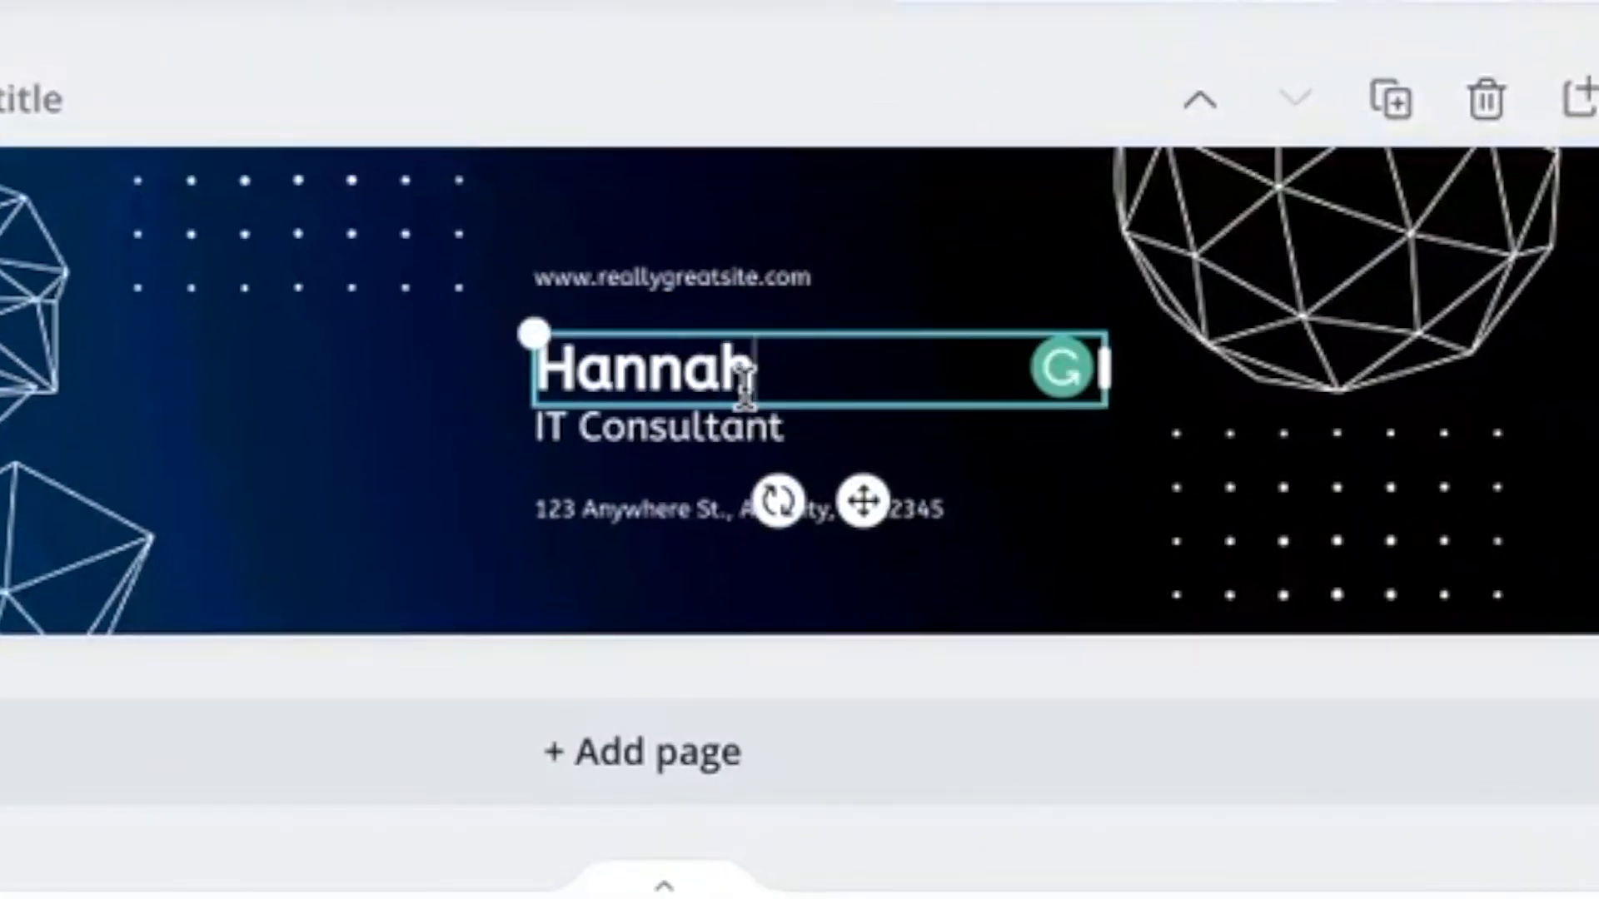
pyautogui.write('Mason')
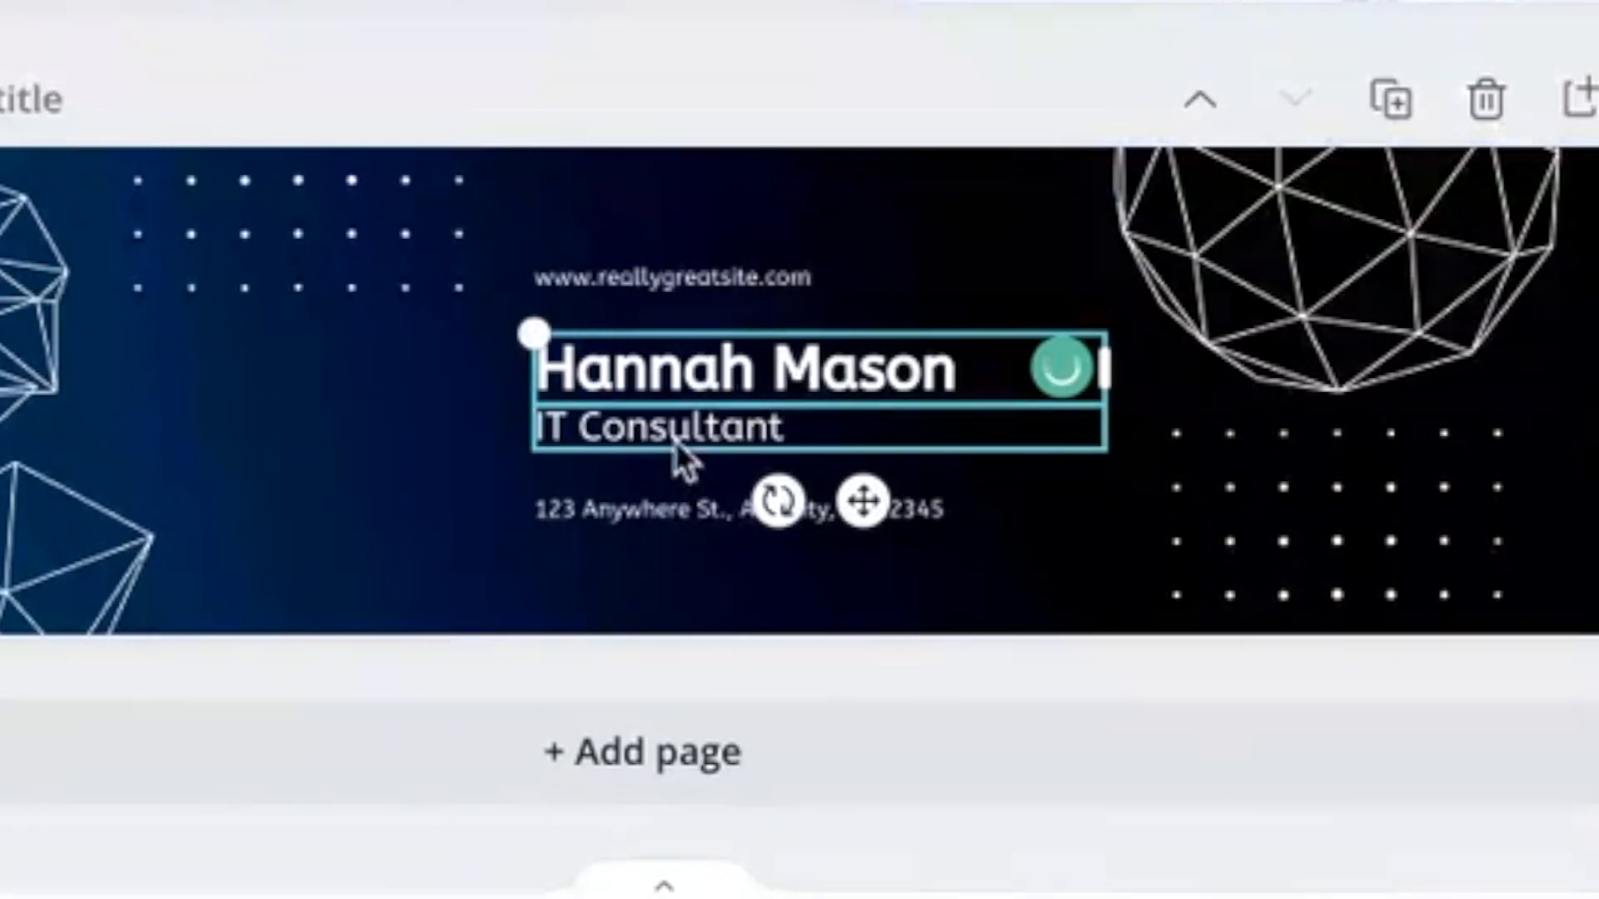
# Replace the IT Consultant title with 'Cloud Solutions Architect'
pyautogui.doubleClick(660, 428)
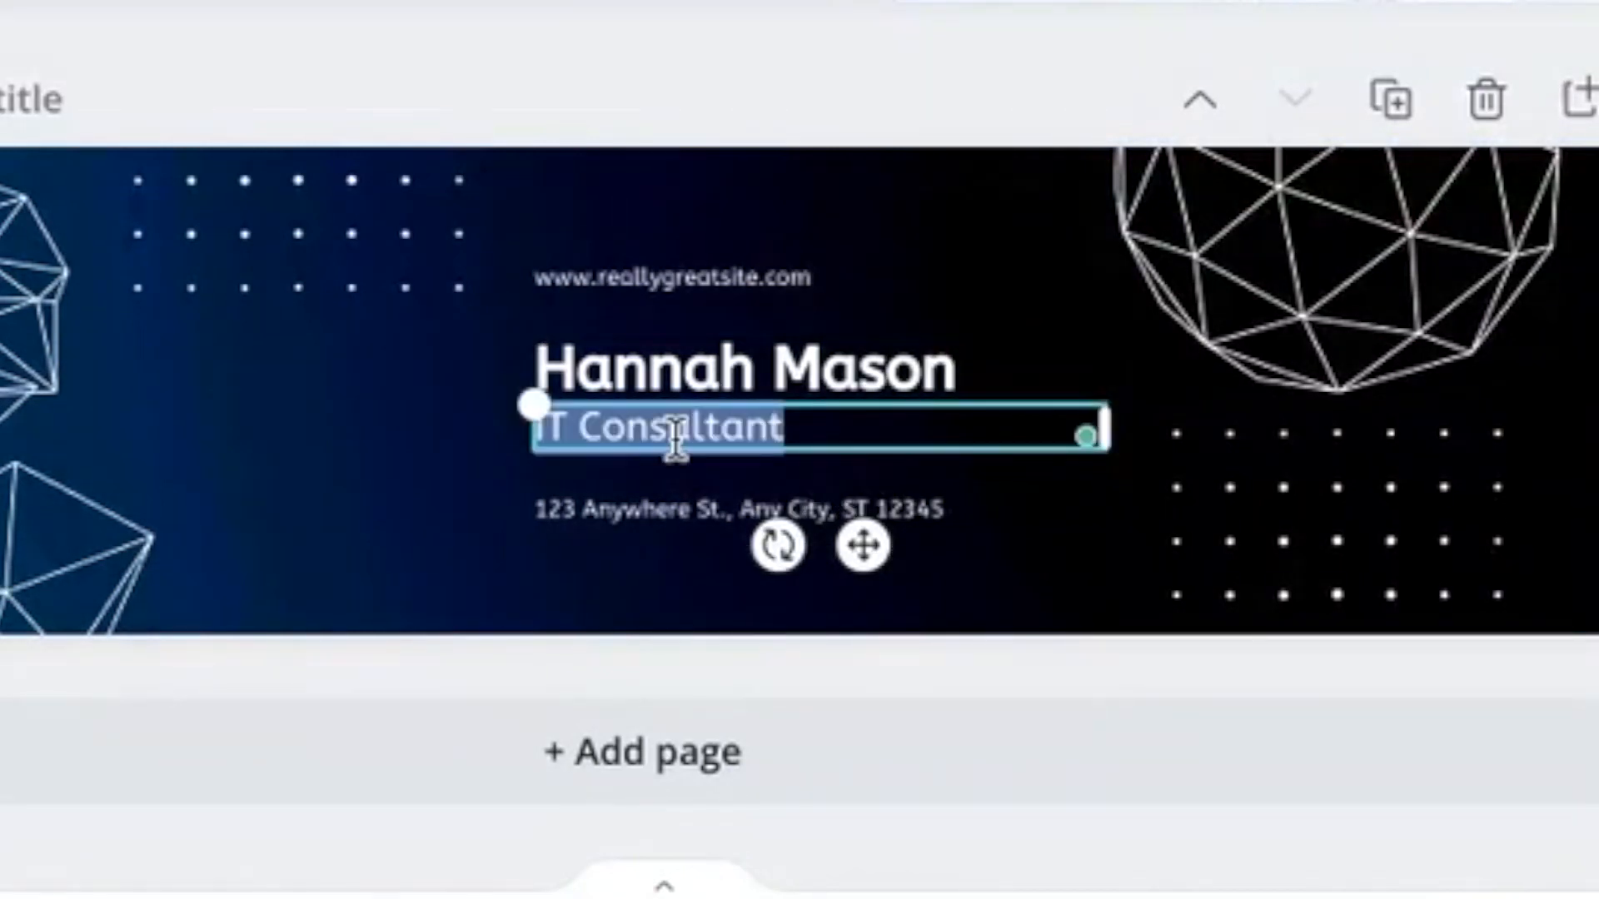
pyautogui.write('Cloud')
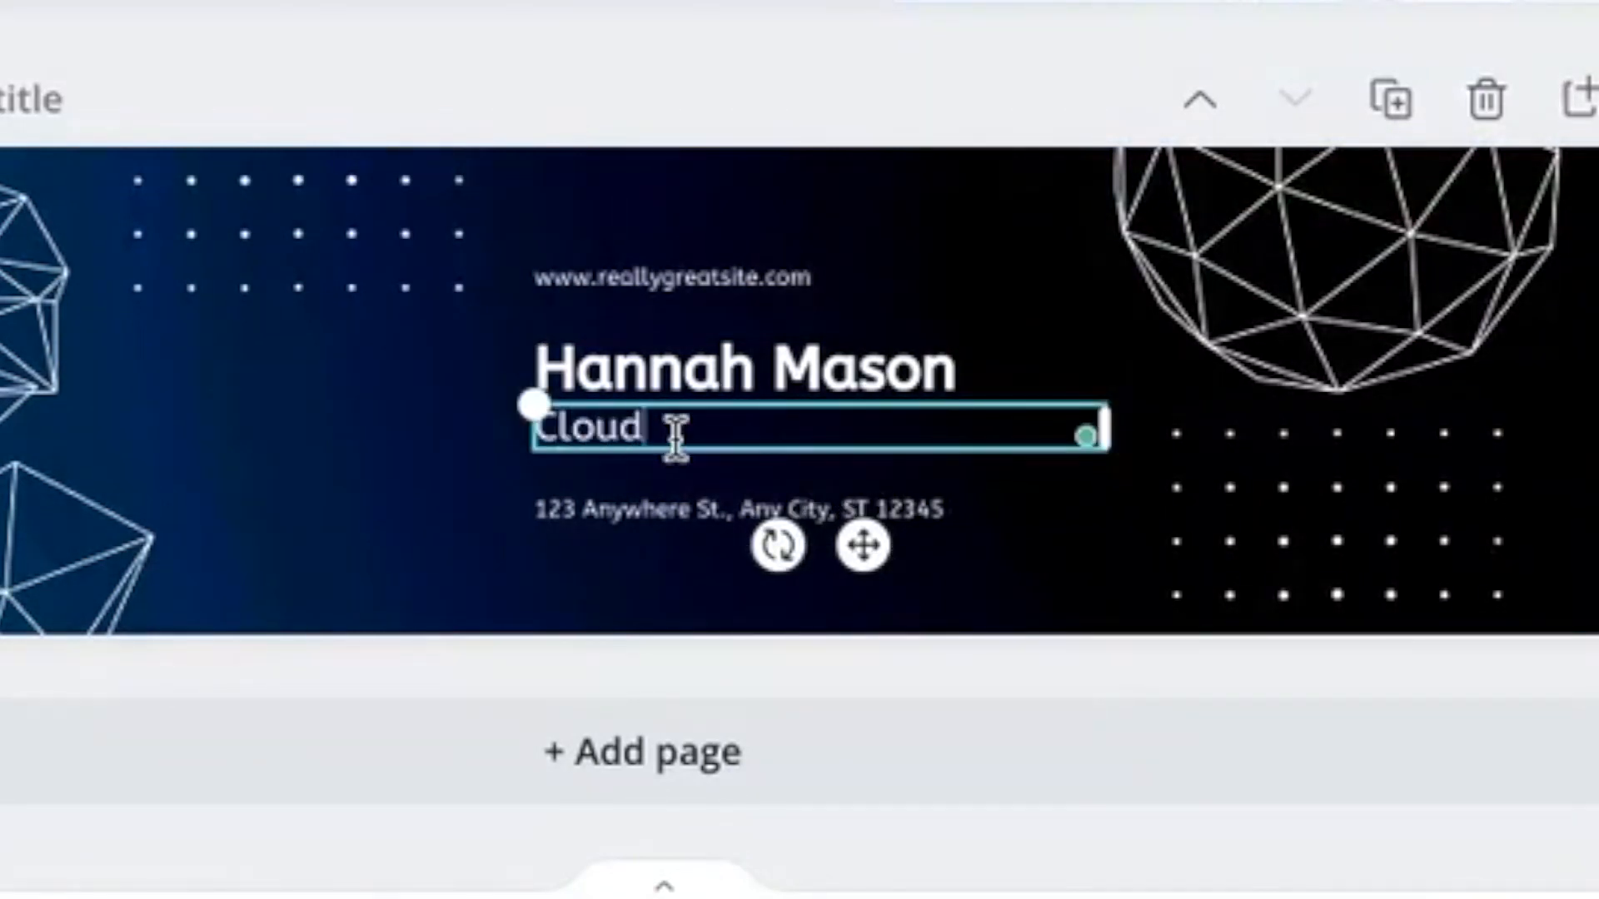
pyautogui.write('Soluti')
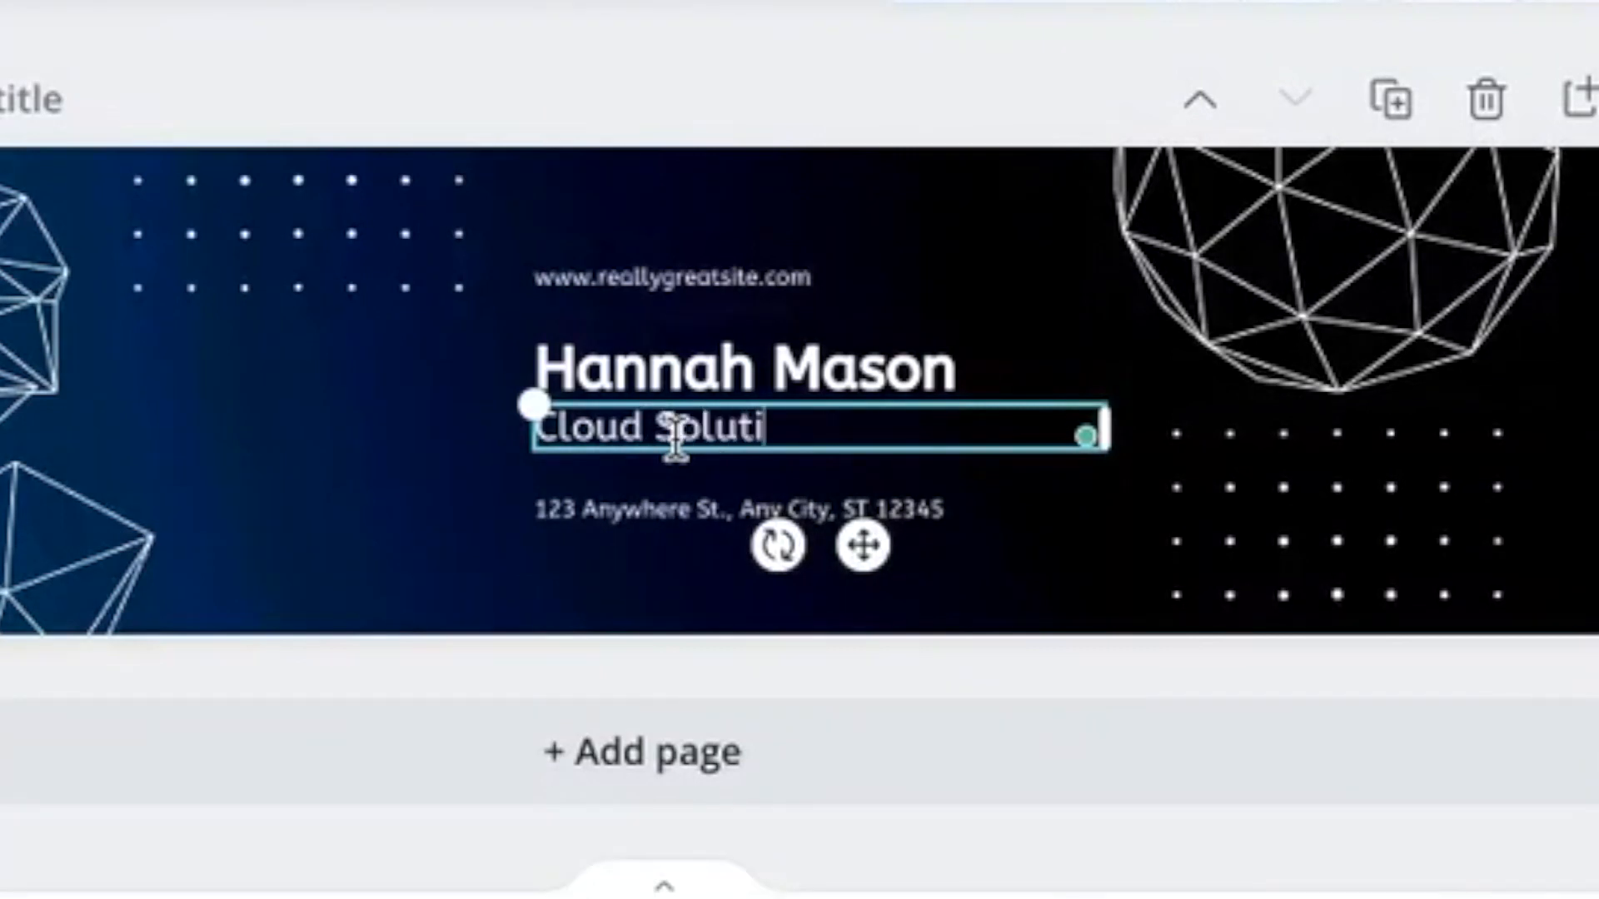
pyautogui.write('ons Architect')
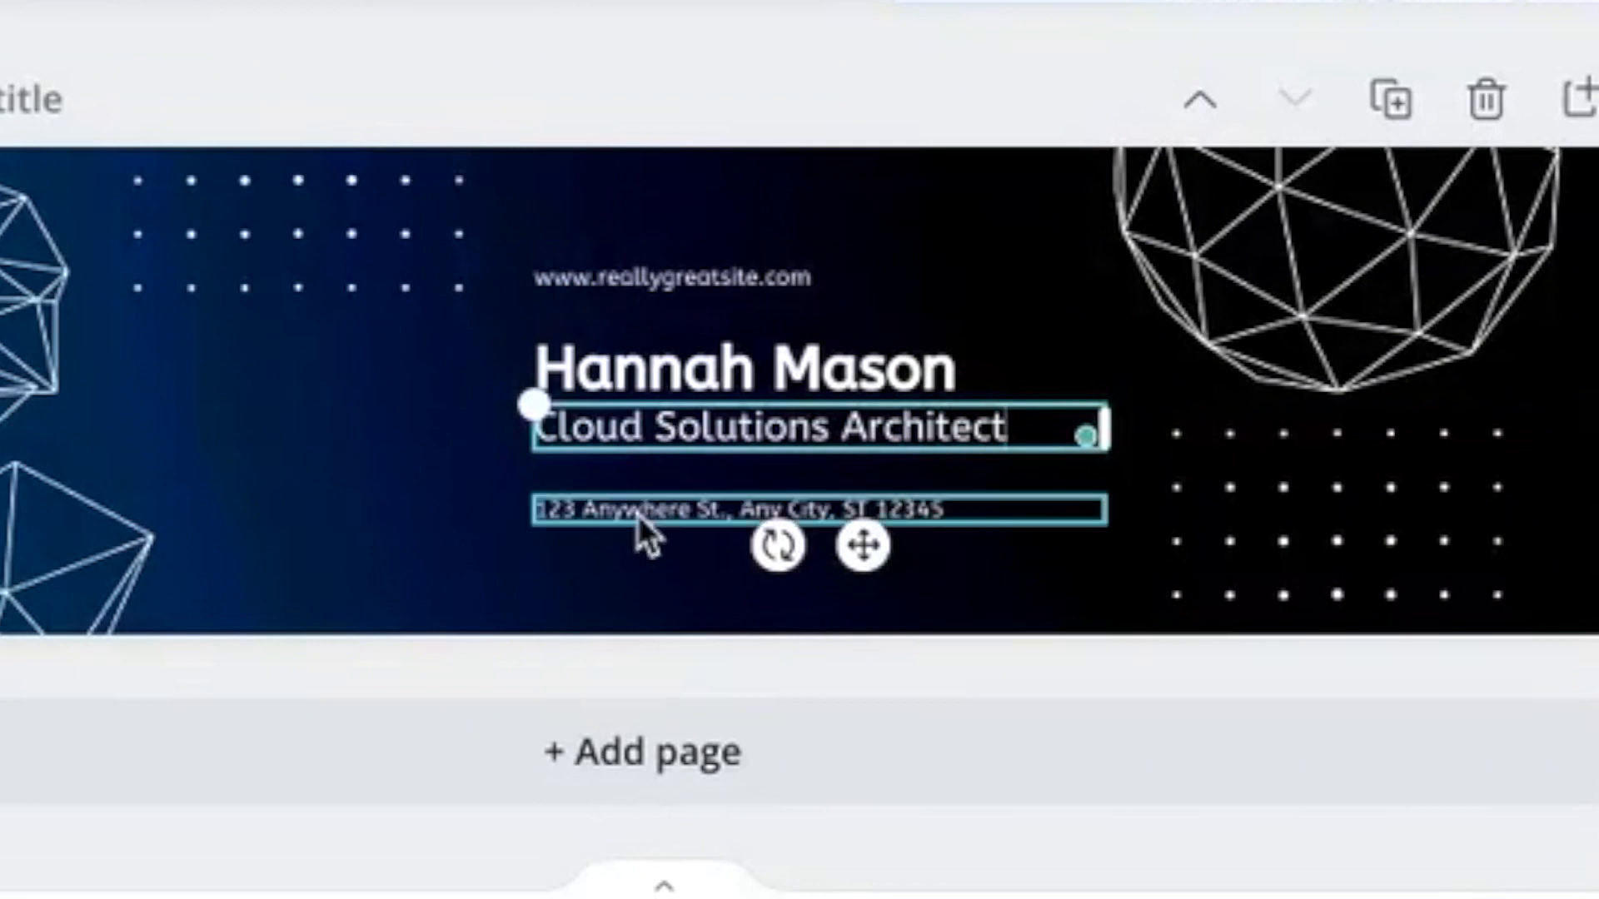
# Replace the second banner's address line with 'Azure | Microsoft 365'
pyautogui.click(738, 513)
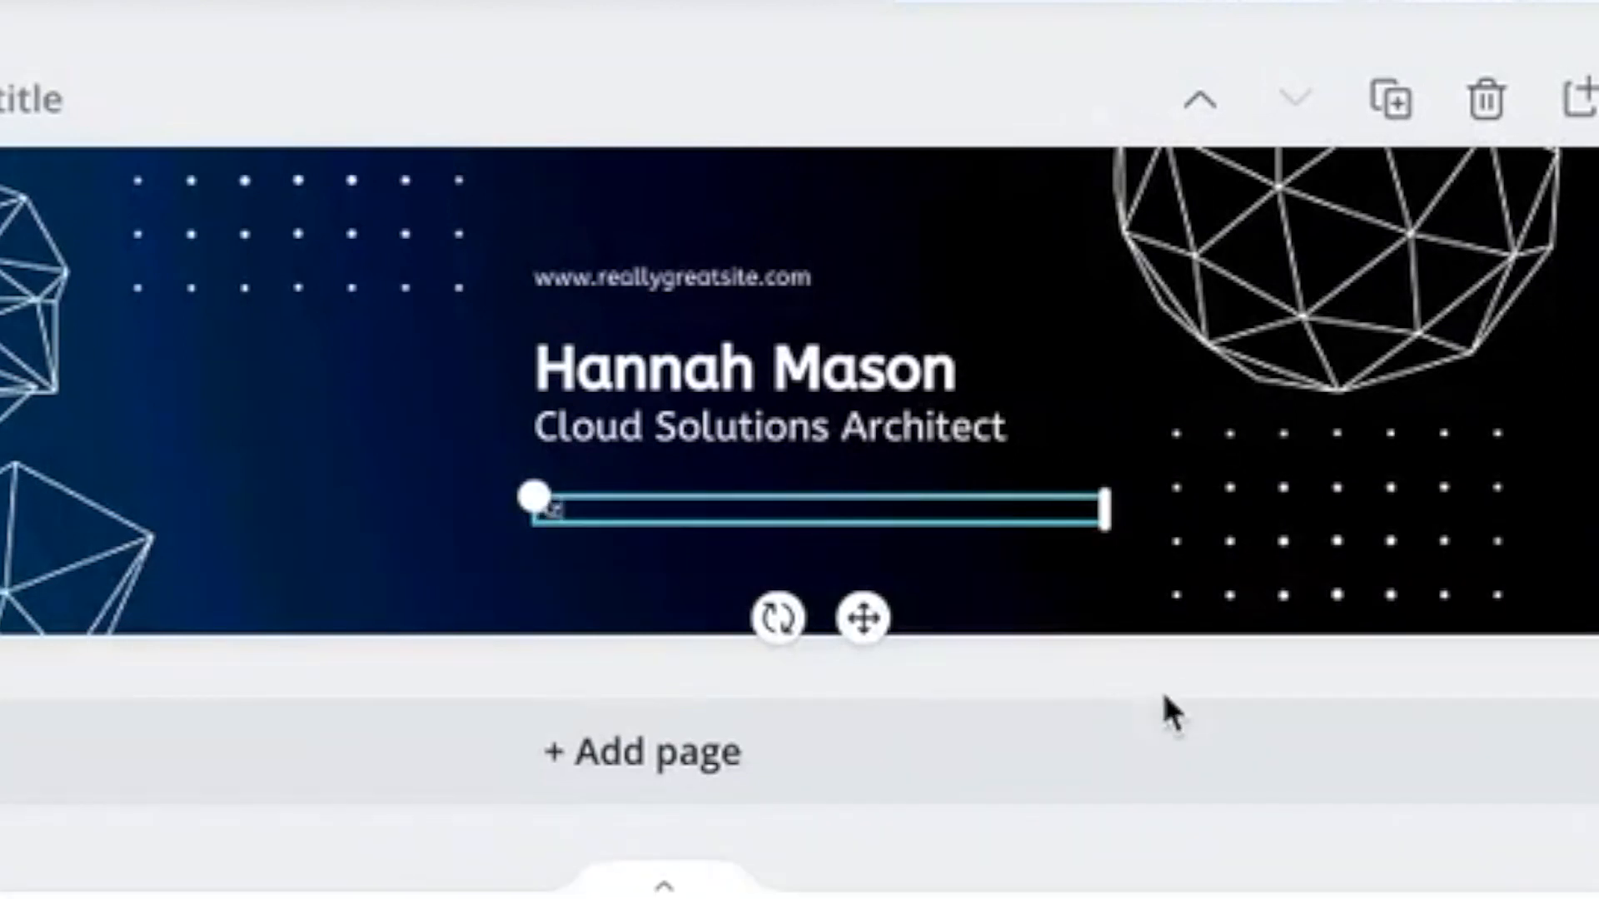
pyautogui.write('azure')
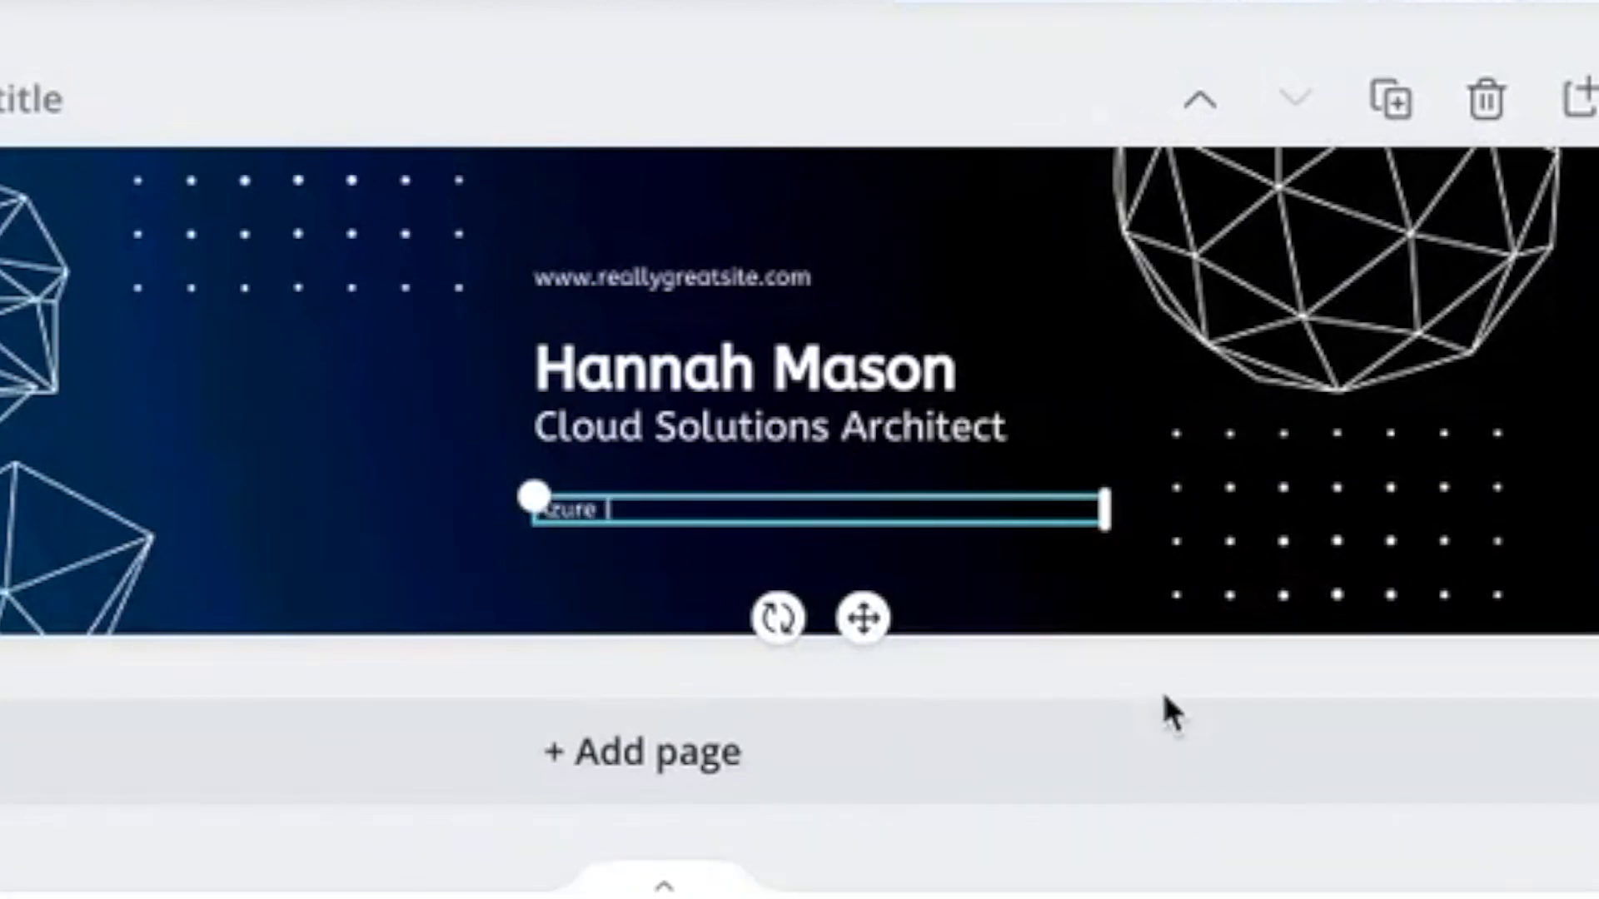
pyautogui.write('| Microsoft')
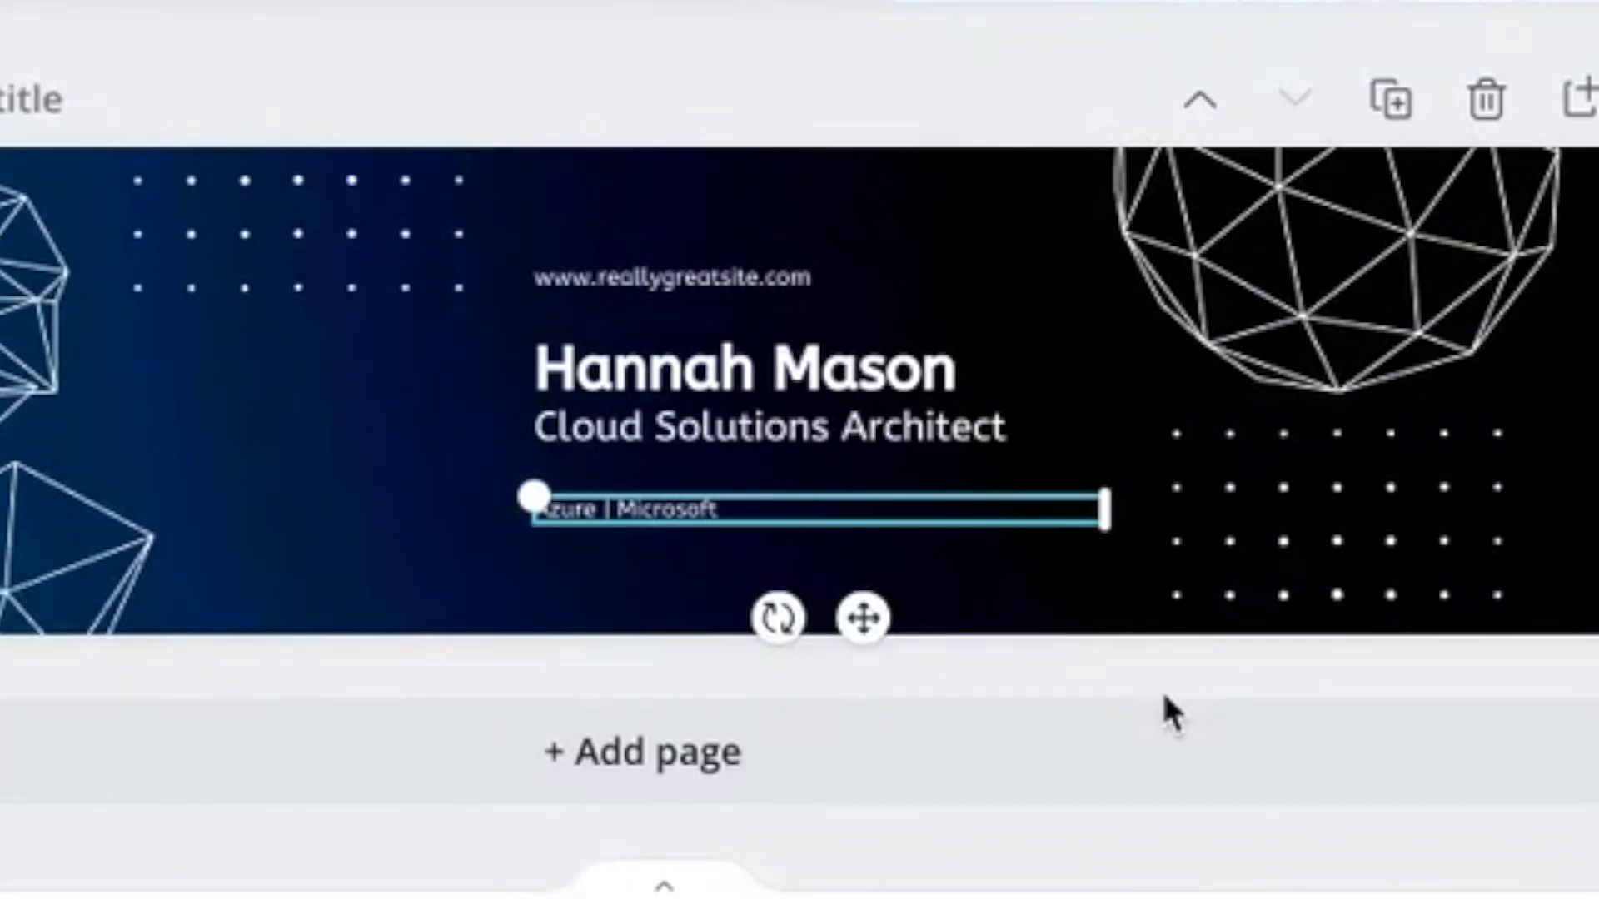
pyautogui.write('36')
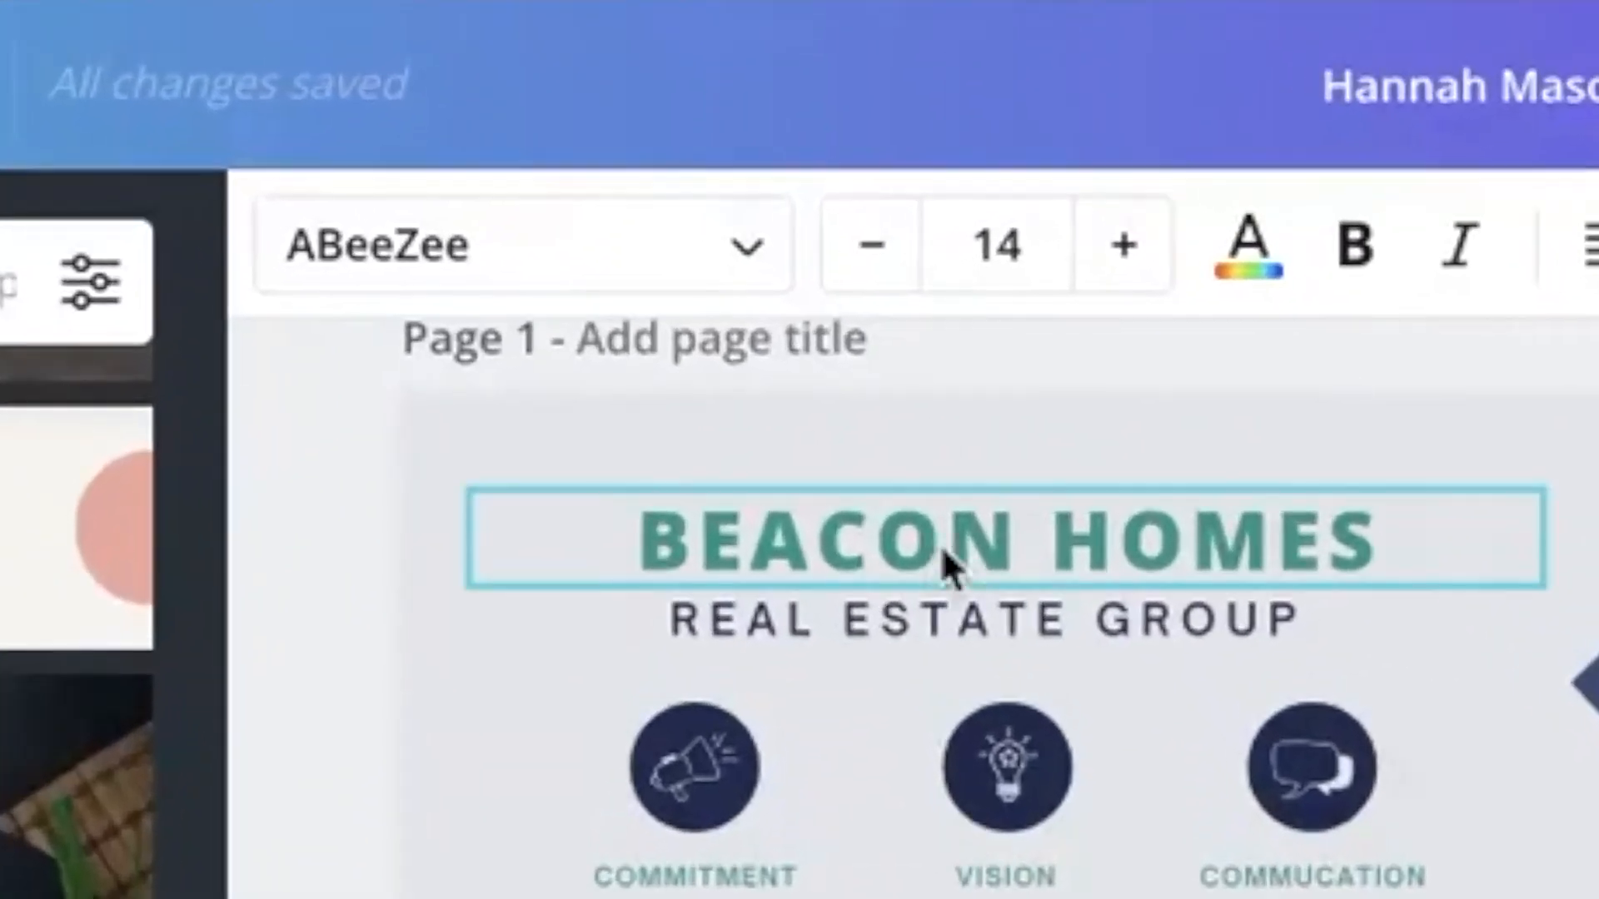
# Remove the website text box from the second banner's text block
pyautogui.click(1125, 244)
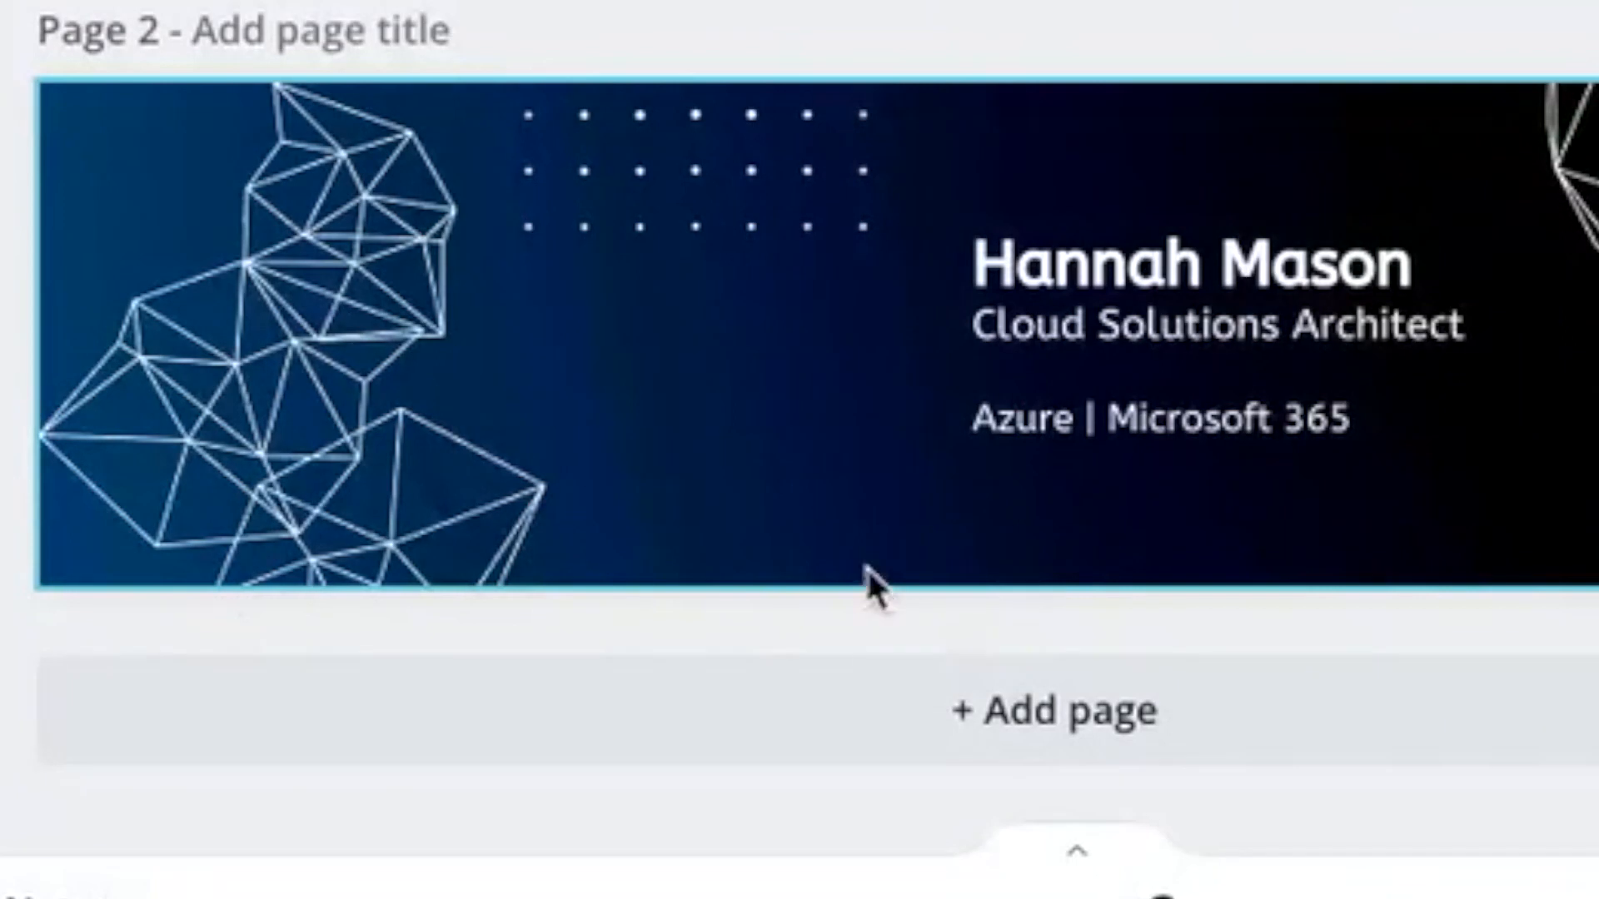
pyautogui.moveTo(1028, 559)
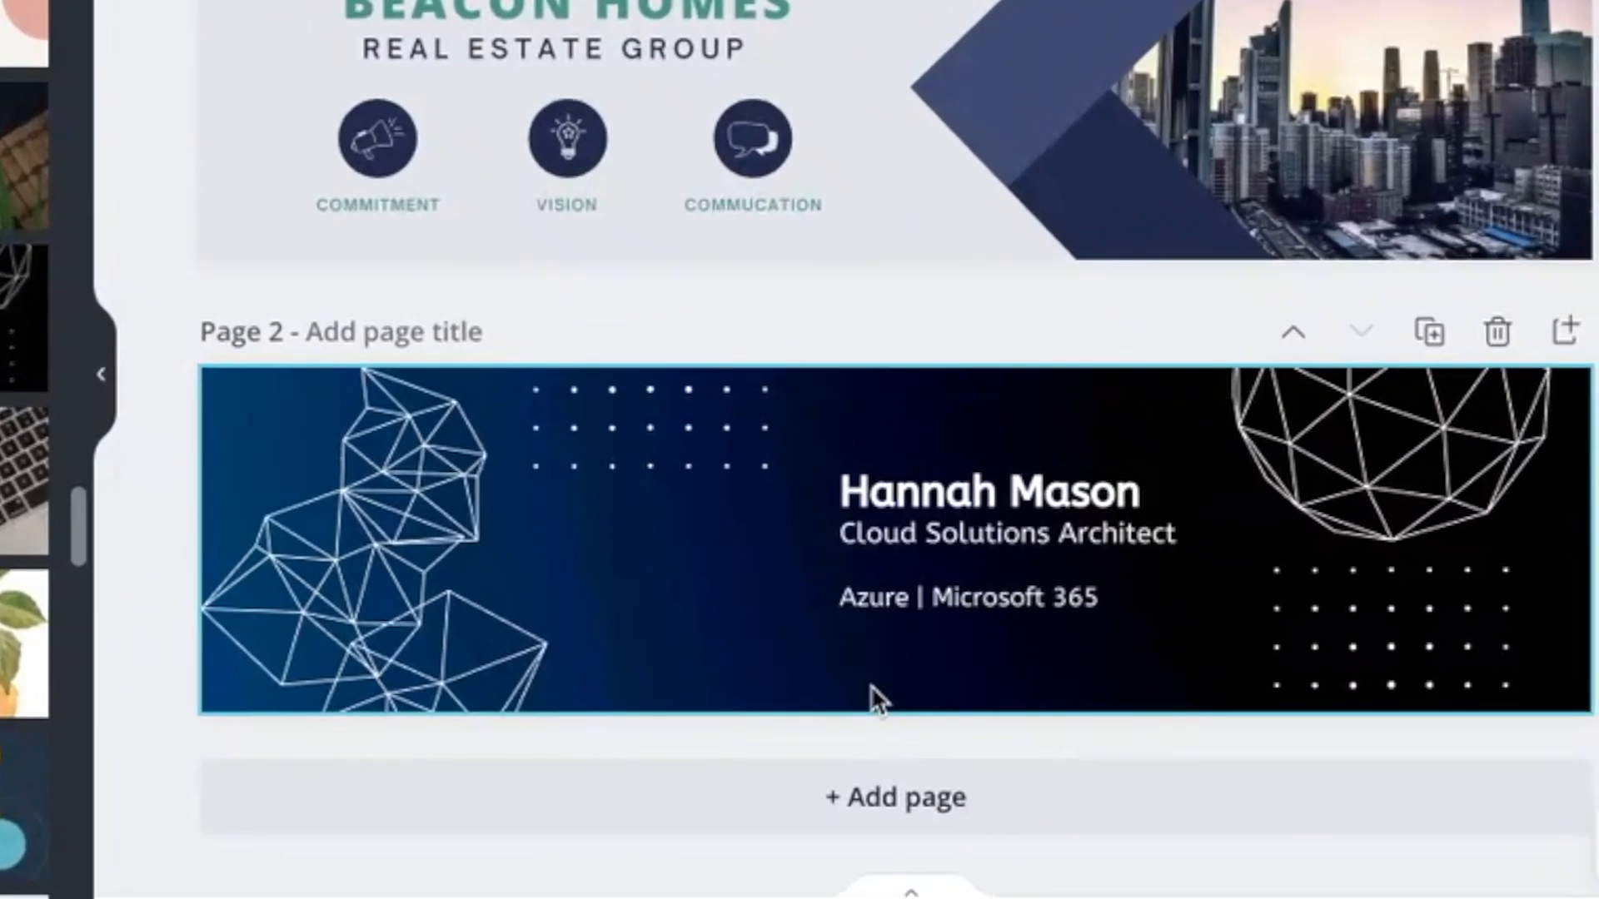
pyautogui.click(987, 492)
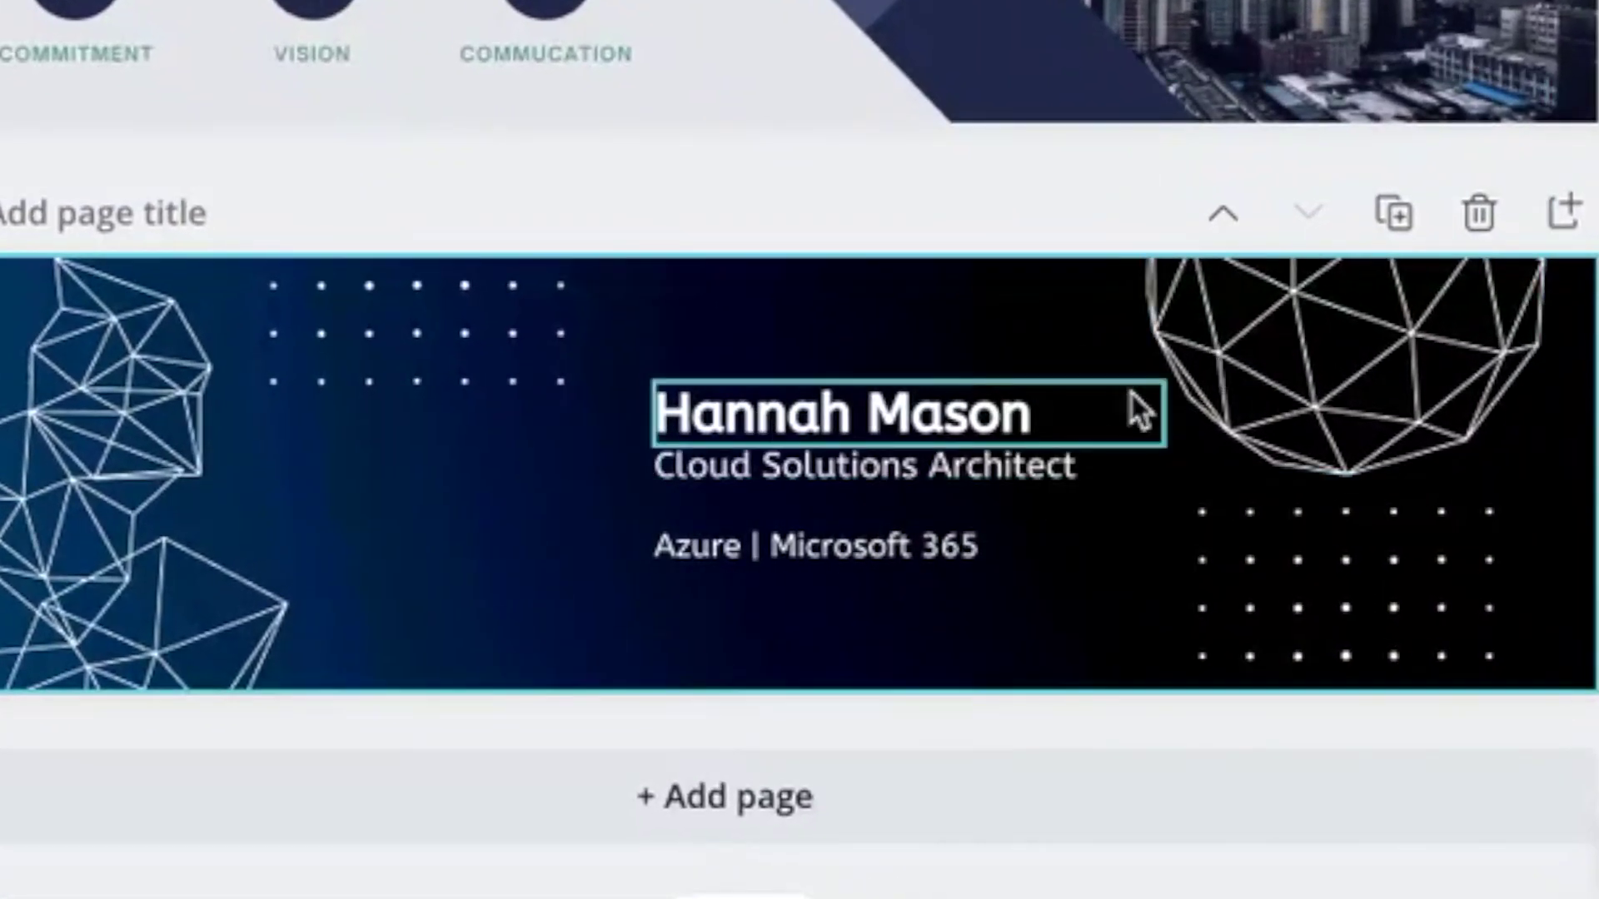
pyautogui.click(861, 467)
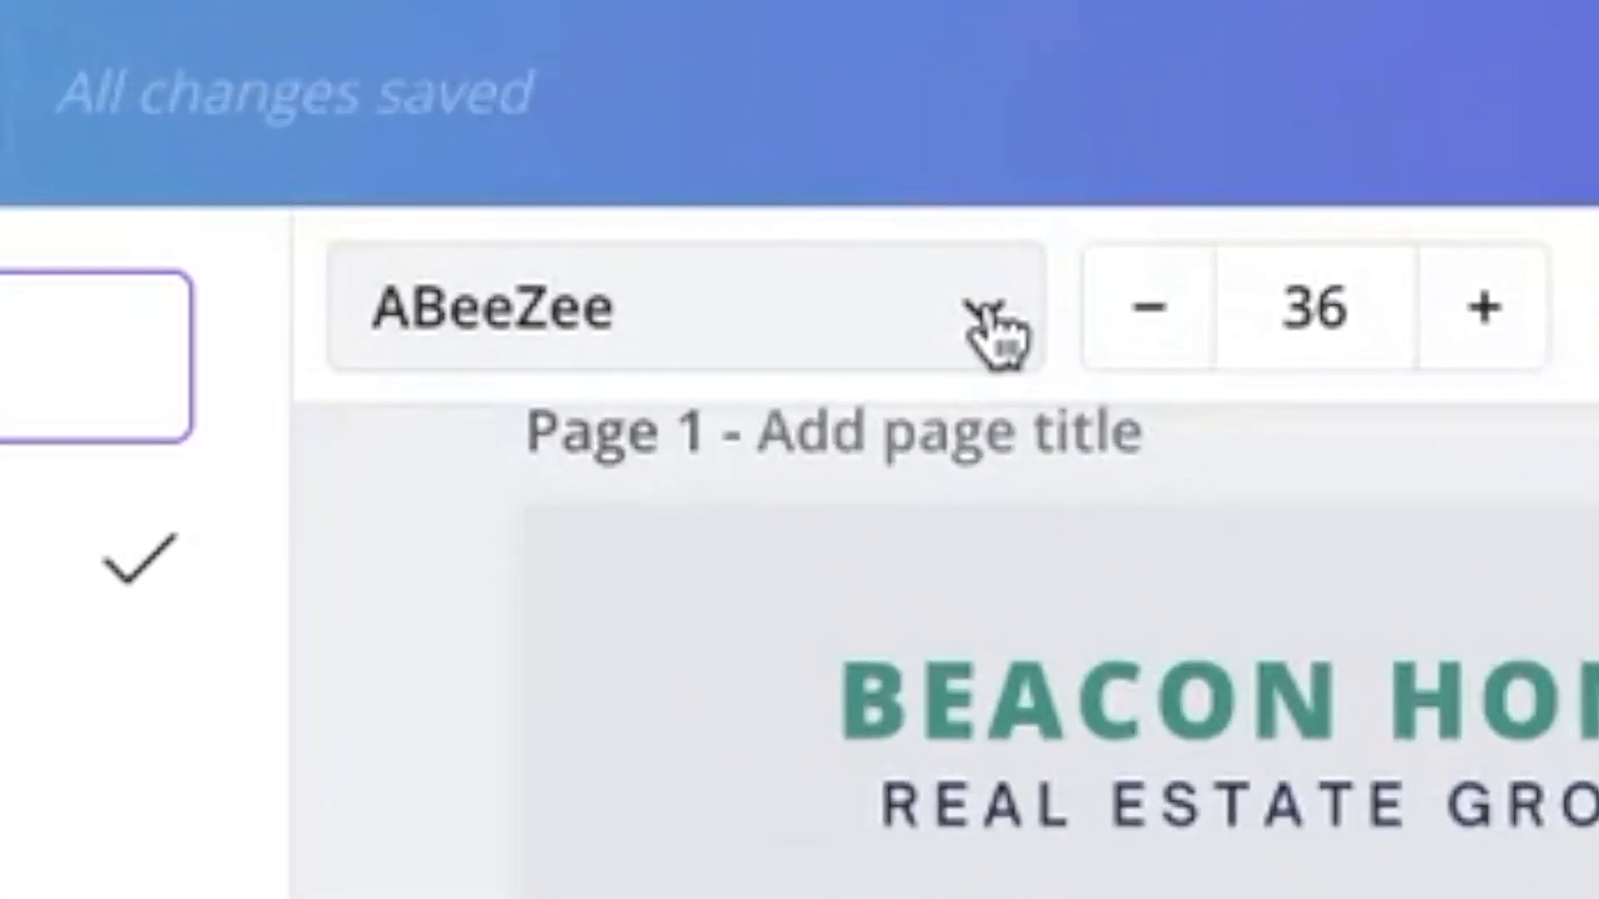
pyautogui.click(965, 314)
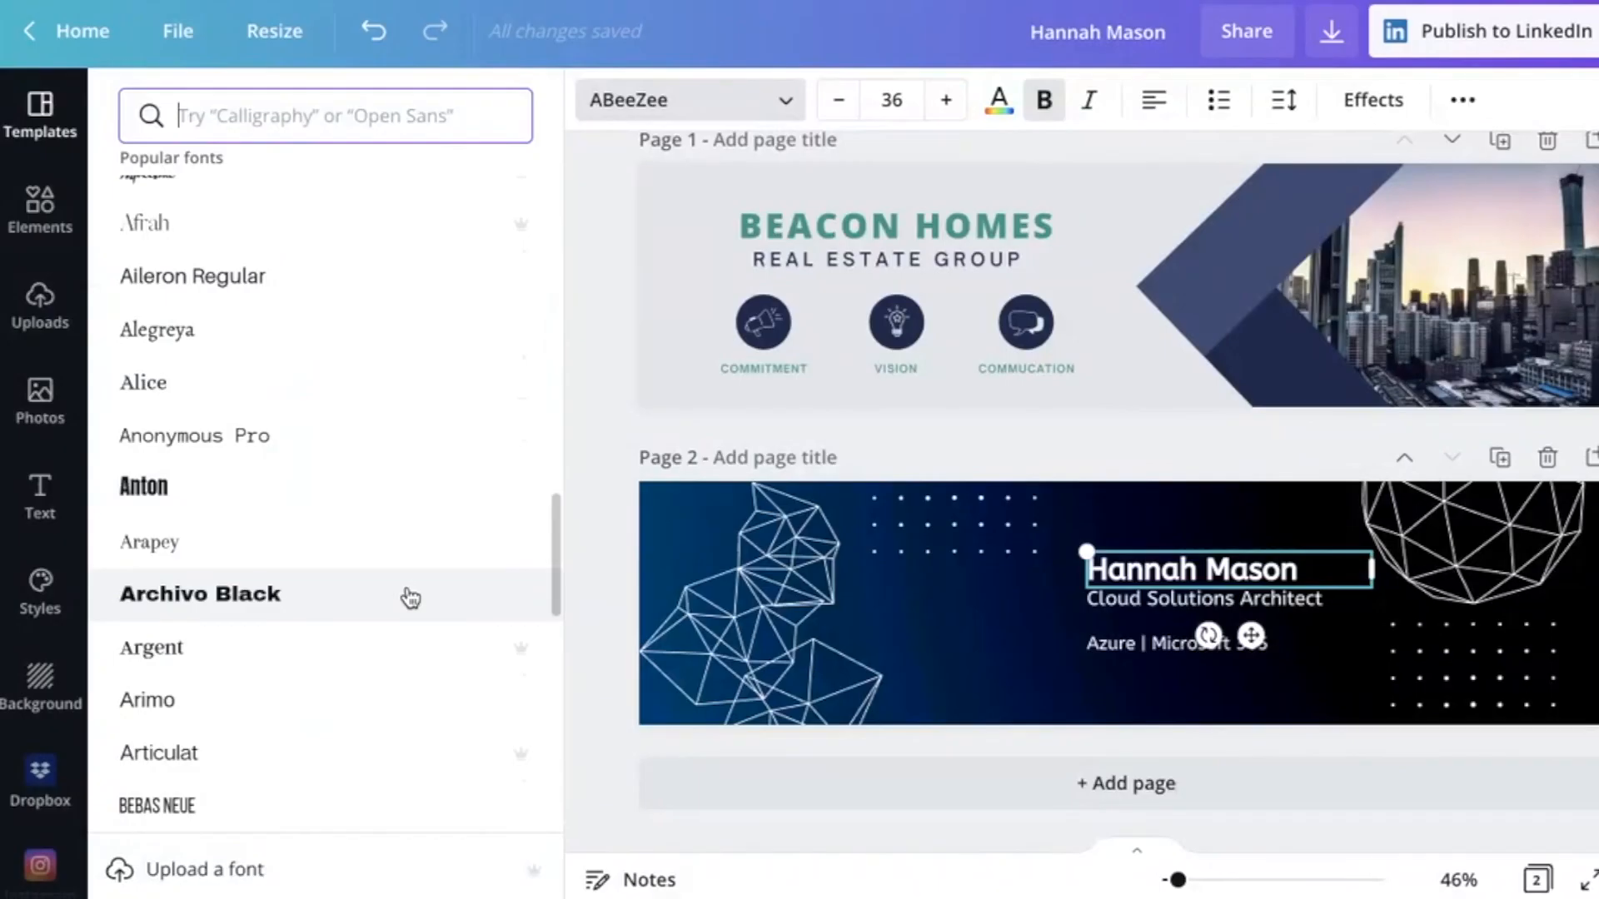
pyautogui.click(200, 594)
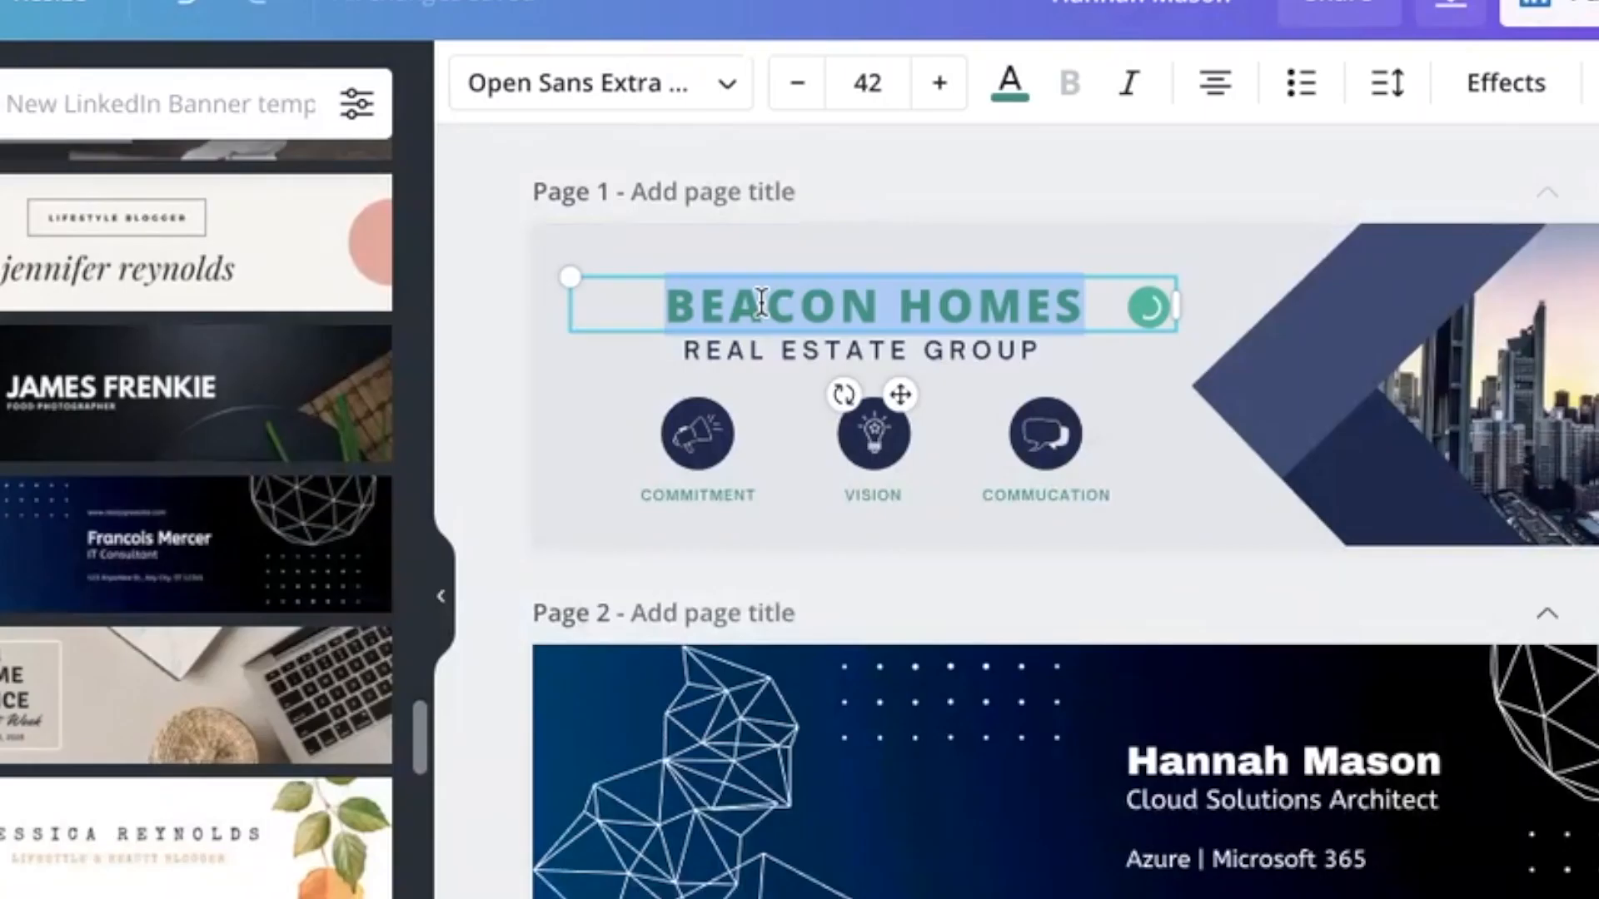
pyautogui.write('HANNAH MA')
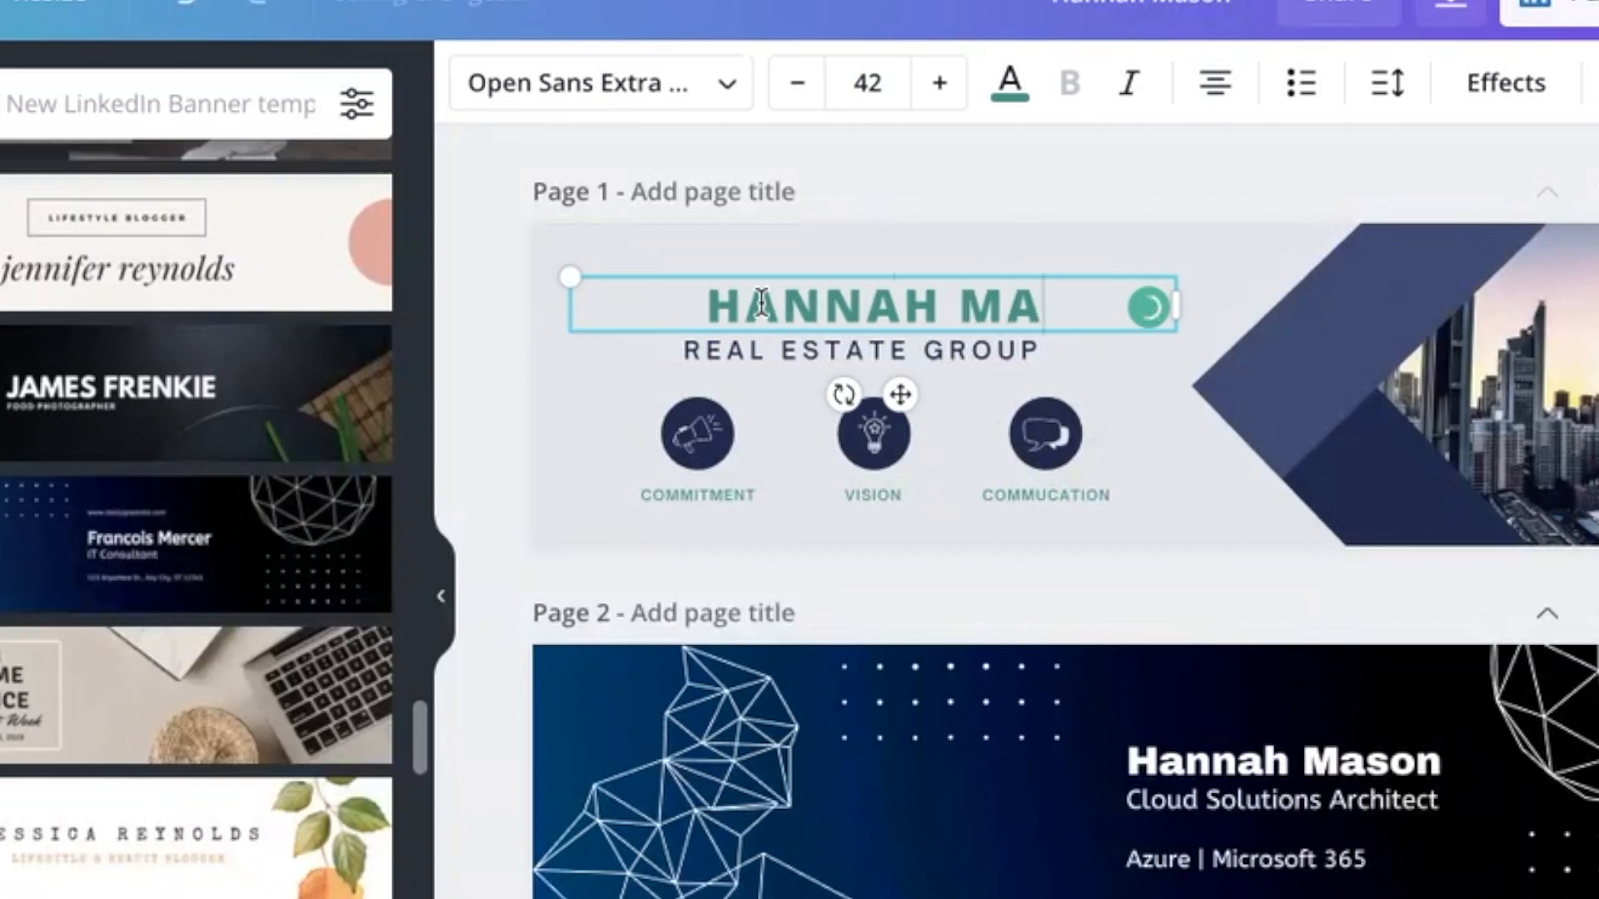
pyautogui.write('SON')
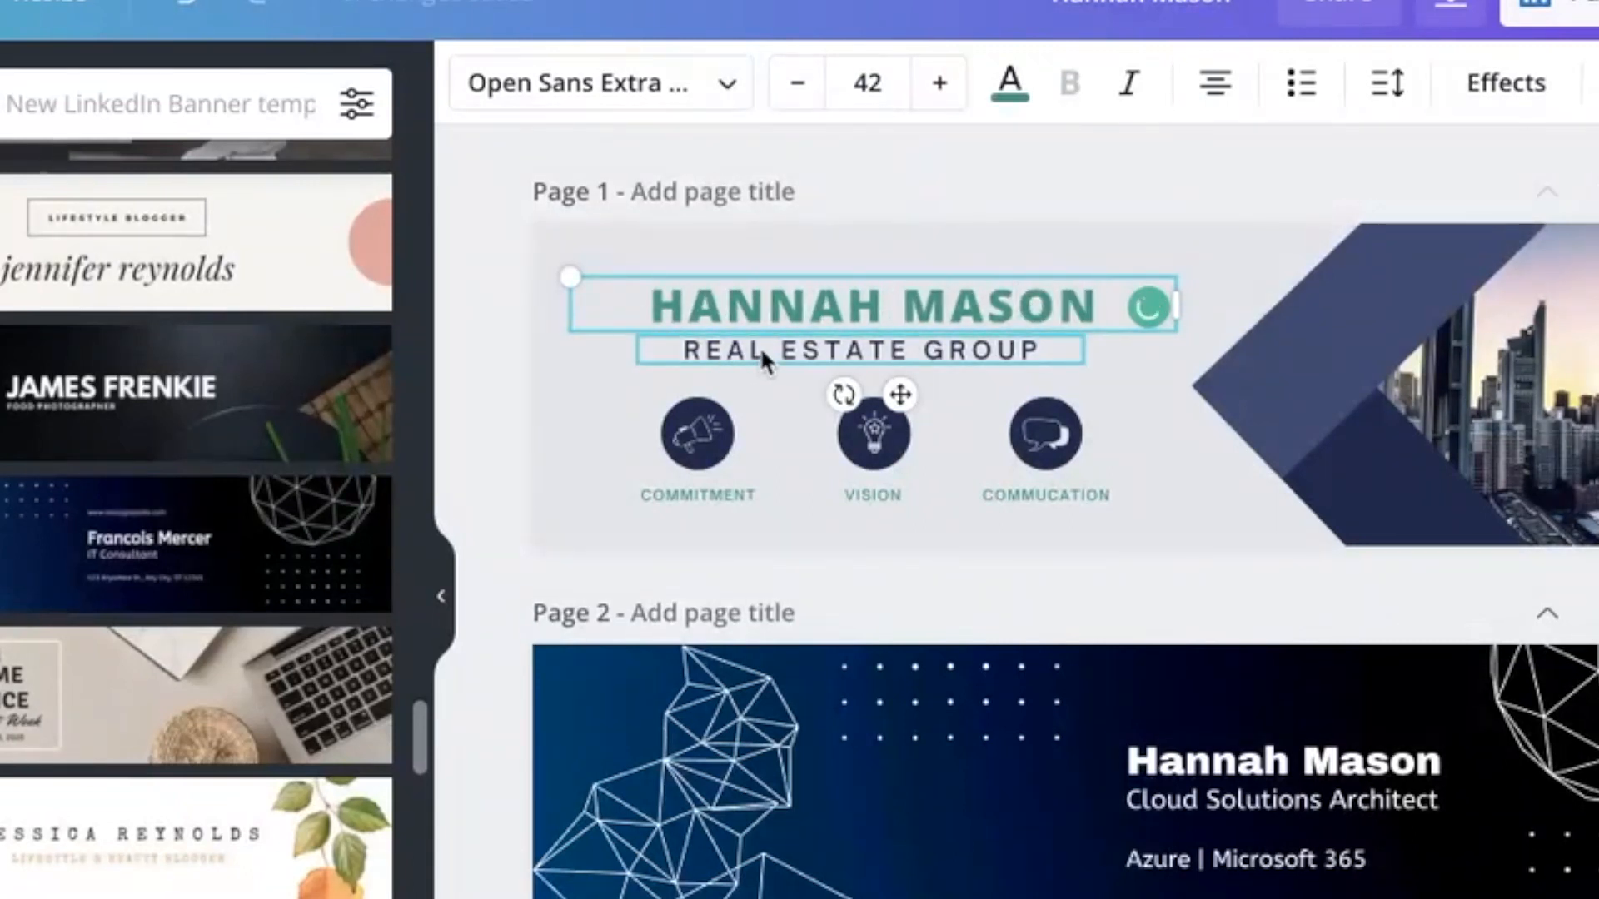
pyautogui.click(855, 350)
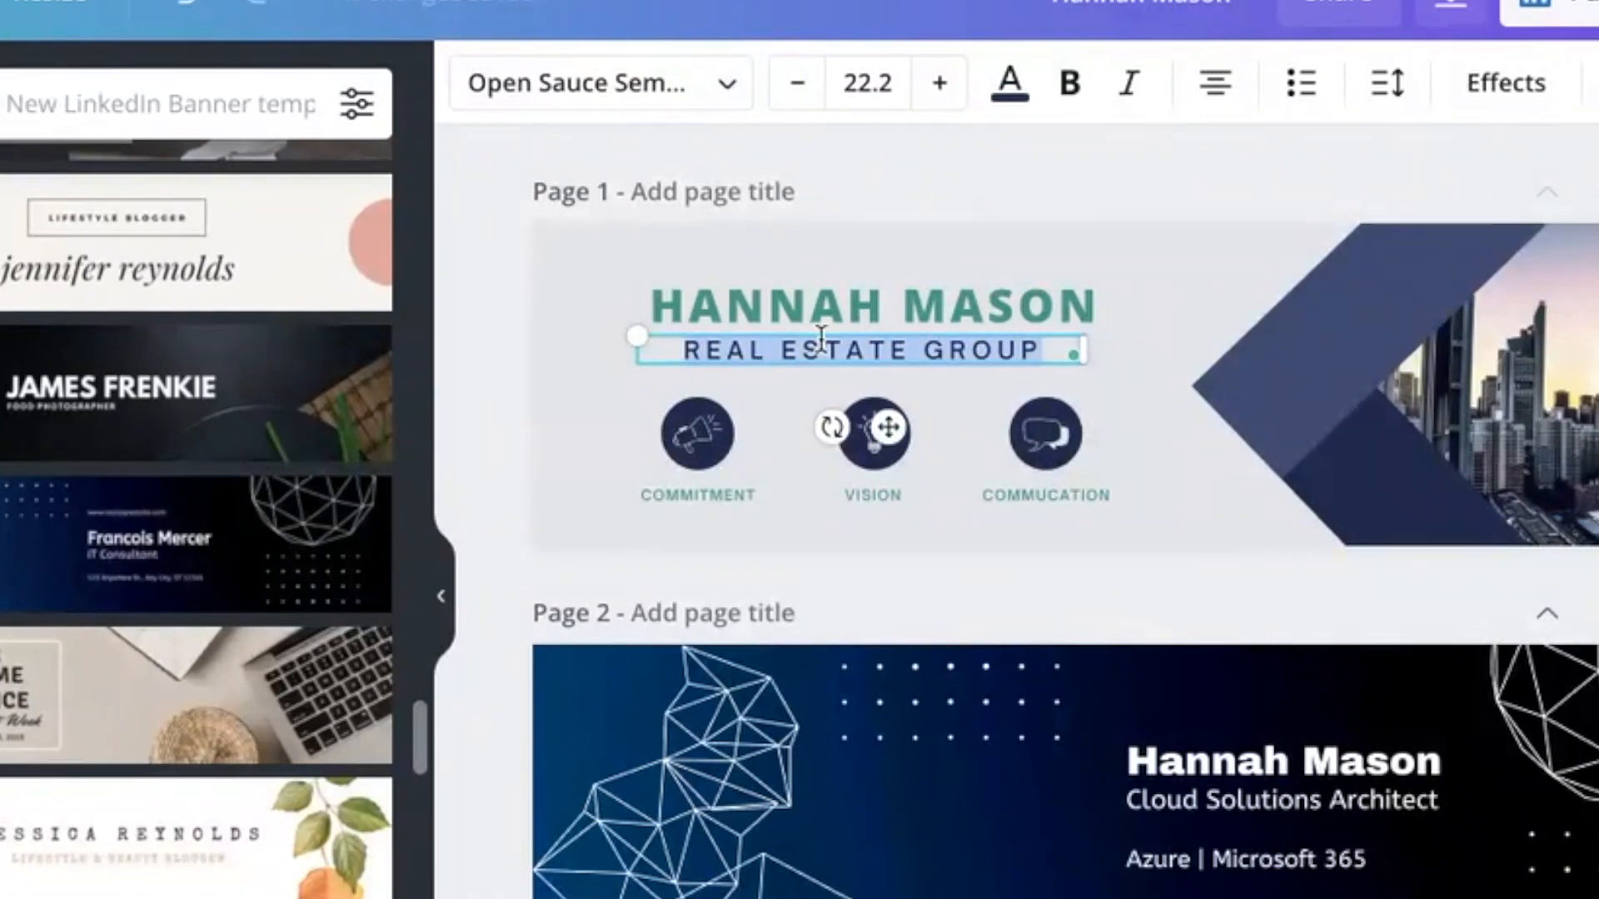
pyautogui.write('LEARNING &')
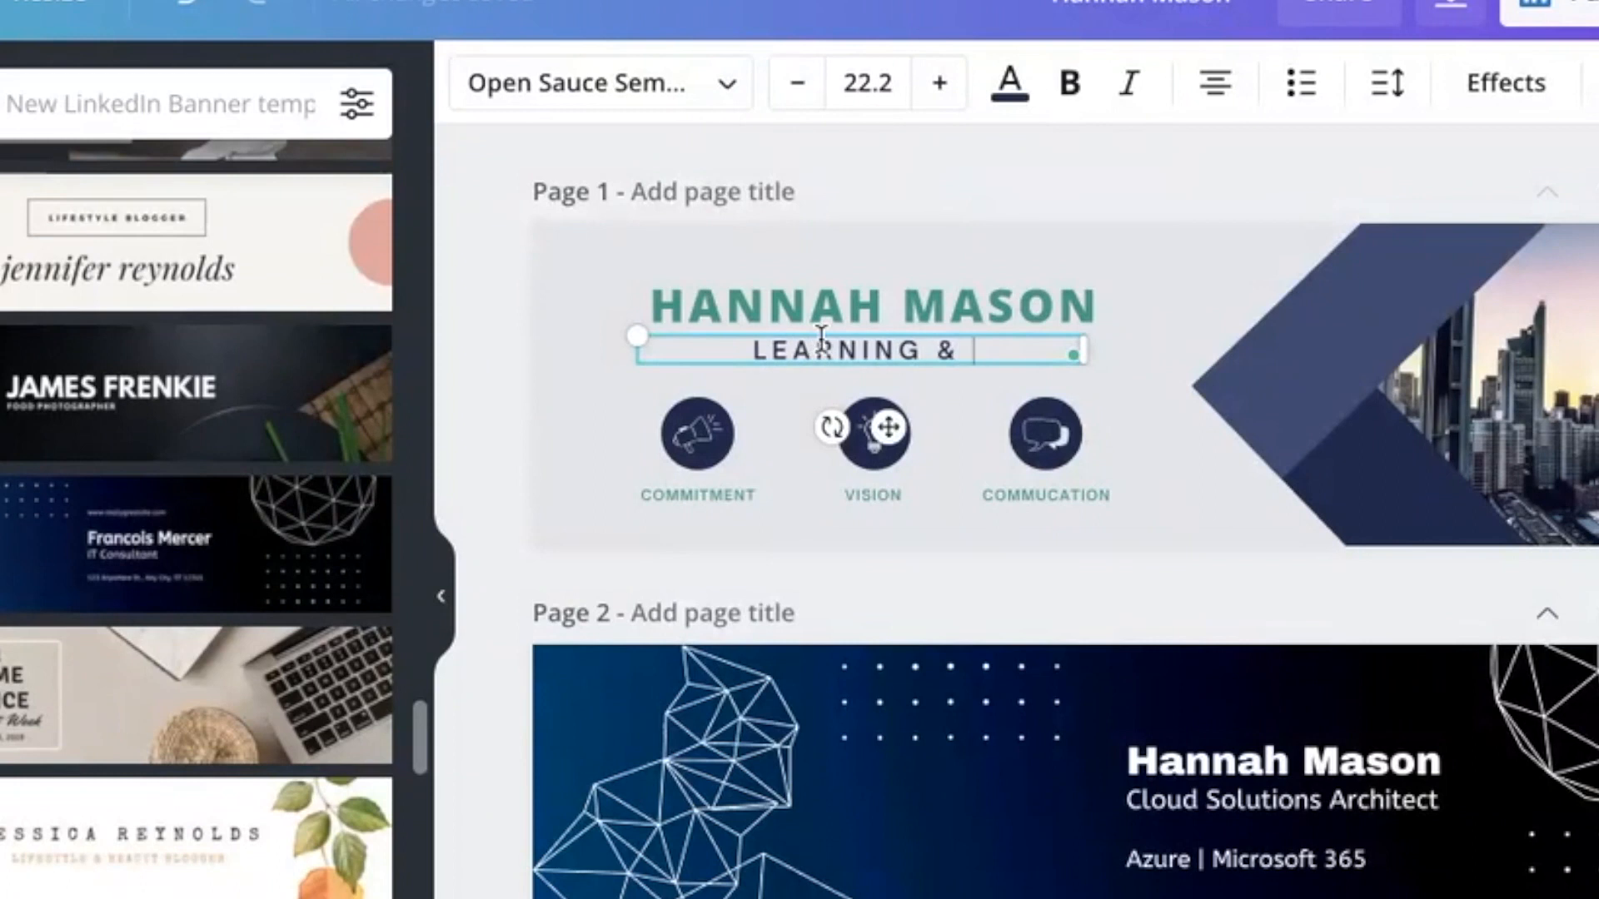
pyautogui.write('D')
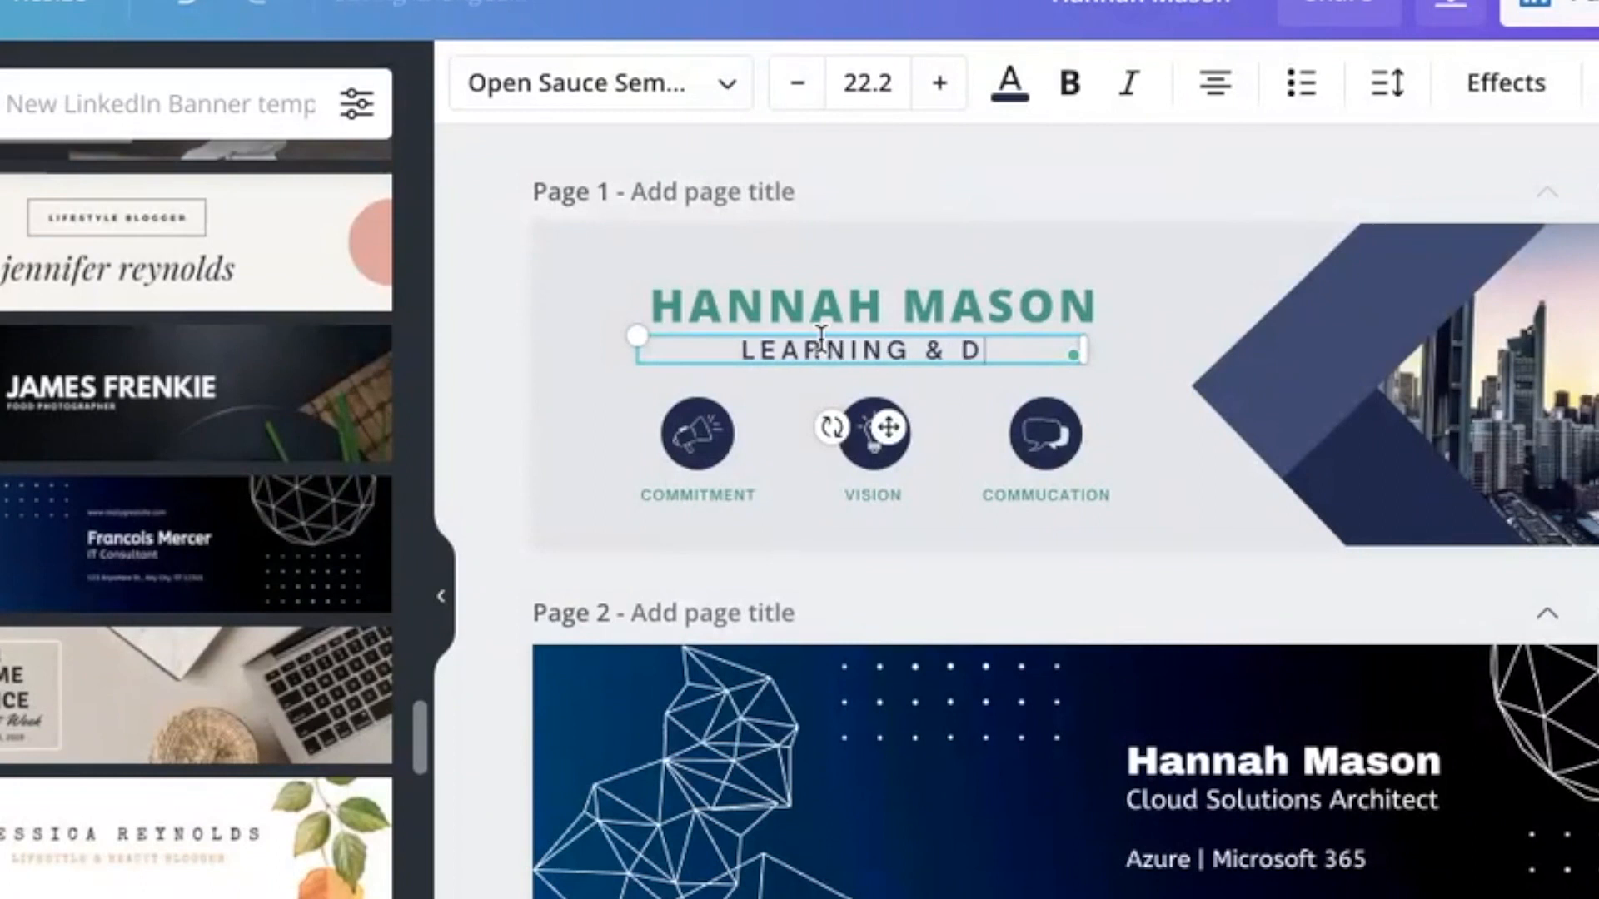
pyautogui.write('EVELOPMENT')
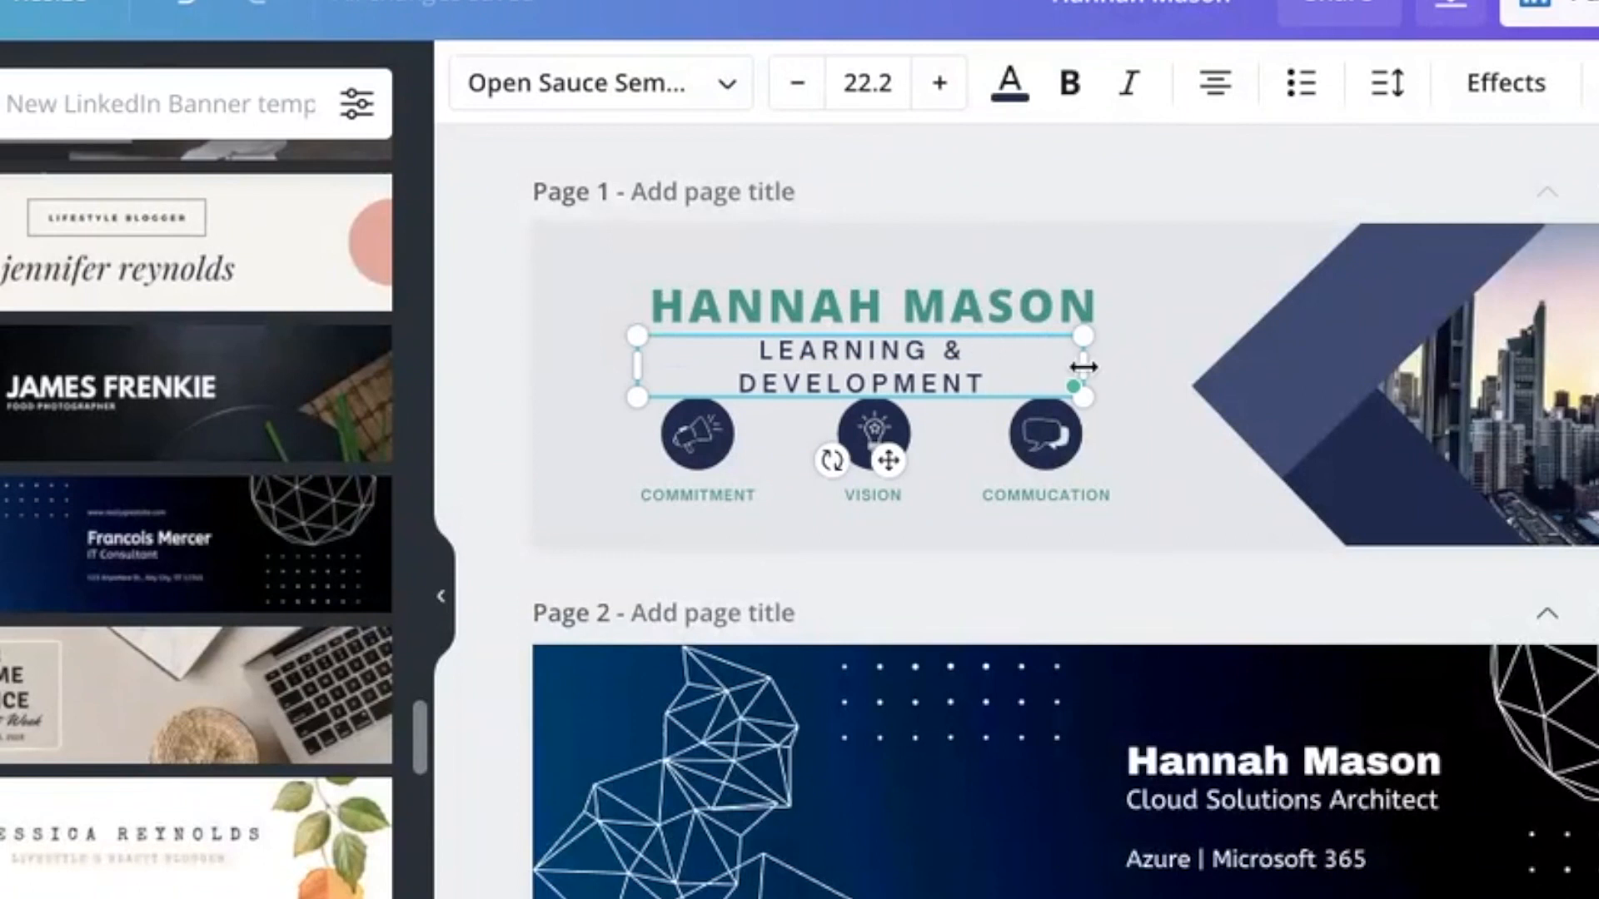
pyautogui.click(1157, 469)
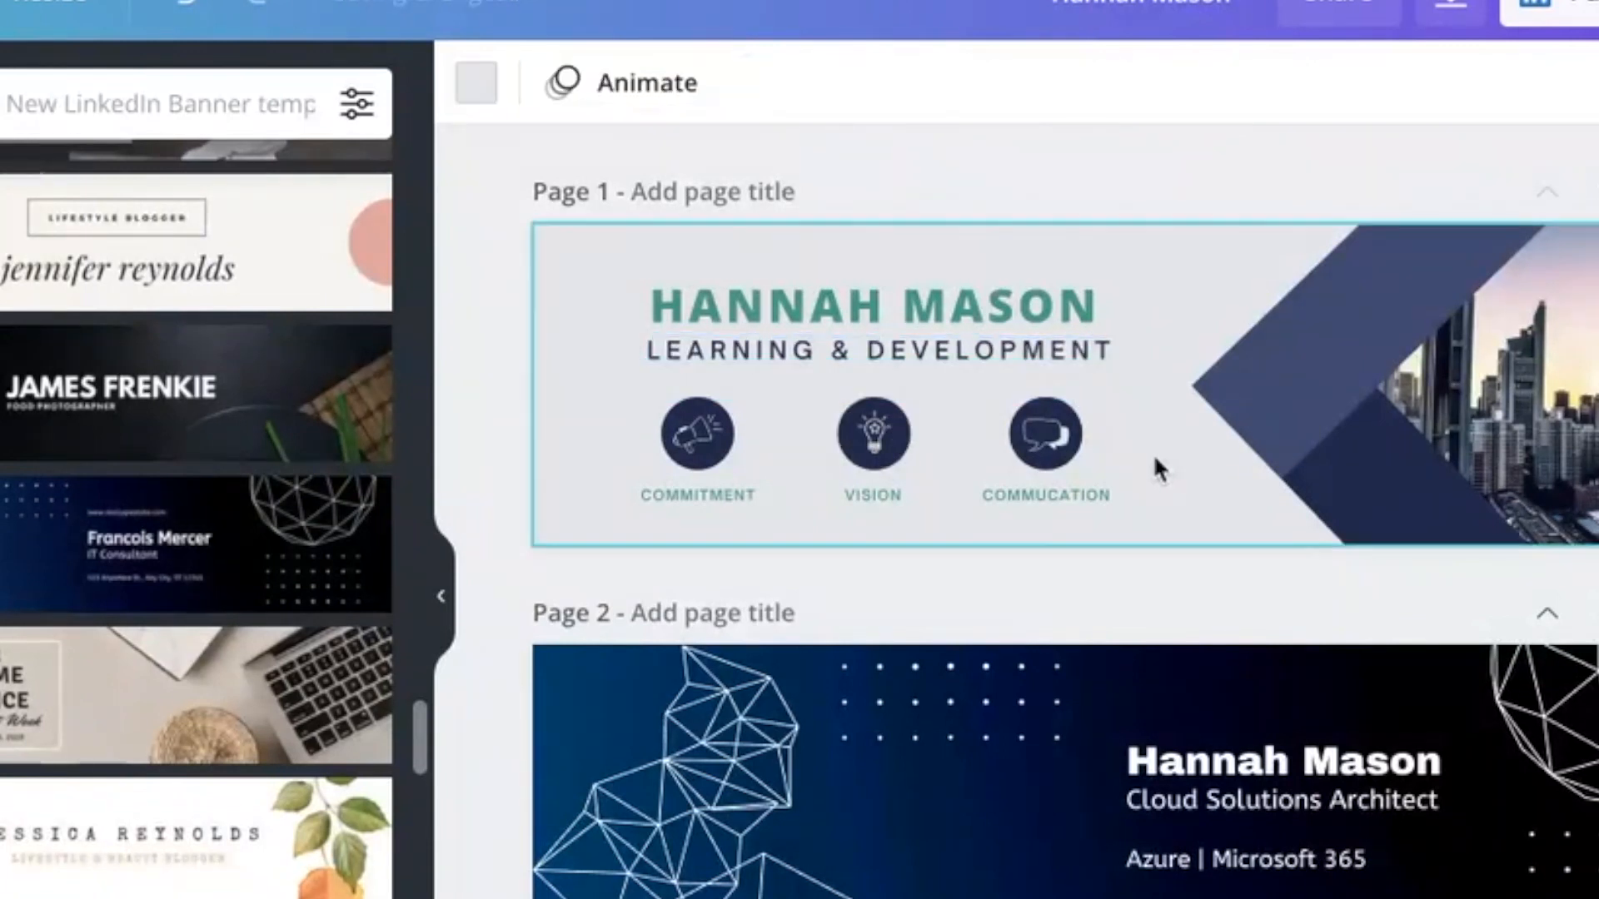
pyautogui.click(1047, 495)
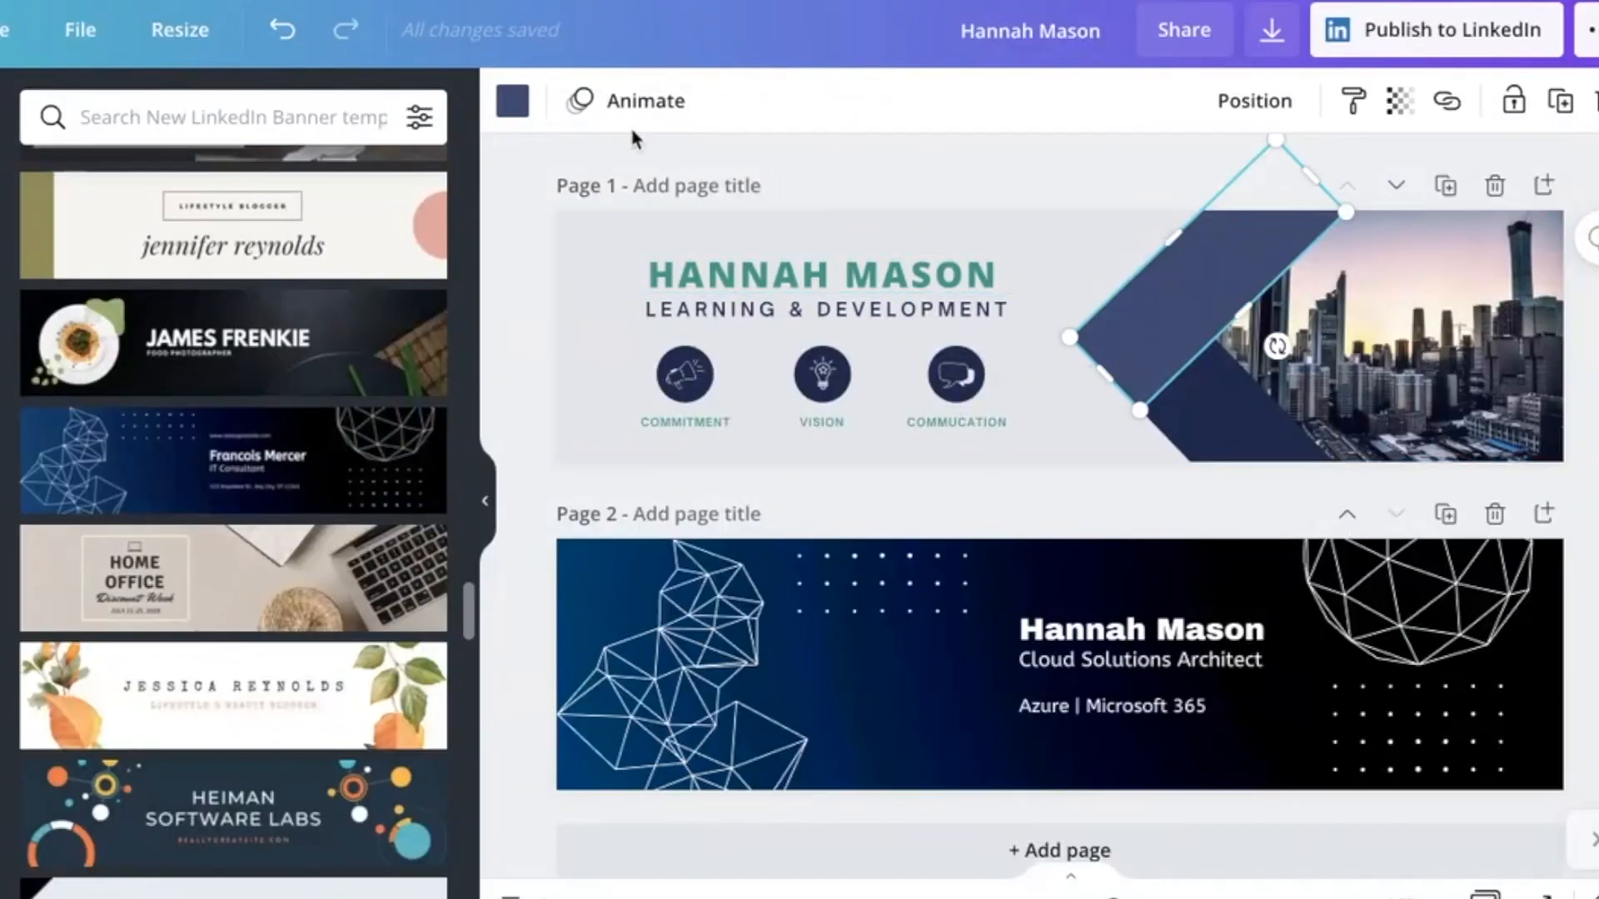
pyautogui.click(511, 100)
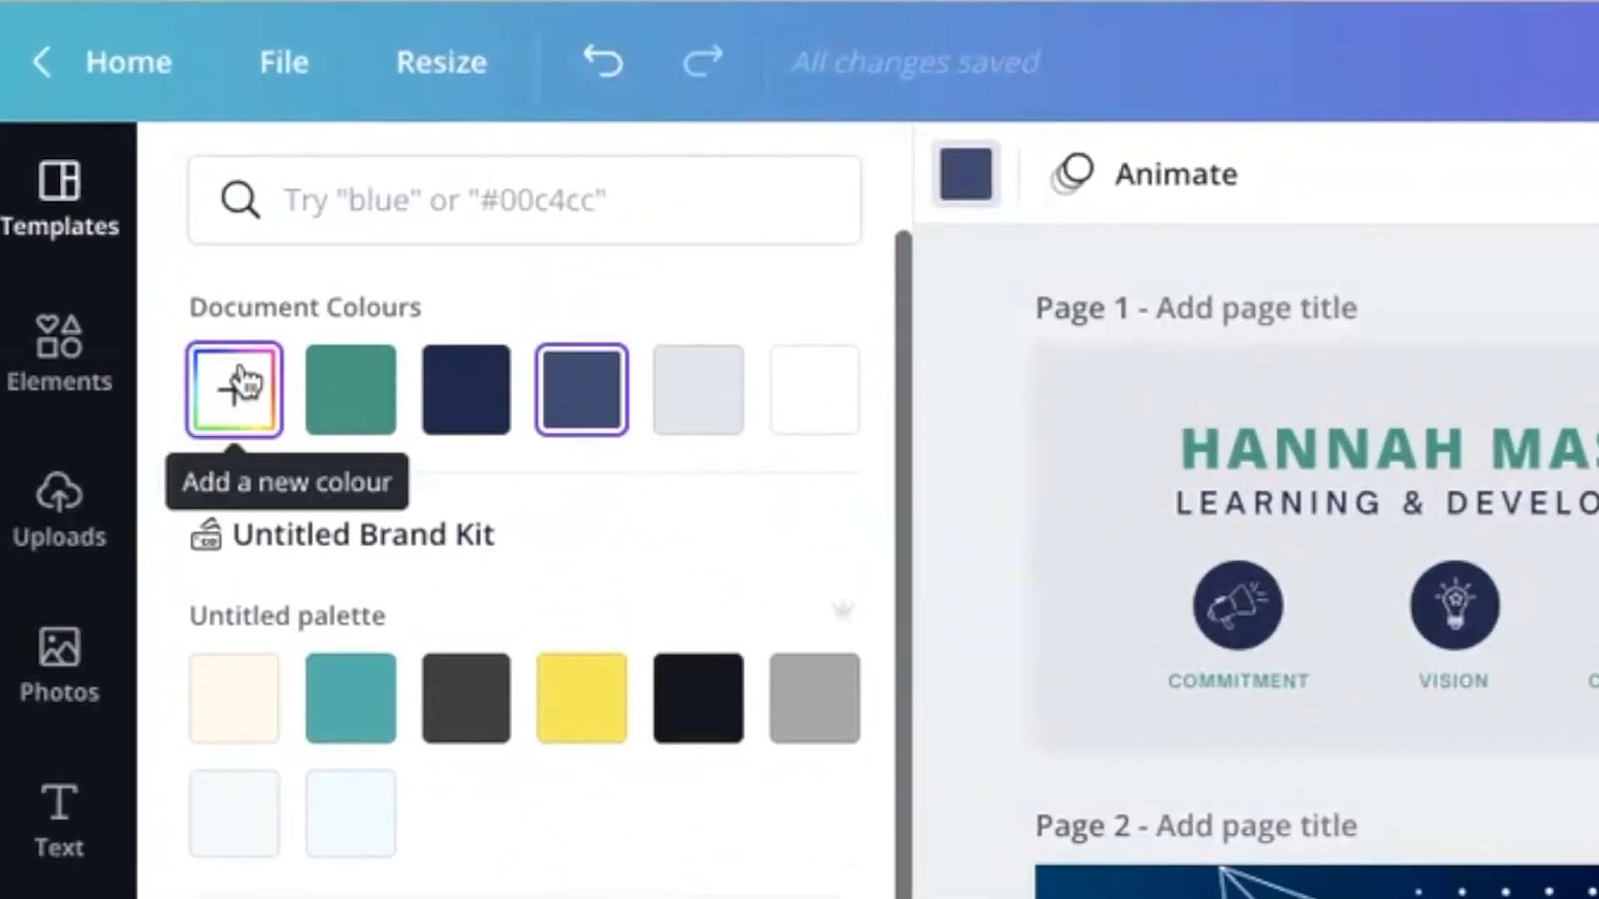
# Create a brighter custom green and apply it to all matching navy elements
pyautogui.click(234, 390)
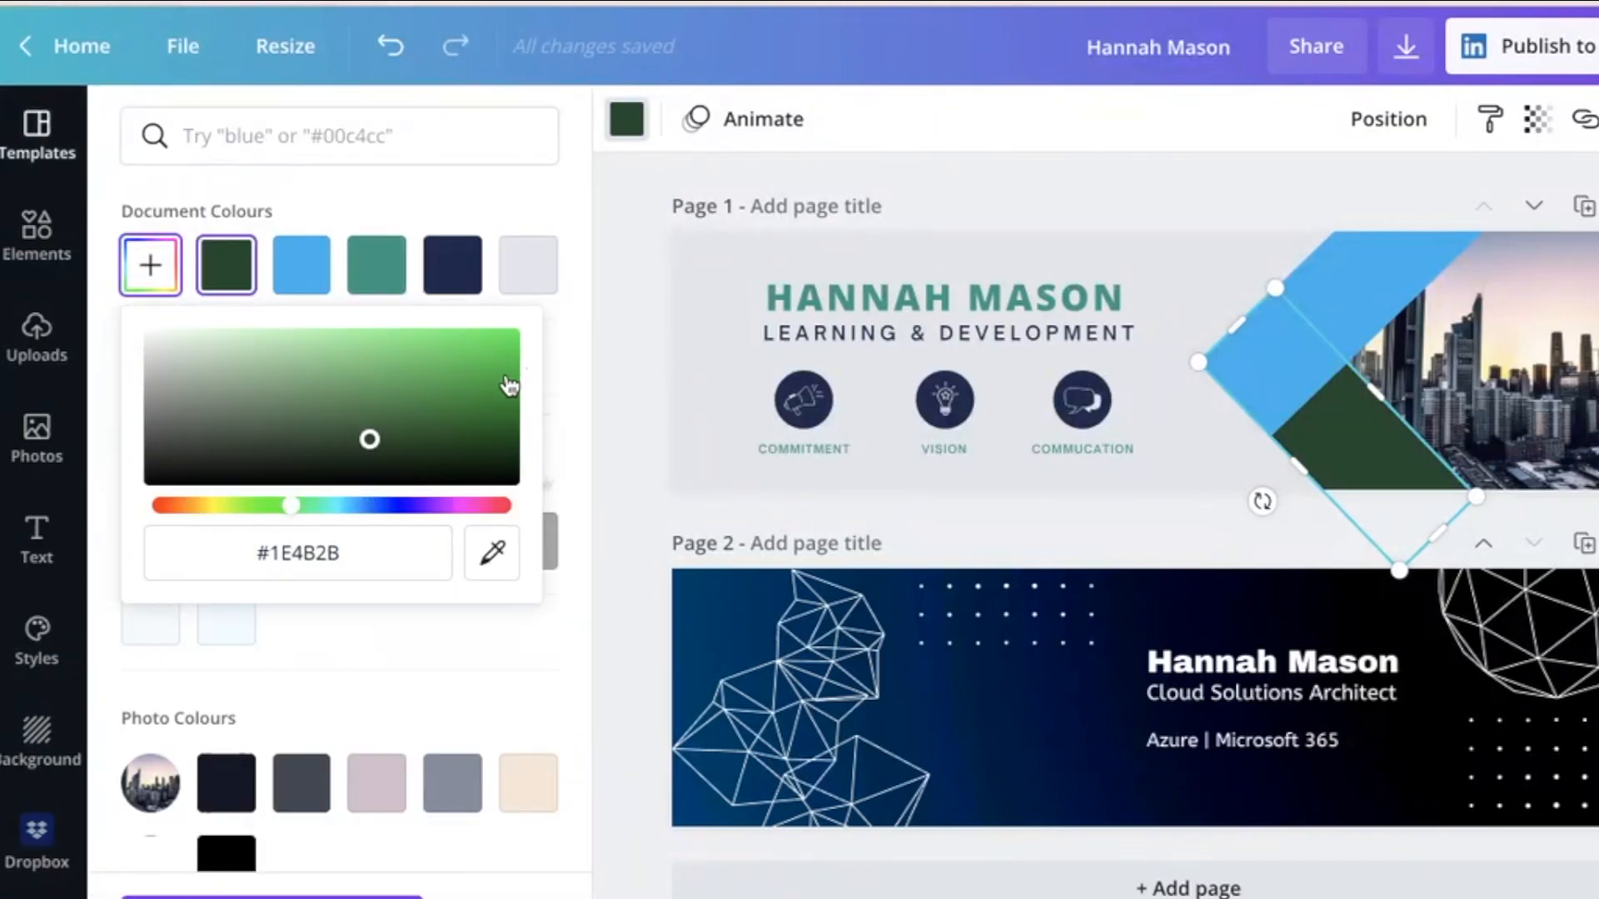
pyautogui.moveTo(368, 439); pyautogui.dragTo(505, 387)
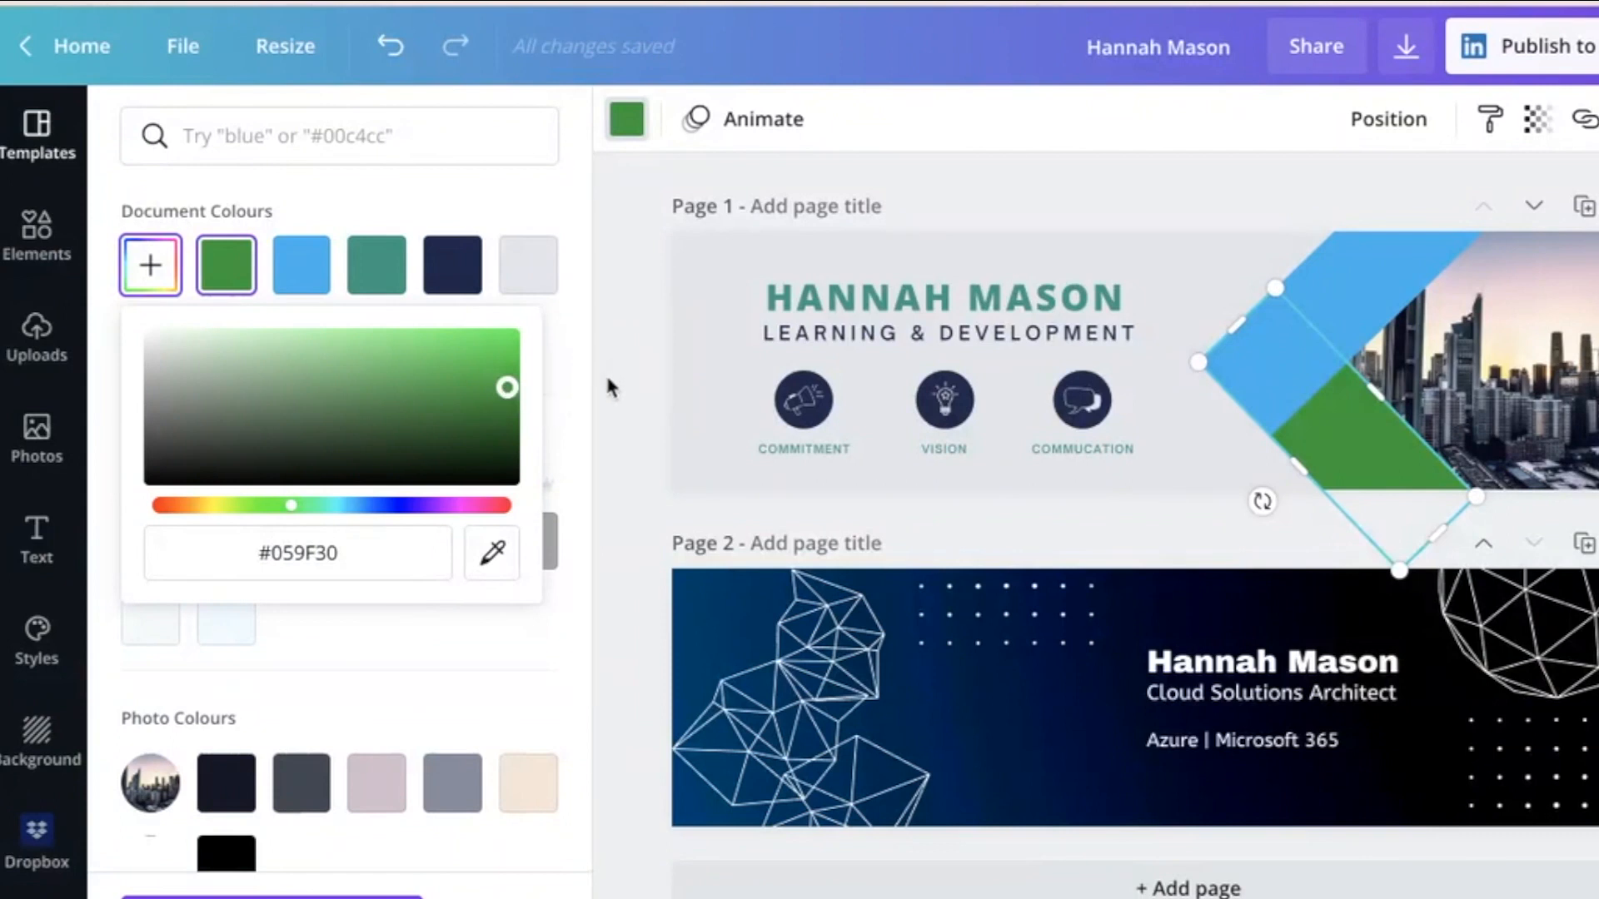
pyautogui.moveTo(608, 795)
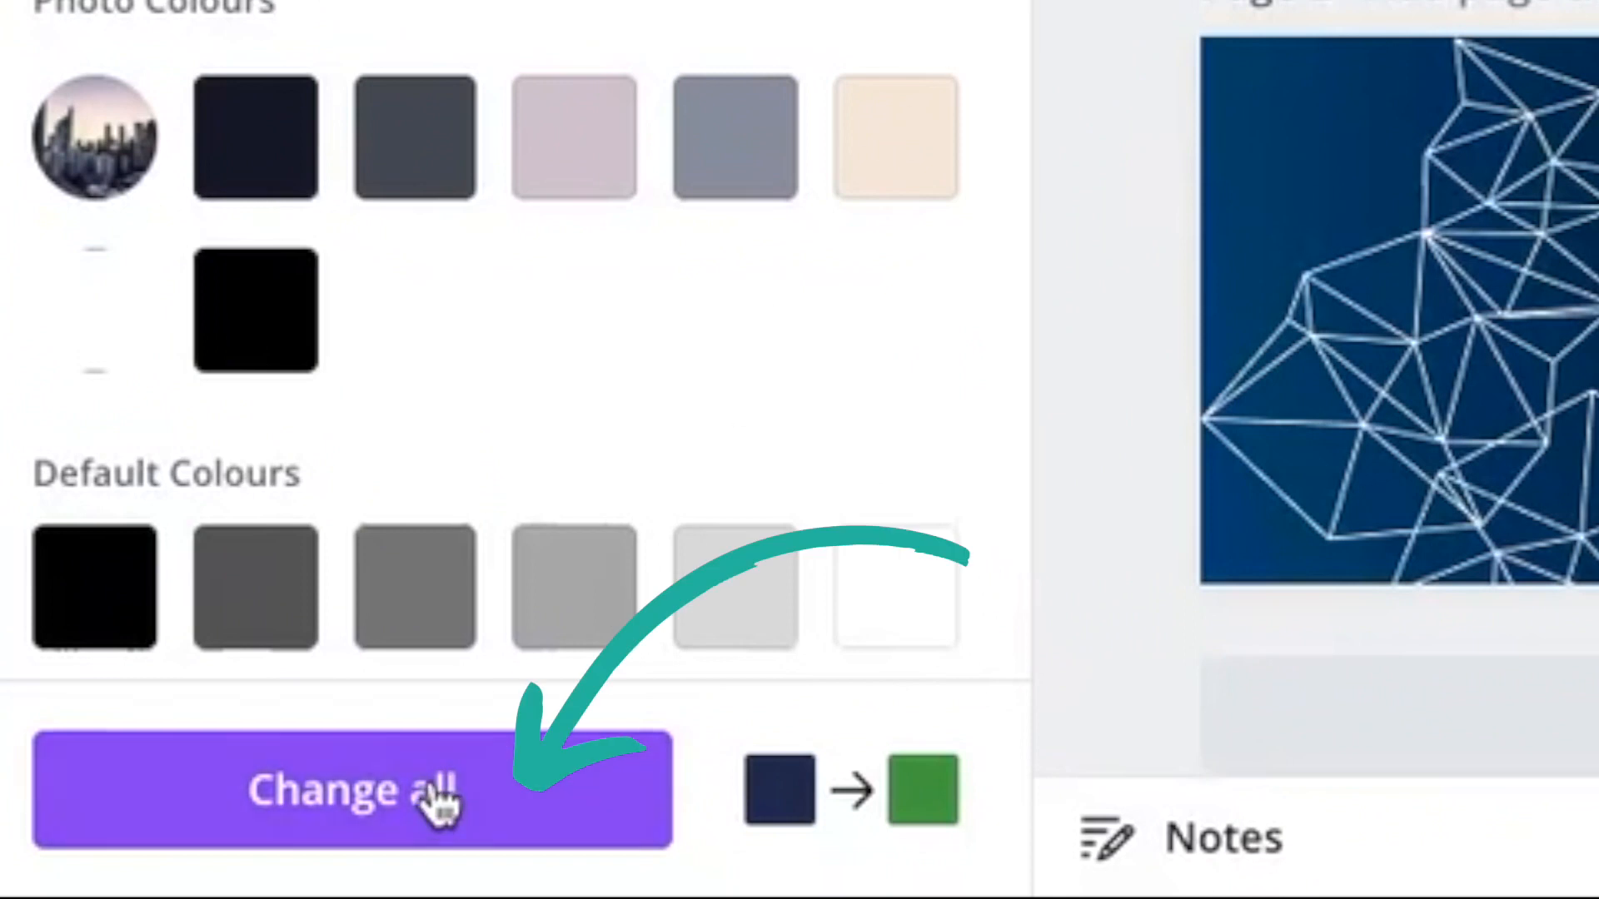
pyautogui.click(377, 798)
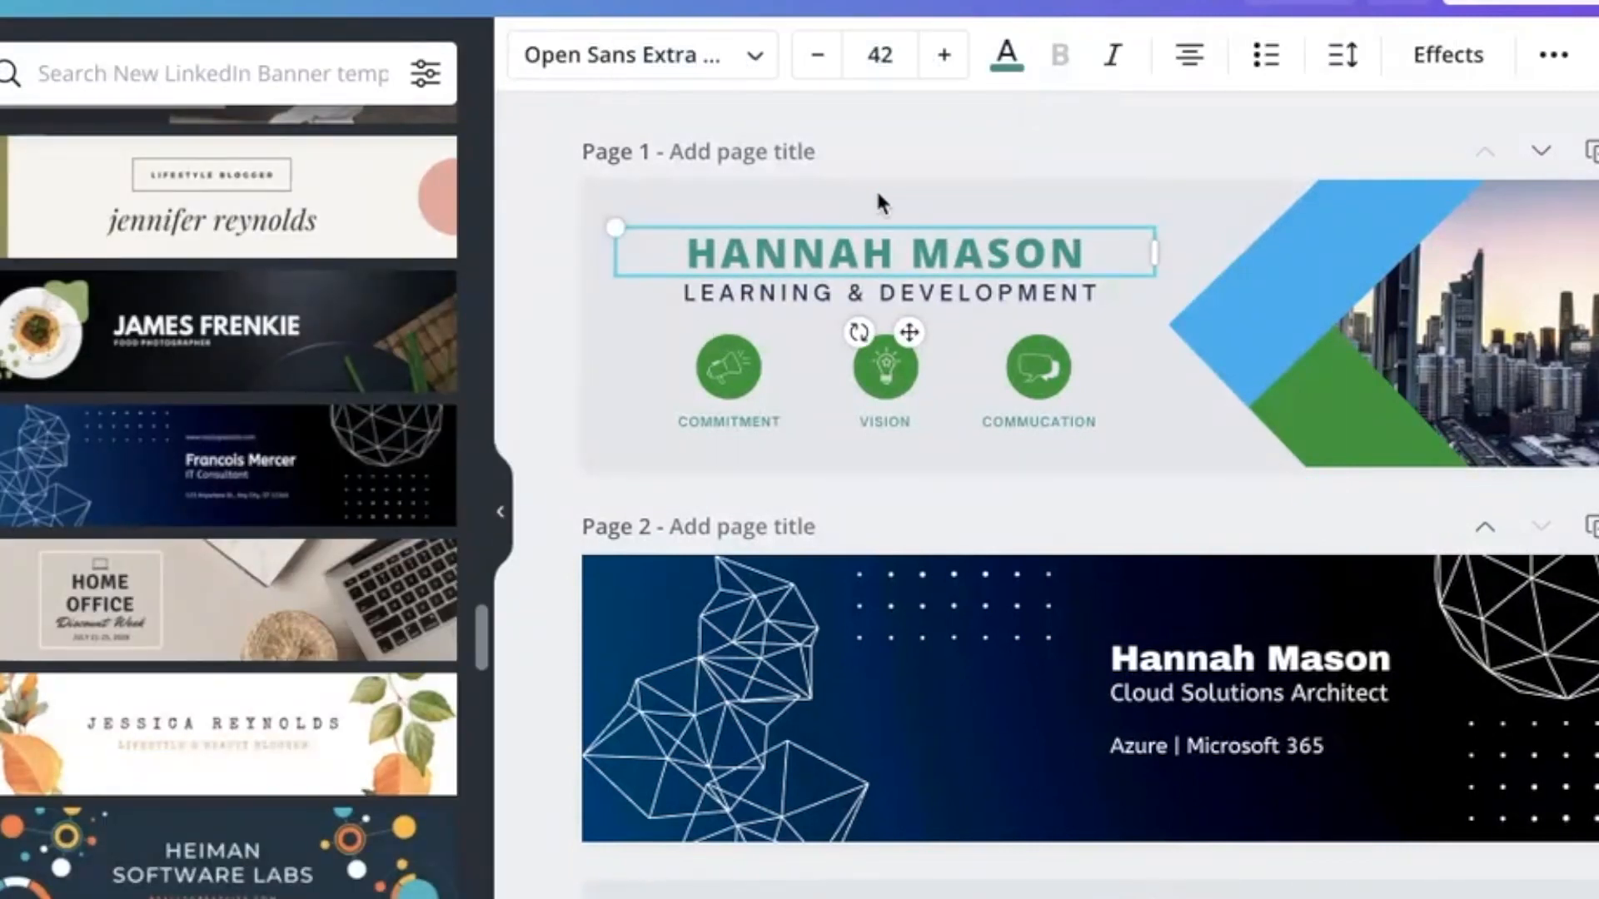
# Browse stock photos and search for 'learning'
pyautogui.click(1004, 53)
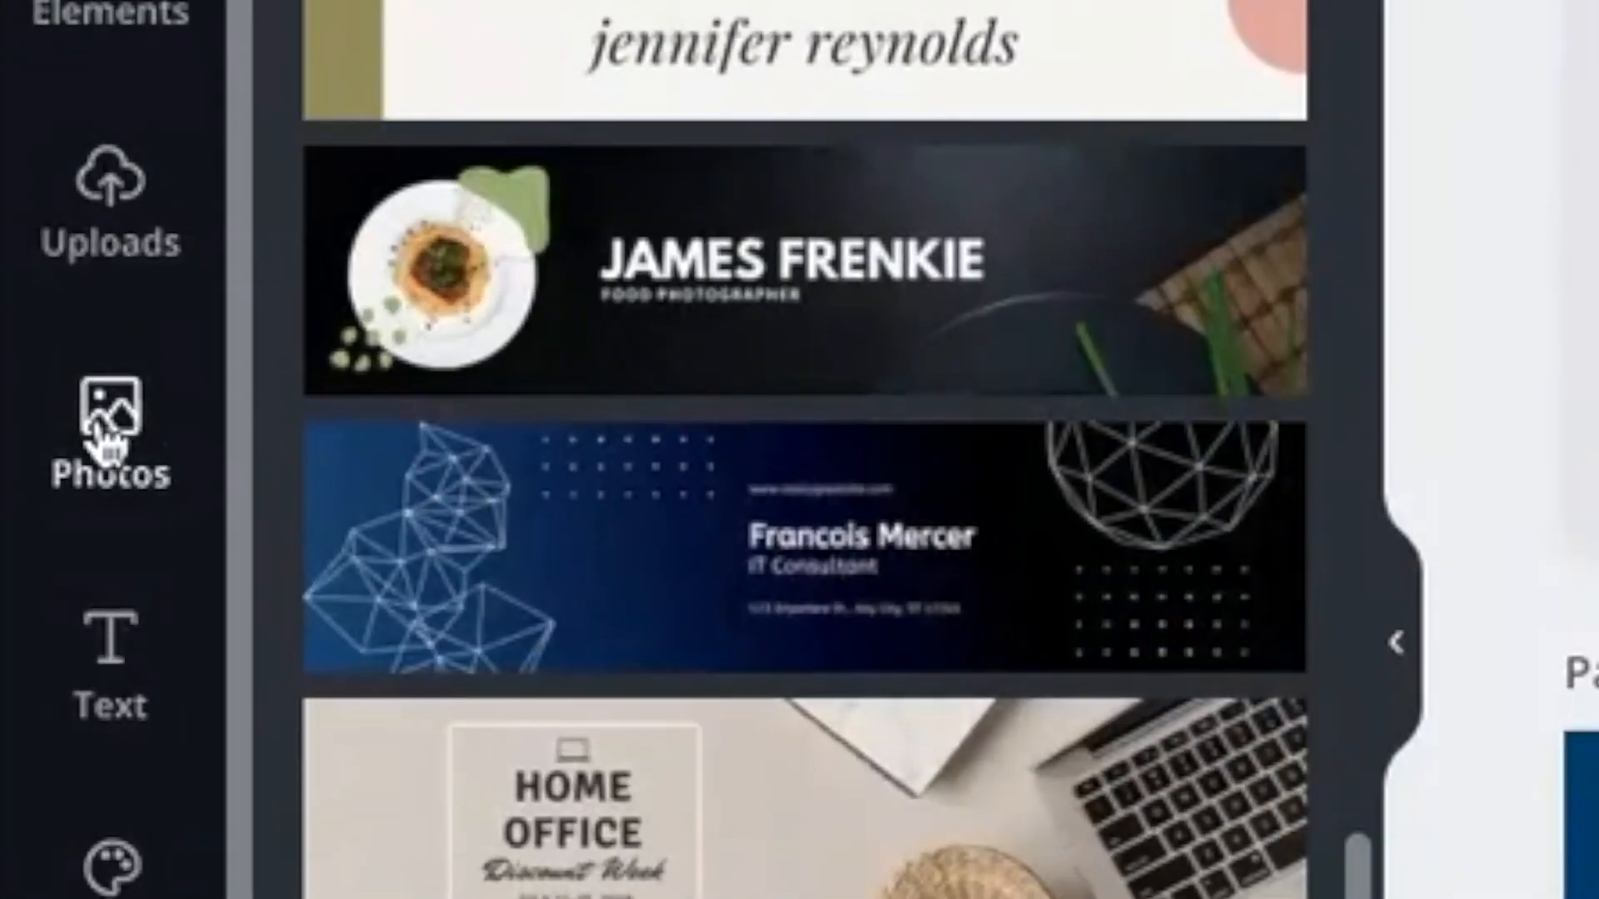
pyautogui.click(108, 416)
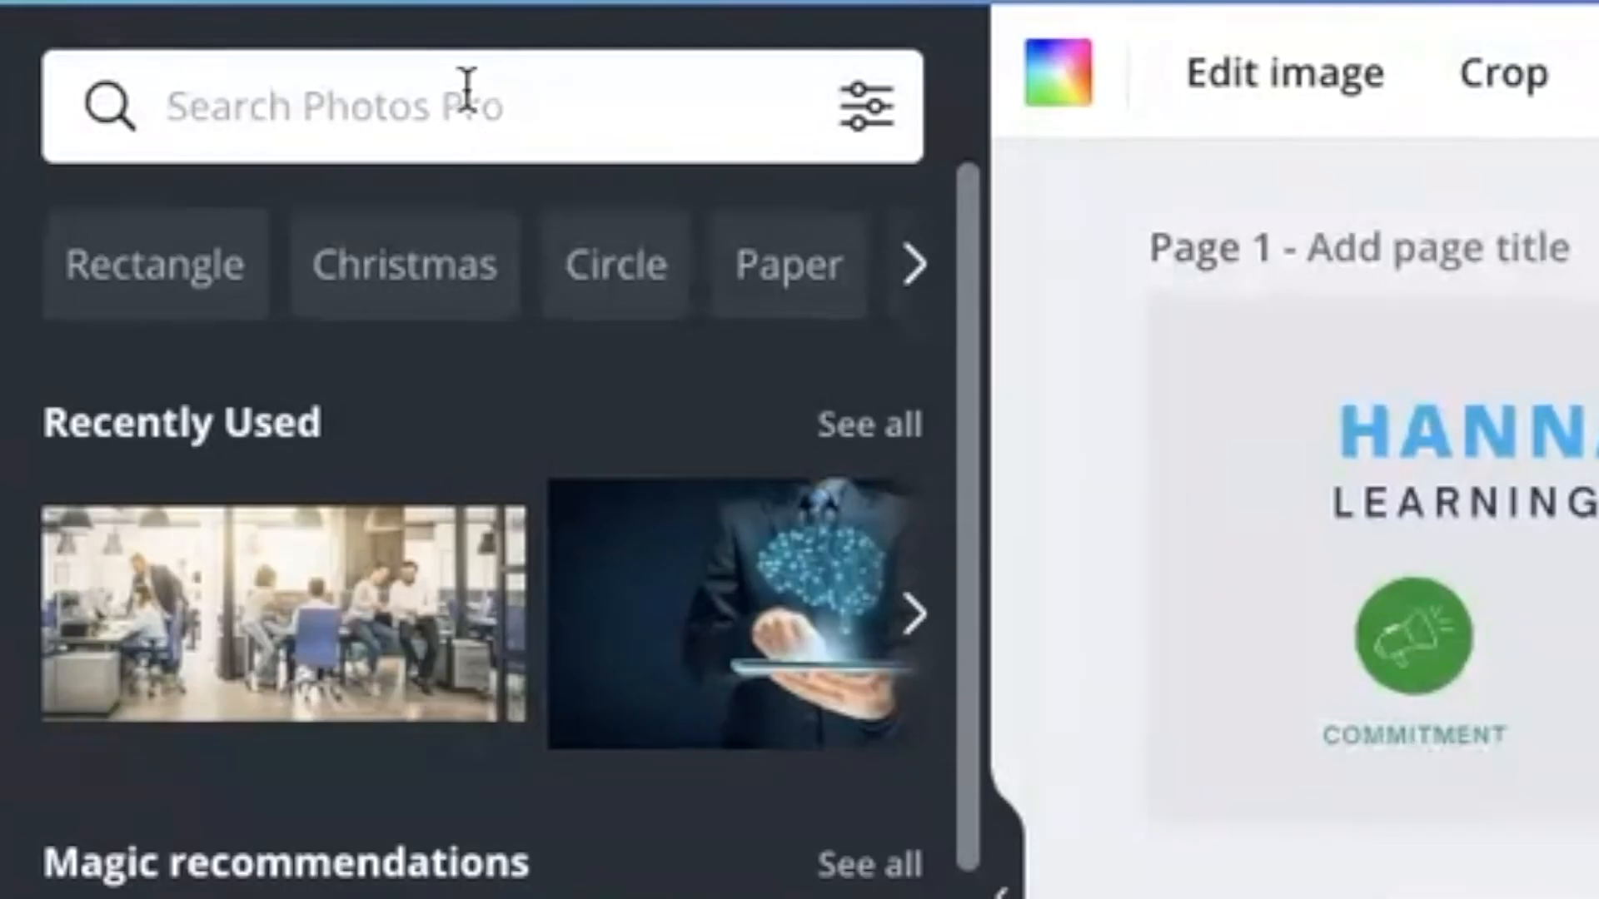
pyautogui.click(463, 95)
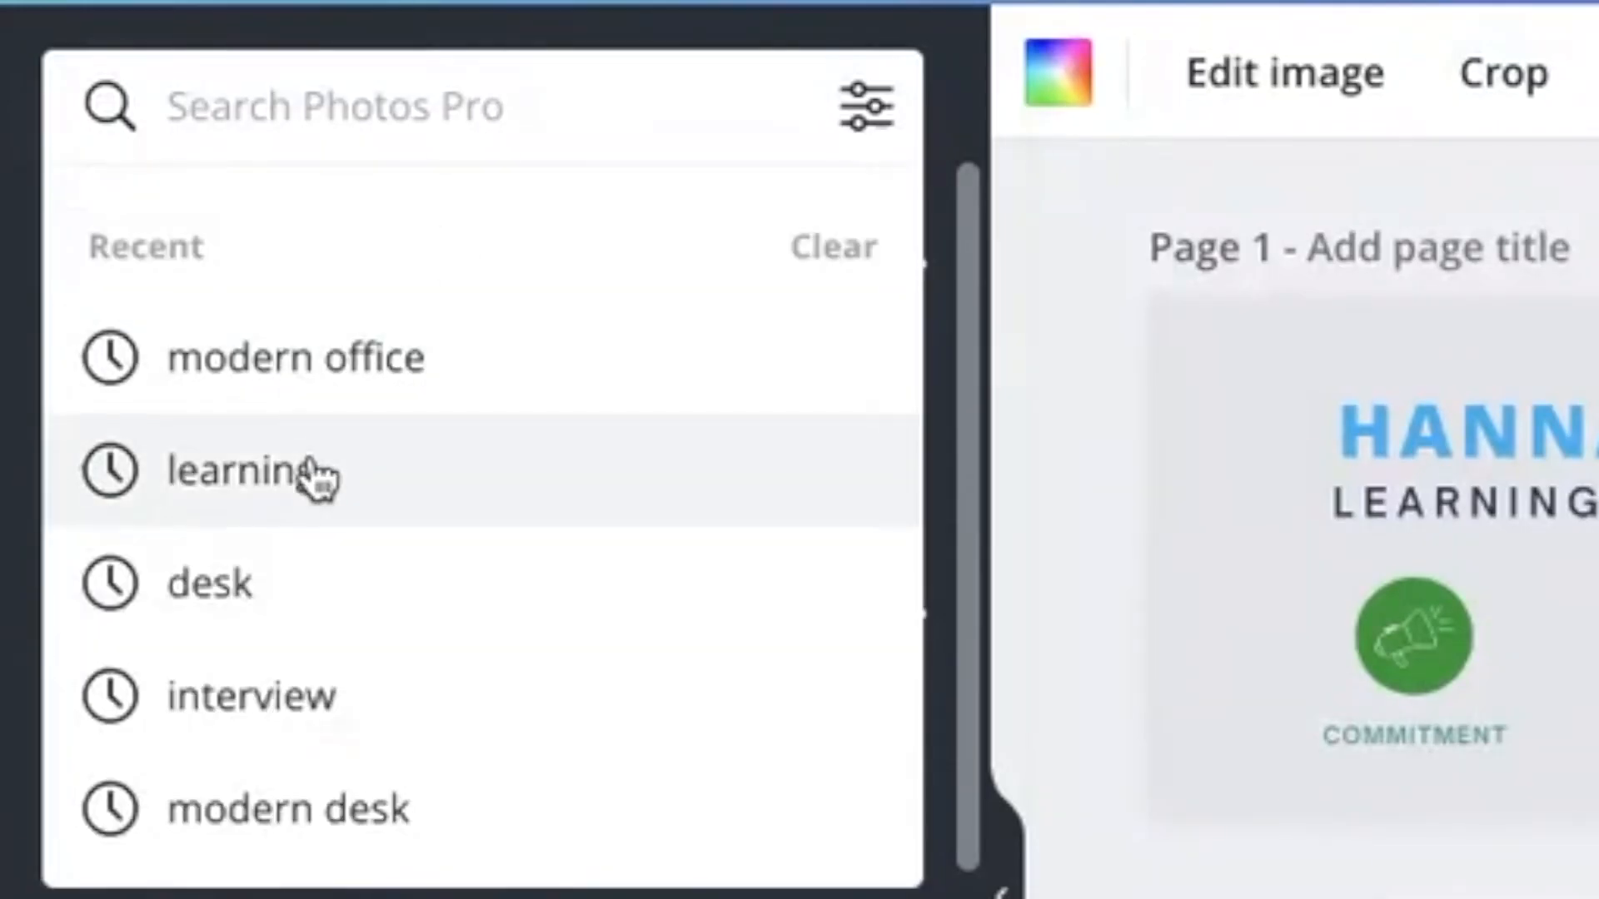
pyautogui.click(242, 478)
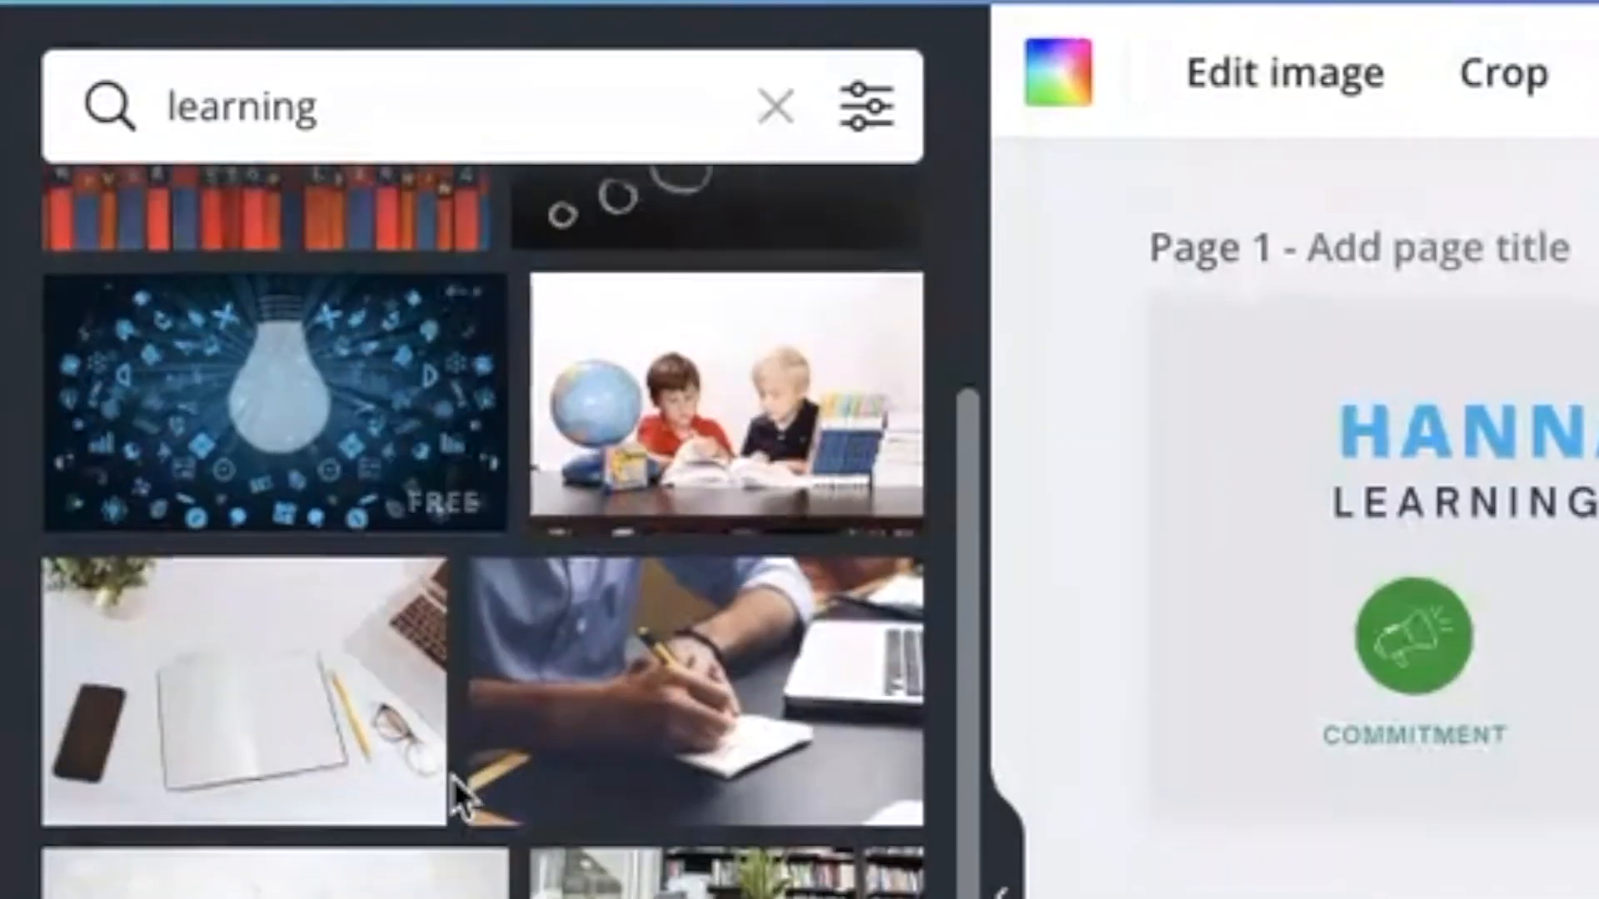
pyautogui.scroll(-3)
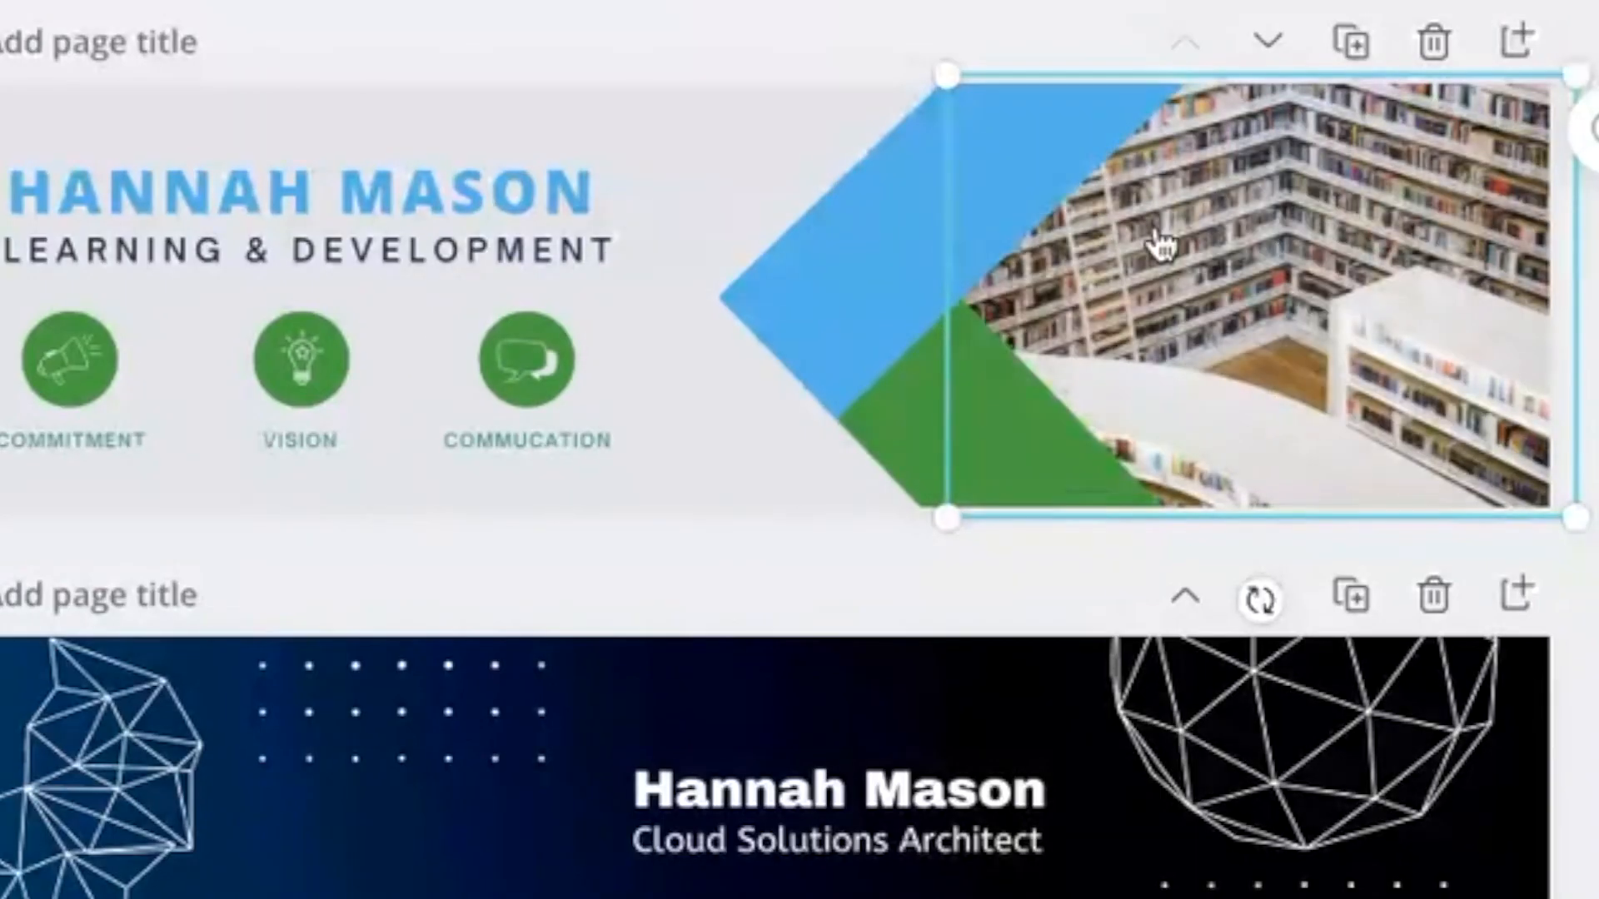
pyautogui.moveTo(167, 290)
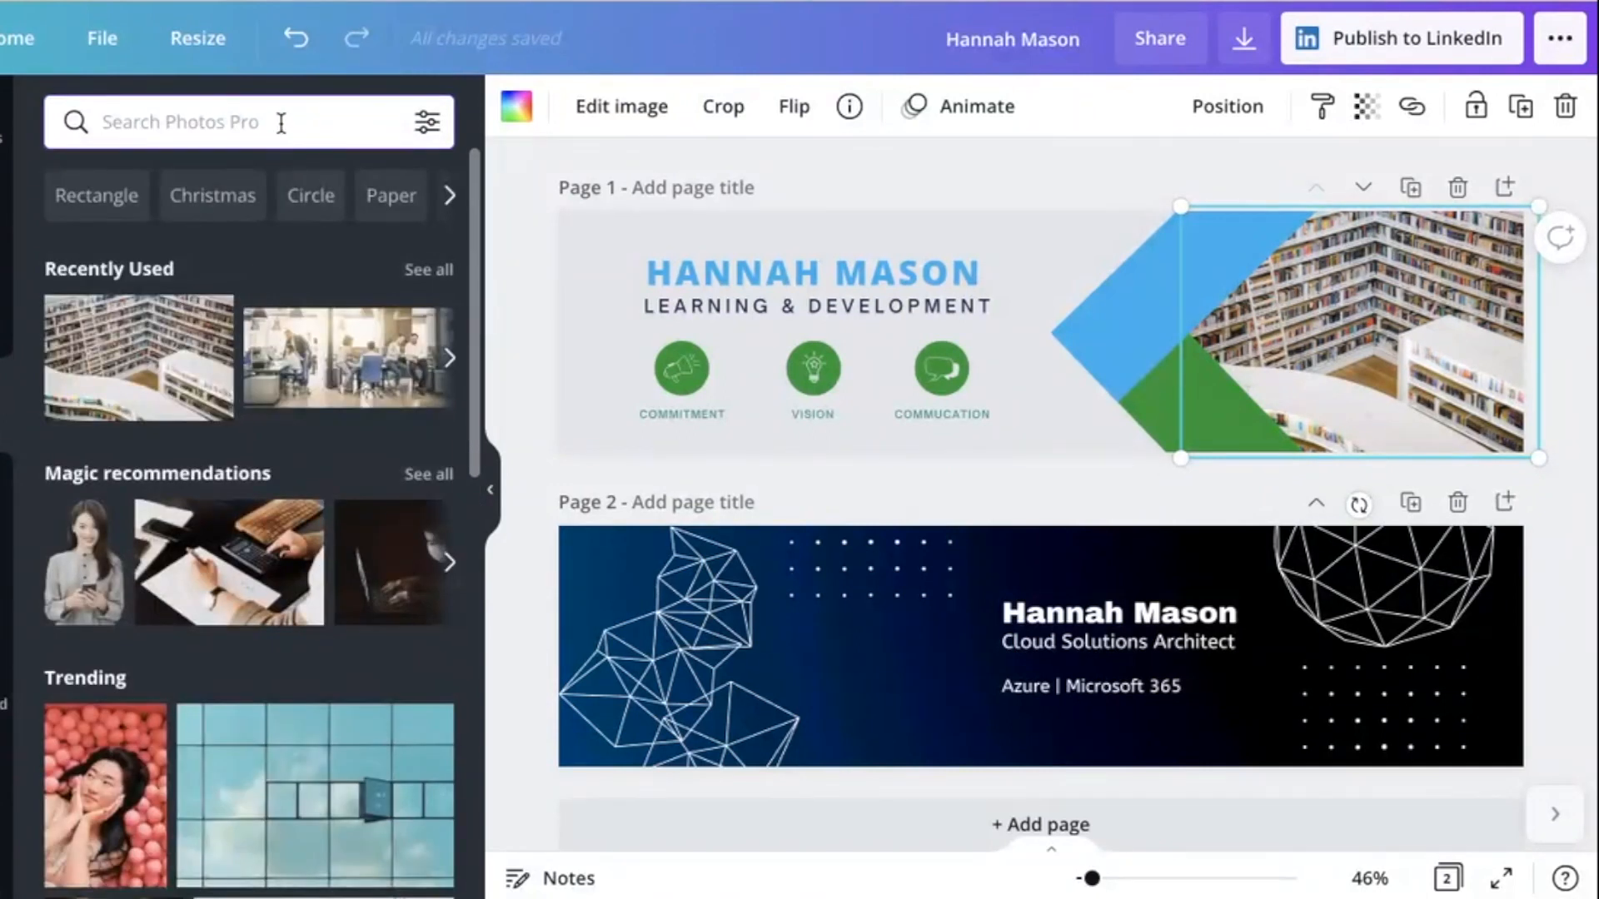
# Search 'modern office' and drop the office photo into the banner's image frame
pyautogui.write('mo')
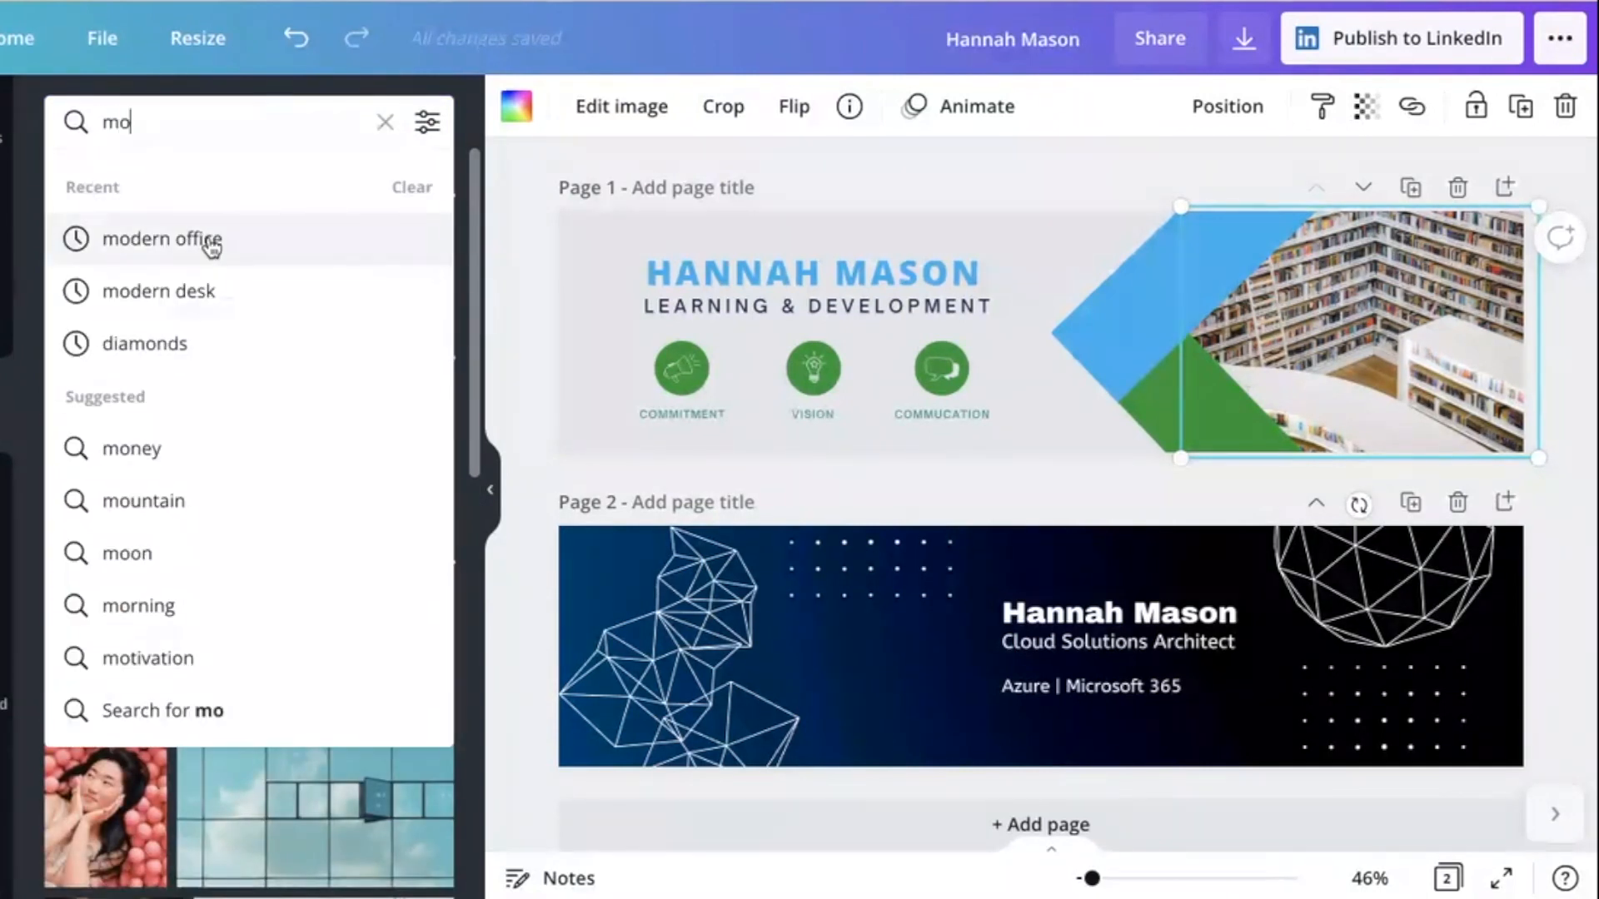
pyautogui.click(166, 240)
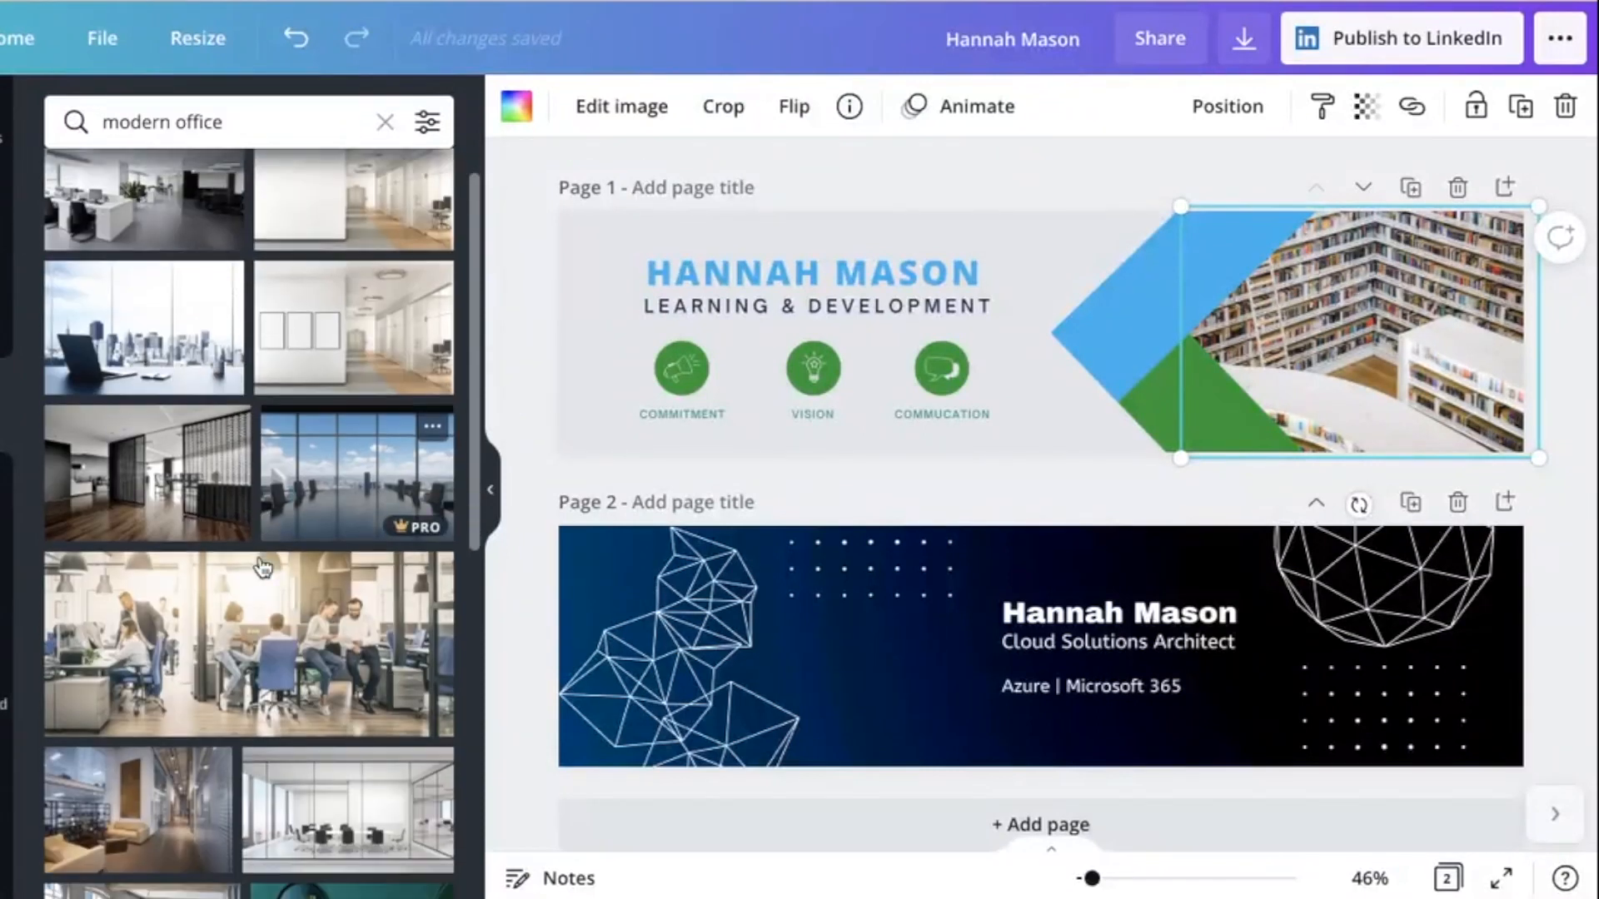
pyautogui.scroll(-3)
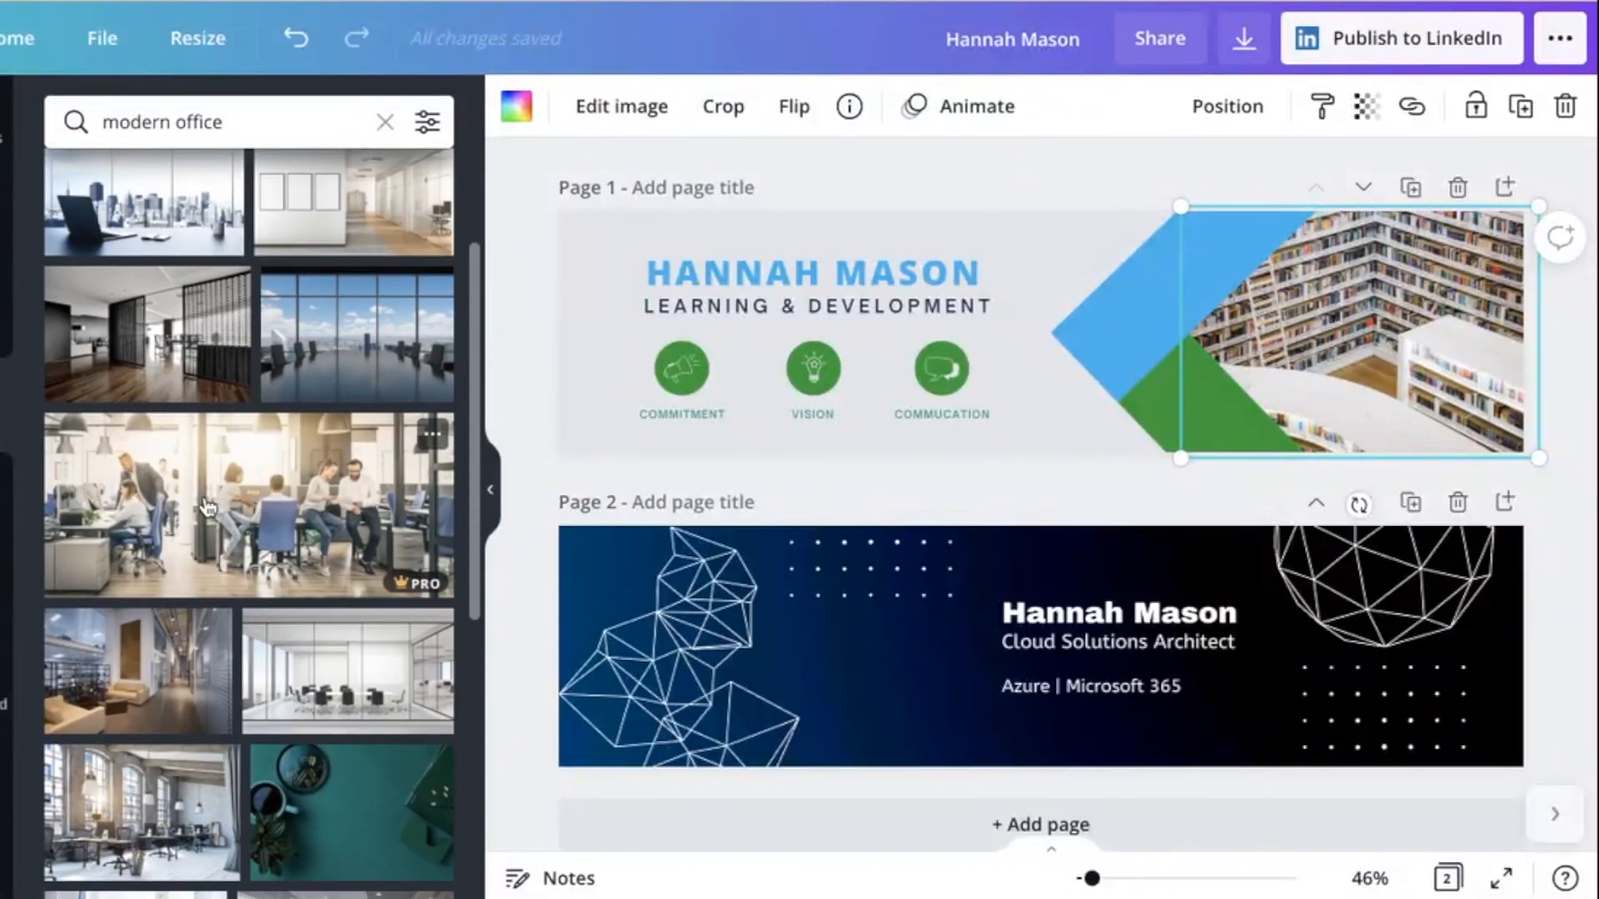
pyautogui.moveTo(249, 504); pyautogui.dragTo(540, 459)
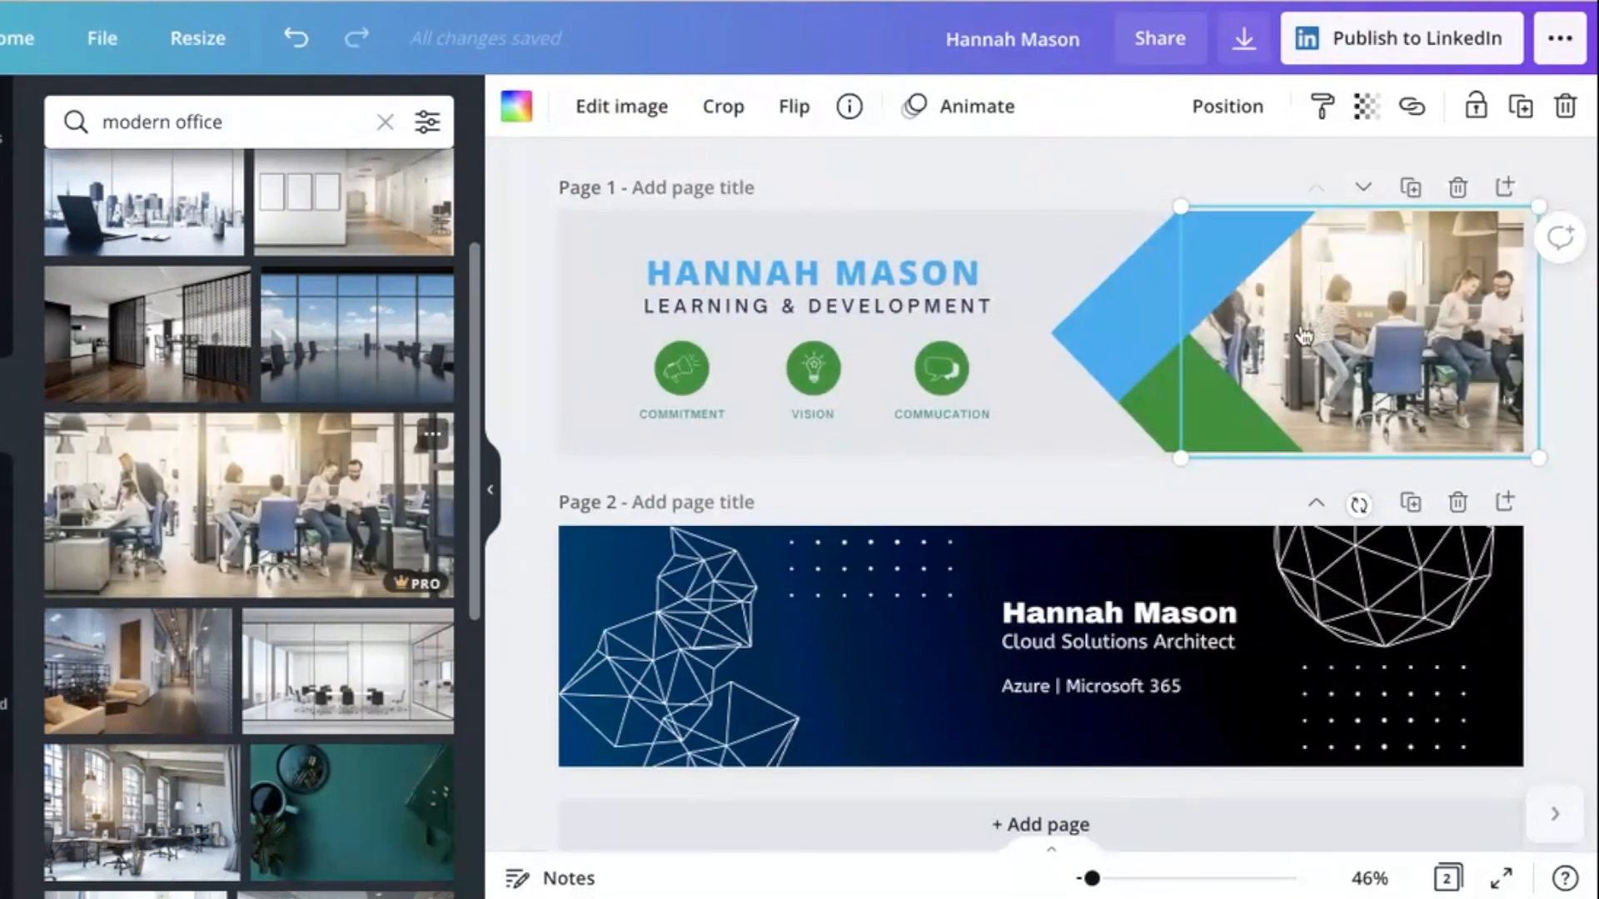
pyautogui.moveTo(519, 377)
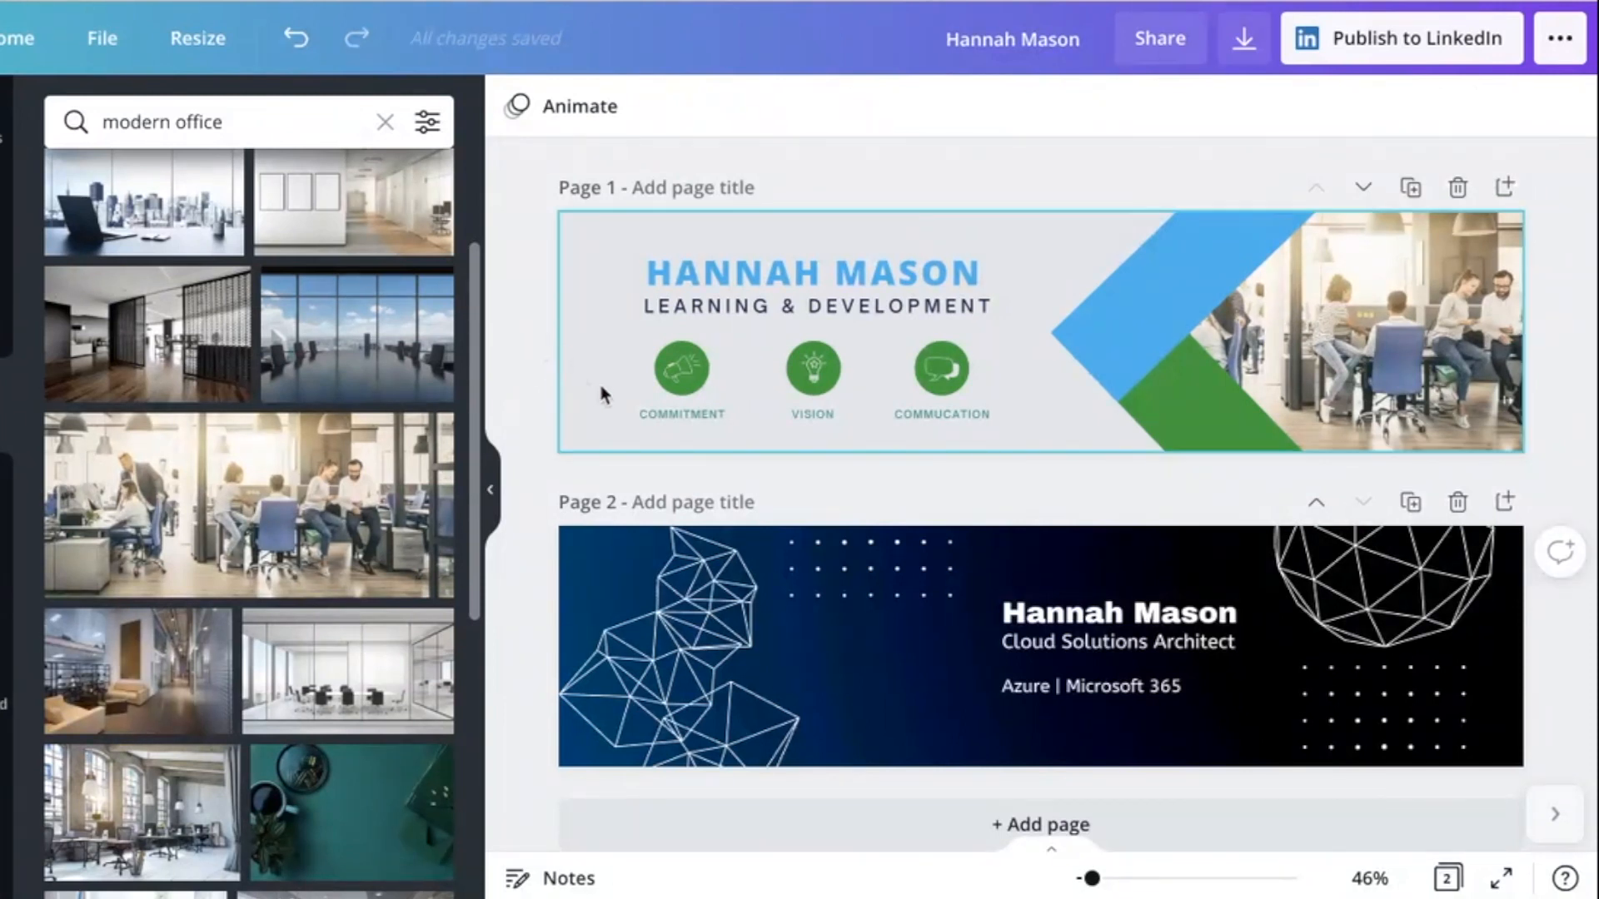
# Remove the megaphone icon and add a hand-tapping graphic from Elements beside the first circle
pyautogui.click(681, 370)
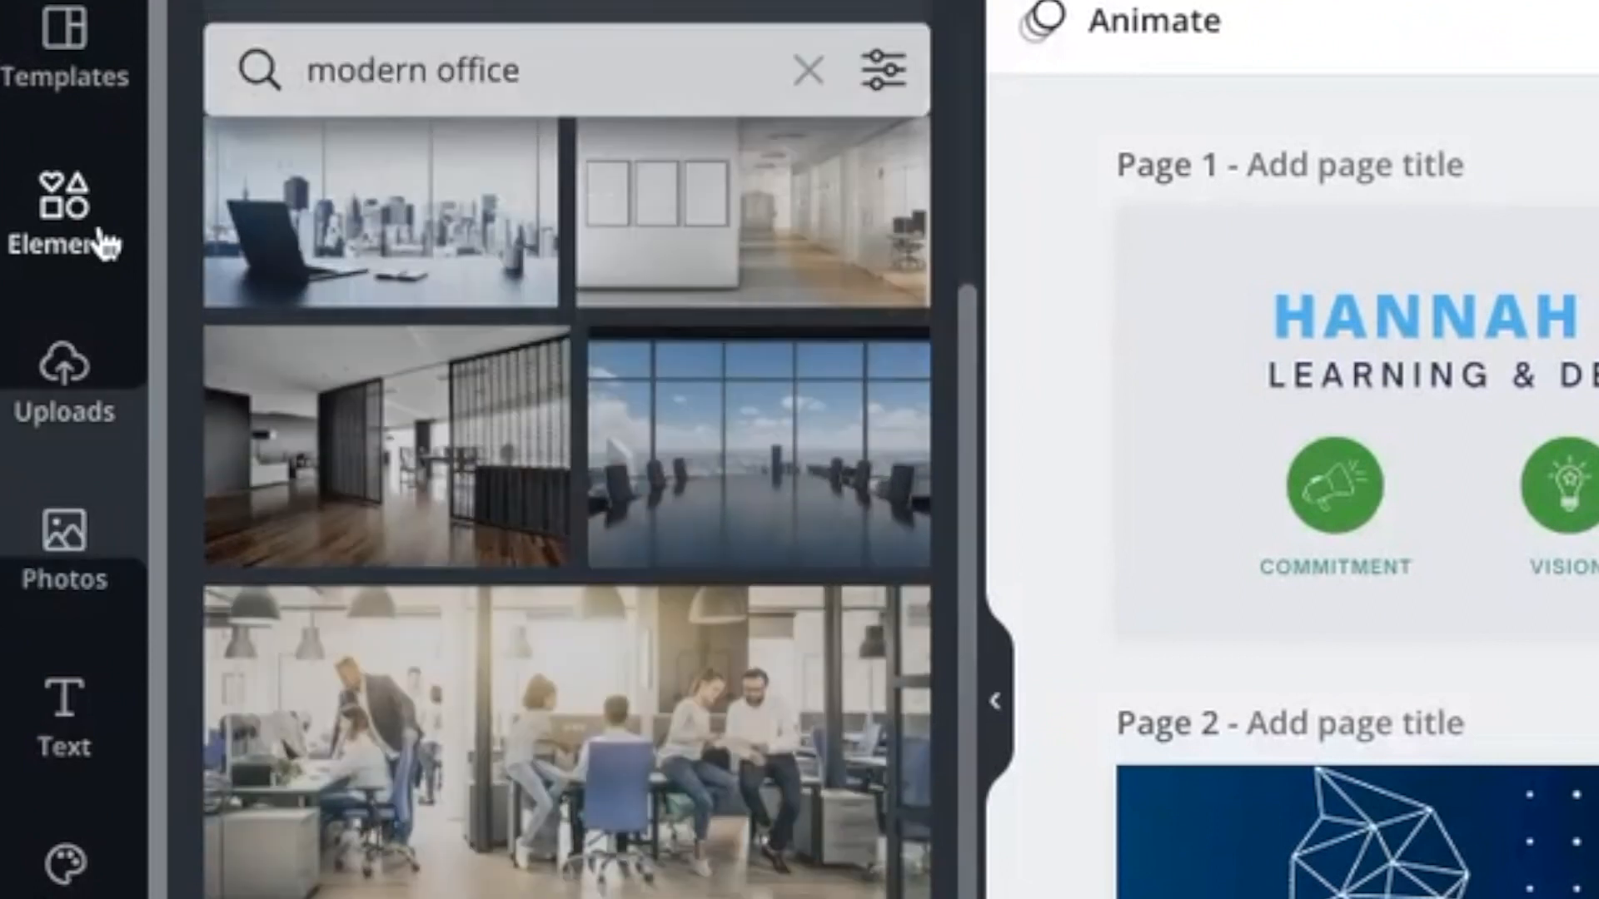
pyautogui.click(807, 68)
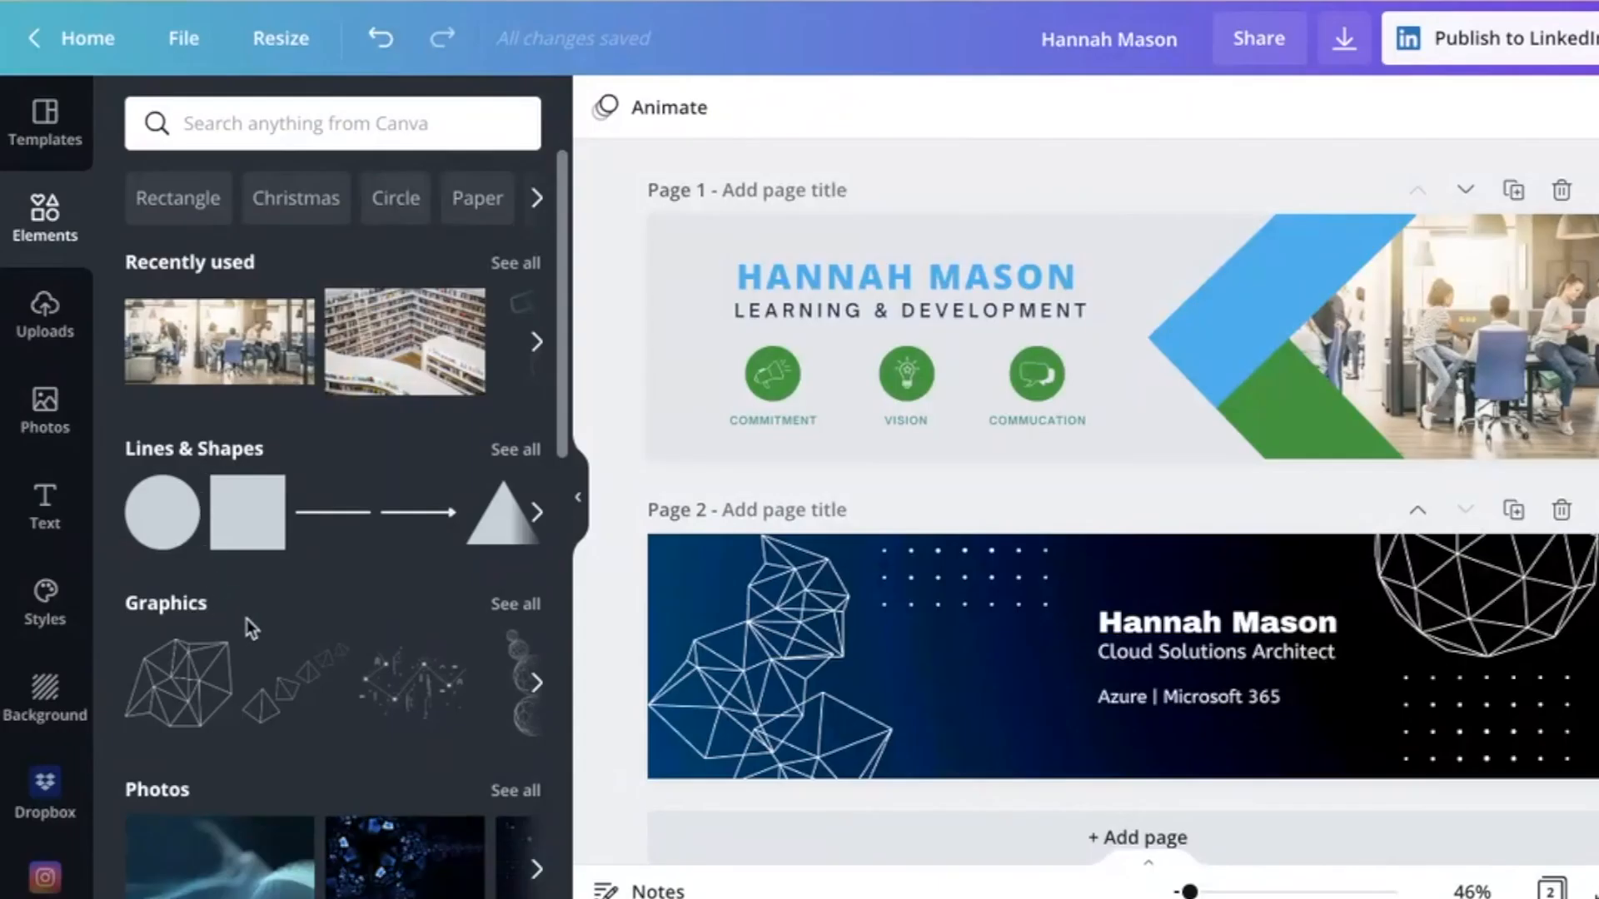
pyautogui.scroll(-3)
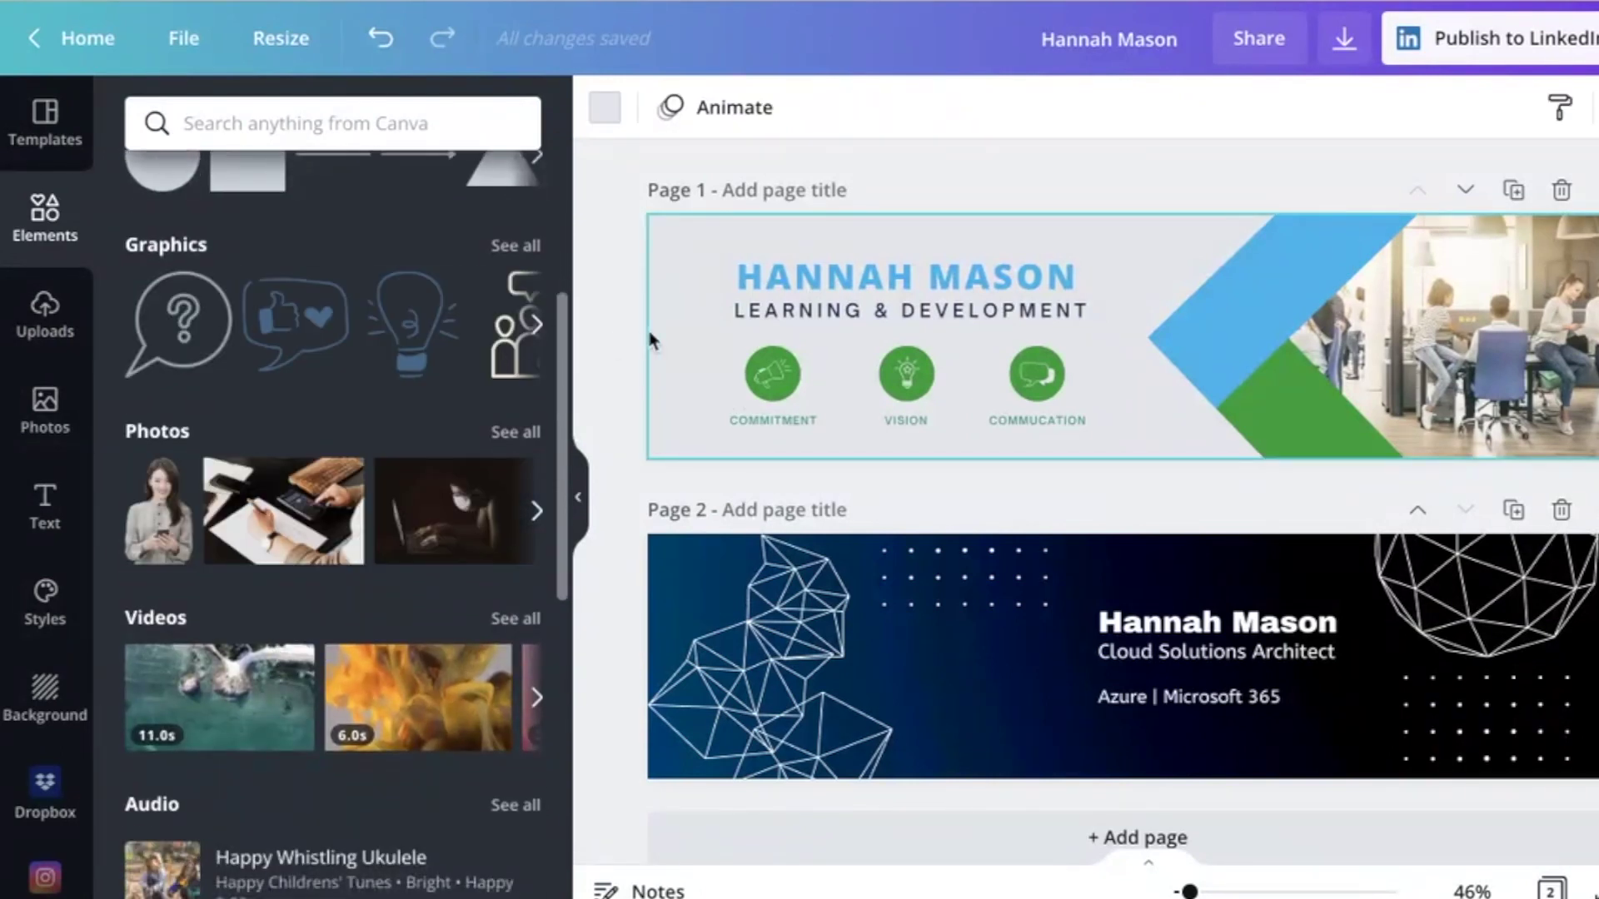
pyautogui.moveTo(695, 401)
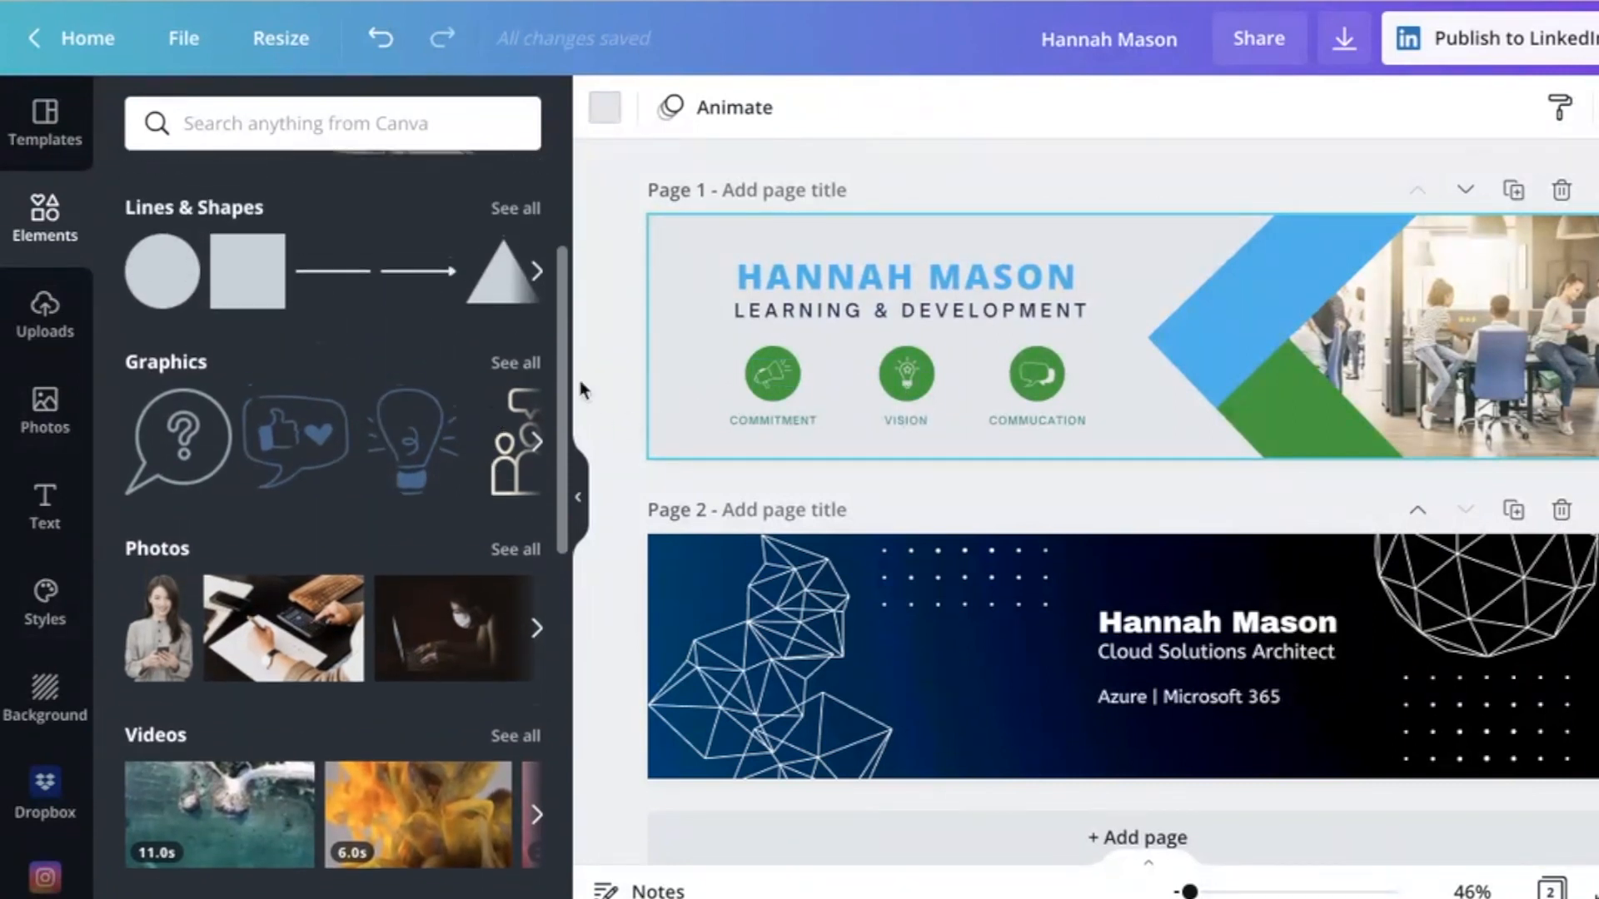
pyautogui.moveTo(291, 376)
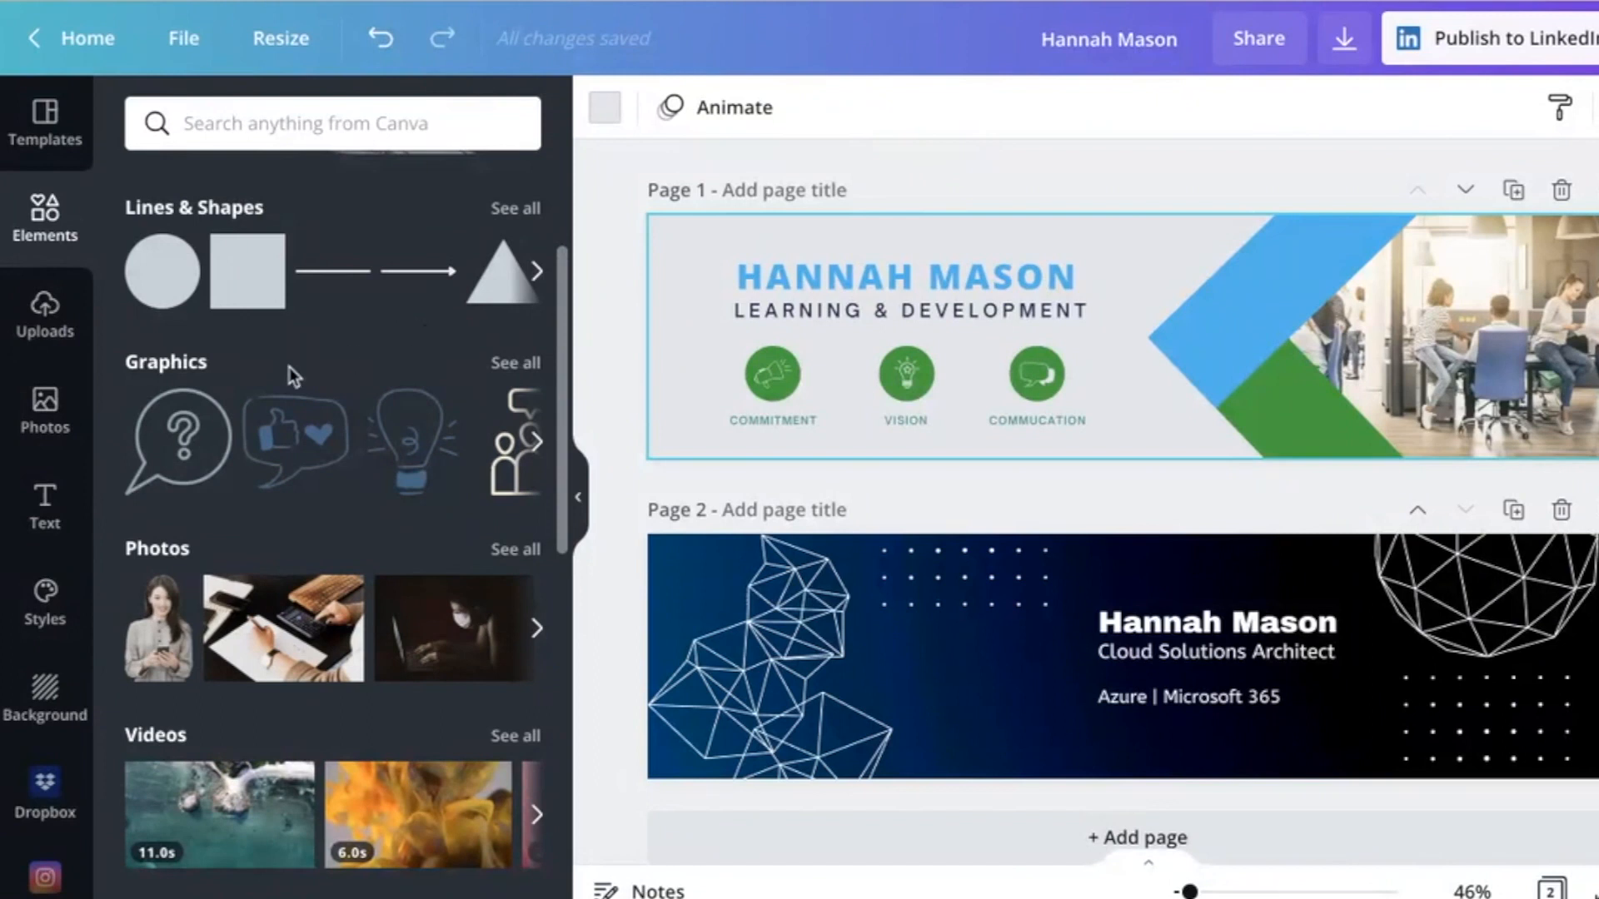
pyautogui.moveTo(441, 425)
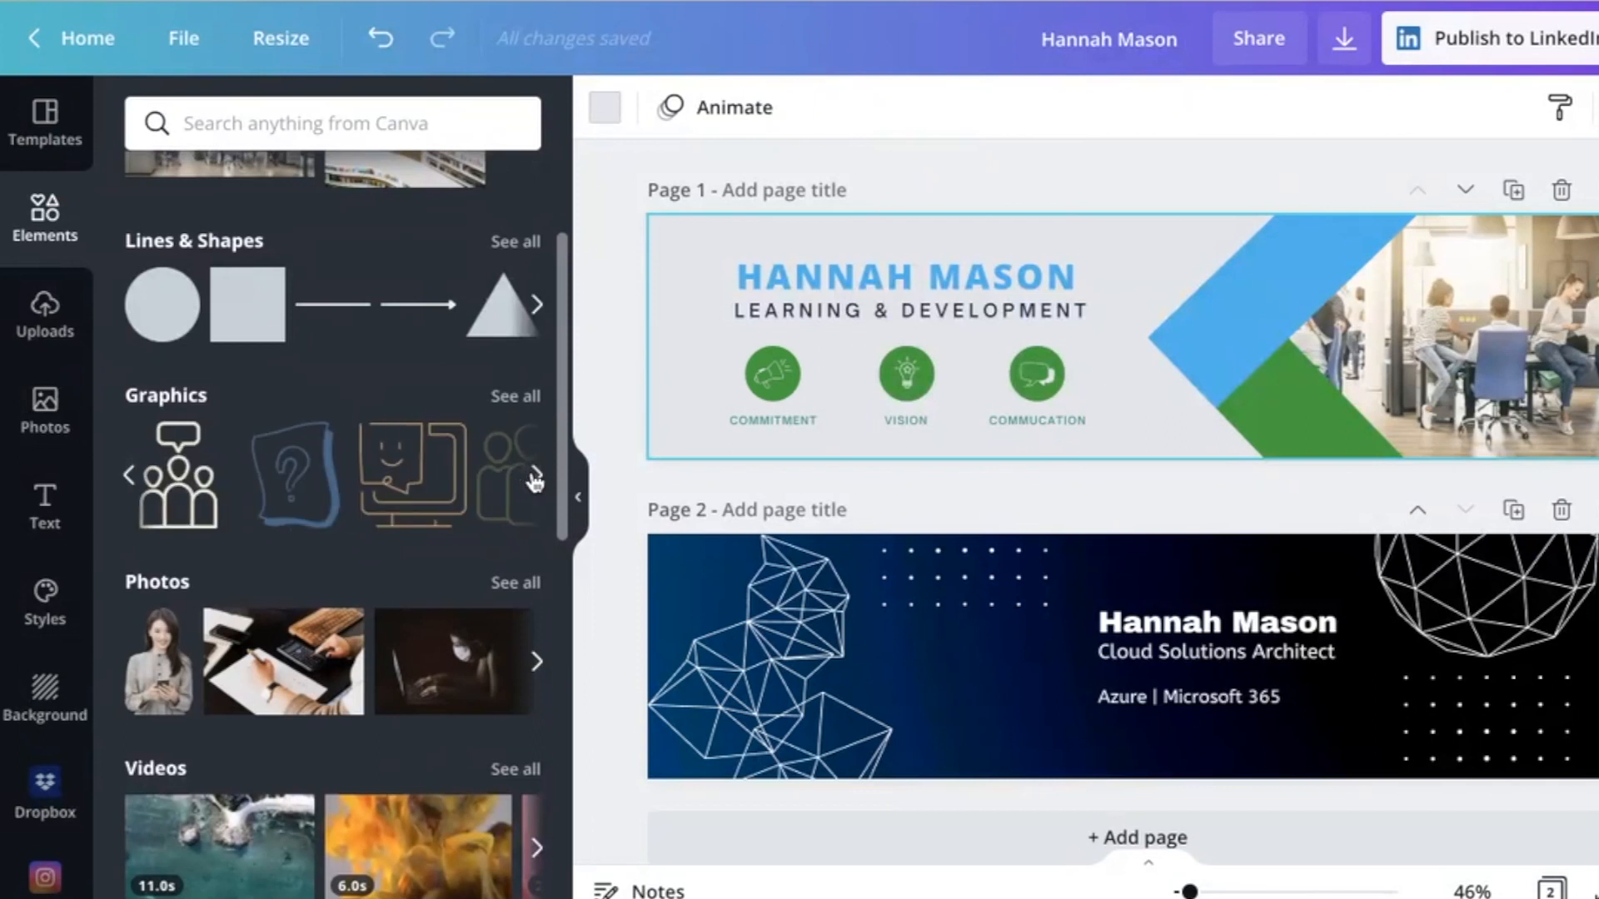
pyautogui.click(536, 480)
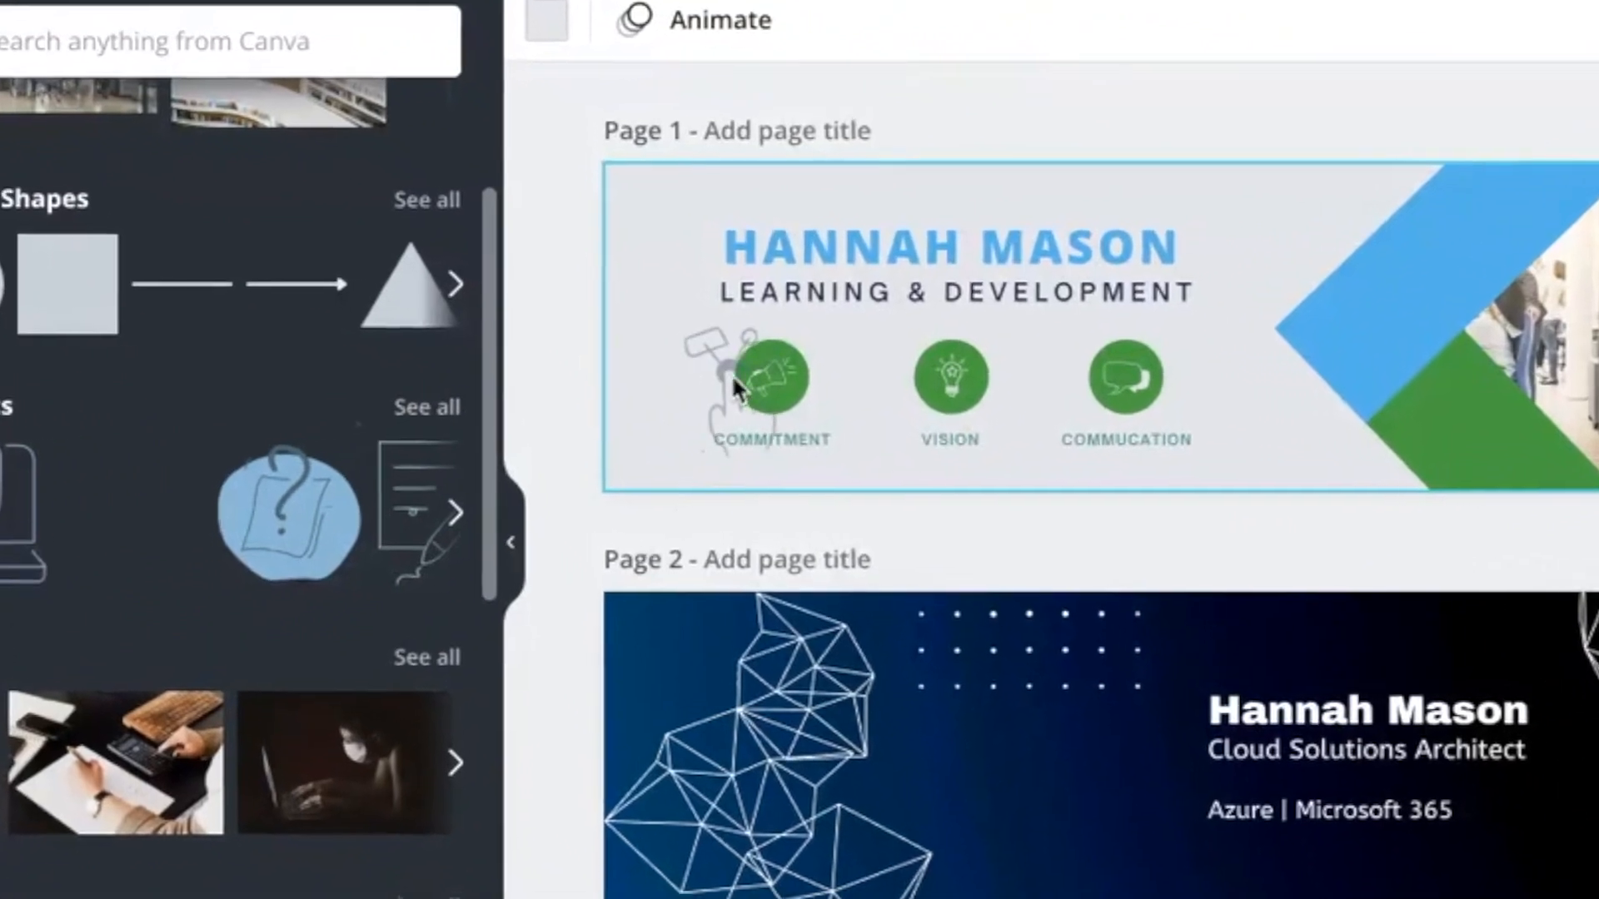
pyautogui.click(739, 388)
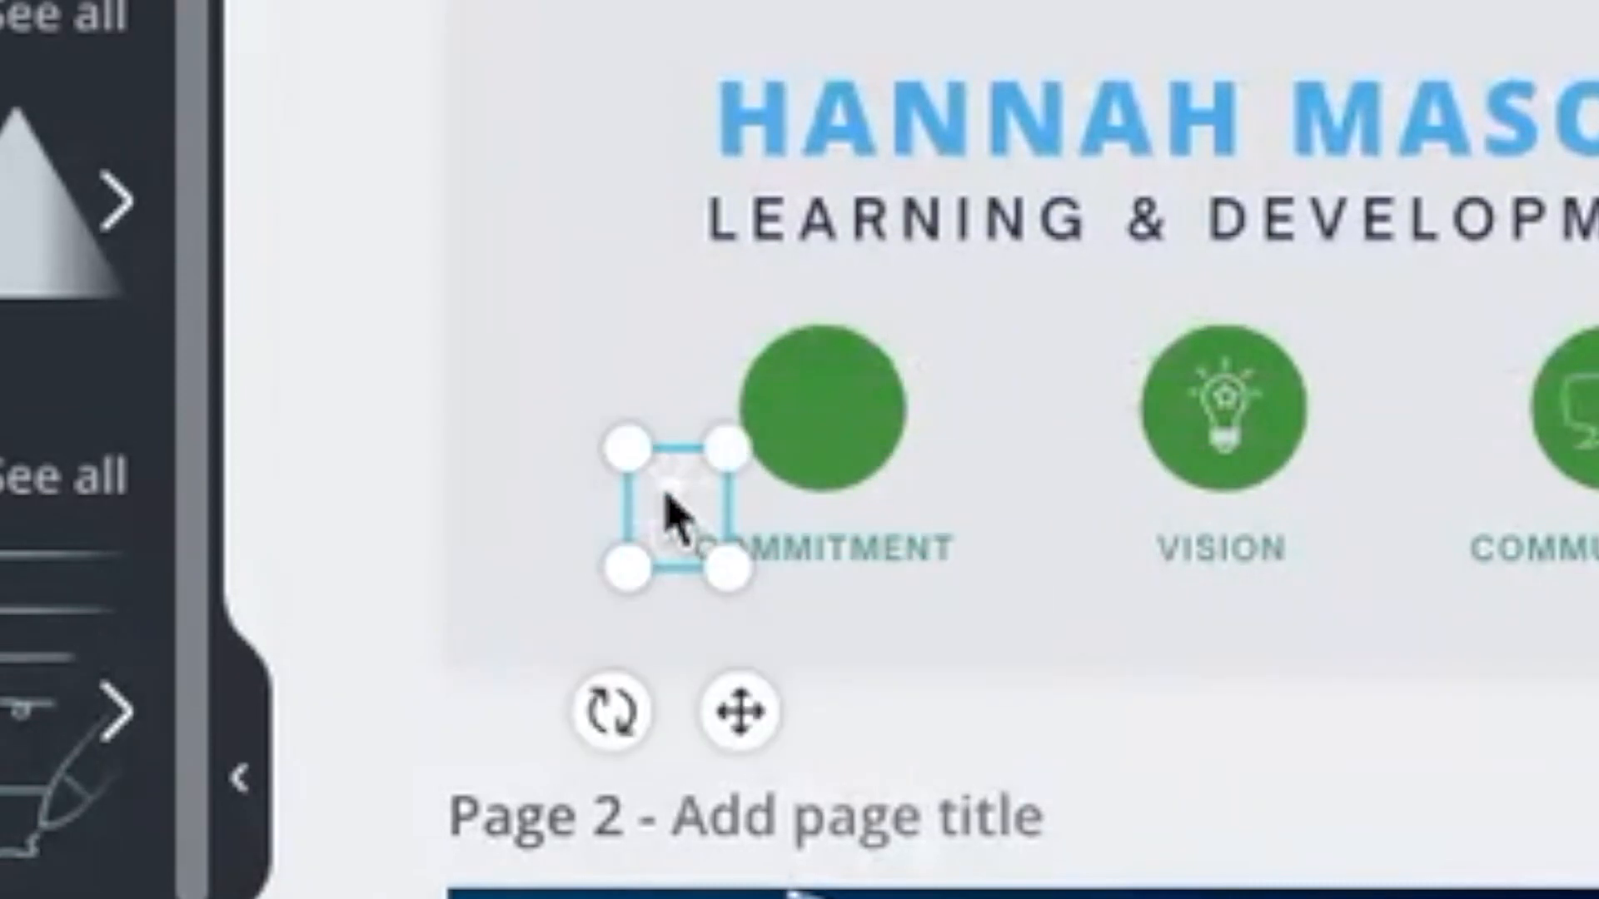
pyautogui.moveTo(673, 515); pyautogui.dragTo(817, 403)
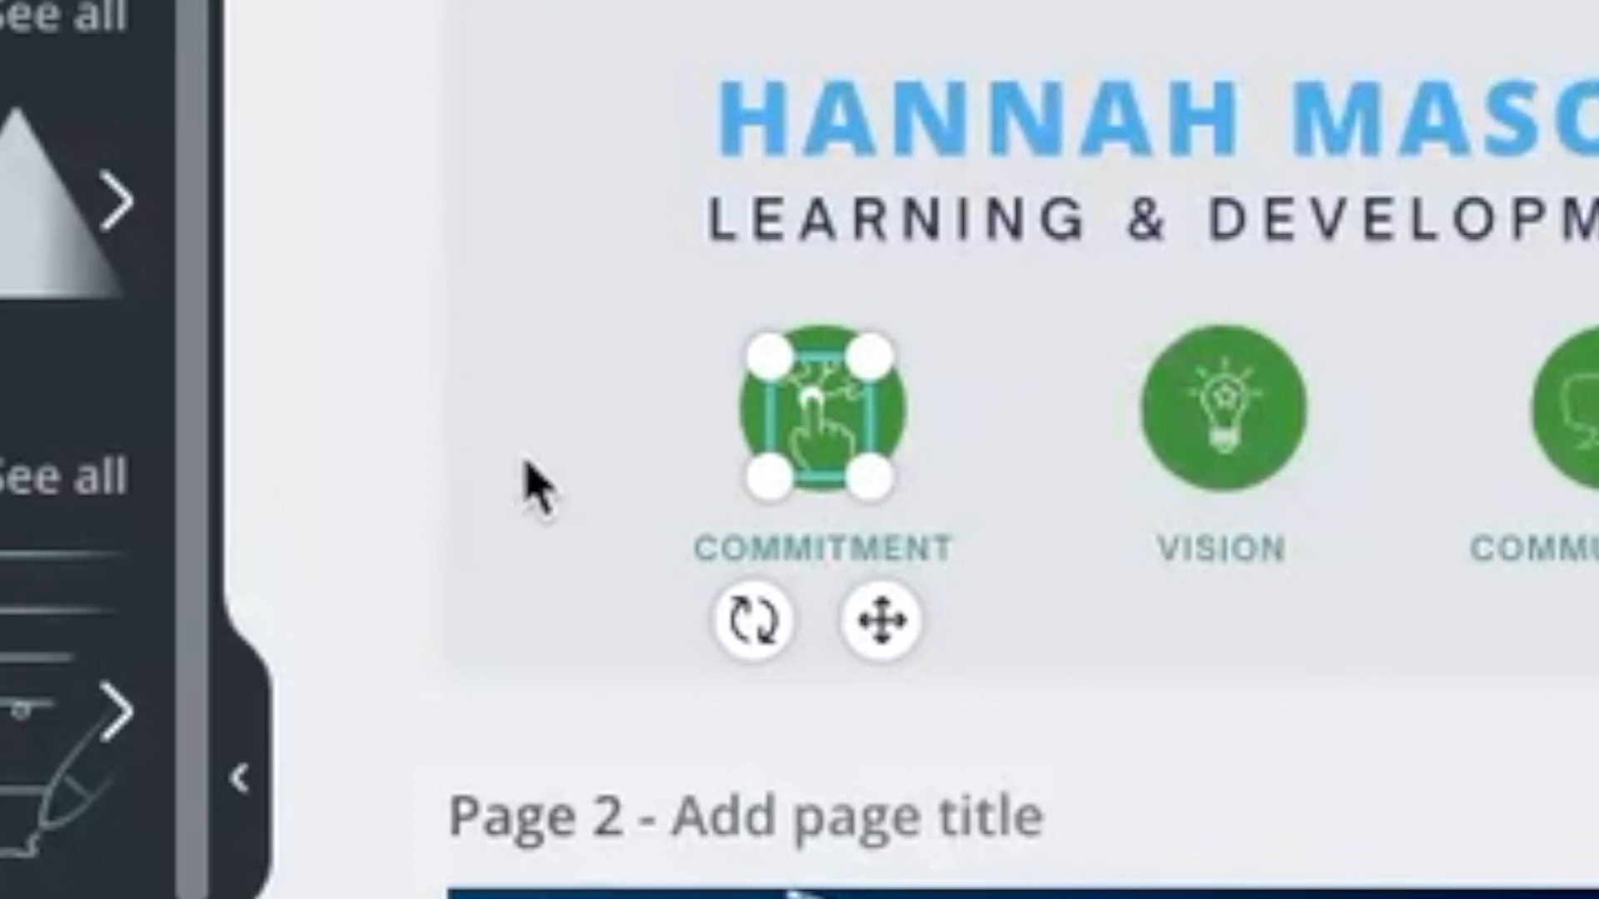
# Fit the hand icon in the circle, relabel captions ENGAGEMENT and TRAINING, and show background colours
pyautogui.click(824, 549)
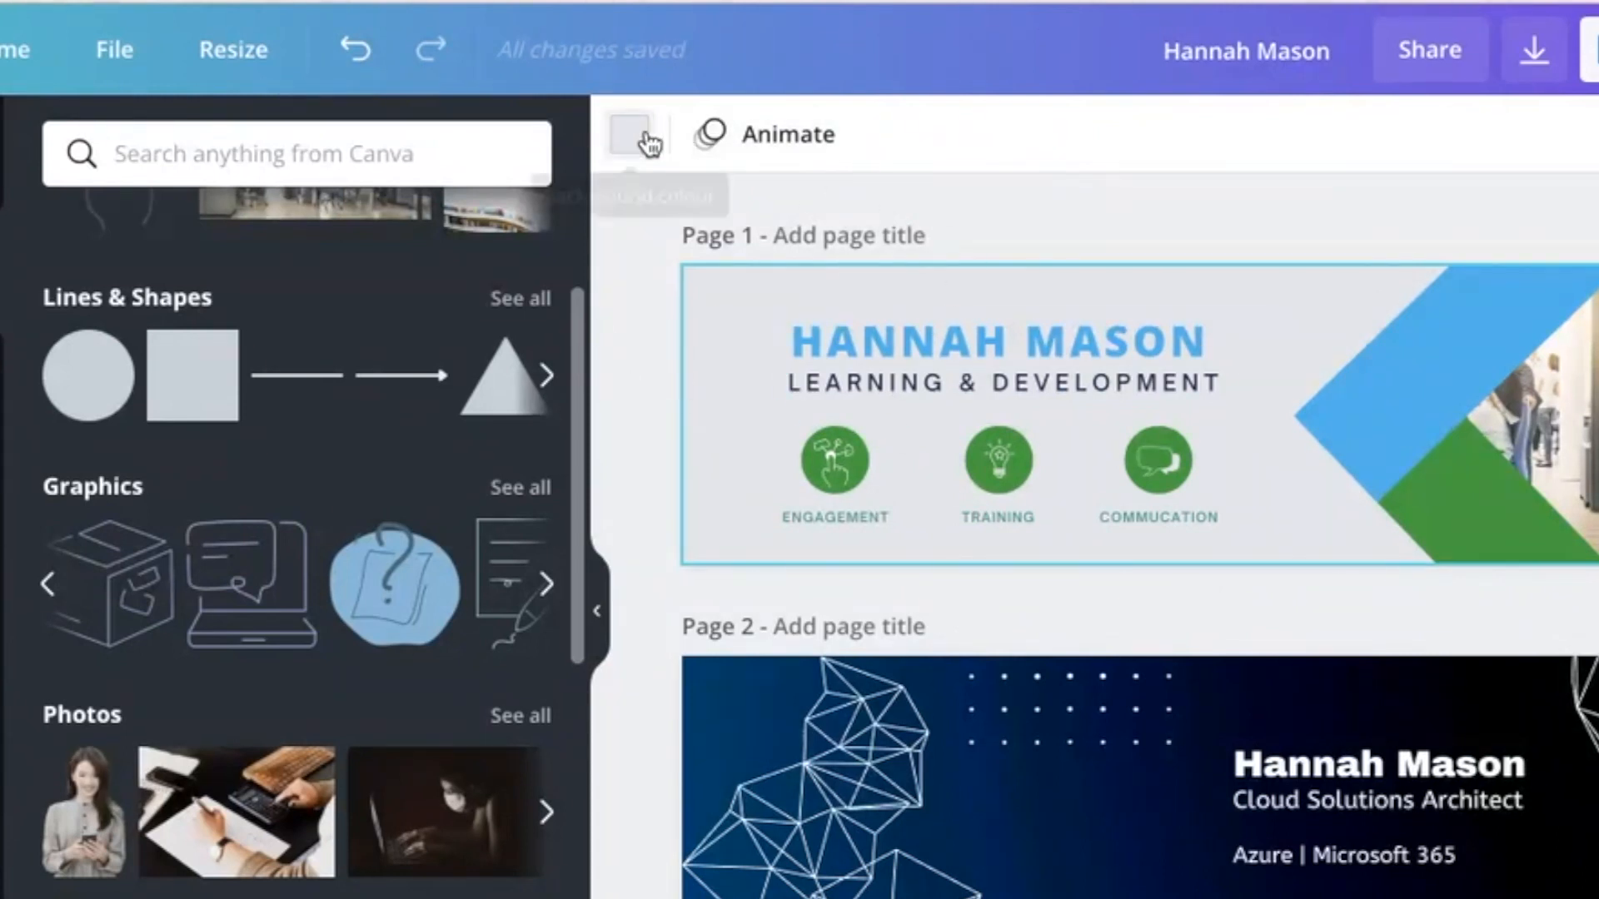
pyautogui.click(635, 137)
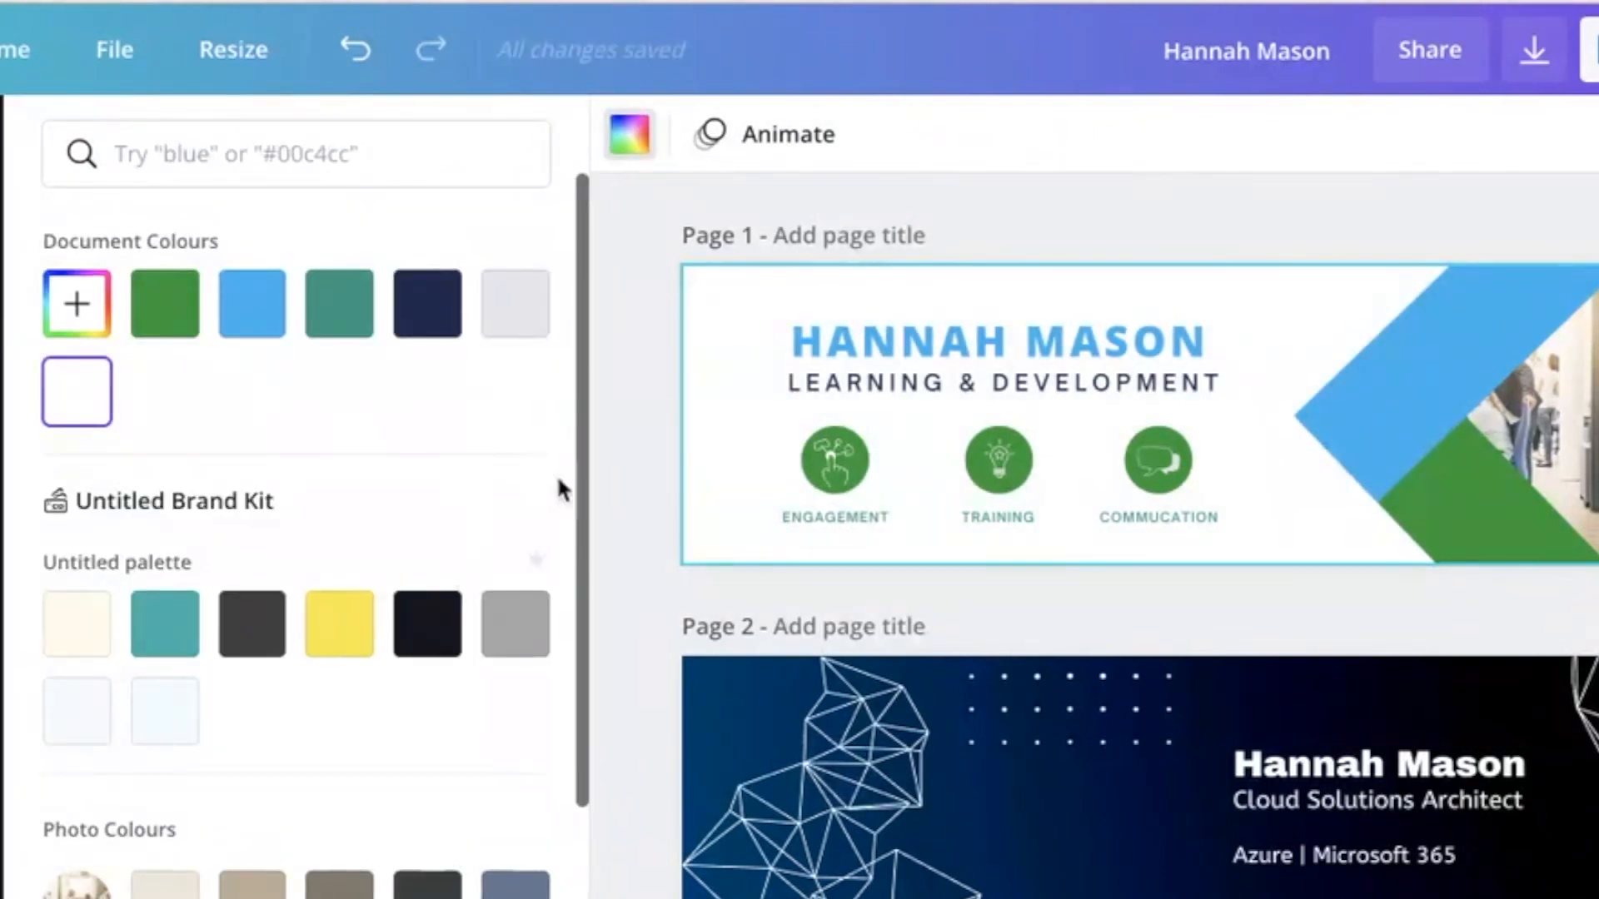